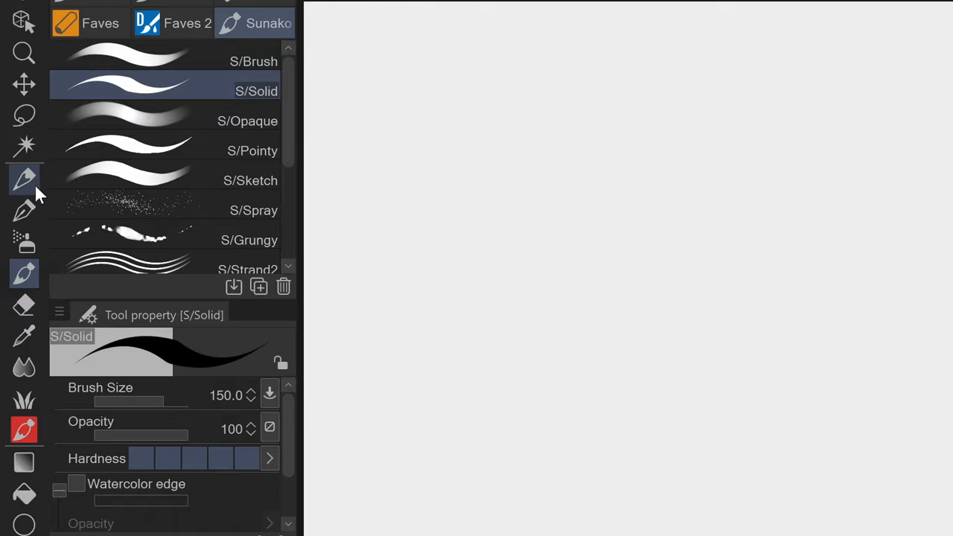
# Step: Browse the Pen and Airbrush brushes, then return to Sunako and open the new S/Solid group
pyautogui.click(24, 211)
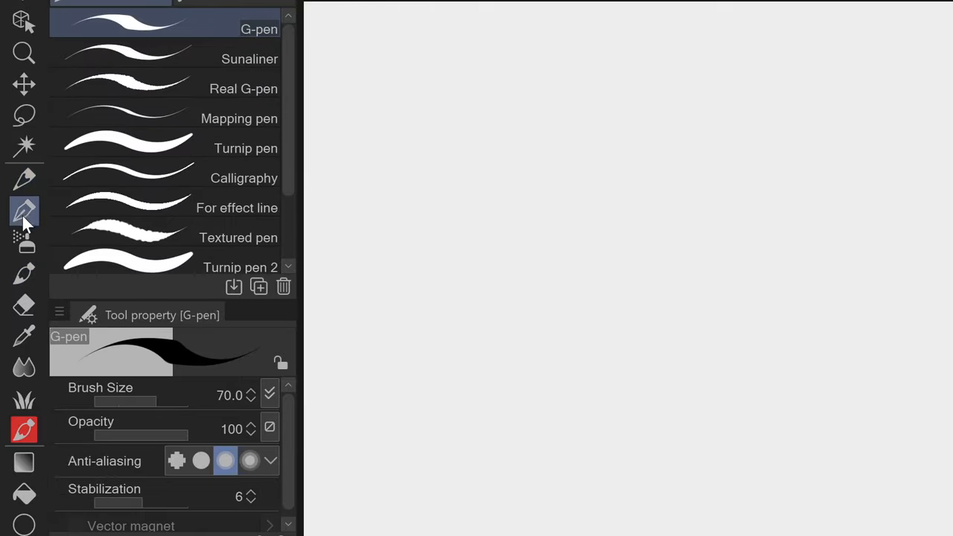
pyautogui.click(24, 240)
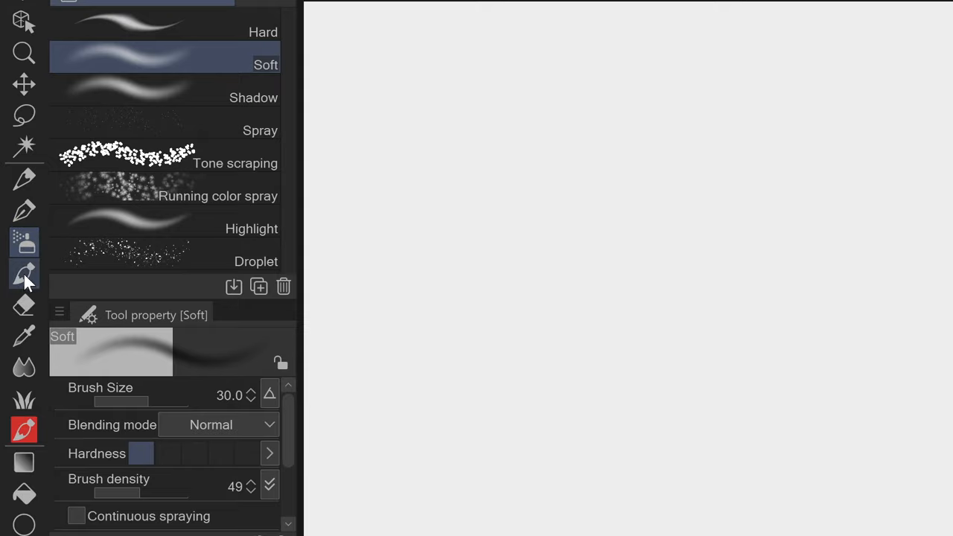
pyautogui.click(25, 273)
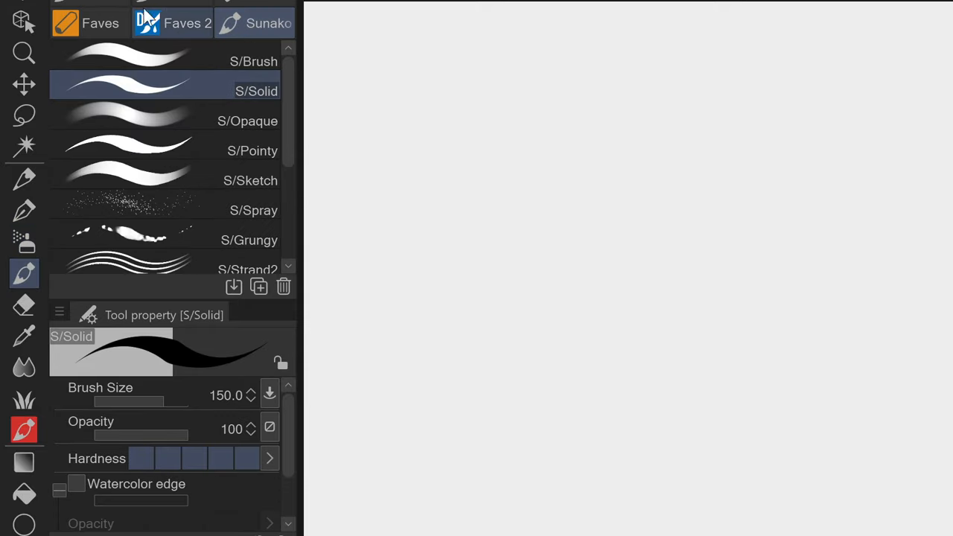
pyautogui.moveTo(253, 91)
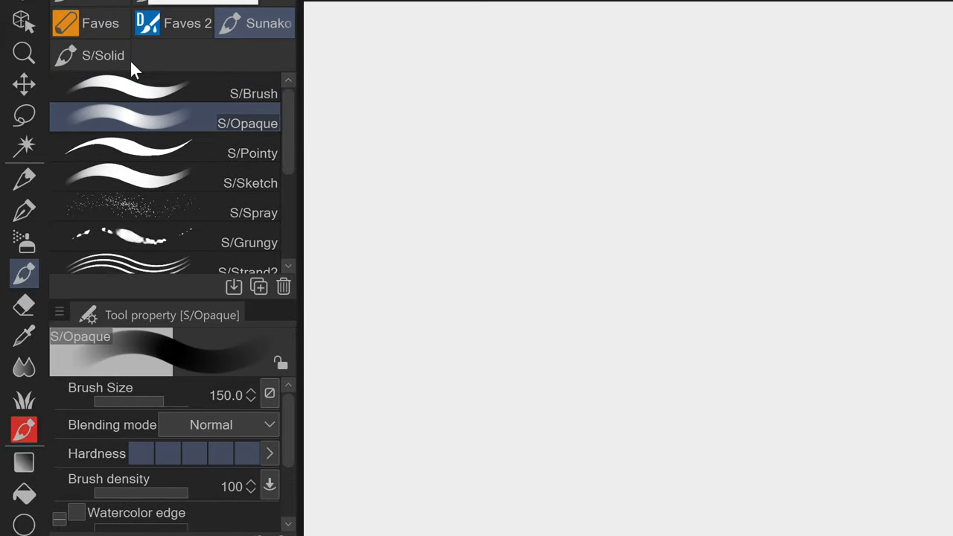
pyautogui.click(102, 55)
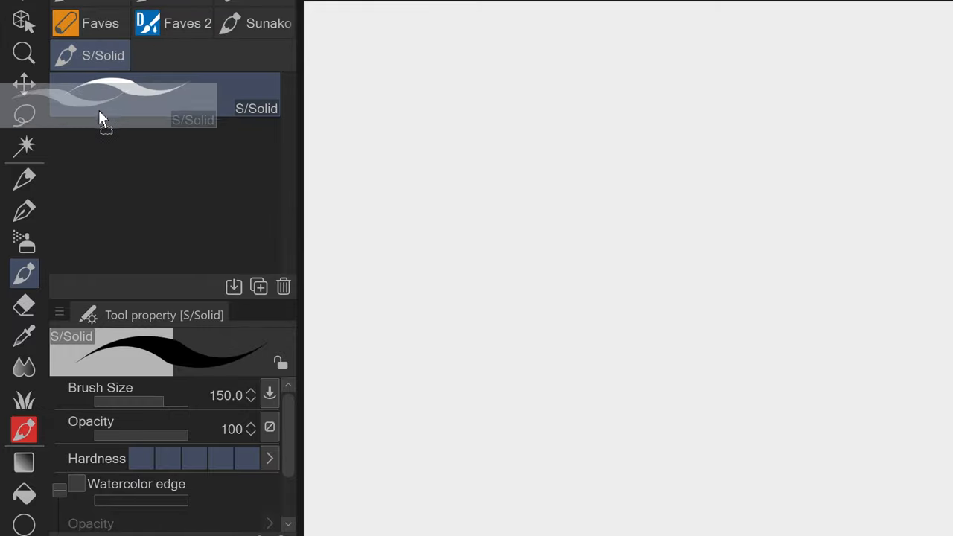
pyautogui.moveTo(26, 212)
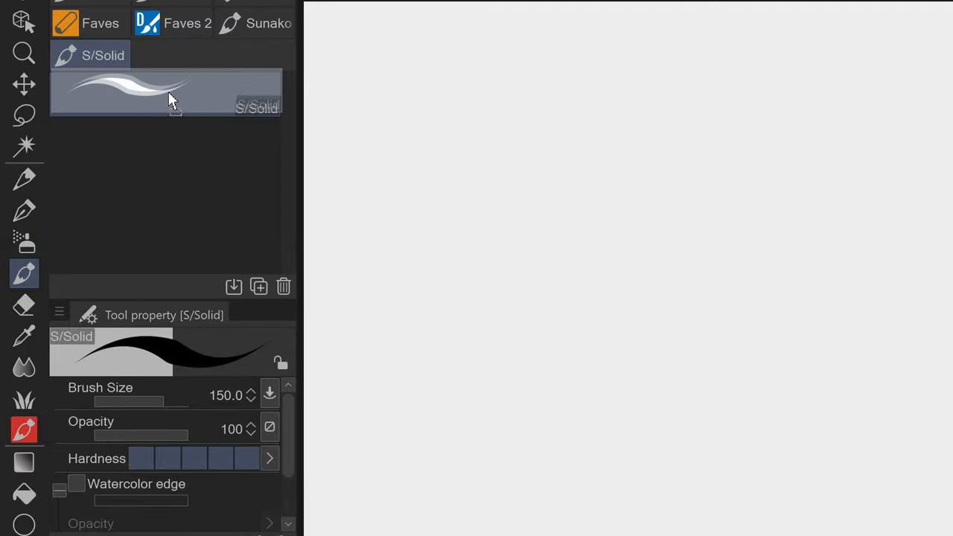
# Step: Check S/Solid's sub tool settings without changes, then drag it back onto the Sunako tab
pyautogui.rightClick(168, 93)
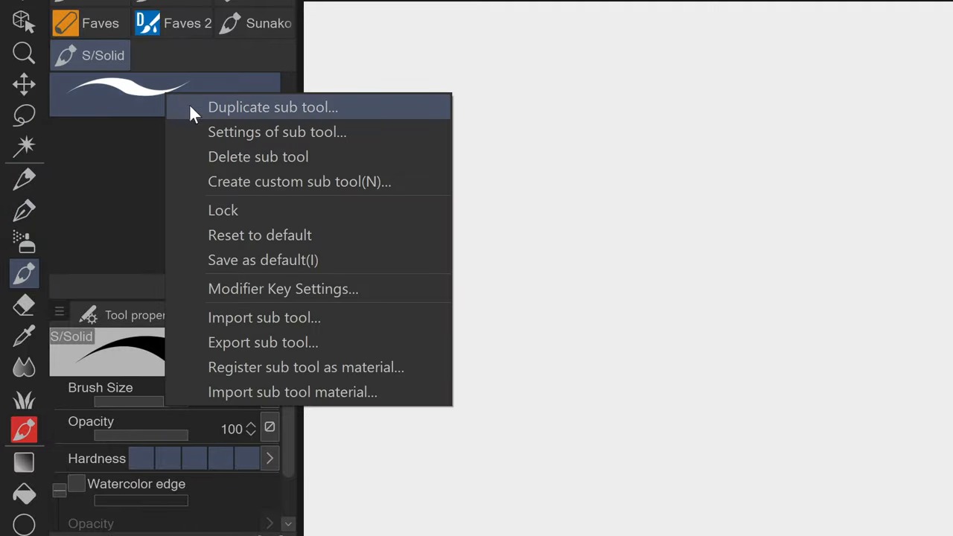
pyautogui.click(277, 132)
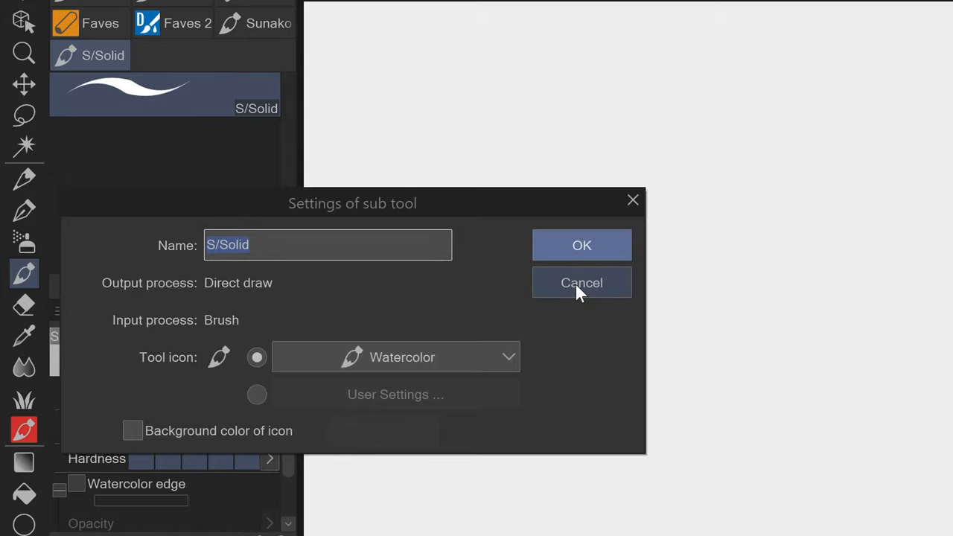
pyautogui.click(582, 282)
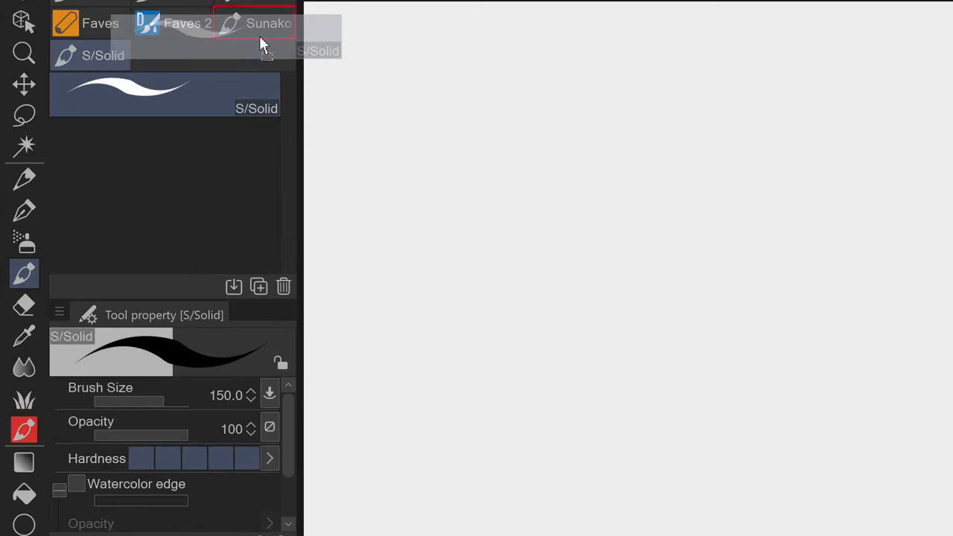
pyautogui.click(268, 23)
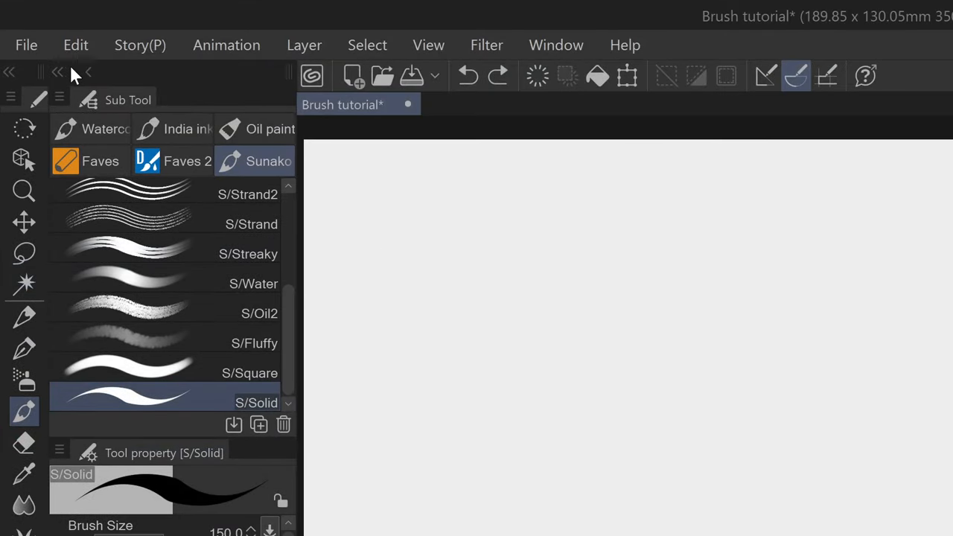
pyautogui.click(11, 97)
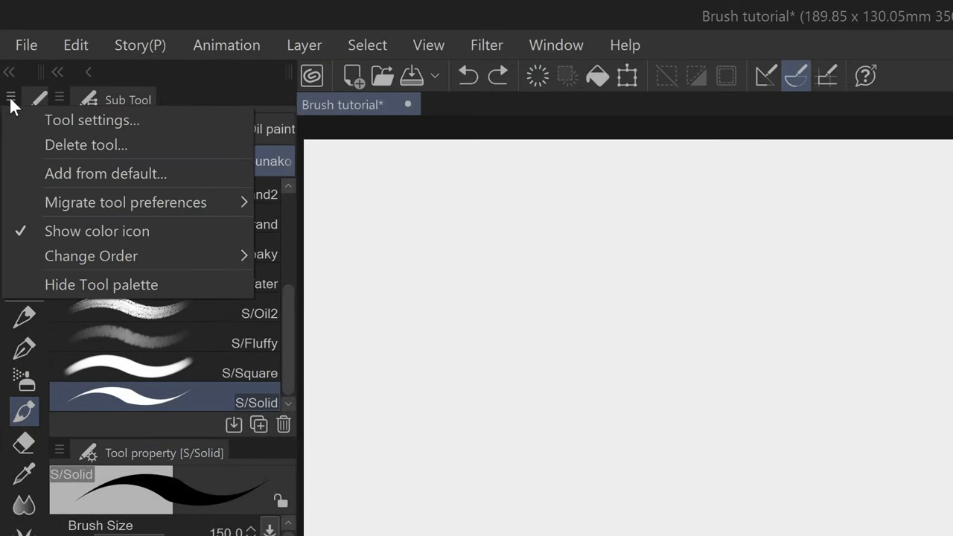
pyautogui.click(12, 99)
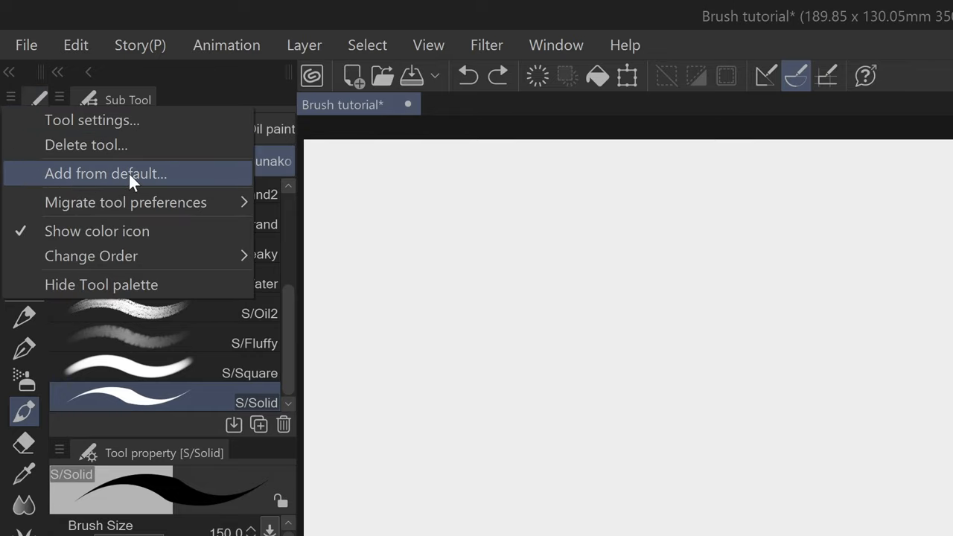
pyautogui.click(105, 172)
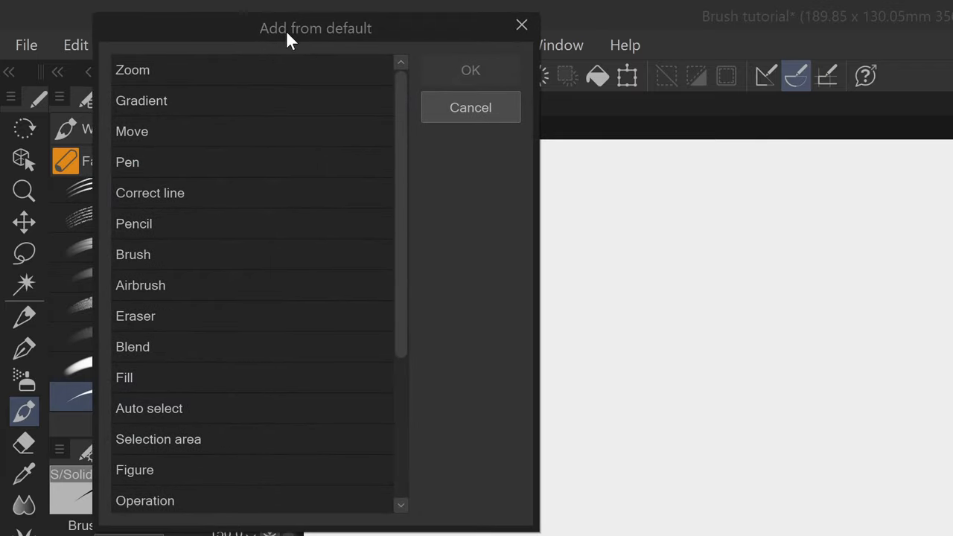
pyautogui.scroll(-3)
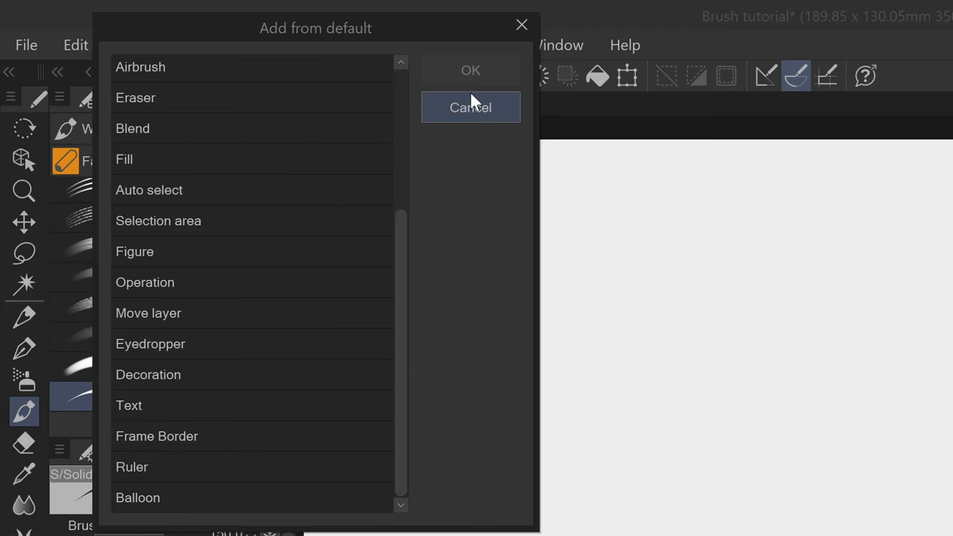
pyautogui.click(469, 108)
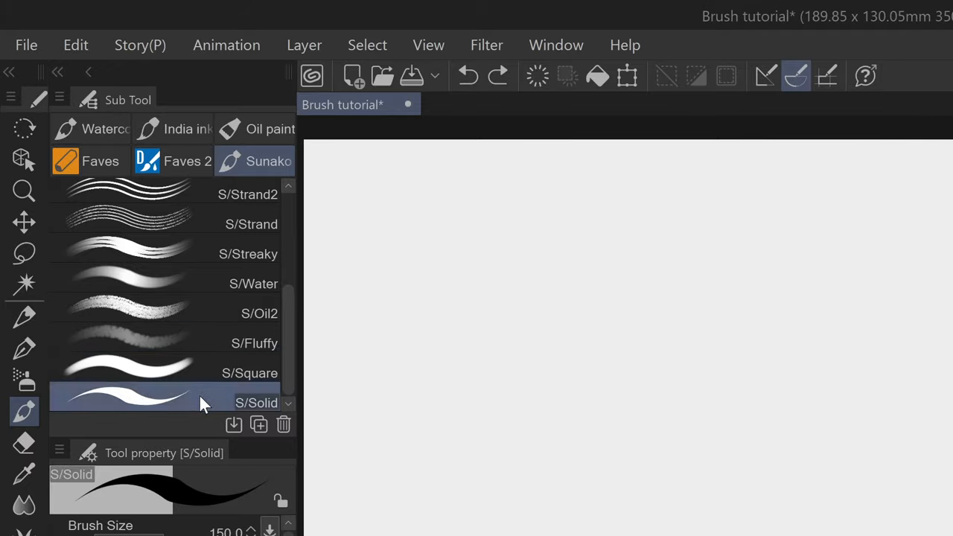
# Step: Duplicate S/Solid as S/Solid 2 and undo its test stroke
pyautogui.rightClick(149, 399)
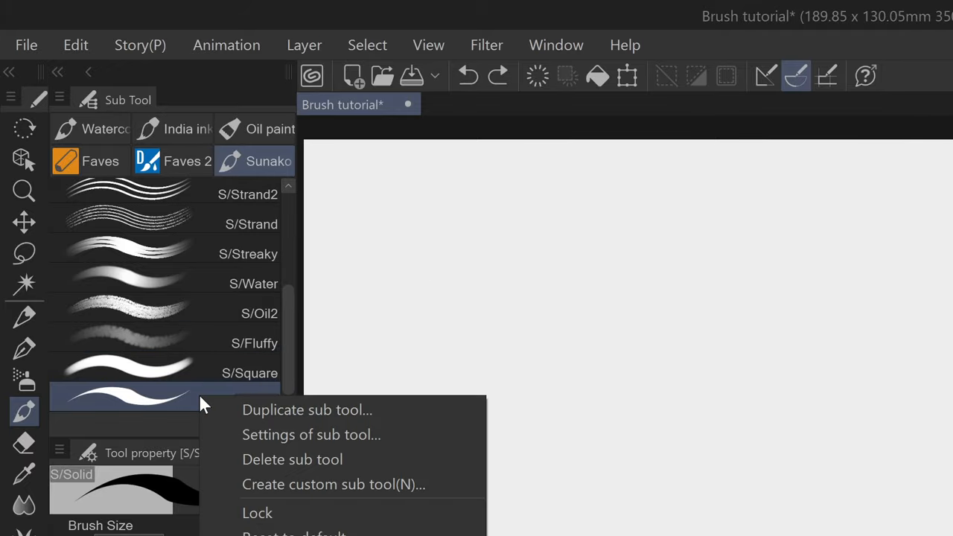
pyautogui.moveTo(181, 403)
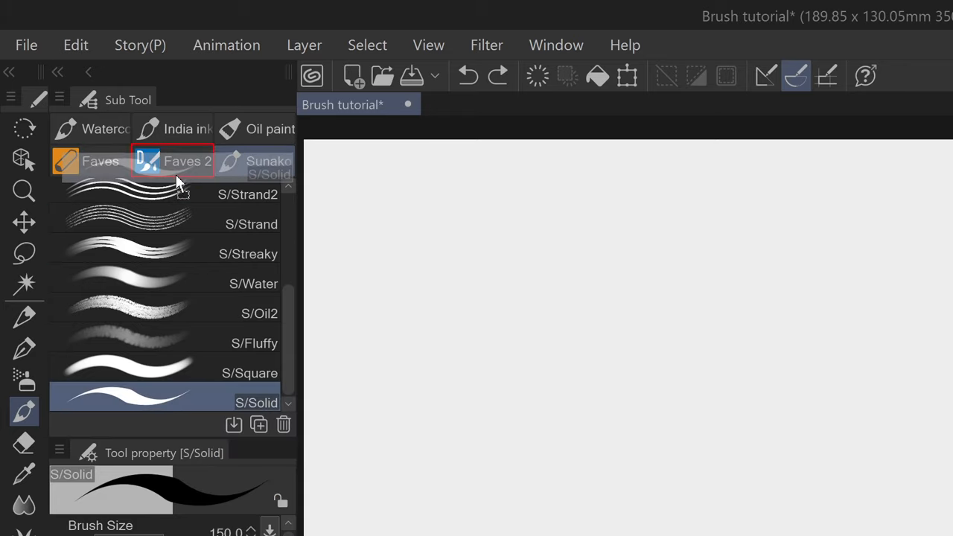
pyautogui.scroll(3)
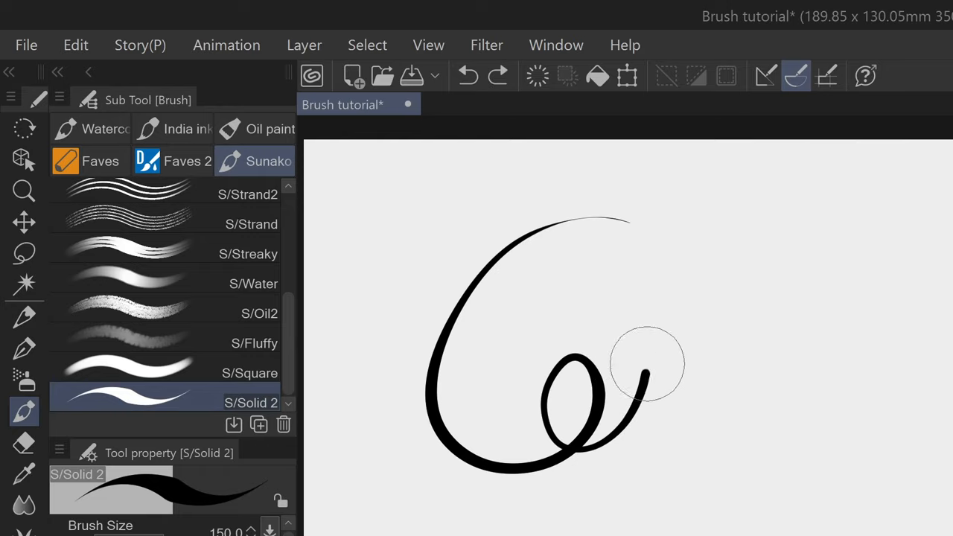
pyautogui.press('ctrl+z')
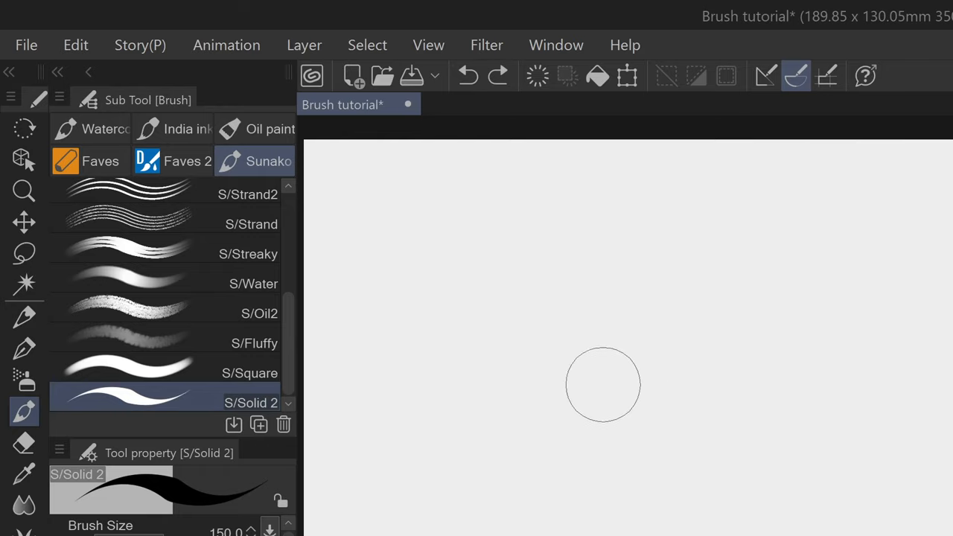
pyautogui.scroll(3)
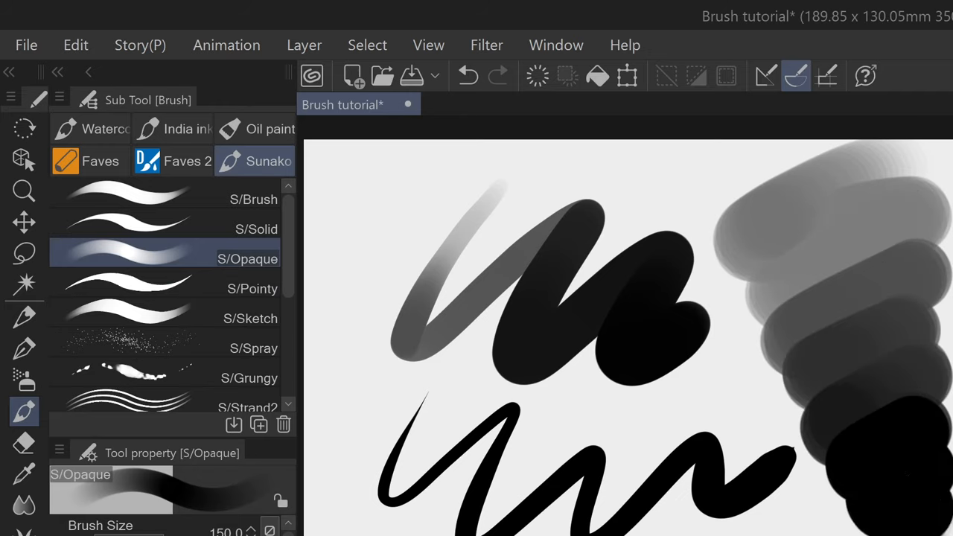
pyautogui.moveTo(486, 44)
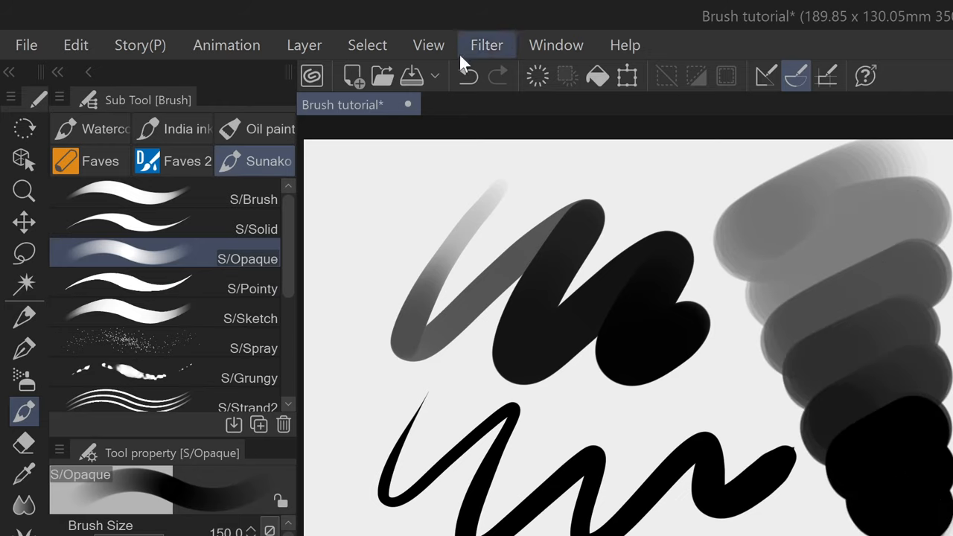
pyautogui.moveTo(289, 246)
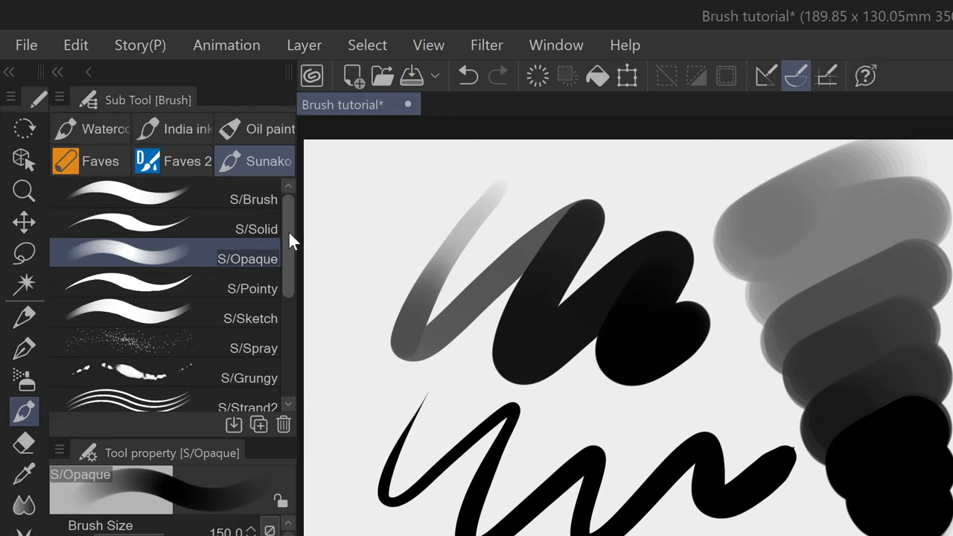
pyautogui.moveTo(293, 214)
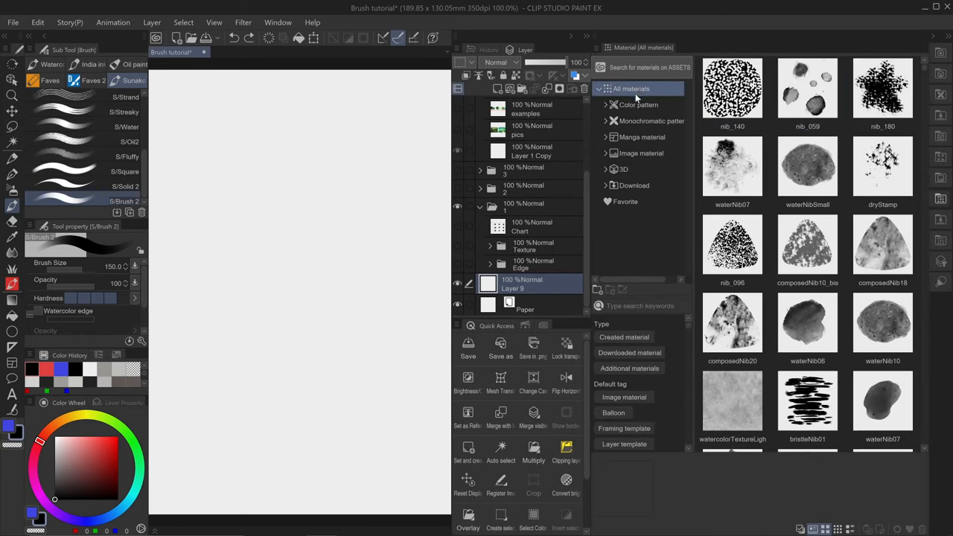
# Step: Delete the downloaded pencil brush from the Material palette's Download category
pyautogui.click(634, 185)
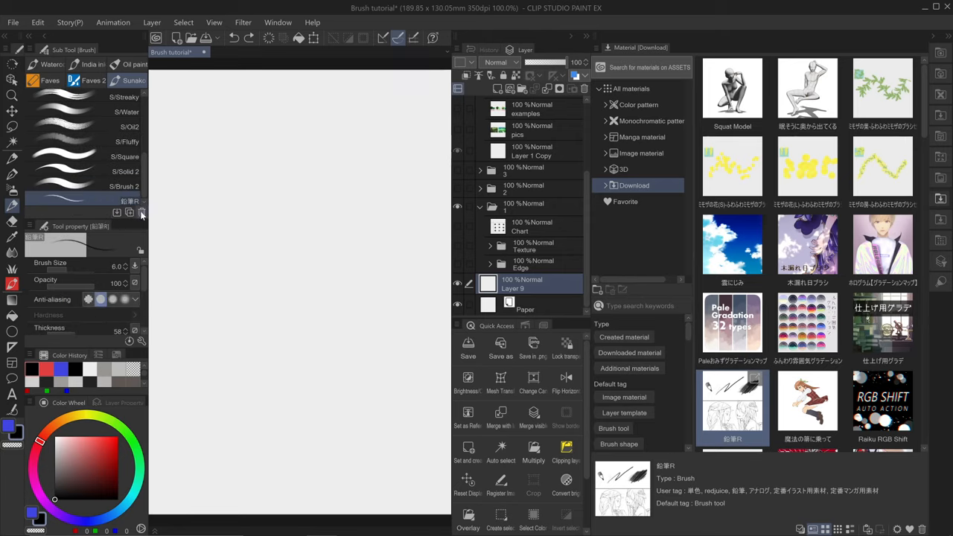
pyautogui.click(123, 201)
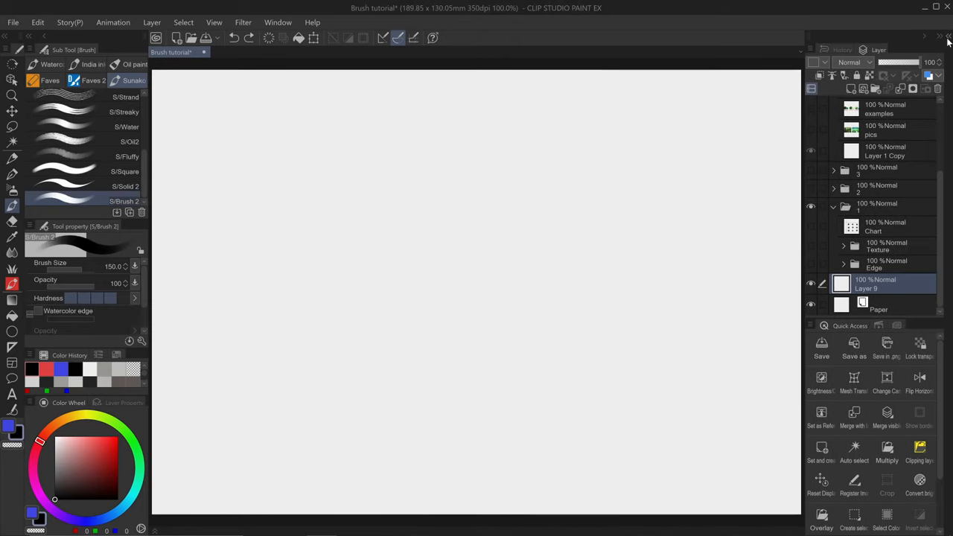
pyautogui.moveTo(740, 95)
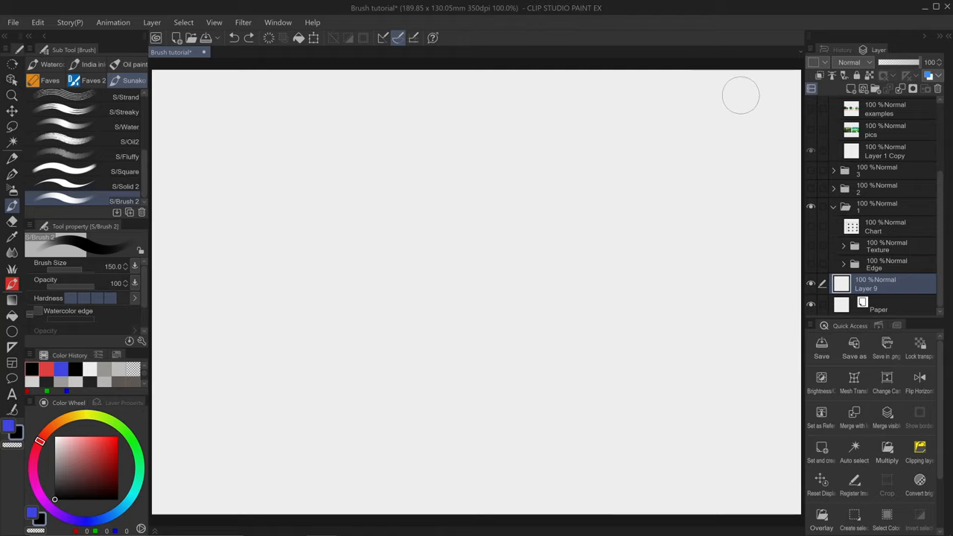
# Step: Select S/Solid 2 and toggle Brush Size's eye icon in Sub Tool Detail
pyautogui.click(125, 201)
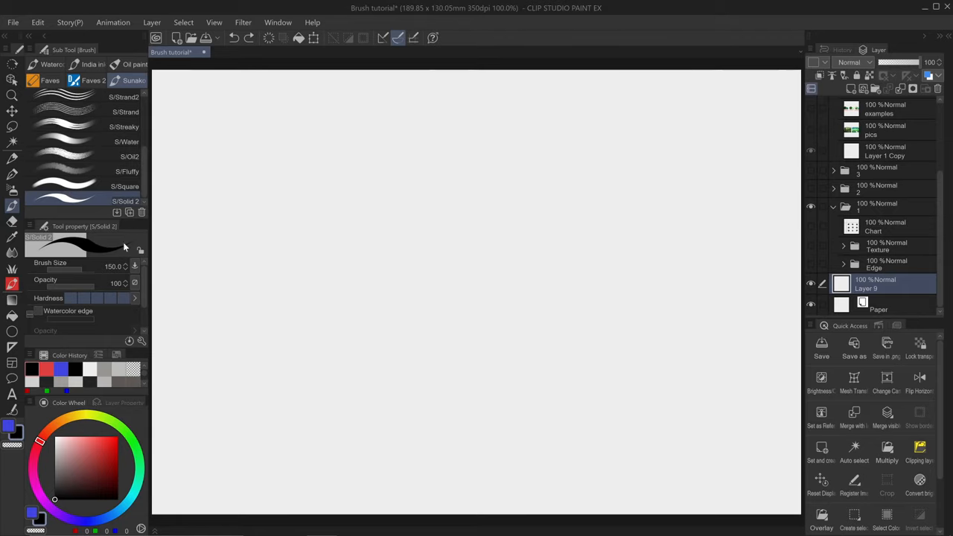
pyautogui.moveTo(141, 341)
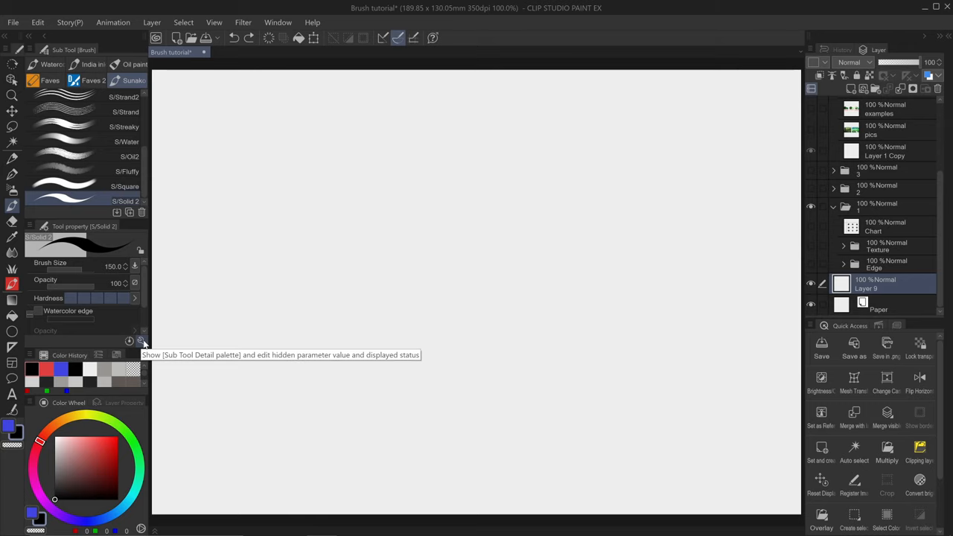
pyautogui.click(141, 340)
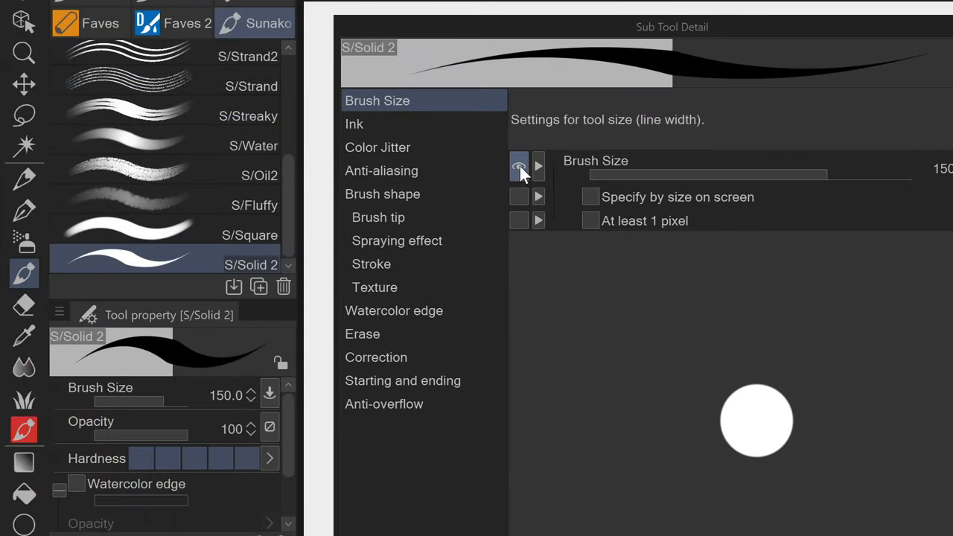
pyautogui.click(519, 166)
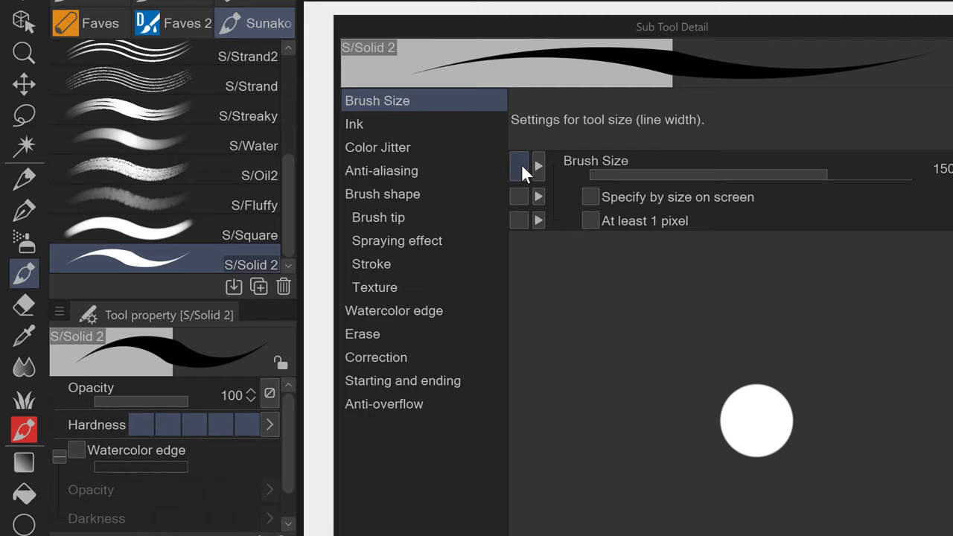
pyautogui.click(519, 165)
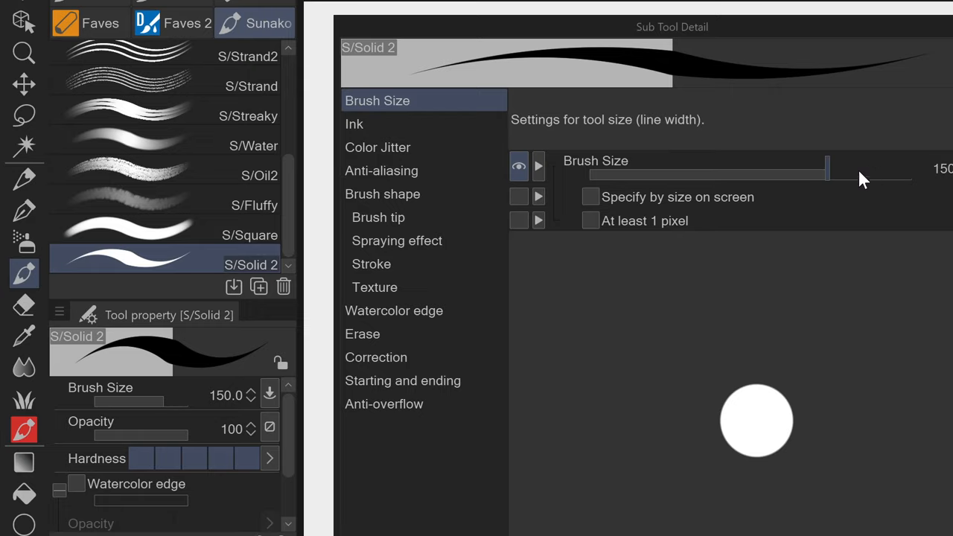
pyautogui.click(519, 166)
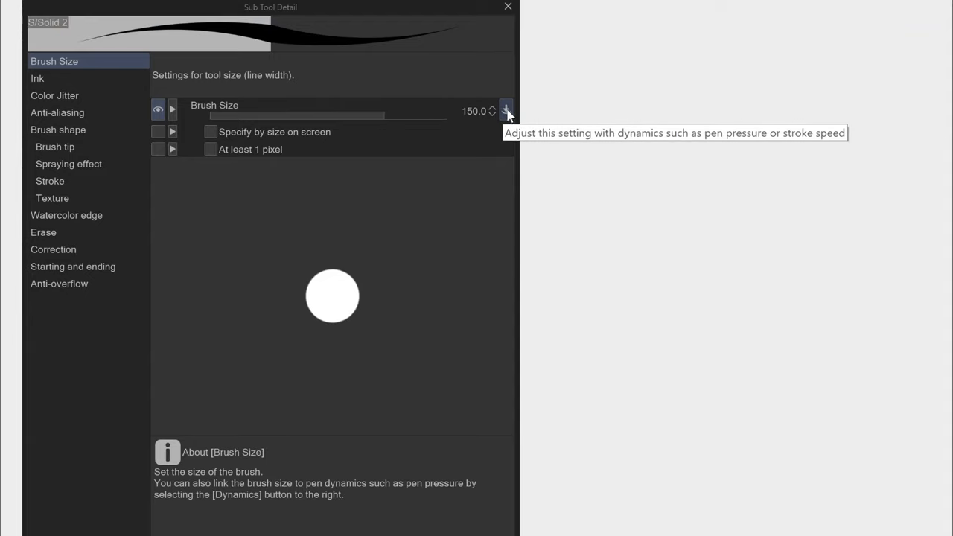
# Step: Toggle pen-pressure brush sizing off and back on in Brush Size dynamics
pyautogui.click(506, 109)
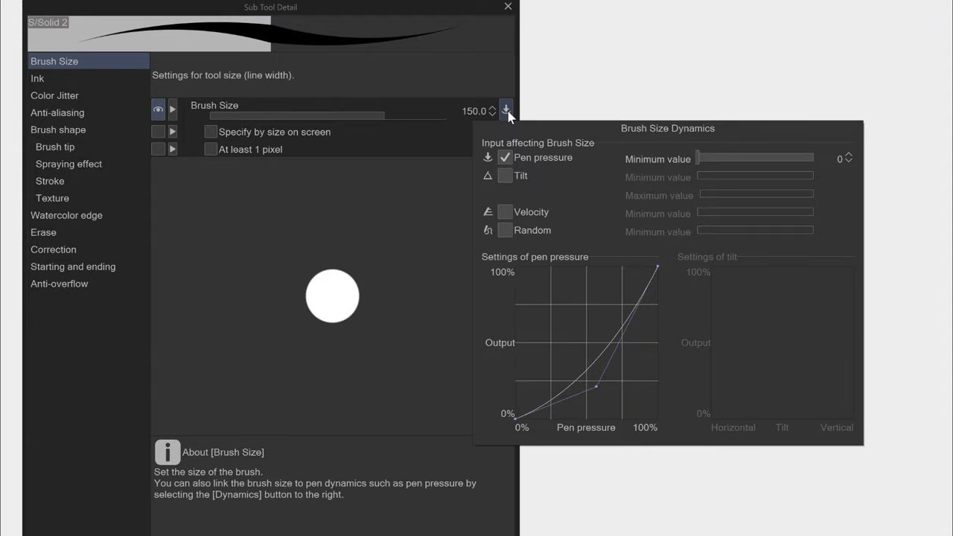
pyautogui.moveTo(549, 167)
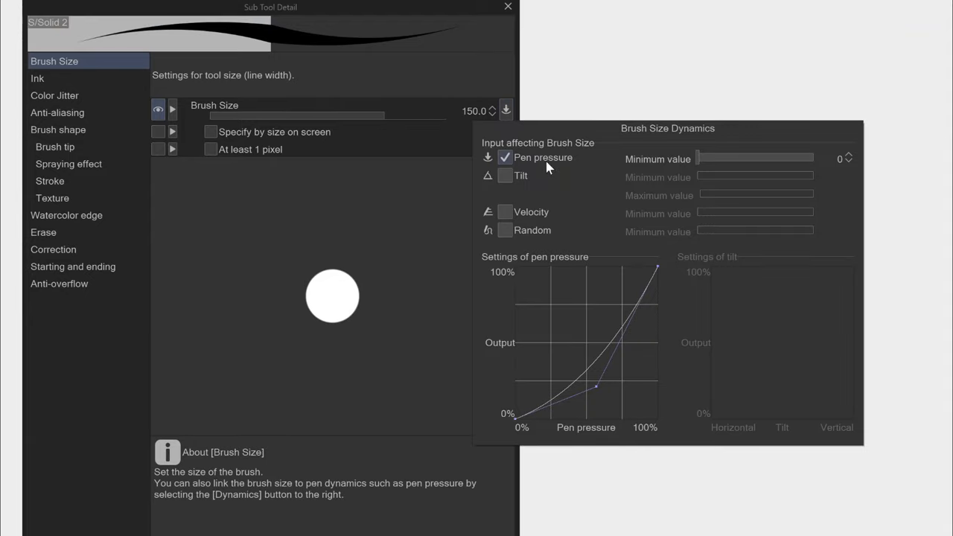
pyautogui.click(505, 157)
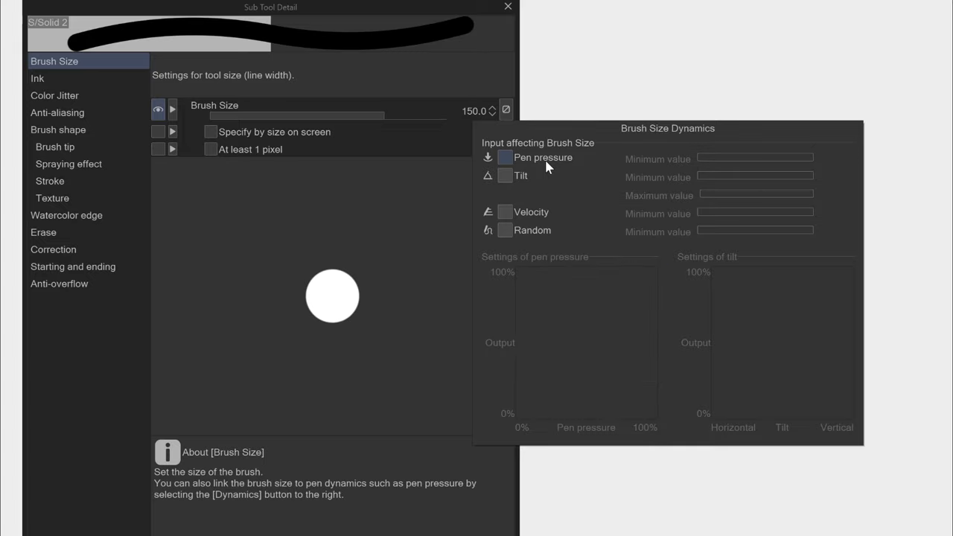
pyautogui.click(505, 110)
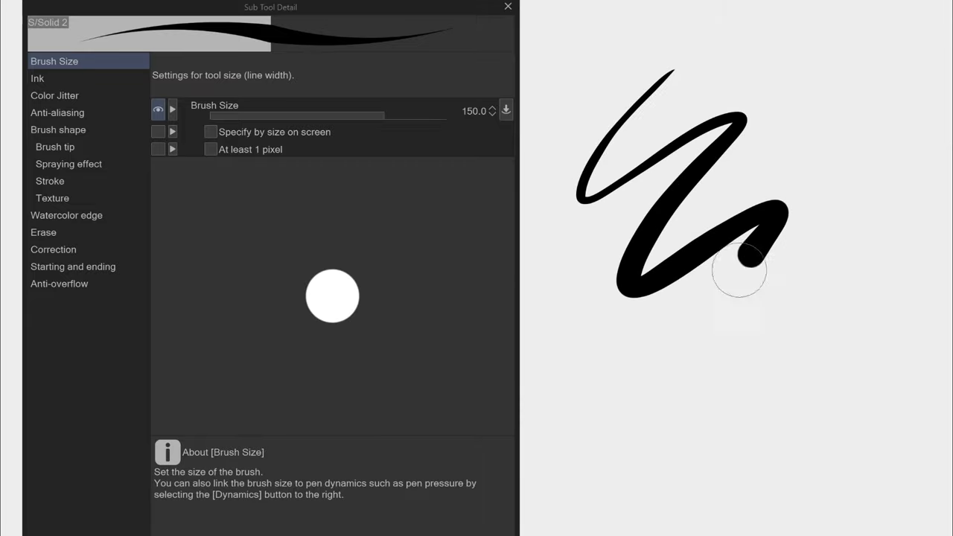
pyautogui.click(506, 109)
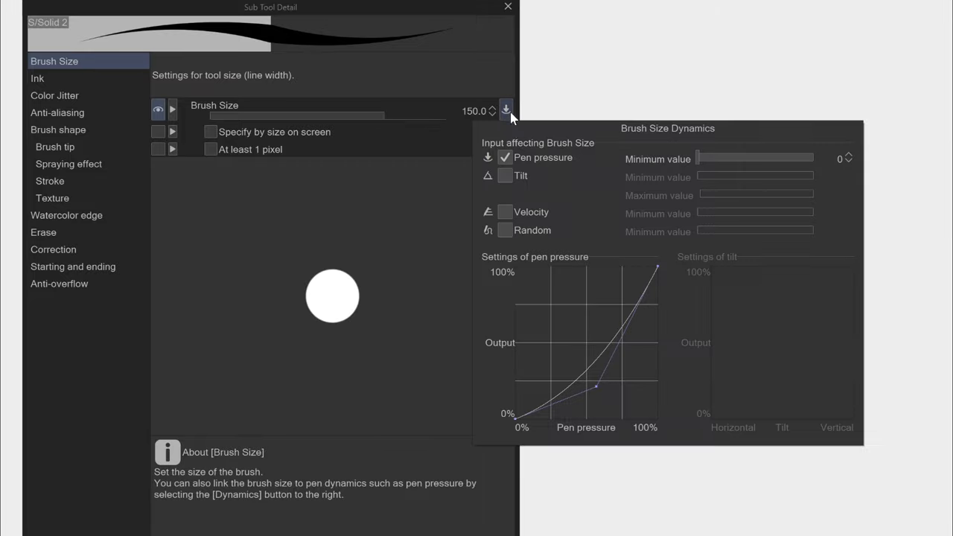
pyautogui.click(506, 109)
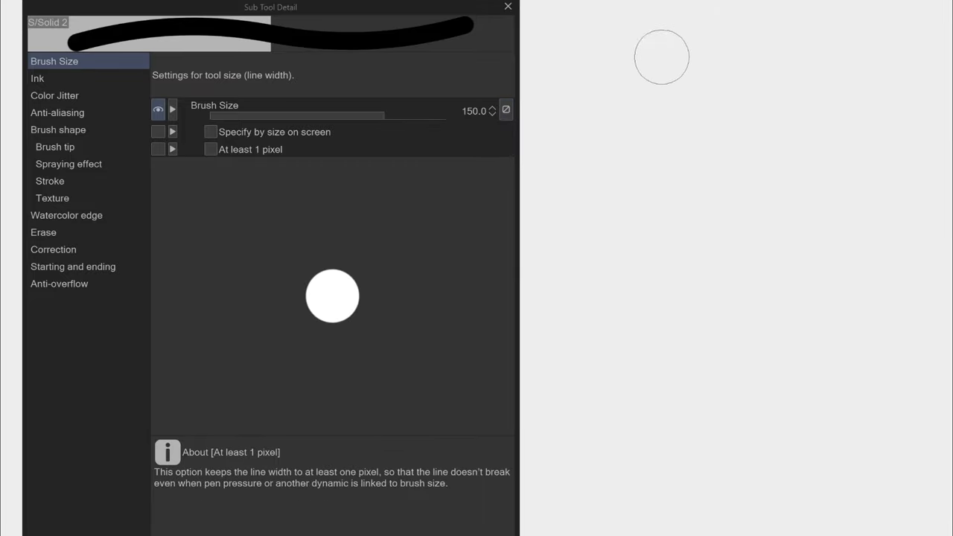
pyautogui.moveTo(518, 127)
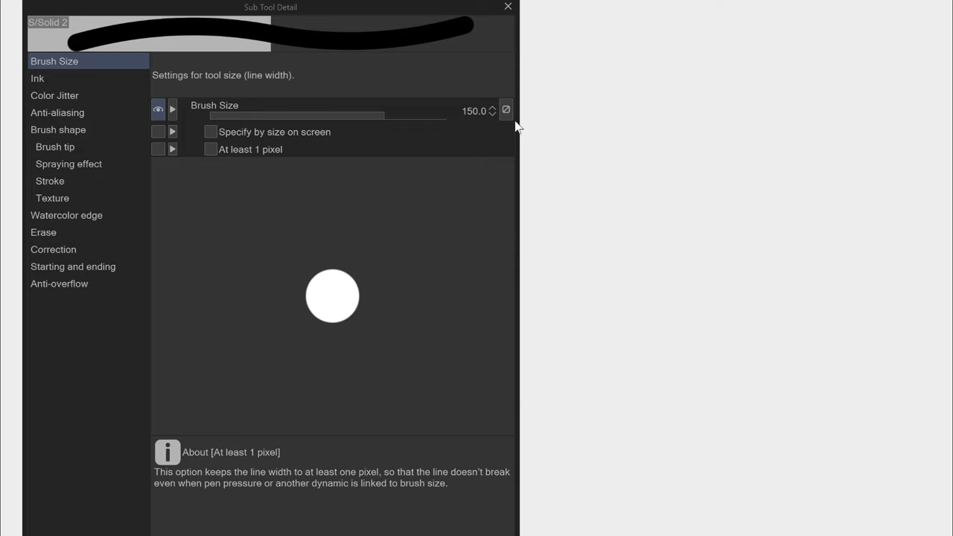
pyautogui.click(507, 109)
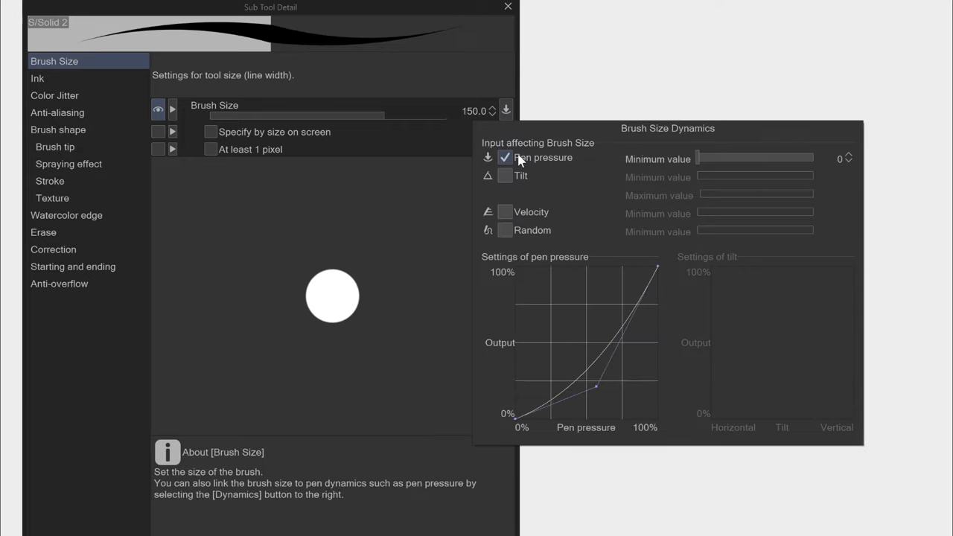
pyautogui.moveTo(571, 161)
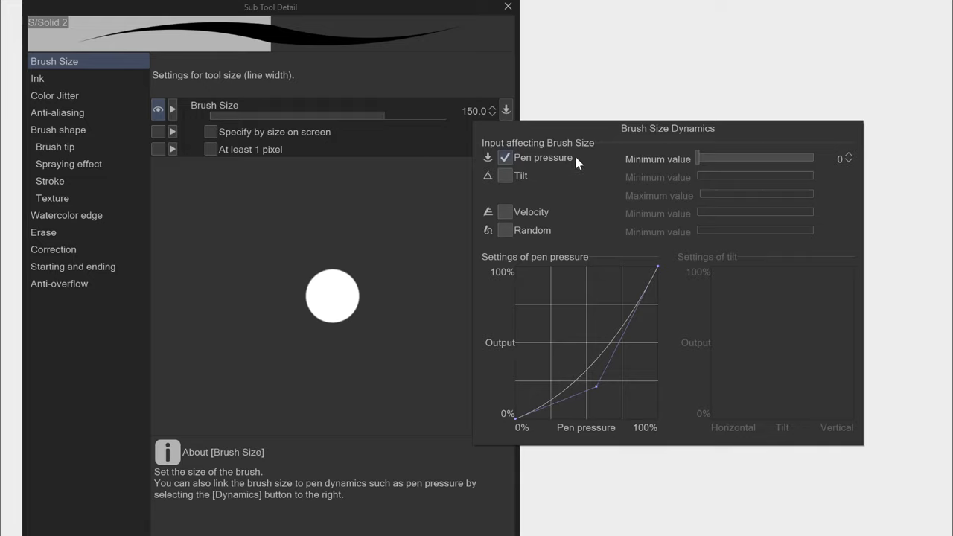
pyautogui.moveTo(531, 183)
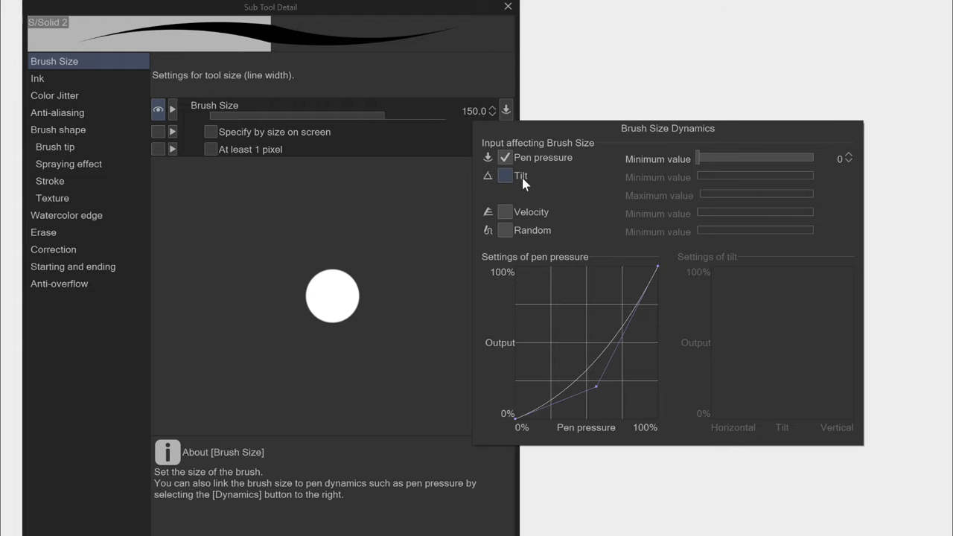
pyautogui.moveTo(529, 220)
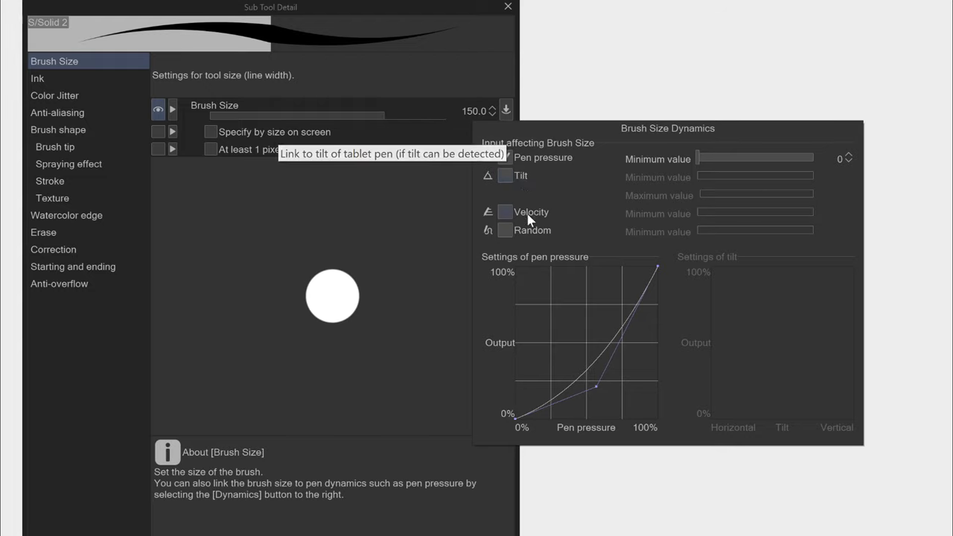
# Step: Add tilt, velocity and random to brush size dynamics, testing with a stroke
pyautogui.click(505, 176)
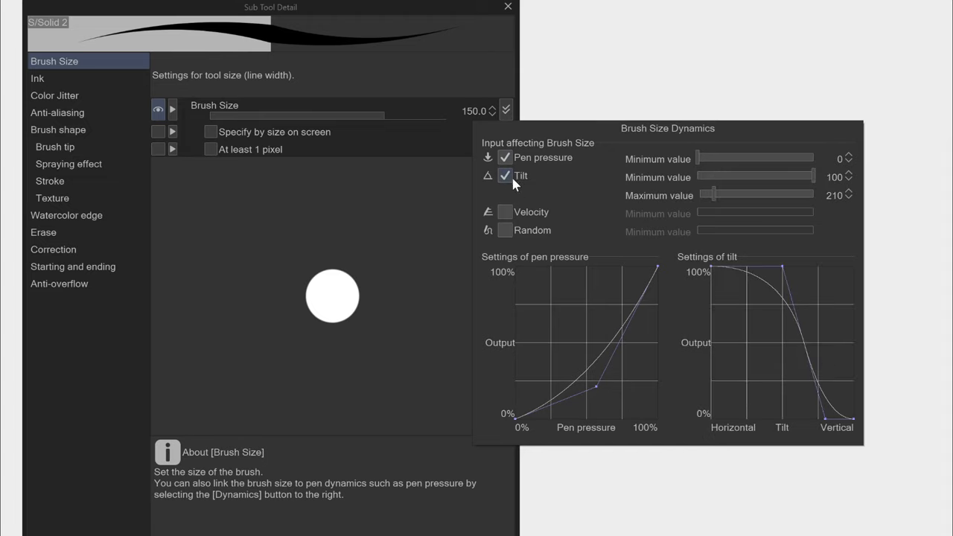
pyautogui.moveTo(510, 194)
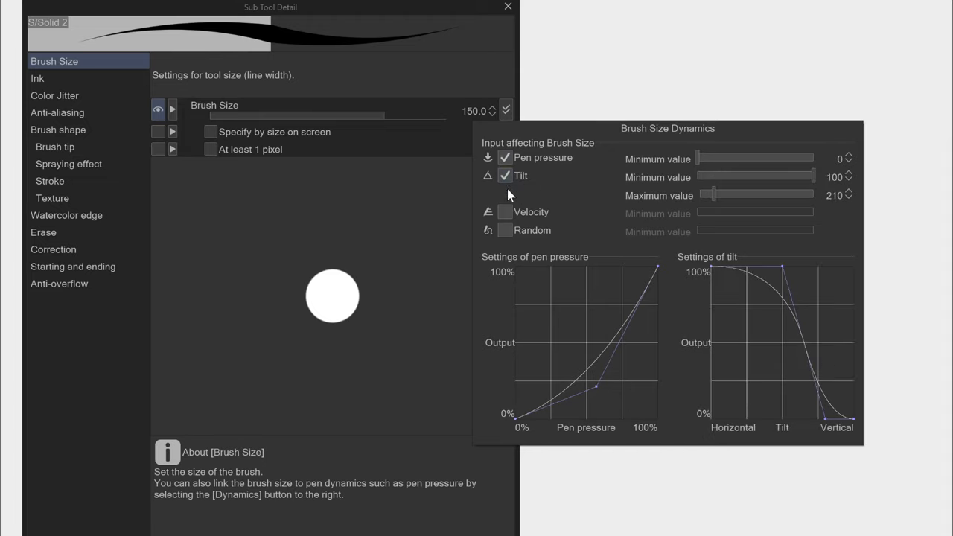
pyautogui.moveTo(527, 219)
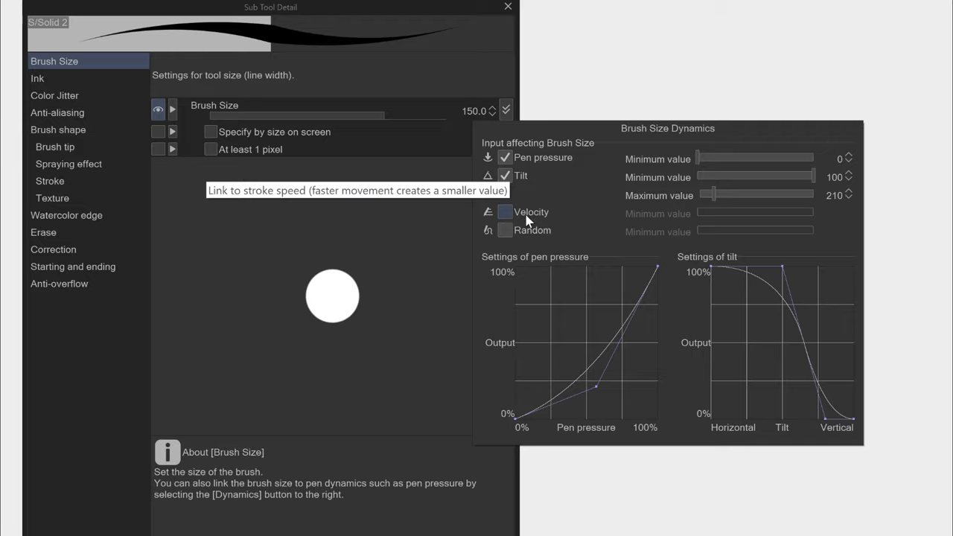
pyautogui.click(505, 212)
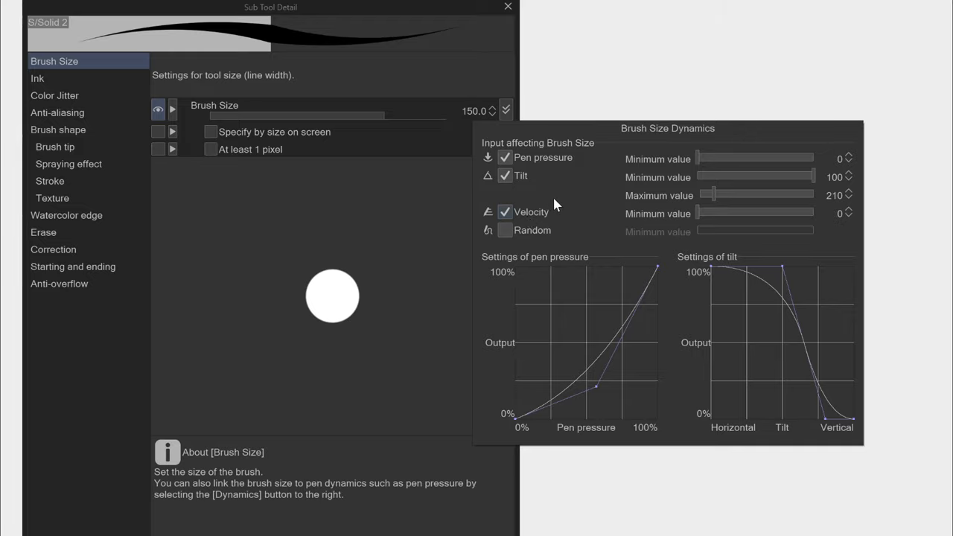
pyautogui.moveTo(533, 234)
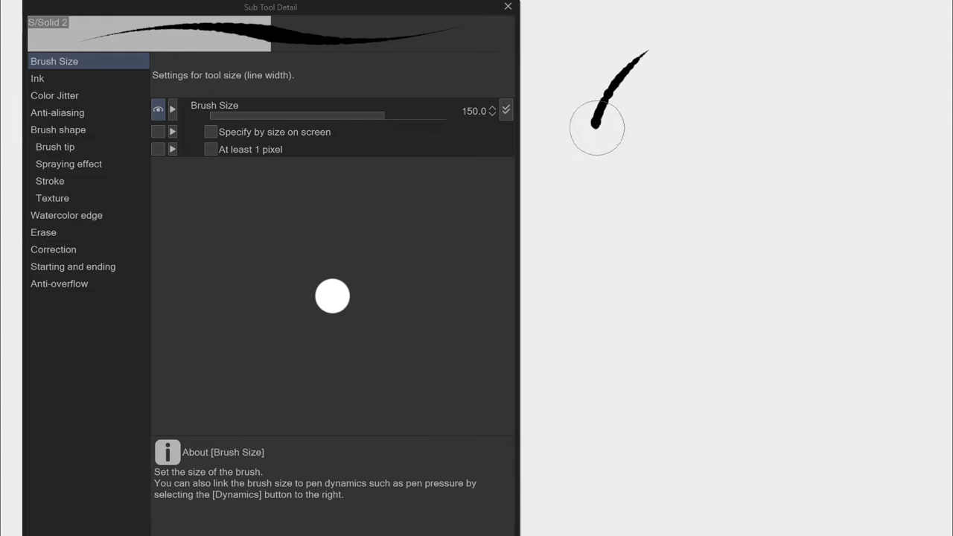
pyautogui.moveTo(596, 126); pyautogui.dragTo(688, 201)
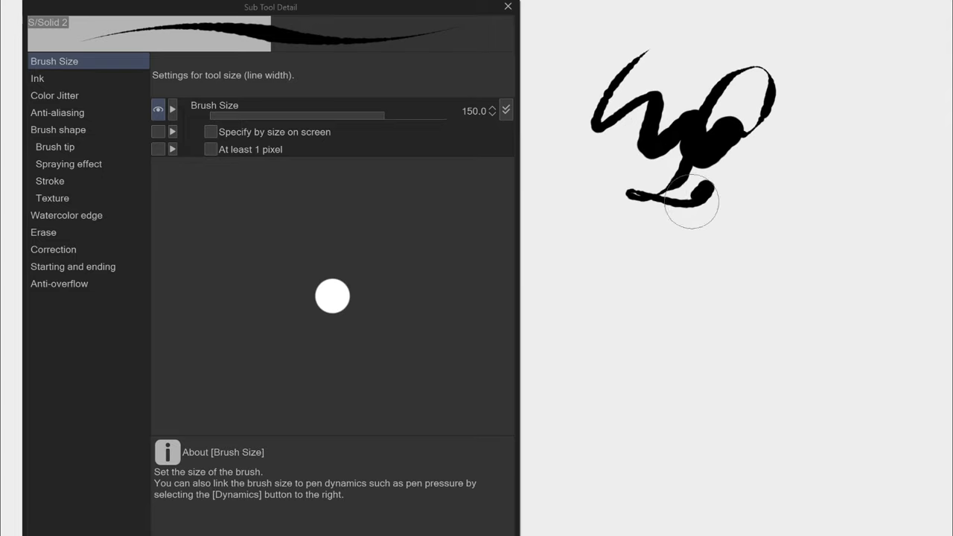
pyautogui.click(506, 109)
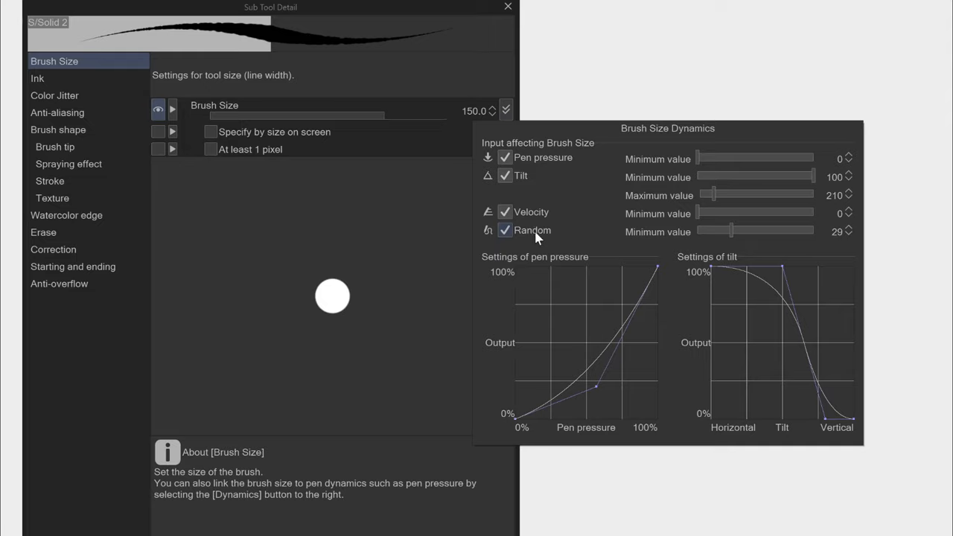
# Step: Keep only Pen pressure on brush size, set minimum size to 47, and draw test strokes
pyautogui.click(505, 175)
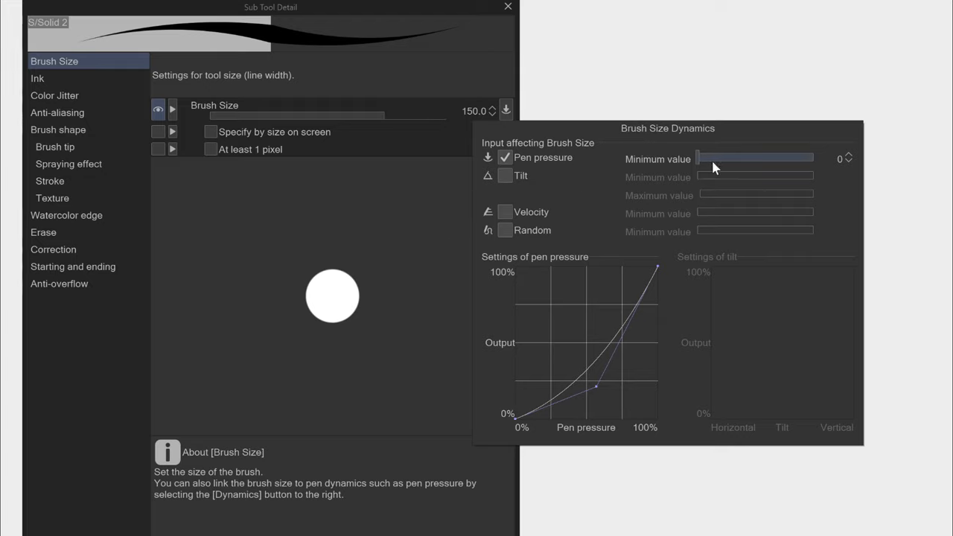
pyautogui.moveTo(679, 157); pyautogui.dragTo(722, 157)
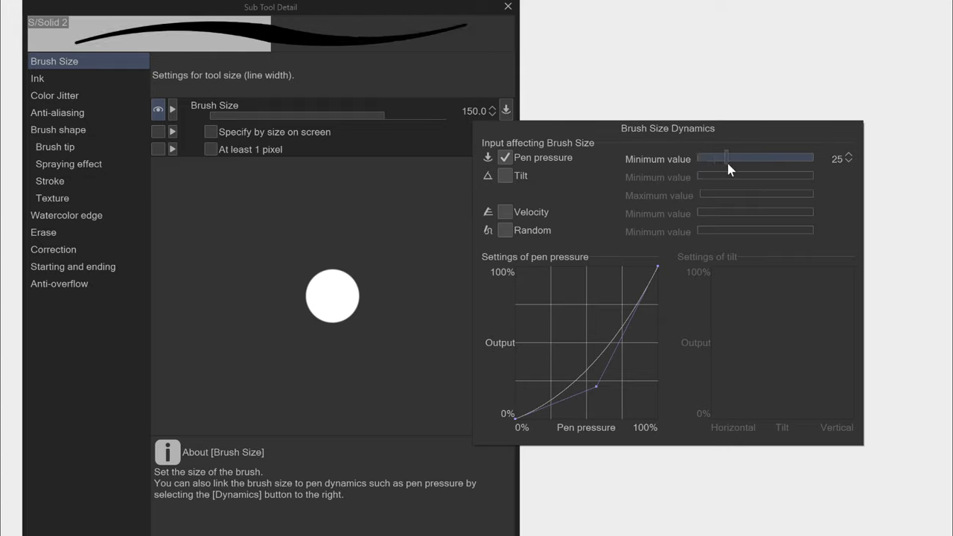
pyautogui.moveTo(725, 158); pyautogui.dragTo(811, 157)
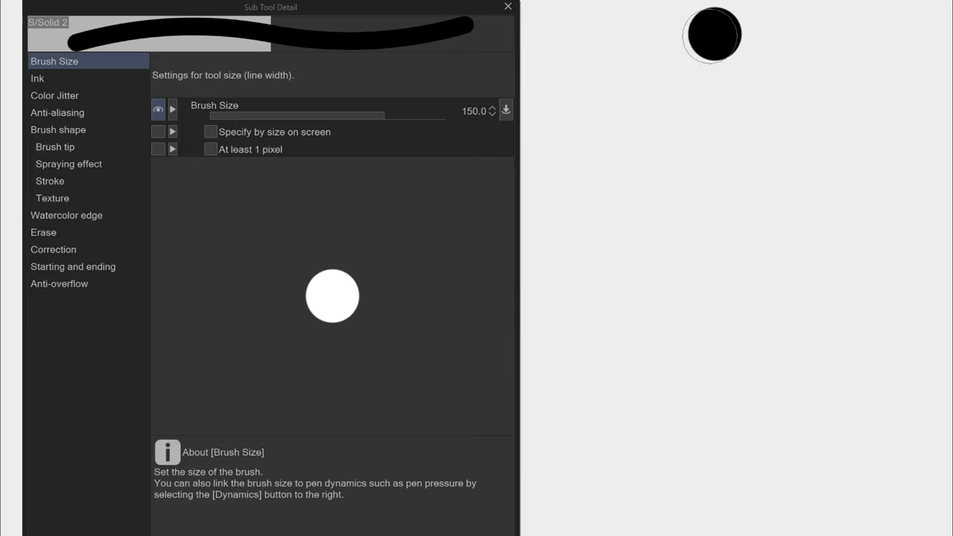
pyautogui.click(505, 110)
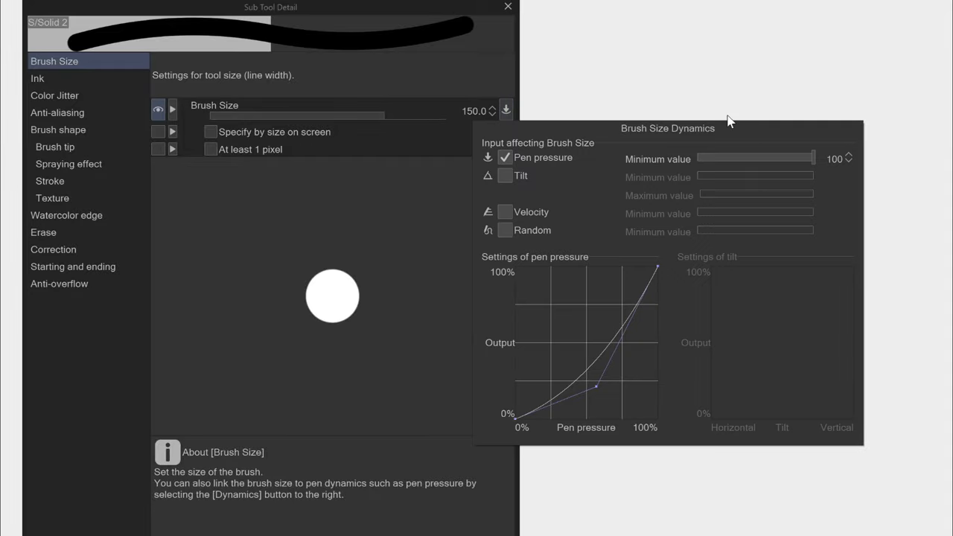
pyautogui.moveTo(811, 158); pyautogui.dragTo(750, 158)
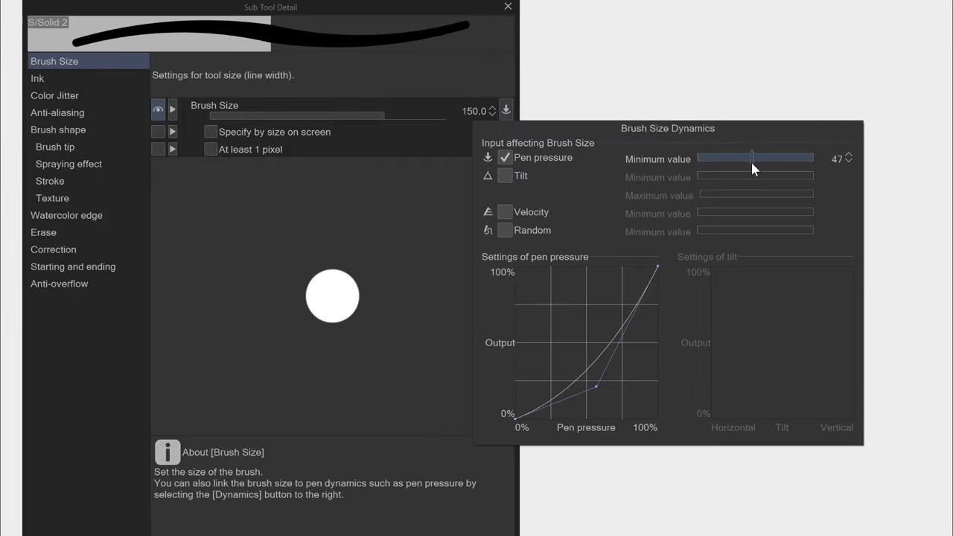
pyautogui.moveTo(750, 157); pyautogui.dragTo(756, 157)
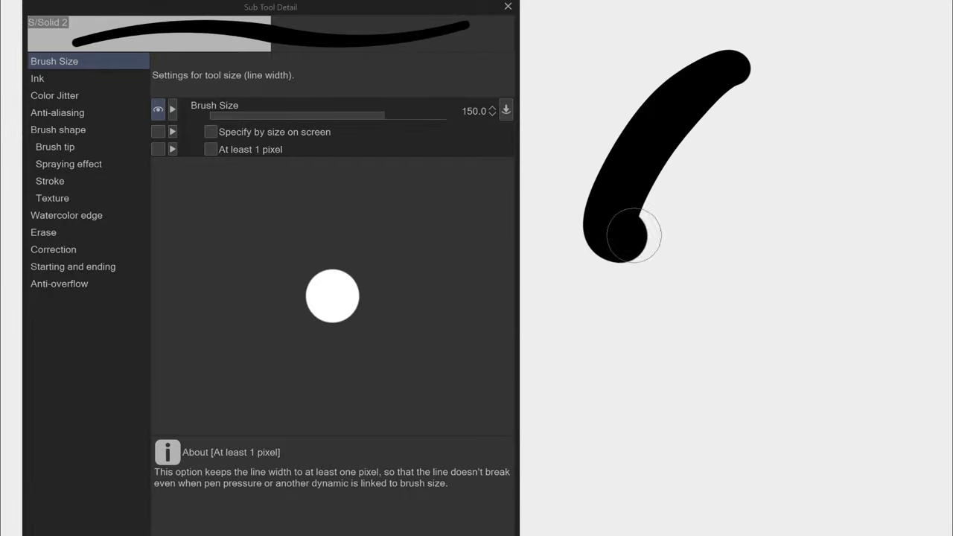
pyautogui.moveTo(625, 238); pyautogui.dragTo(840, 138)
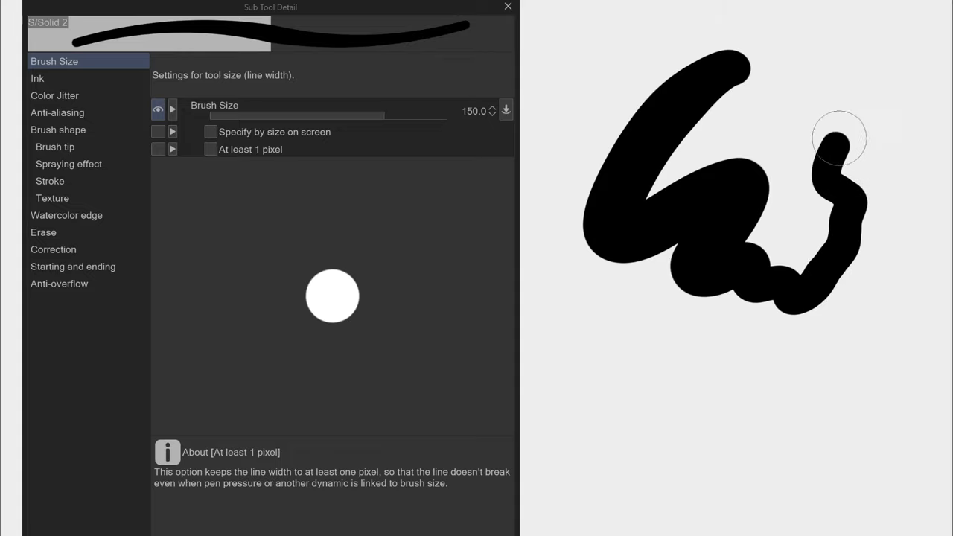
pyautogui.moveTo(840, 139); pyautogui.dragTo(661, 374)
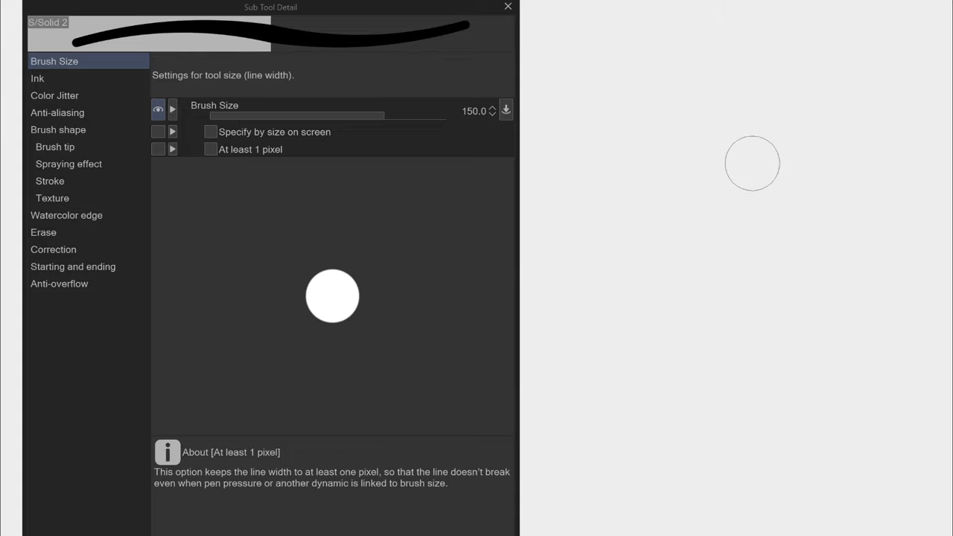
pyautogui.moveTo(528, 112)
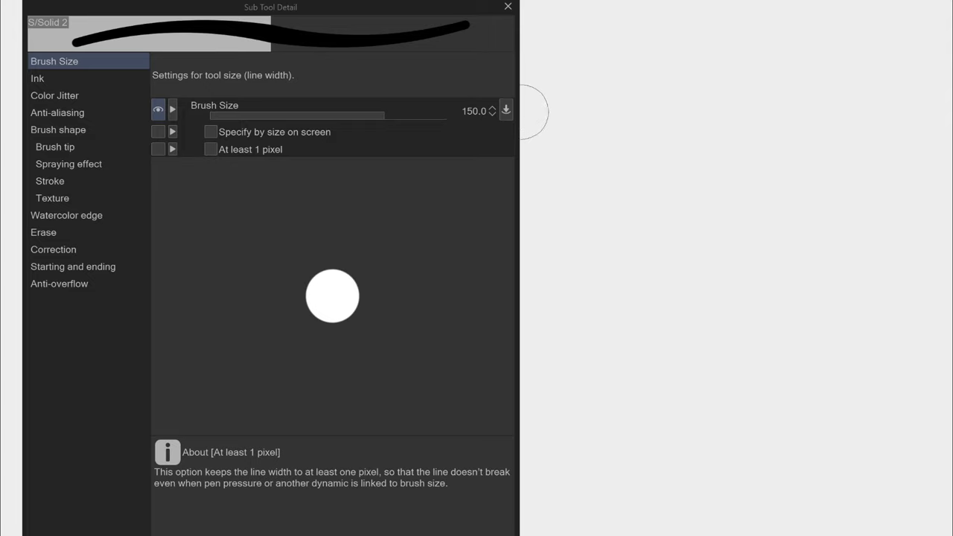
pyautogui.click(507, 110)
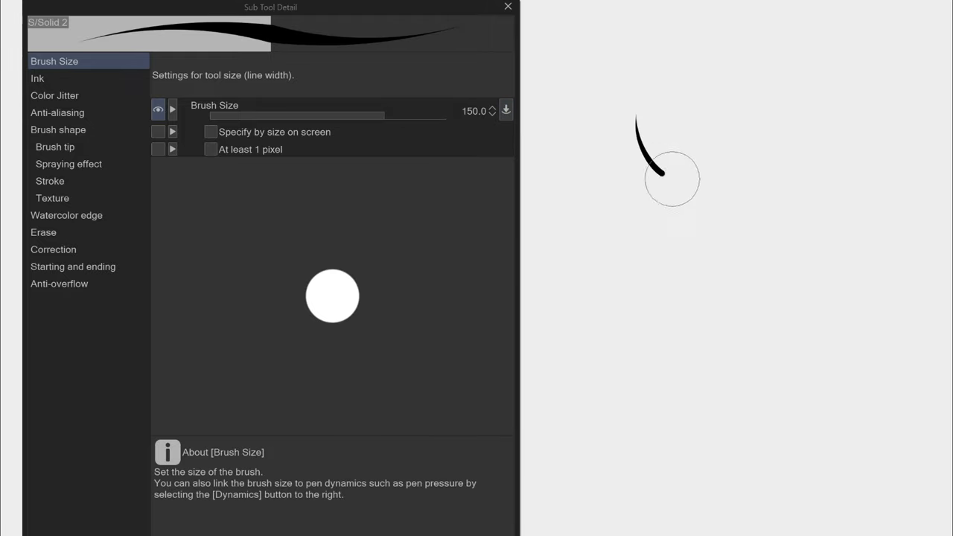
# Step: Review the brush size pressure curve, then draw three pressure-varied test strokes
pyautogui.click(506, 110)
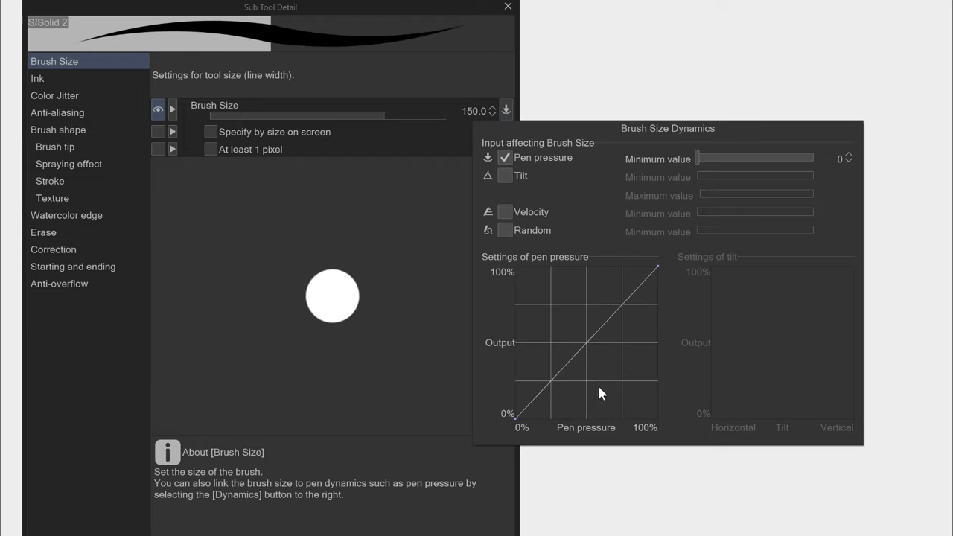
pyautogui.moveTo(685, 258)
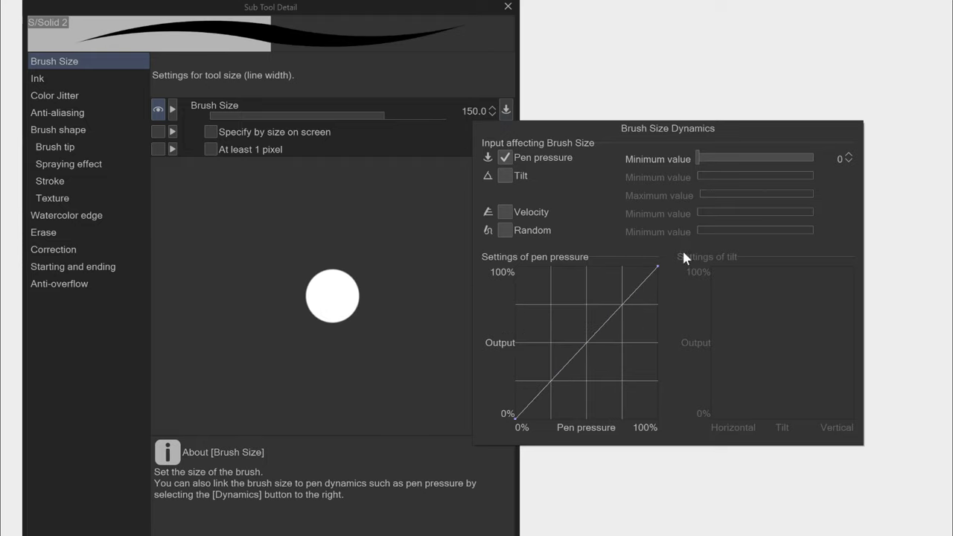
pyautogui.moveTo(601, 335)
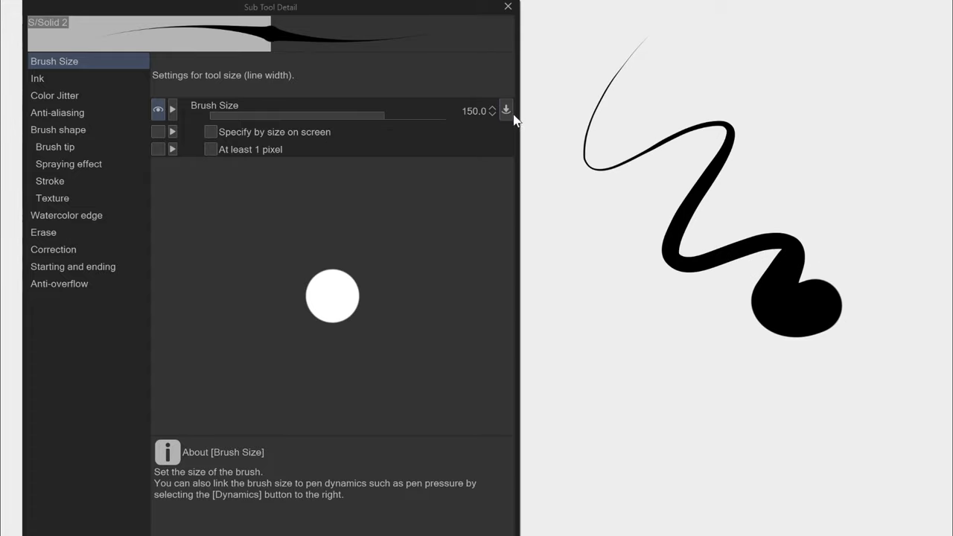
pyautogui.click(506, 110)
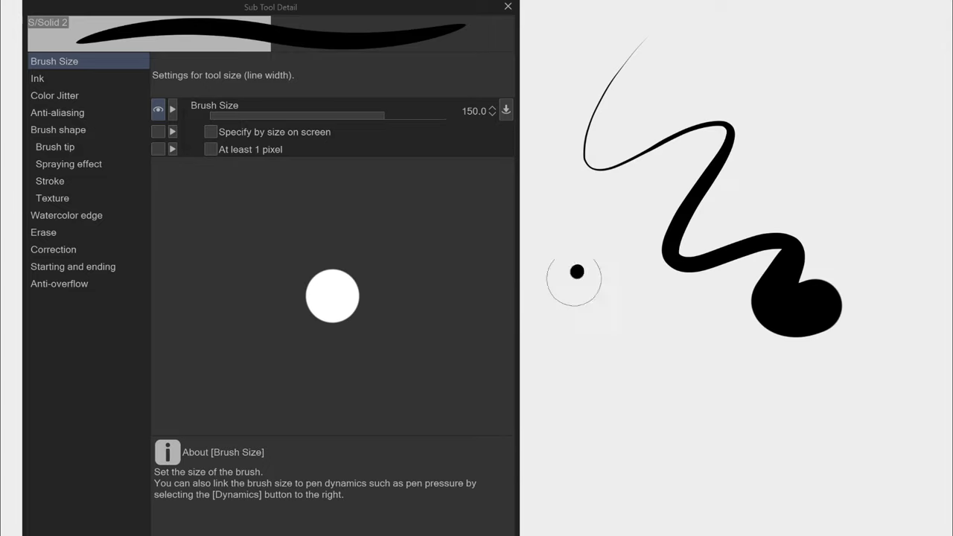
pyautogui.moveTo(576, 272); pyautogui.dragTo(702, 355)
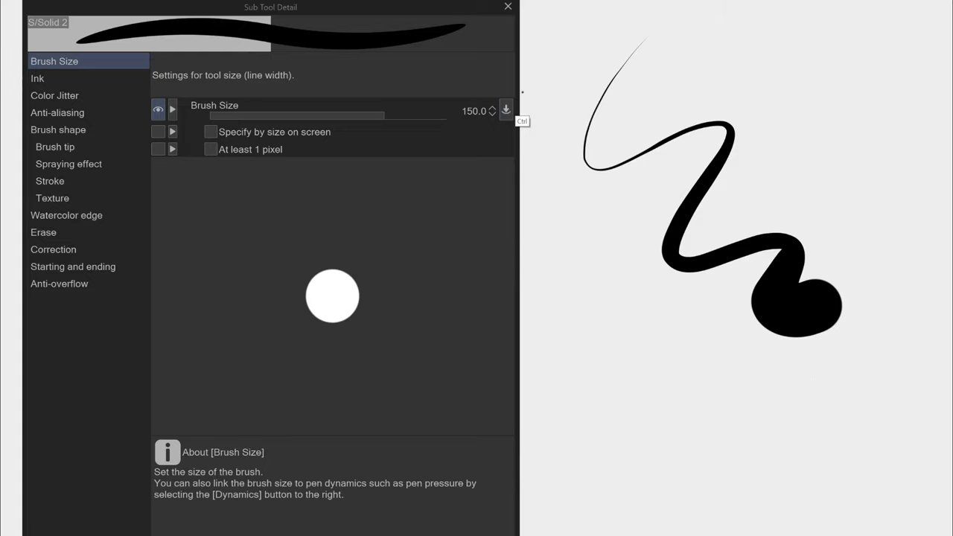
pyautogui.click(506, 109)
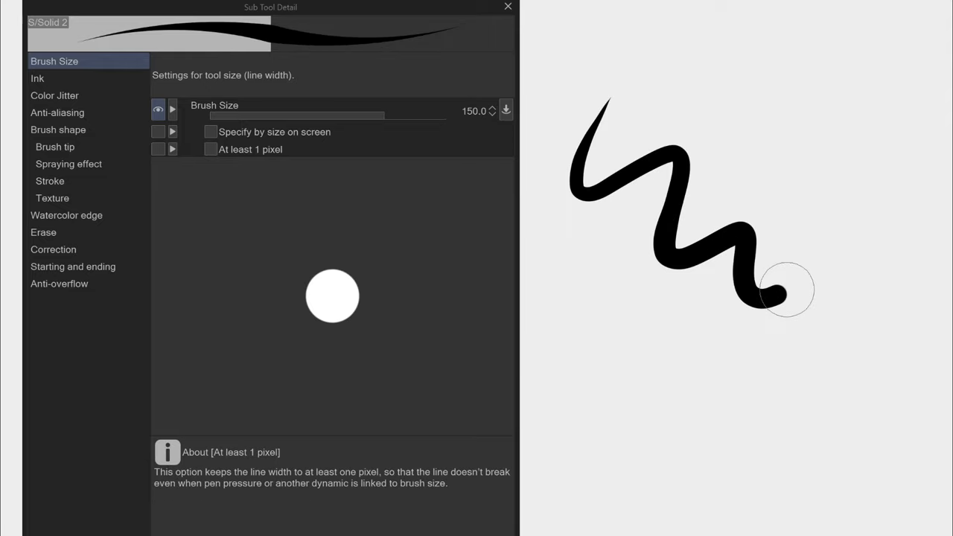
pyautogui.moveTo(786, 289); pyautogui.dragTo(697, 367)
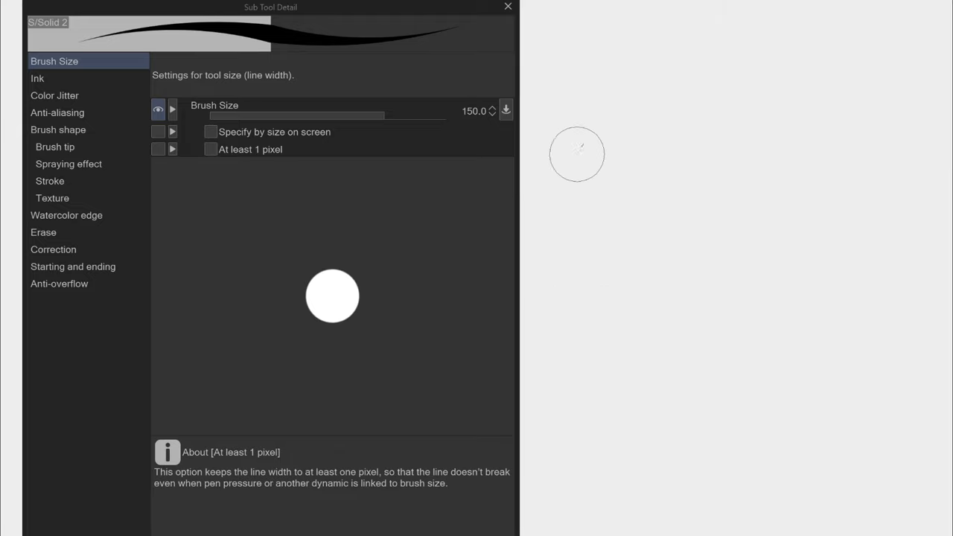
pyautogui.moveTo(577, 154); pyautogui.dragTo(904, 223)
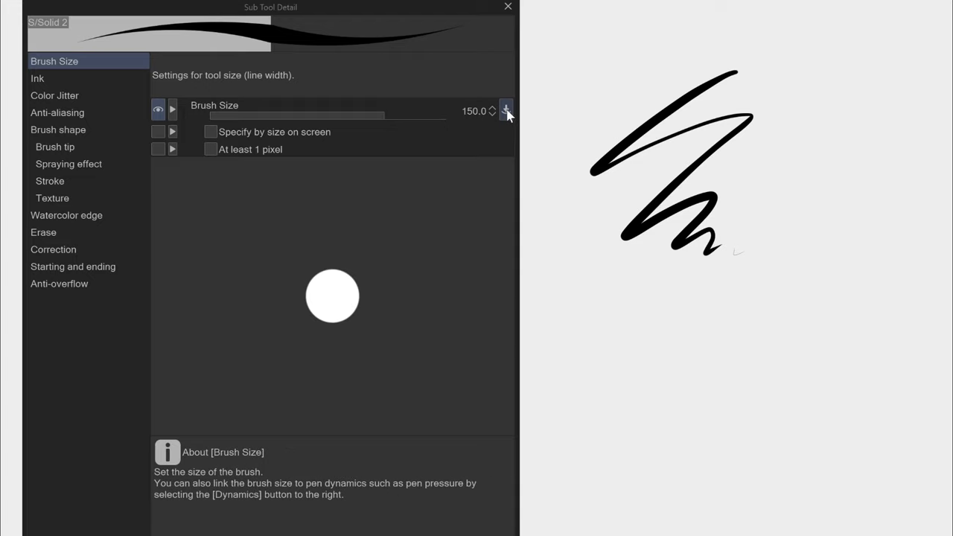
# Step: Drag the pen-pressure size curve into a sharp ramp and test it with a stroke
pyautogui.click(506, 110)
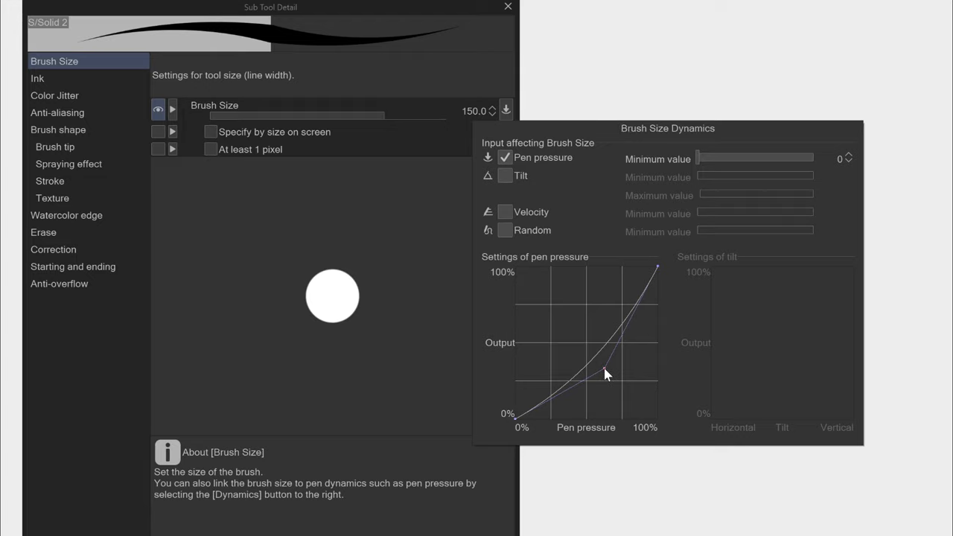
pyautogui.moveTo(604, 375); pyautogui.dragTo(588, 269)
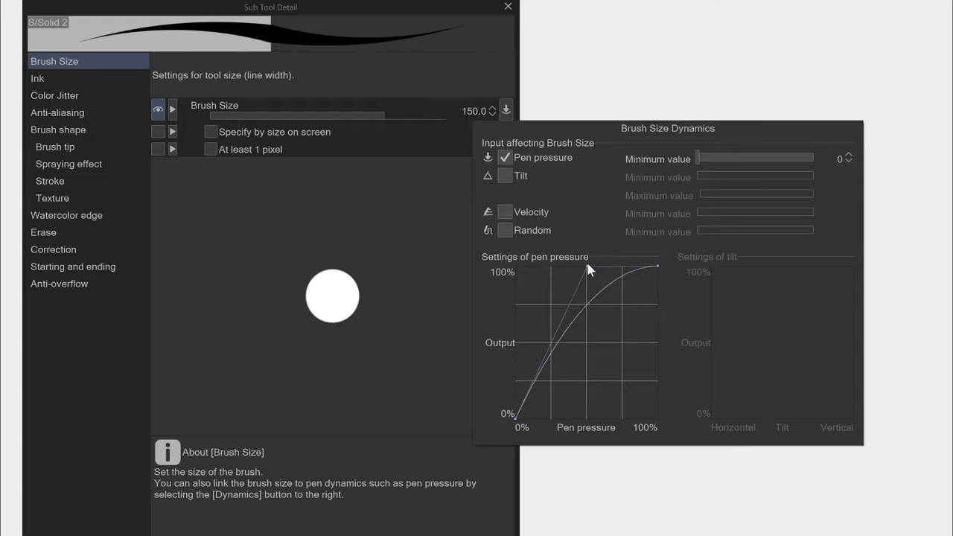
pyautogui.moveTo(588, 268); pyautogui.dragTo(588, 305)
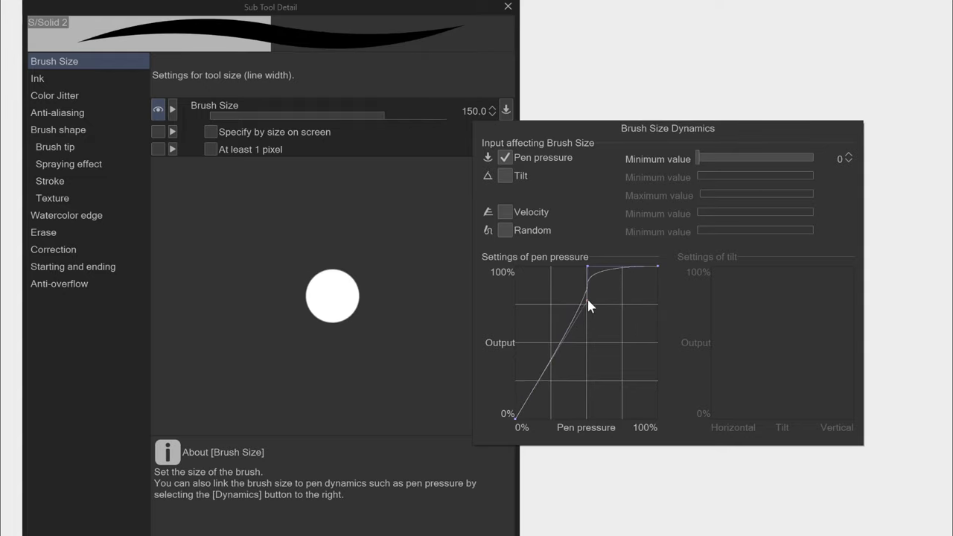
pyautogui.moveTo(590, 303); pyautogui.dragTo(588, 268)
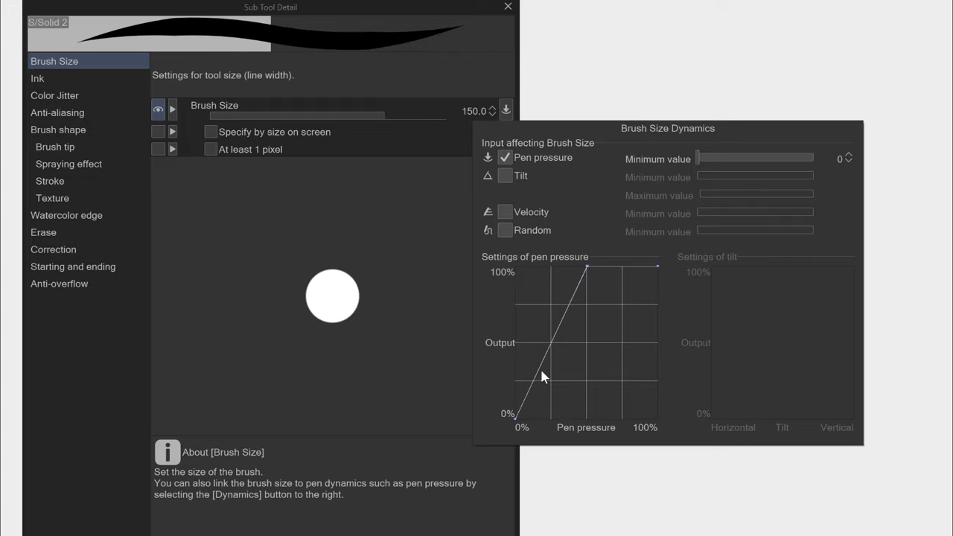
pyautogui.moveTo(588, 27)
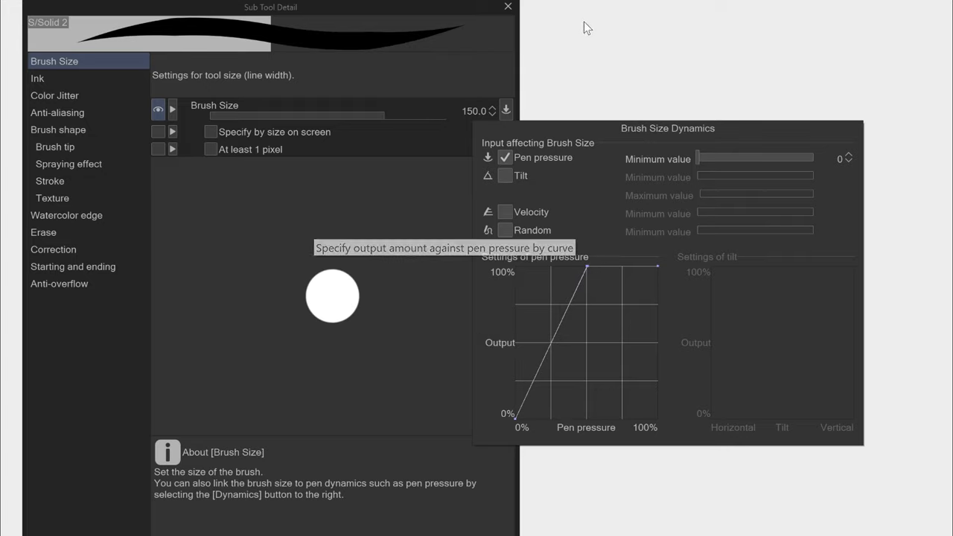
pyautogui.moveTo(640, 136)
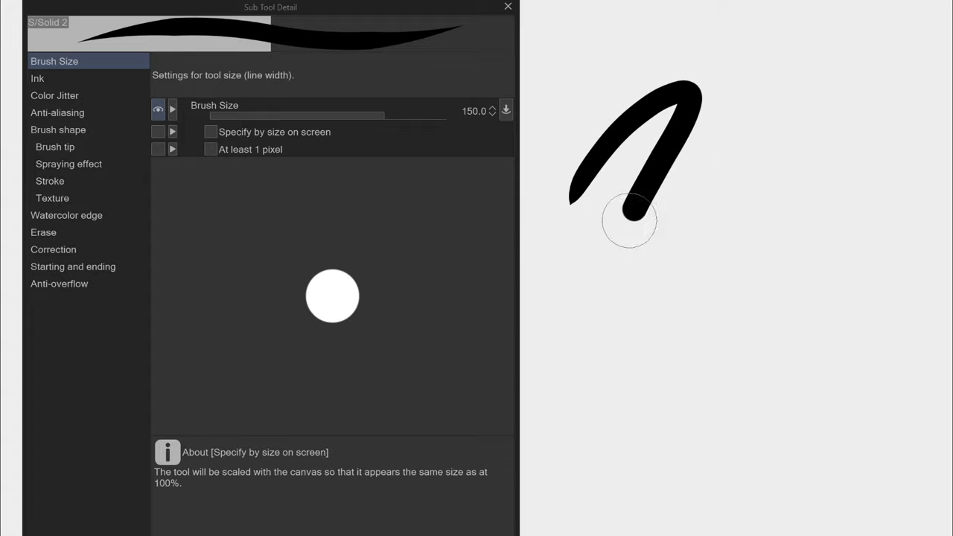
pyautogui.moveTo(629, 220); pyautogui.dragTo(576, 165)
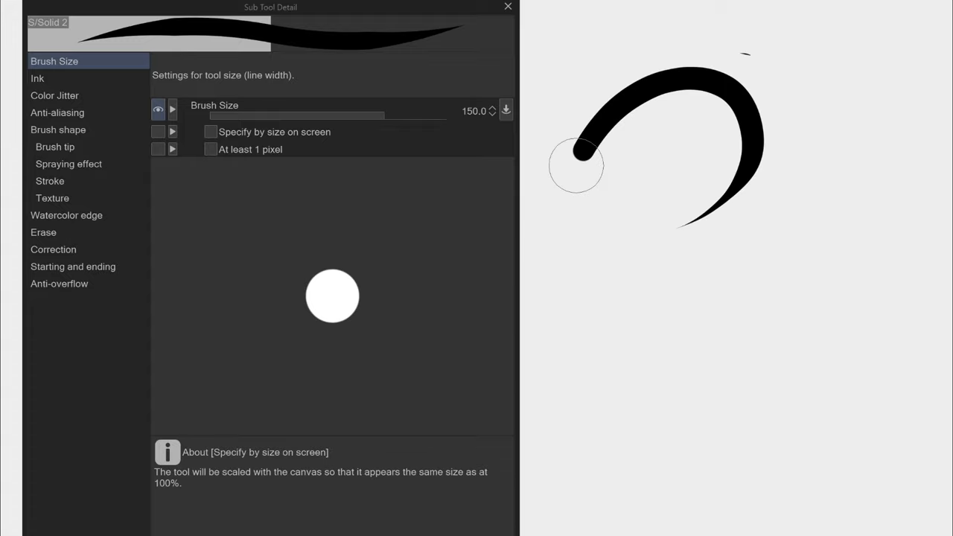
# Step: Bend the pressure curve's middle downward so light strokes stay thinner
pyautogui.click(506, 110)
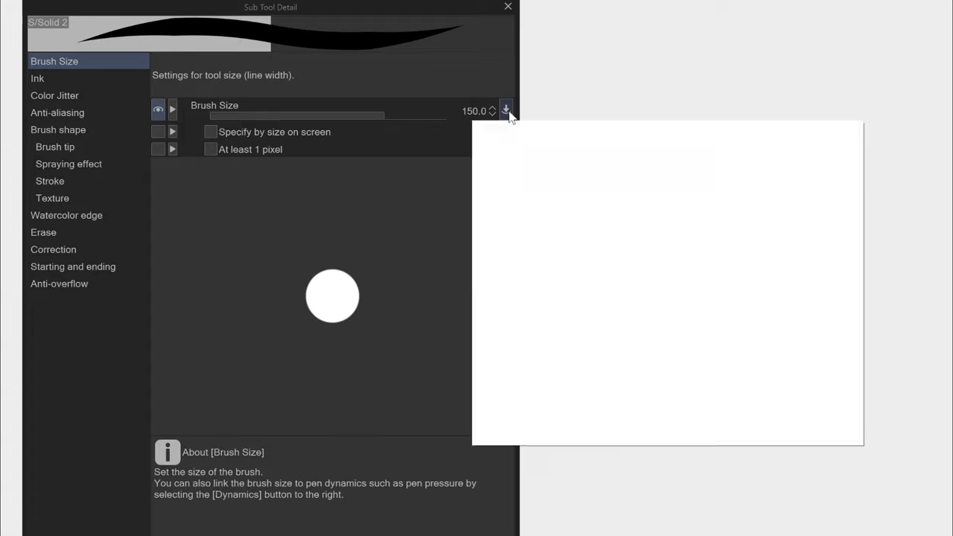
pyautogui.click(506, 110)
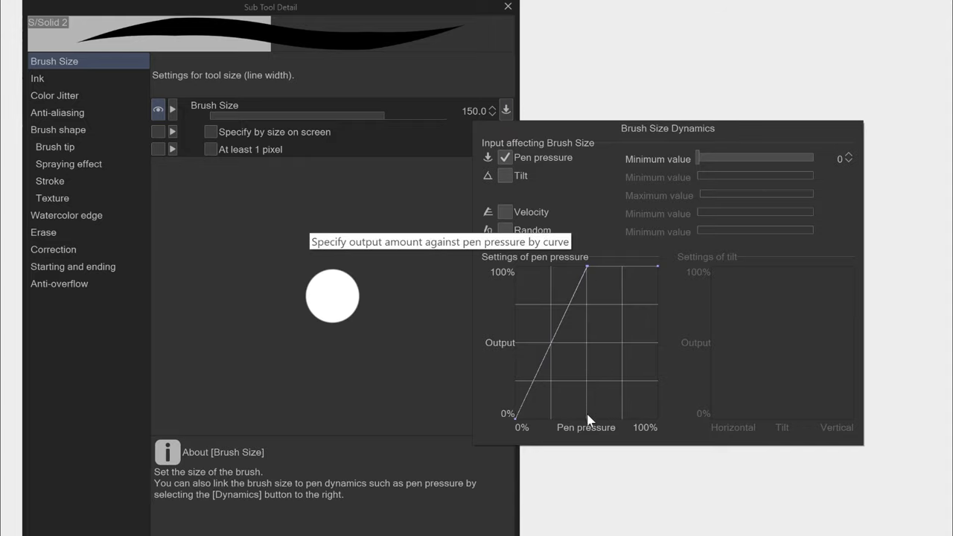
pyautogui.moveTo(692, 331)
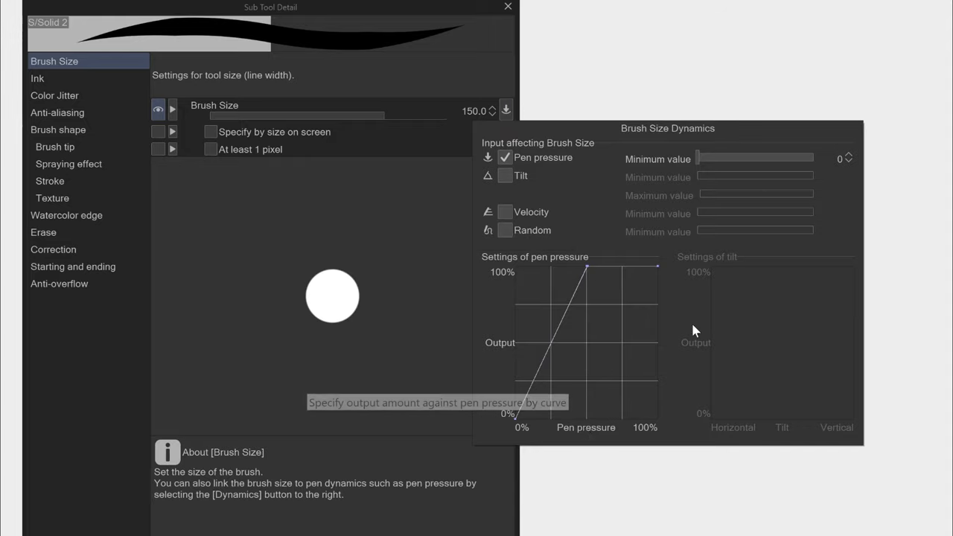
pyautogui.moveTo(569, 328)
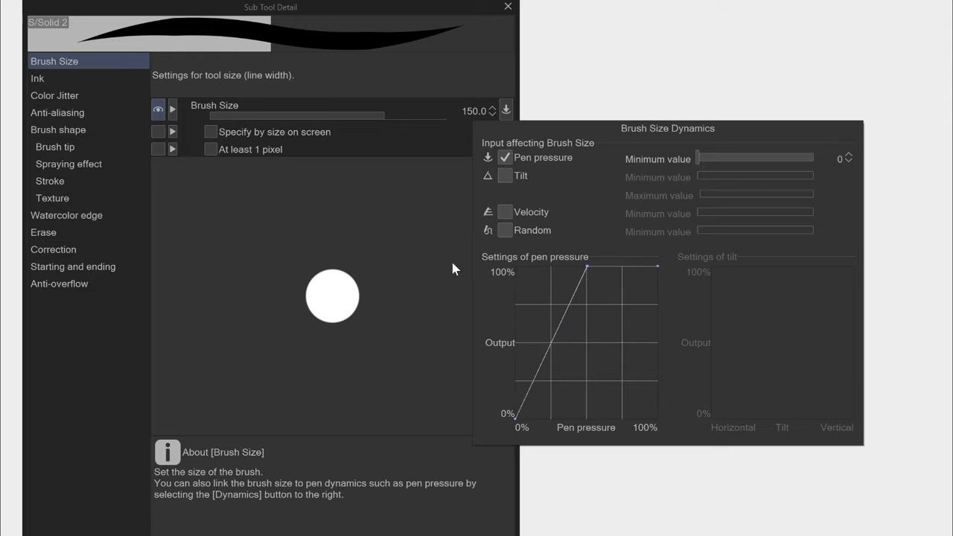
pyautogui.moveTo(608, 225)
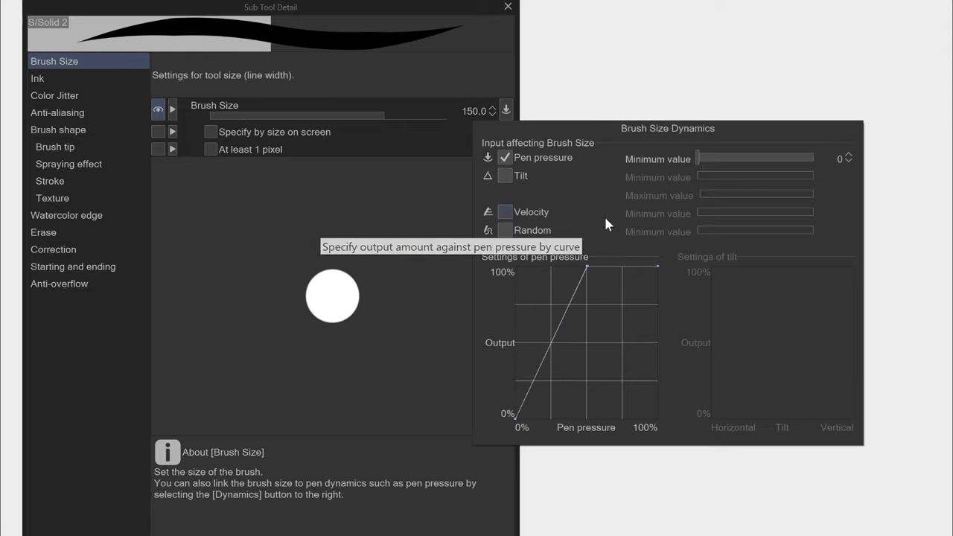
pyautogui.moveTo(572, 272)
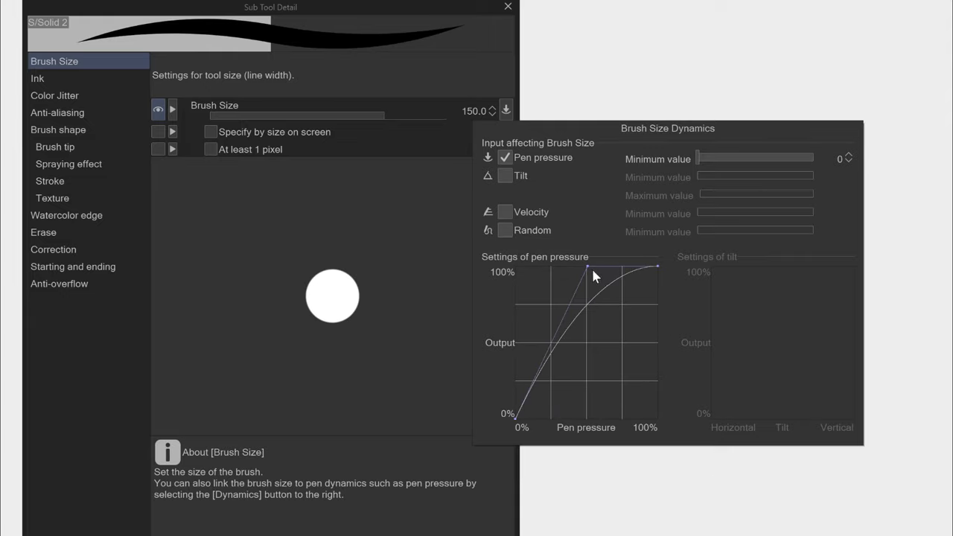
pyautogui.moveTo(594, 276); pyautogui.dragTo(607, 367)
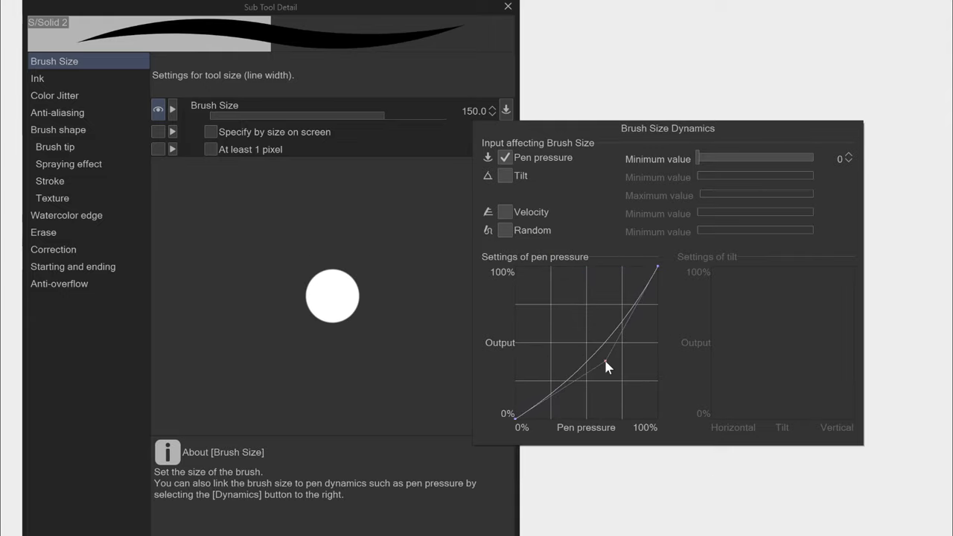
pyautogui.moveTo(606, 368); pyautogui.dragTo(607, 372)
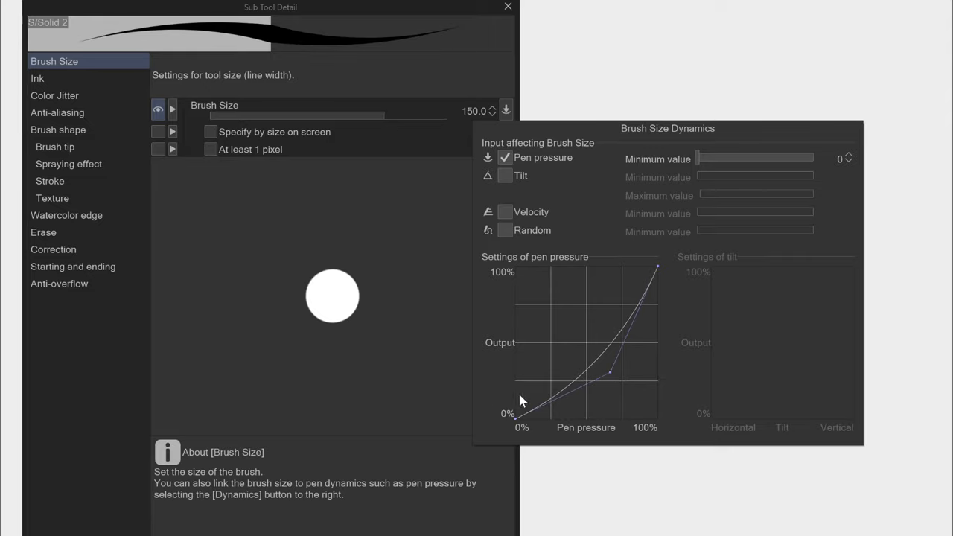
# Step: In Ink settings, link opacity to pen pressure, adjust minimum opacity, and bend its curve
pyautogui.click(36, 78)
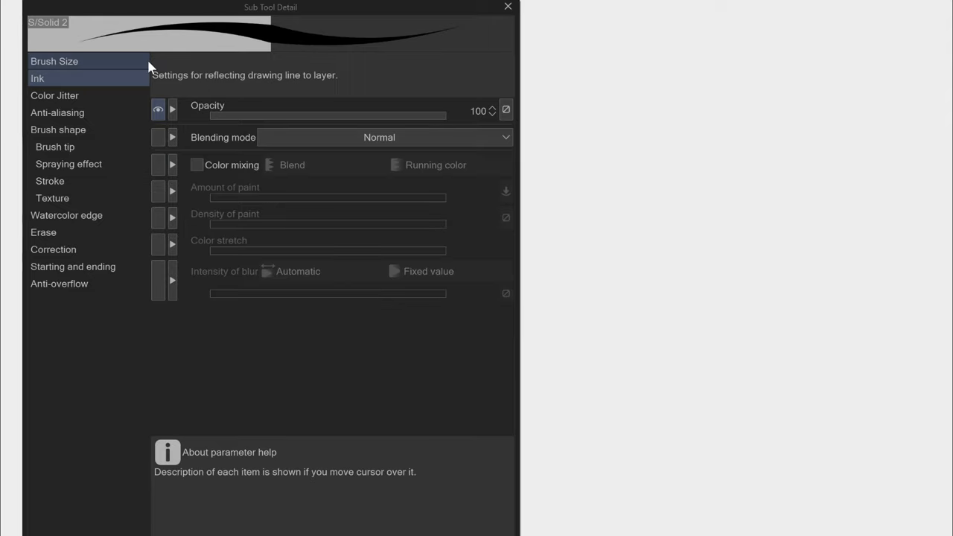
pyautogui.moveTo(379, 137)
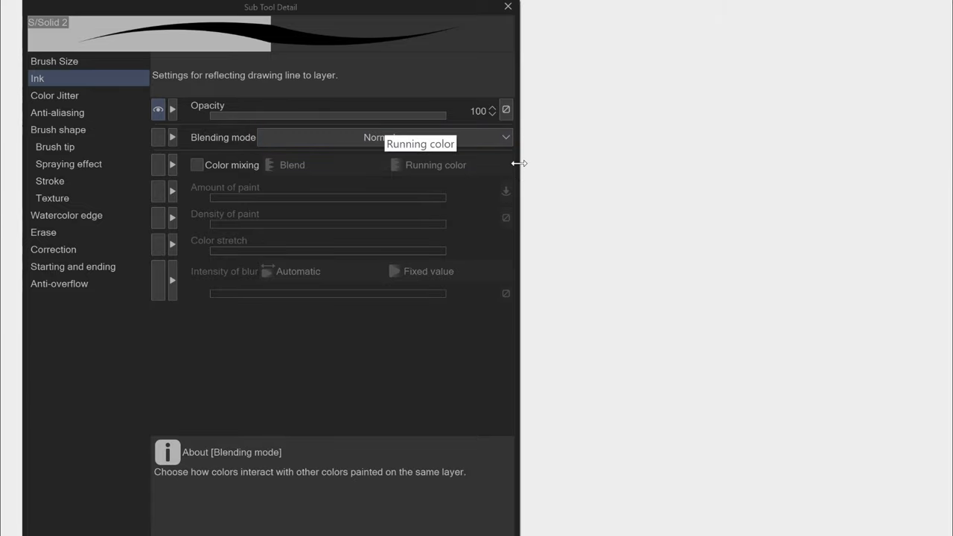
pyautogui.moveTo(505, 109)
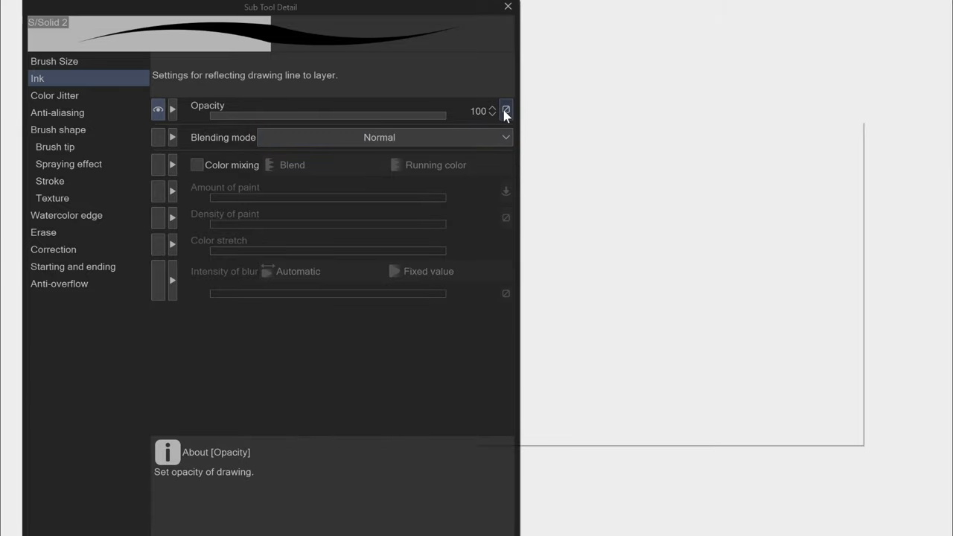
pyautogui.click(506, 109)
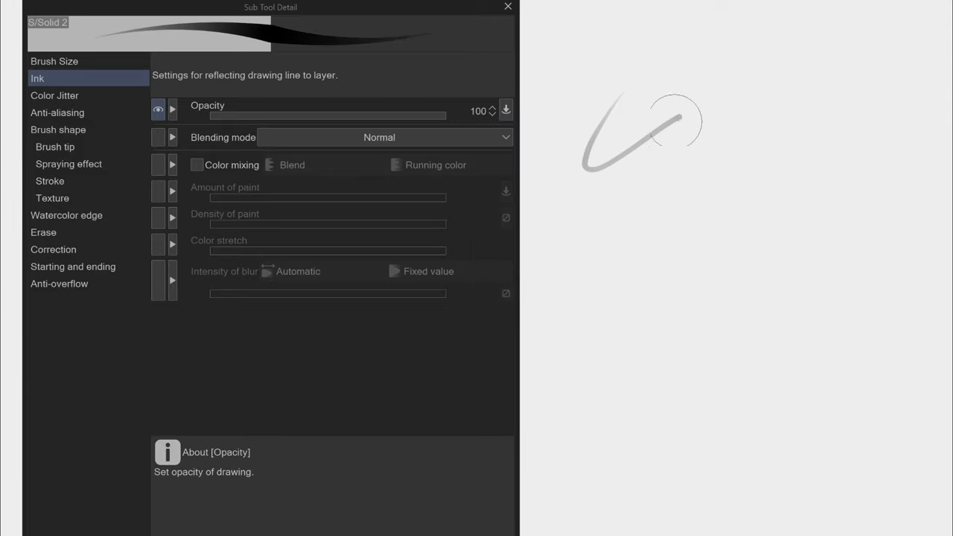
pyautogui.moveTo(611, 119); pyautogui.dragTo(797, 327)
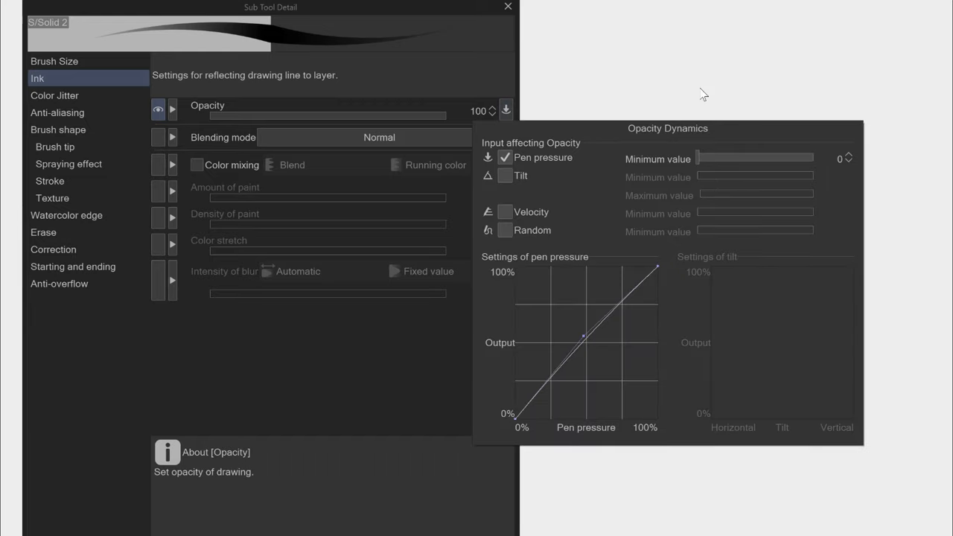
pyautogui.moveTo(700, 157); pyautogui.dragTo(759, 157)
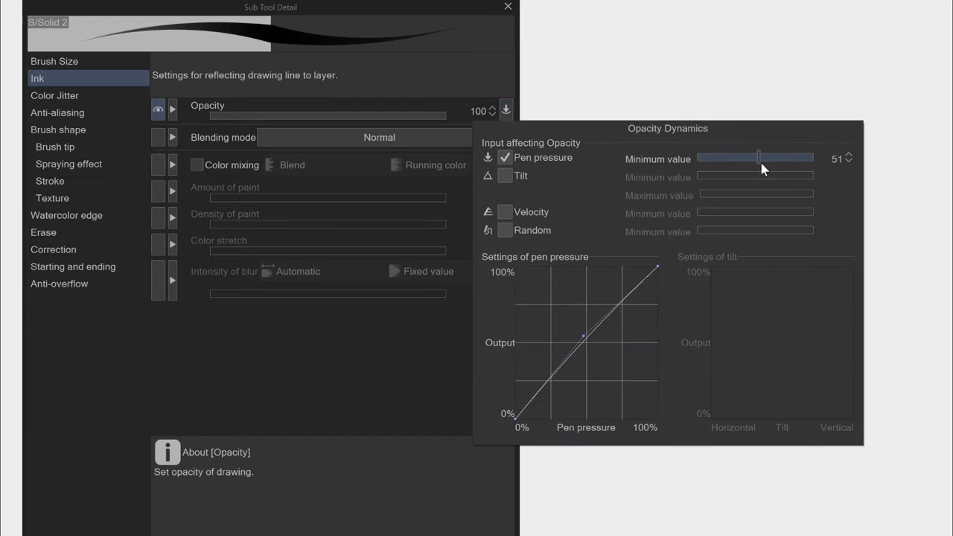
pyautogui.moveTo(758, 158); pyautogui.dragTo(678, 158)
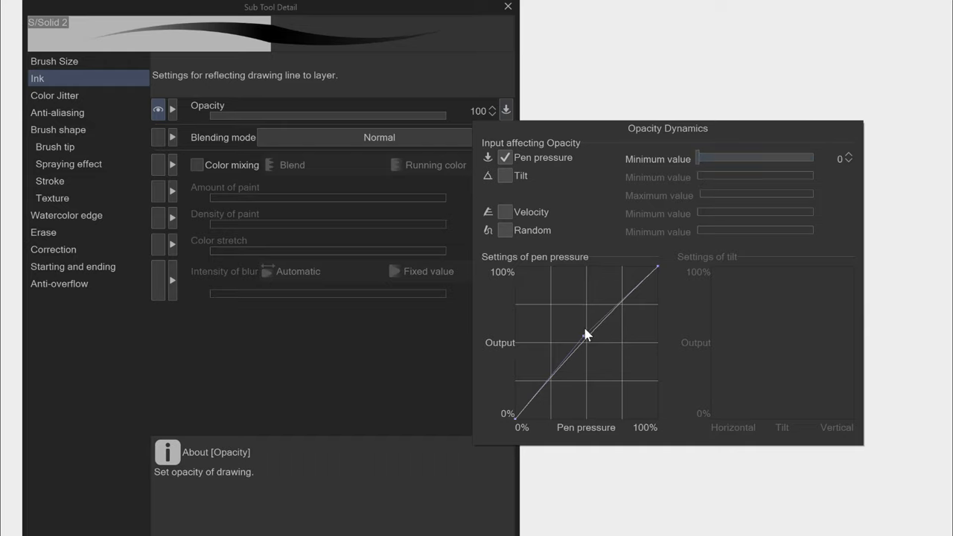
pyautogui.moveTo(586, 335); pyautogui.dragTo(603, 350)
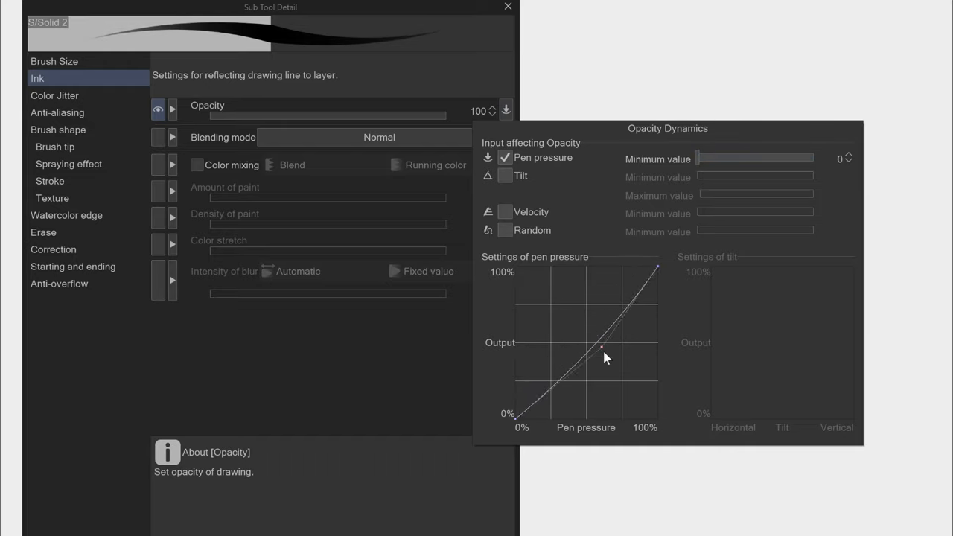
pyautogui.moveTo(603, 349); pyautogui.dragTo(634, 407)
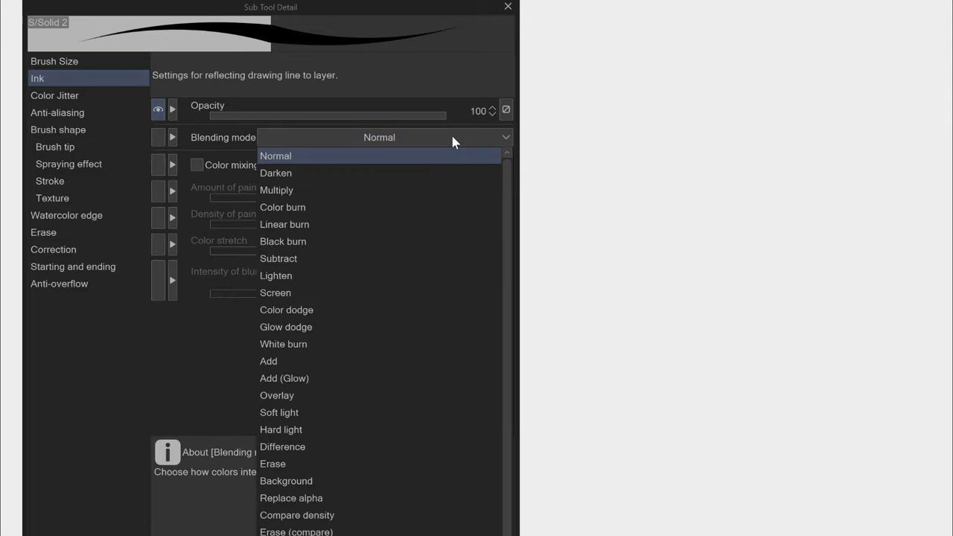
# Step: Test Erase blending with blue strokes, then set the Soft airbrush to Overlay blending
pyautogui.click(276, 156)
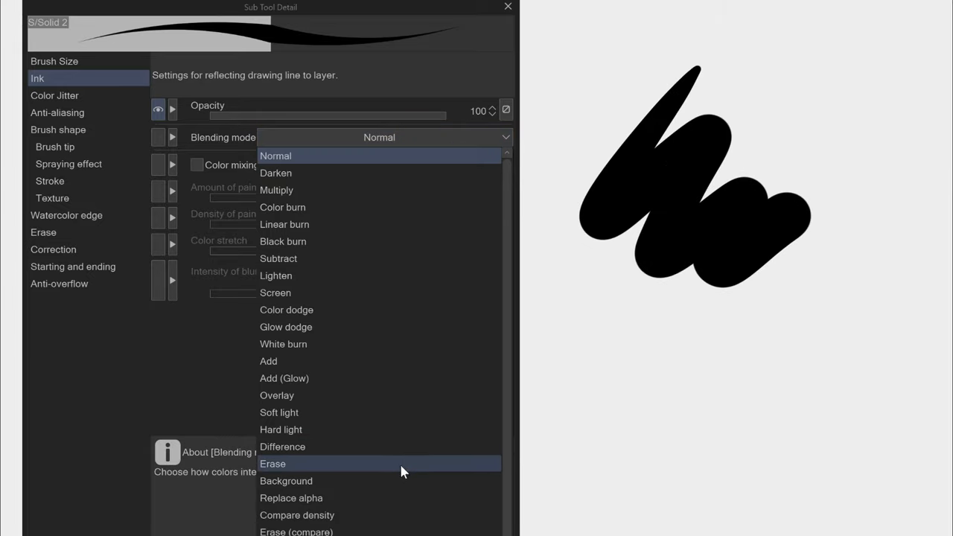
pyautogui.click(273, 463)
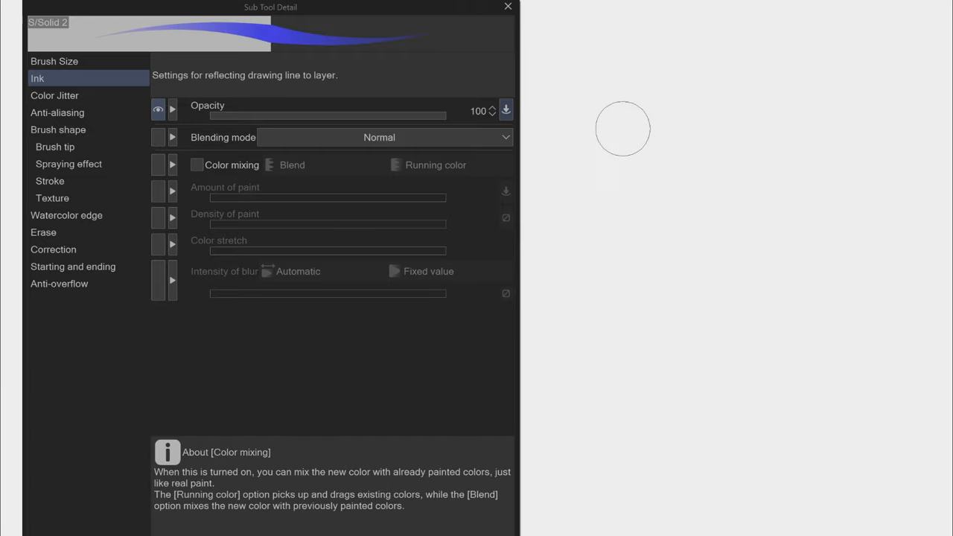
pyautogui.moveTo(623, 128); pyautogui.dragTo(770, 276)
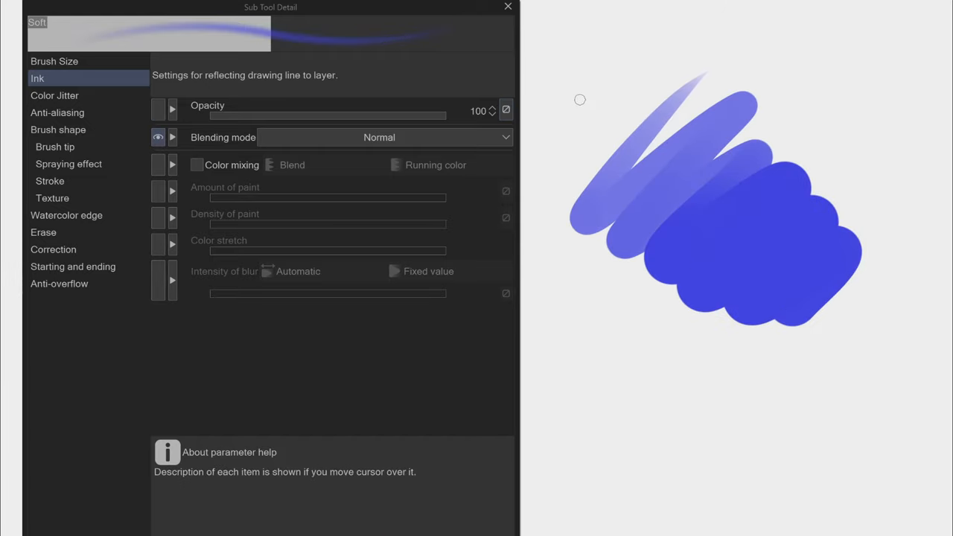
pyautogui.click(379, 137)
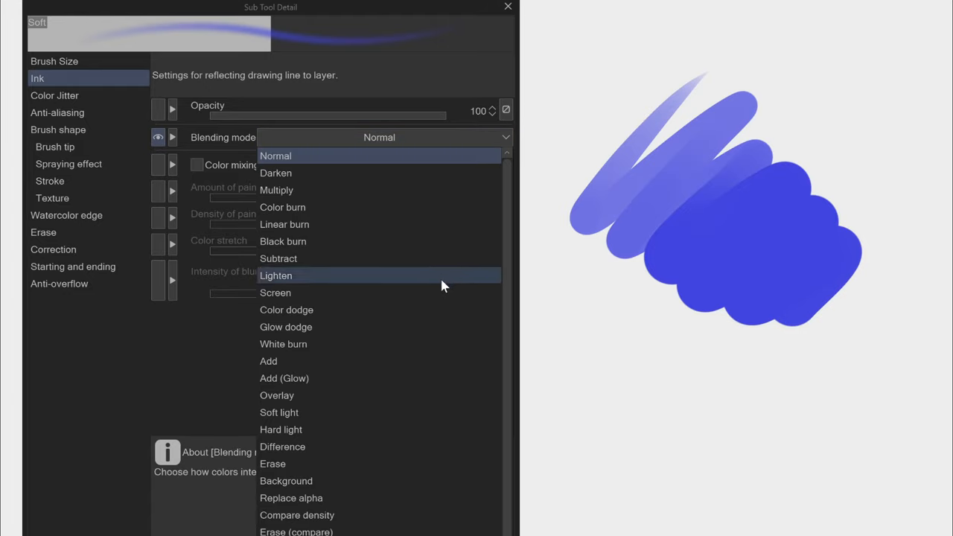
pyautogui.click(276, 395)
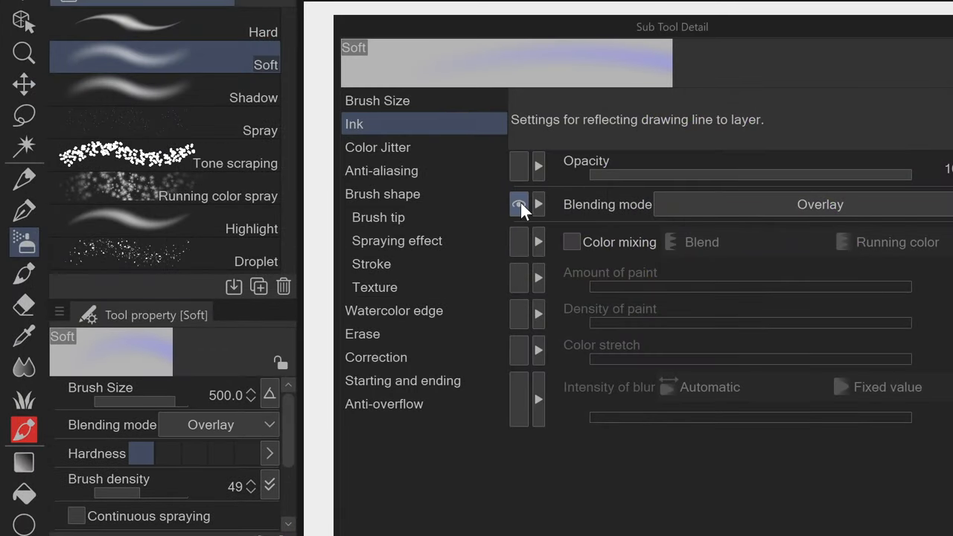
# Step: Enable Blend color mixing on S/Solid 2, test red strokes over blue, and set color stretch to 57
pyautogui.click(519, 204)
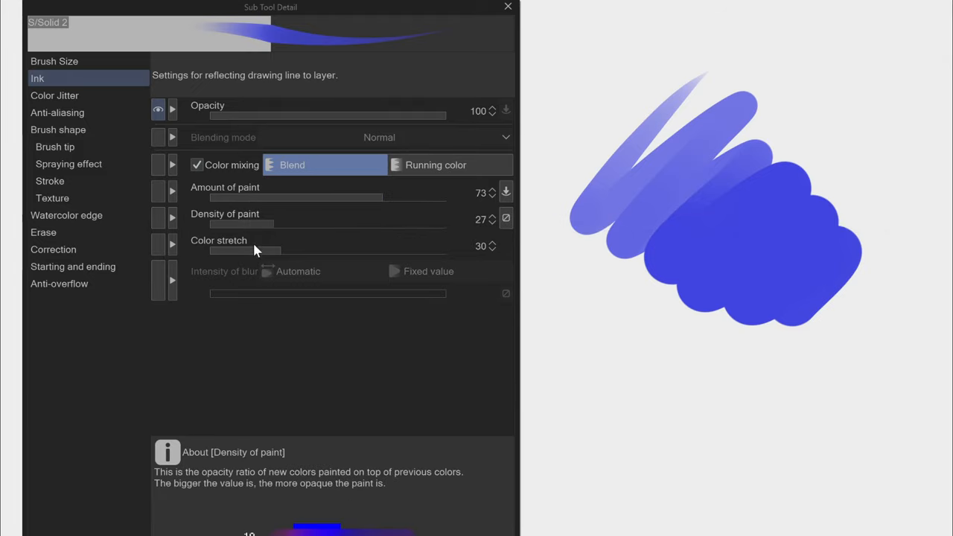
pyautogui.moveTo(406, 197)
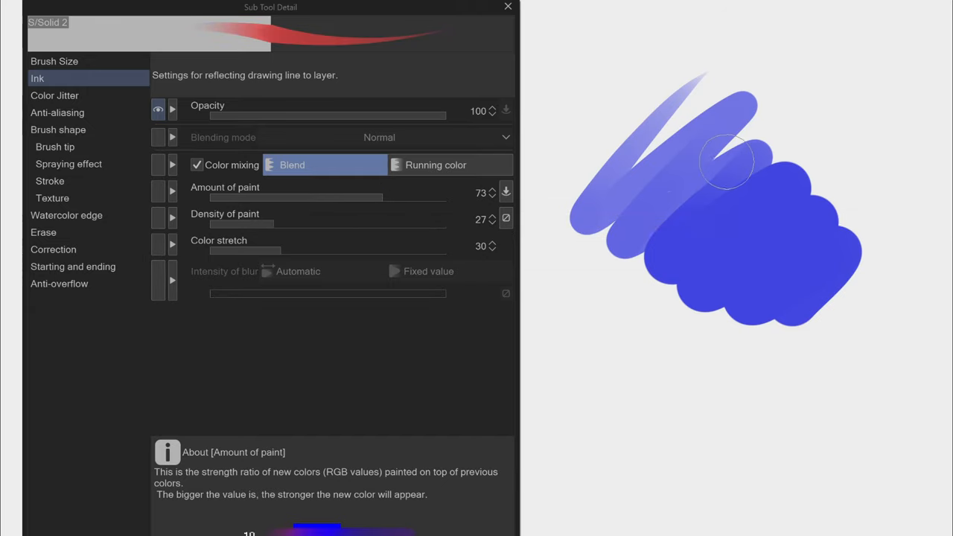
pyautogui.moveTo(829, 196)
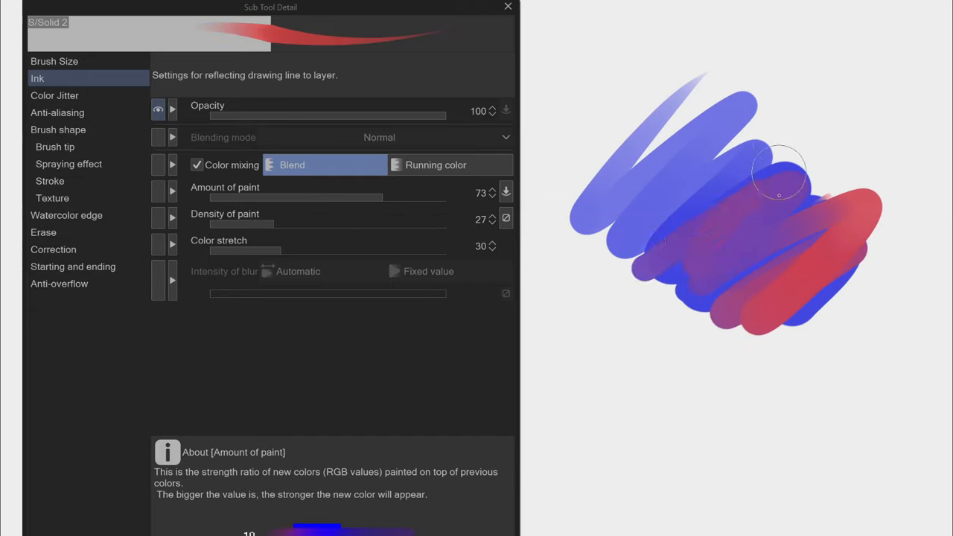
pyautogui.moveTo(777, 195); pyautogui.dragTo(815, 260)
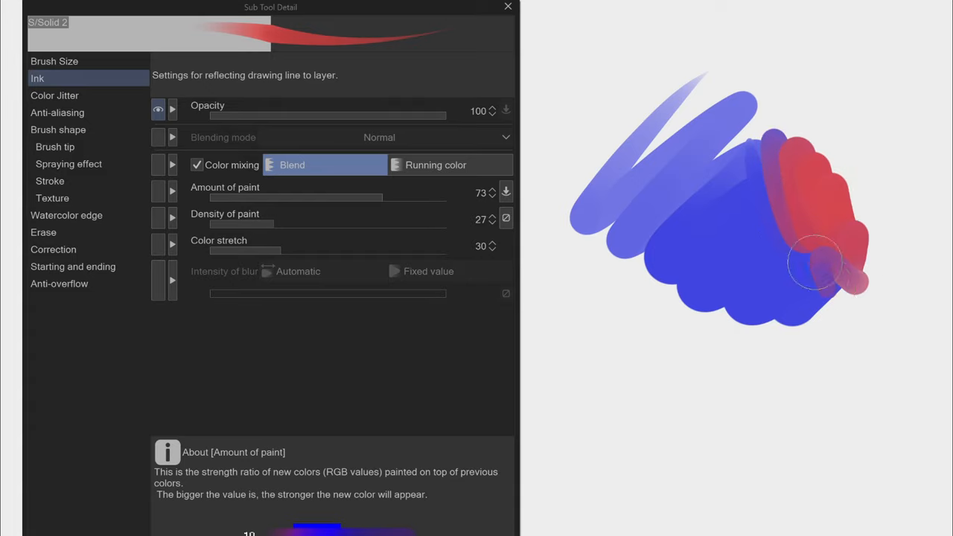
pyautogui.moveTo(815, 264); pyautogui.dragTo(797, 197)
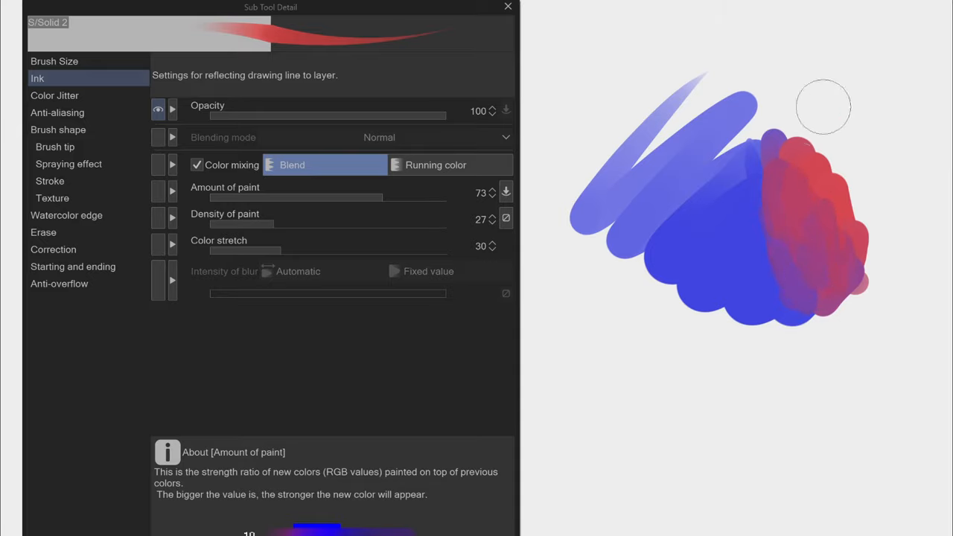
pyautogui.moveTo(823, 105); pyautogui.dragTo(781, 326)
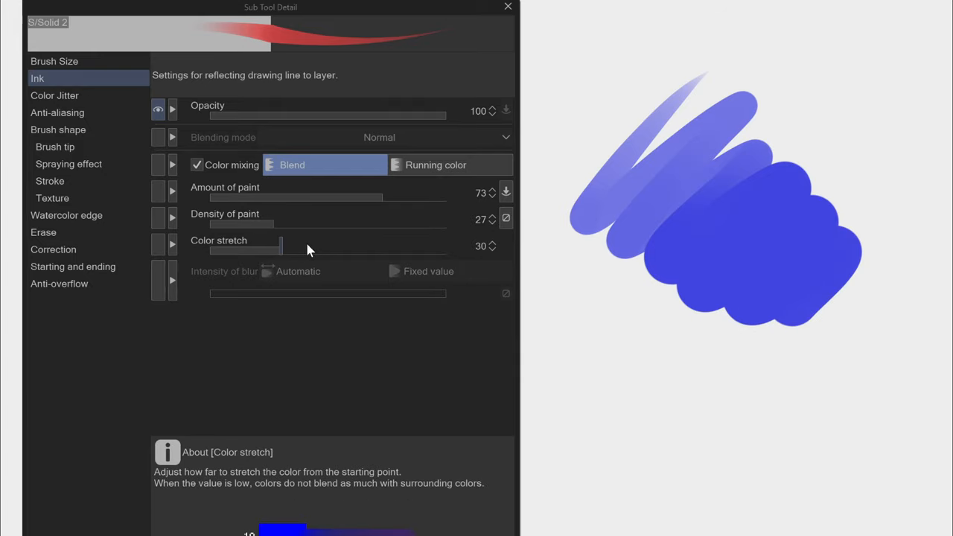
pyautogui.moveTo(281, 246); pyautogui.dragTo(344, 246)
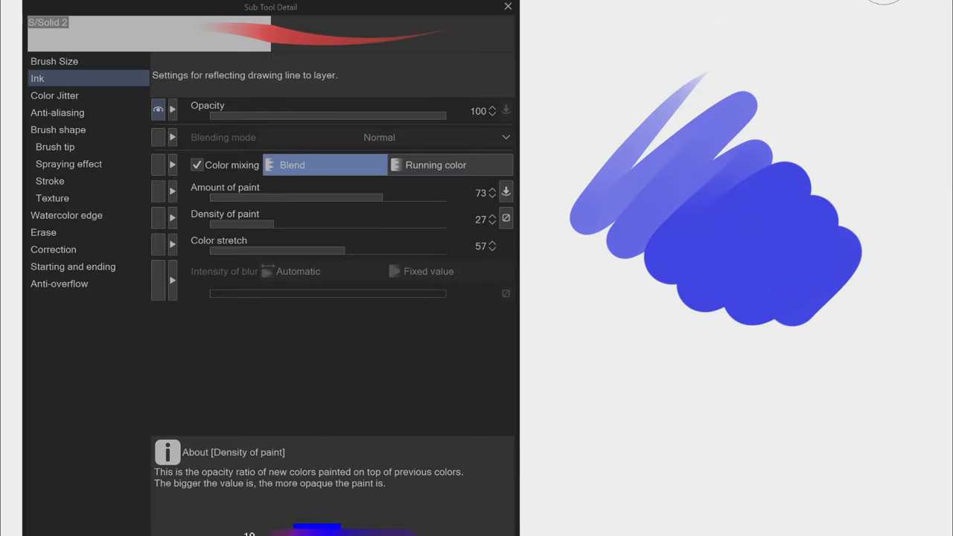
pyautogui.moveTo(339, 201)
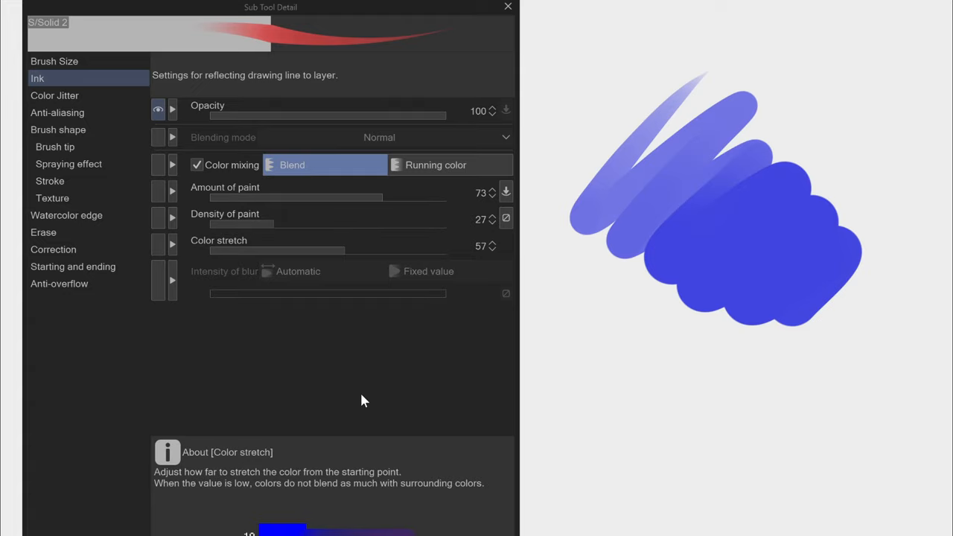
# Step: Turn off color mixing and compare Change brush tip color with Randomize per stroke in Color Jitter
pyautogui.click(196, 165)
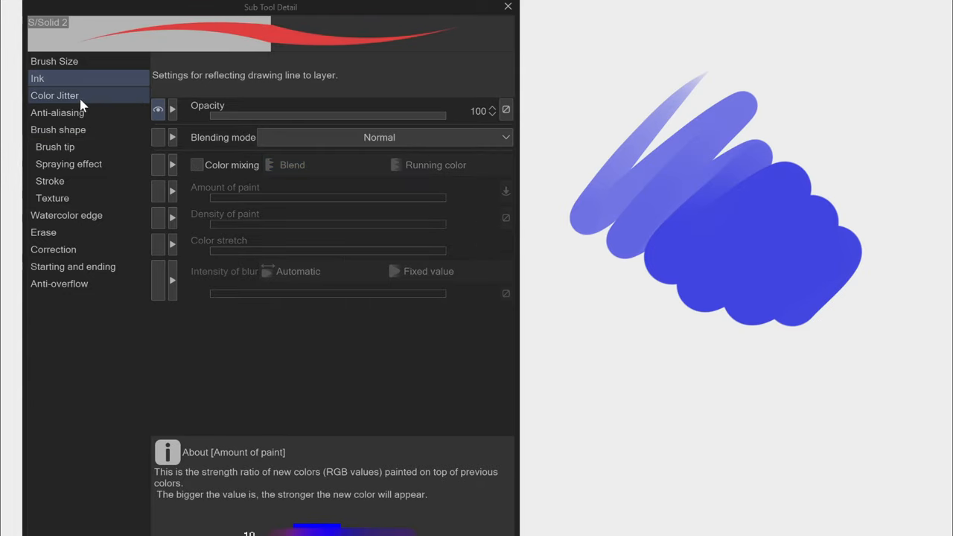
pyautogui.click(54, 95)
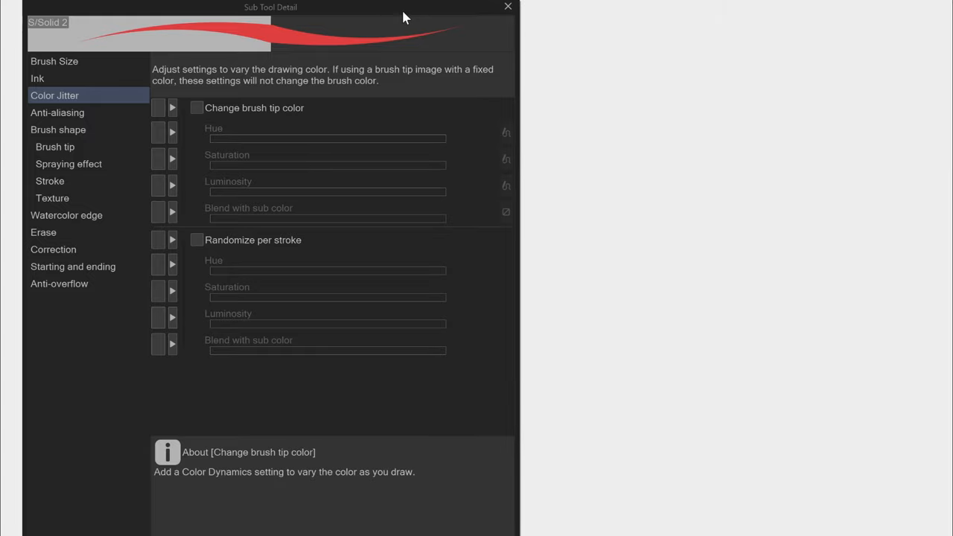
pyautogui.click(197, 107)
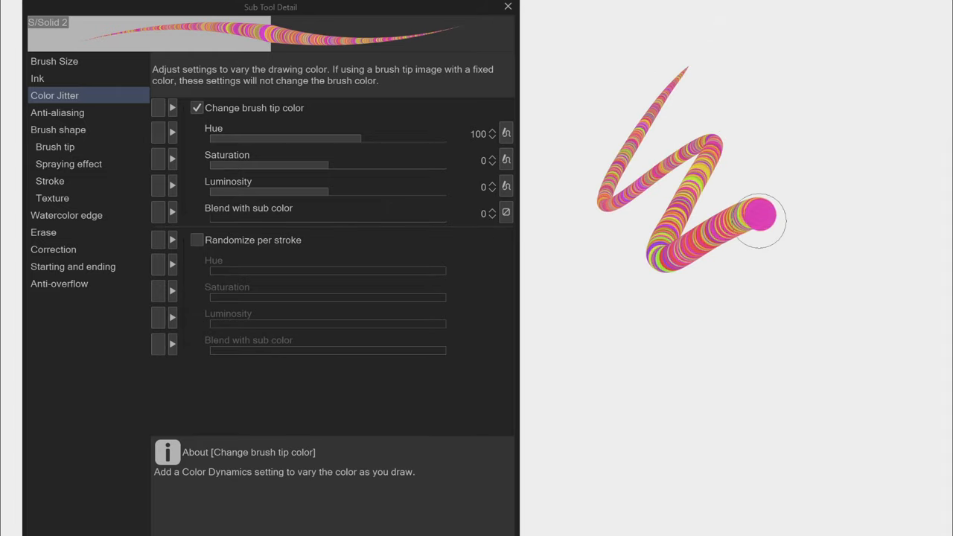
pyautogui.press('ctrl+z')
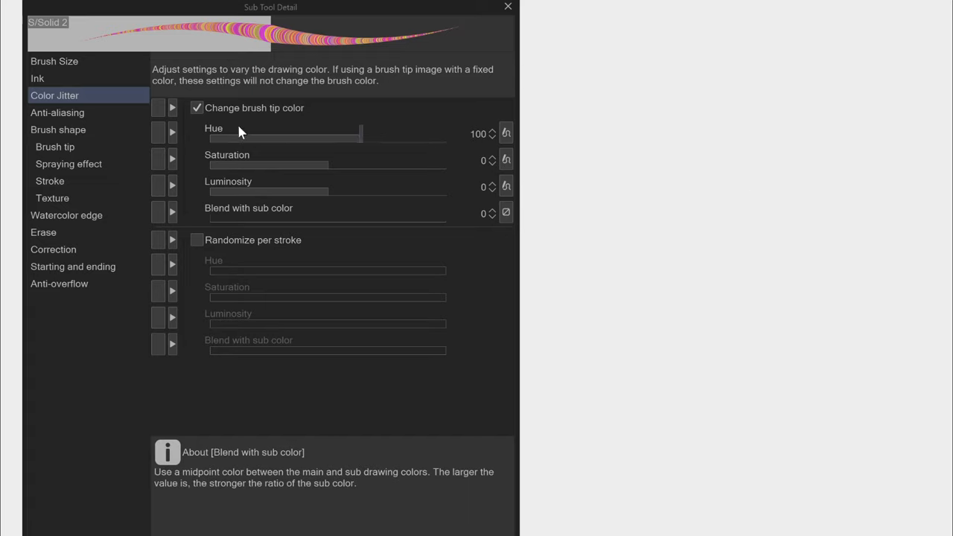
pyautogui.click(197, 239)
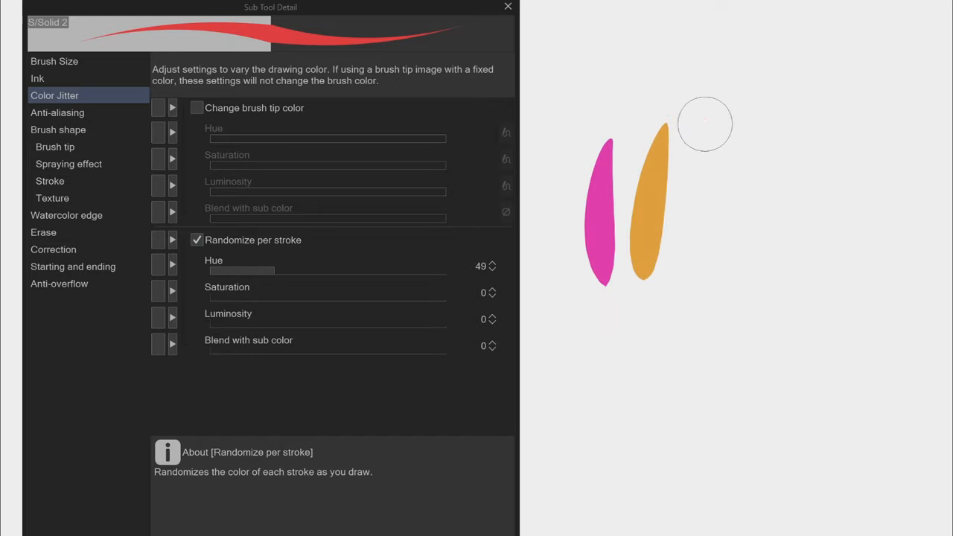
pyautogui.moveTo(704, 123); pyautogui.dragTo(897, 262)
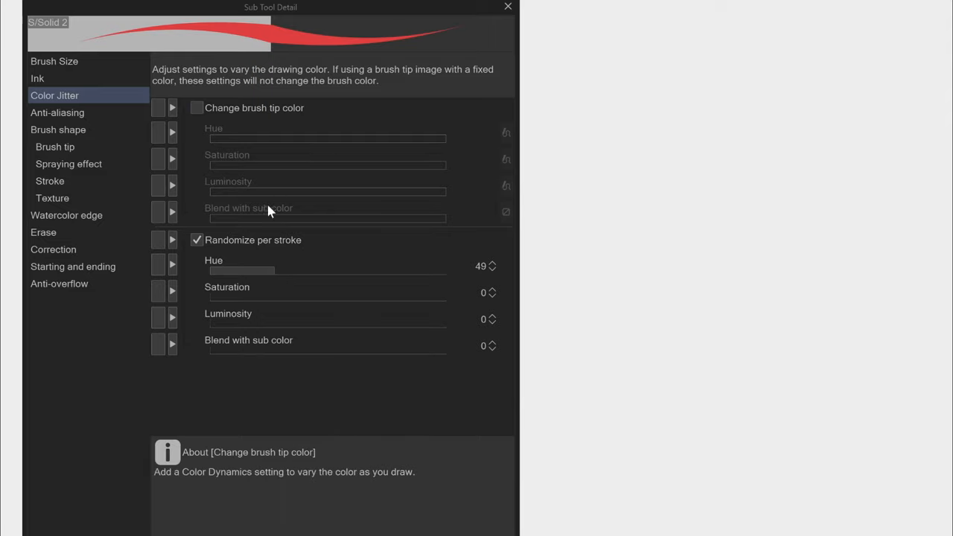
pyautogui.click(197, 108)
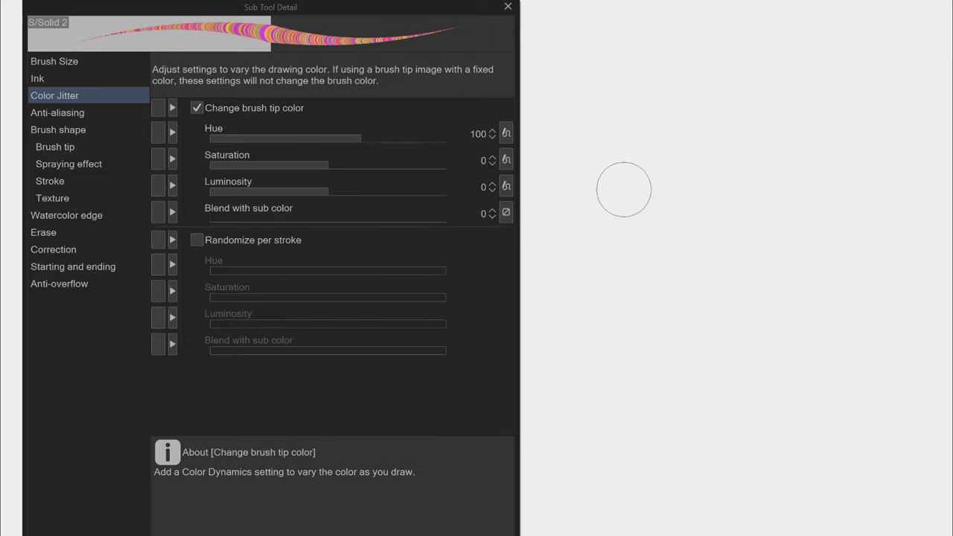
# Step: Paint multicoloured test strokes, re-toggle the jitter options, and inspect the Hue variation dynamics
pyautogui.click(613, 192)
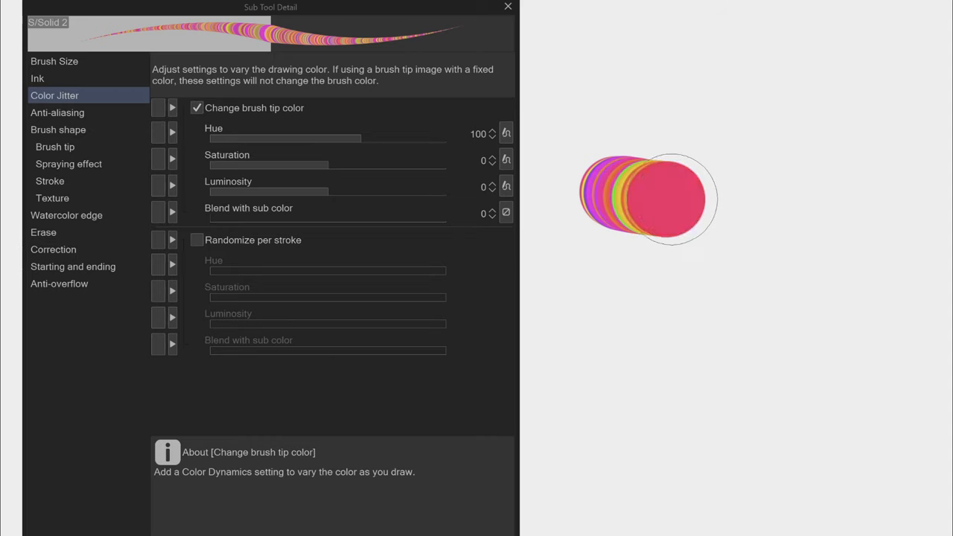
pyautogui.moveTo(648, 198); pyautogui.dragTo(615, 342)
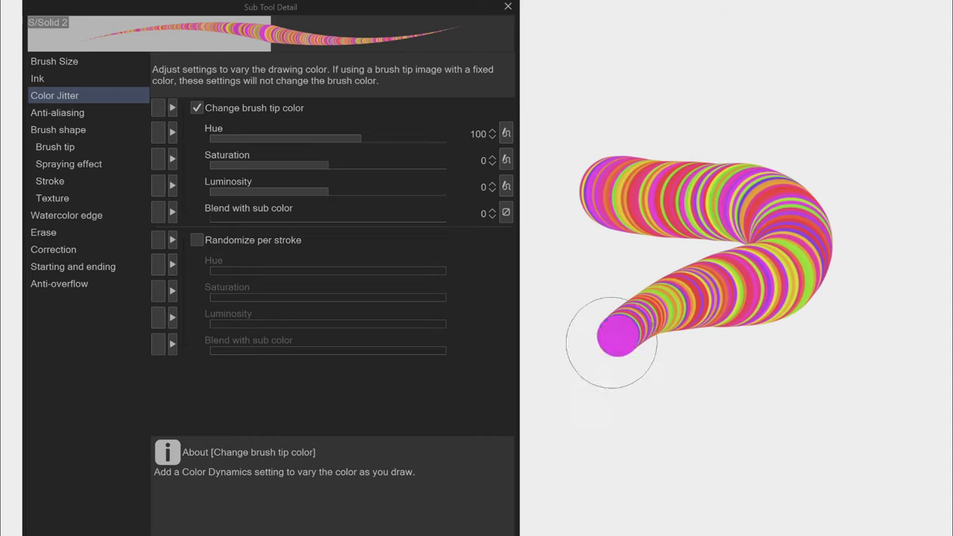
pyautogui.moveTo(610, 342); pyautogui.dragTo(897, 219)
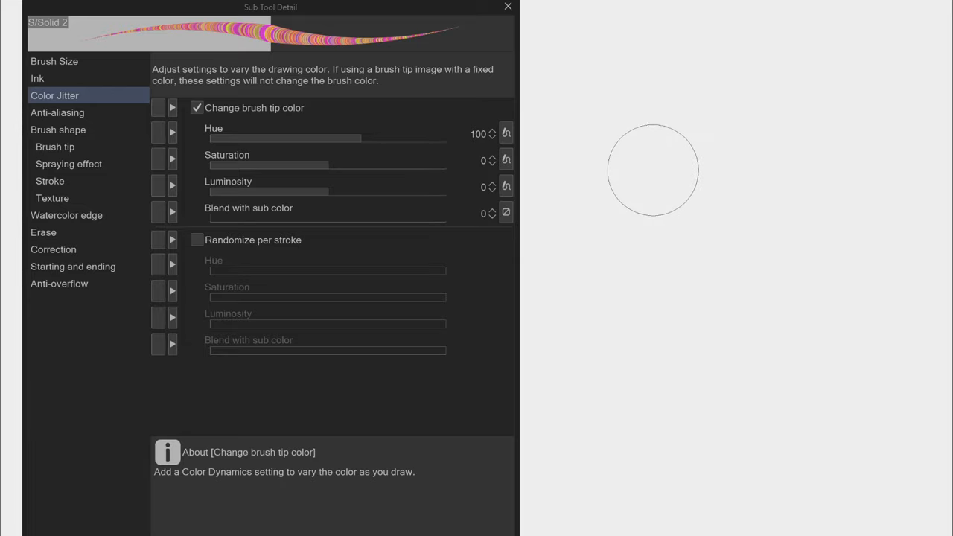
pyautogui.click(197, 107)
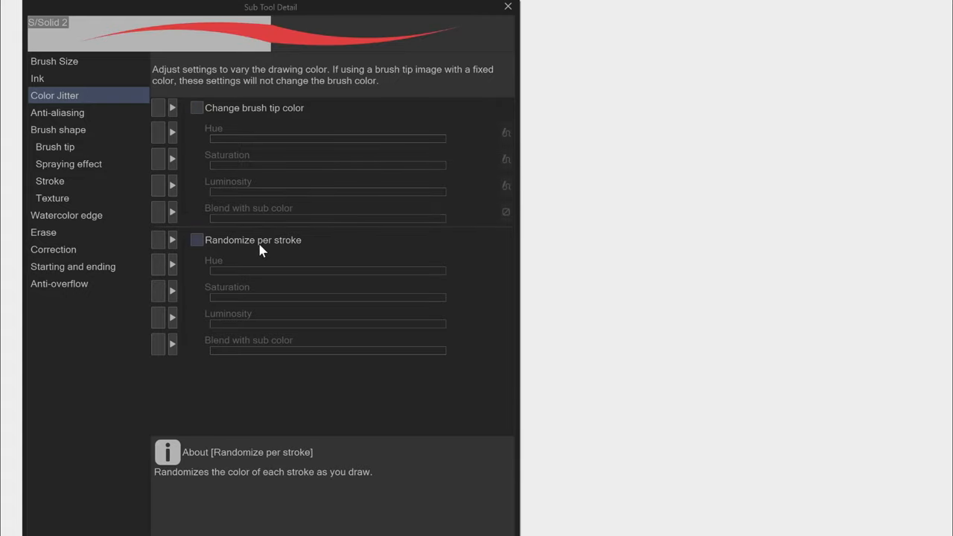
pyautogui.click(198, 239)
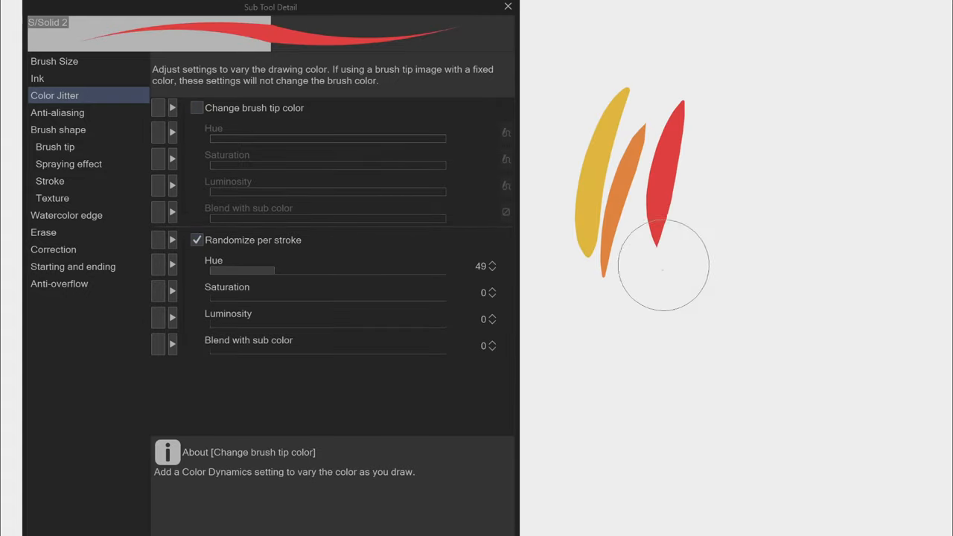
pyautogui.click(506, 133)
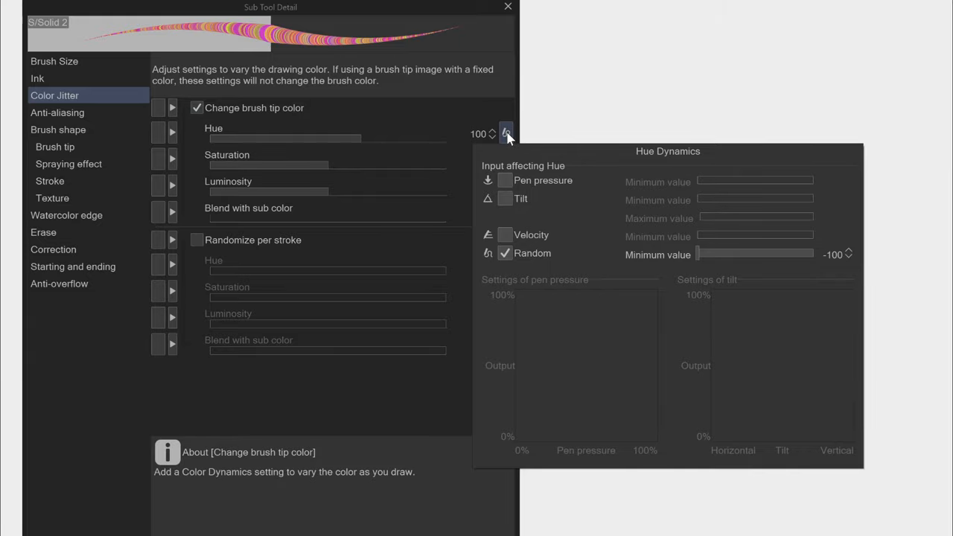
pyautogui.click(506, 132)
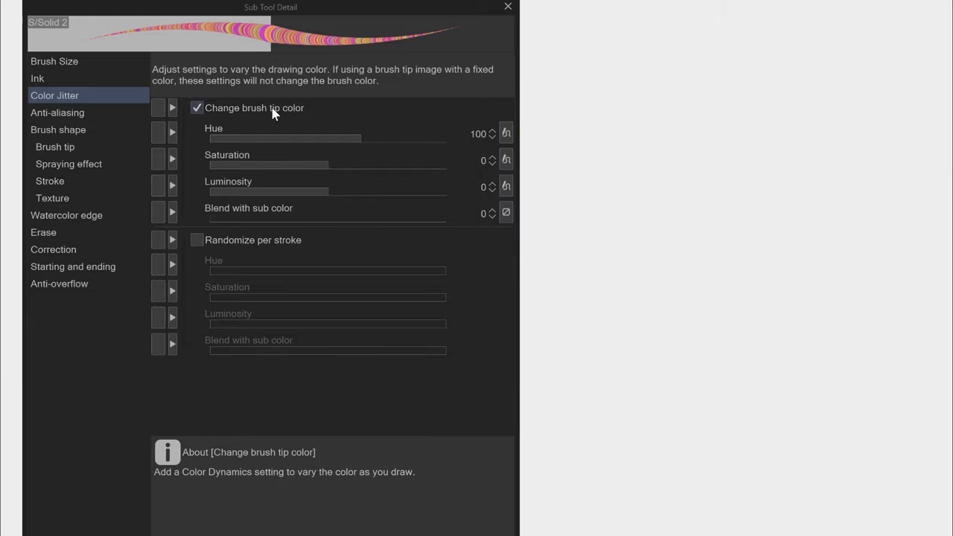
pyautogui.click(57, 112)
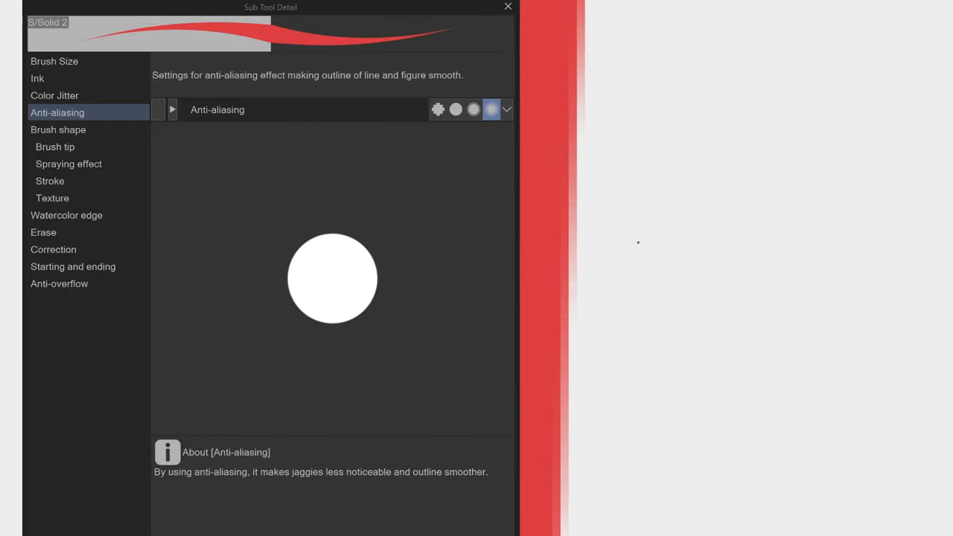
# Step: Set S/Solid 2's anti-aliasing to None, then show the Brush shape presets
pyautogui.click(437, 109)
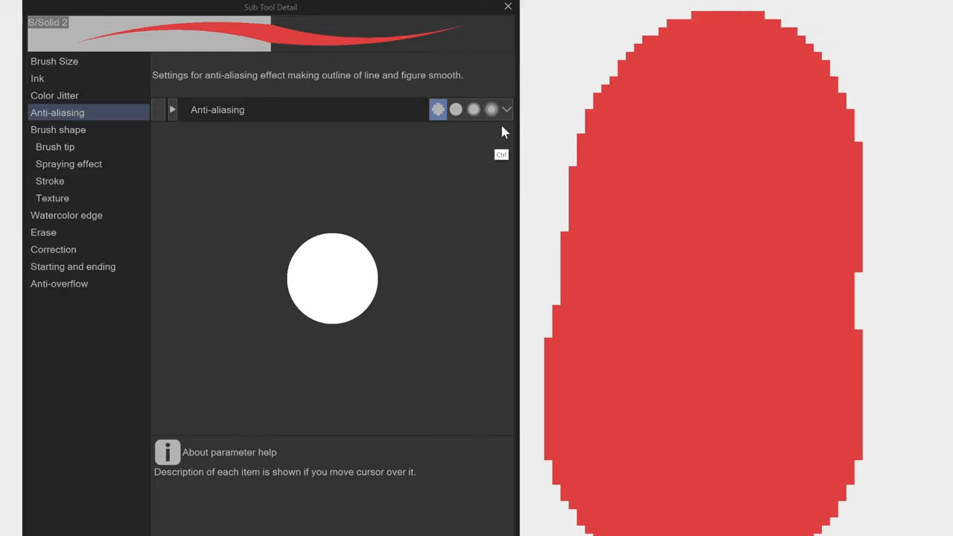
pyautogui.click(58, 130)
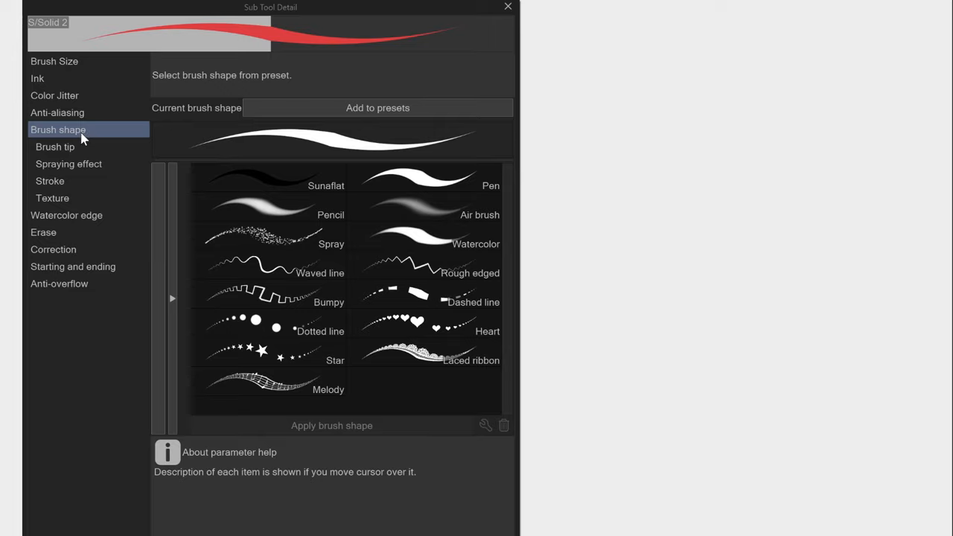
# Step: Test softer hardness and a flattened tip, restoring full hardness and thickness 100
pyautogui.click(55, 146)
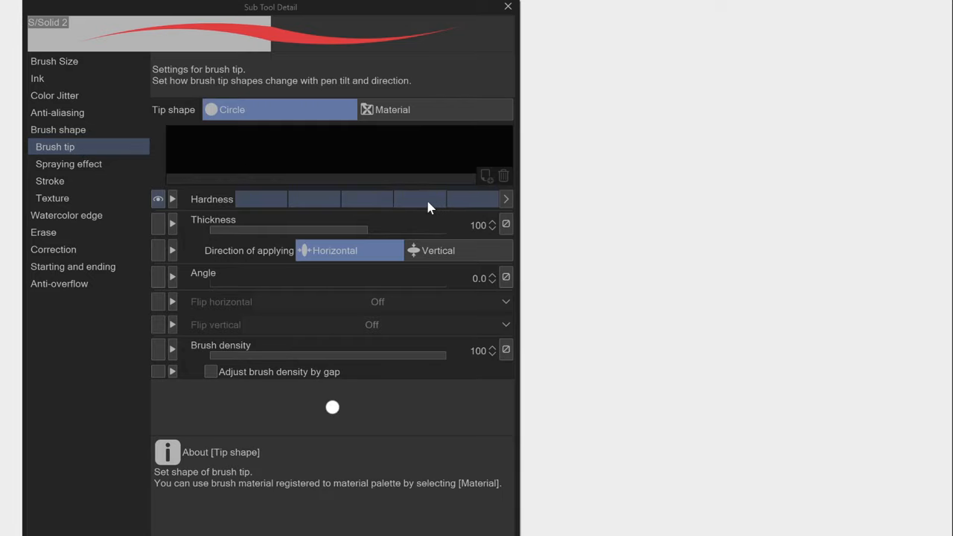
pyautogui.moveTo(428, 199); pyautogui.dragTo(246, 199)
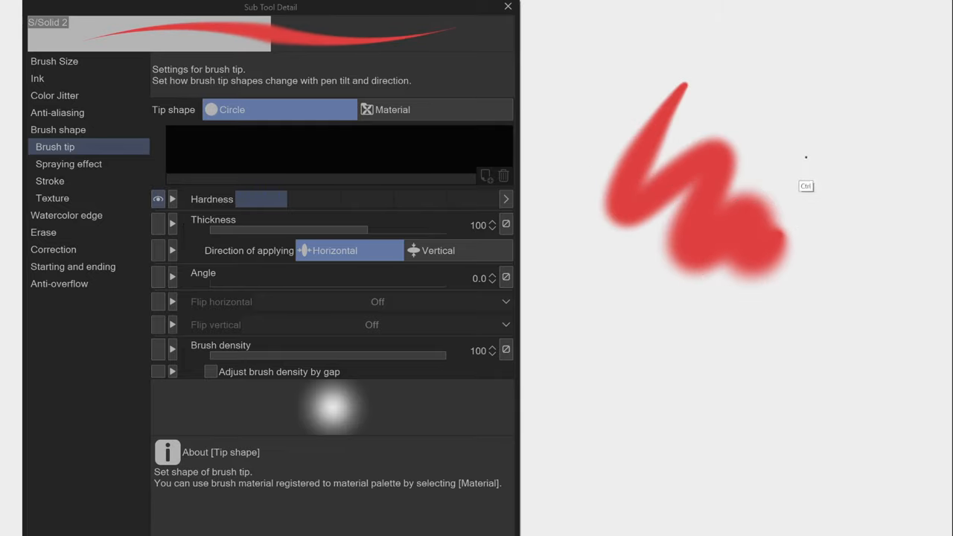
pyautogui.click(469, 199)
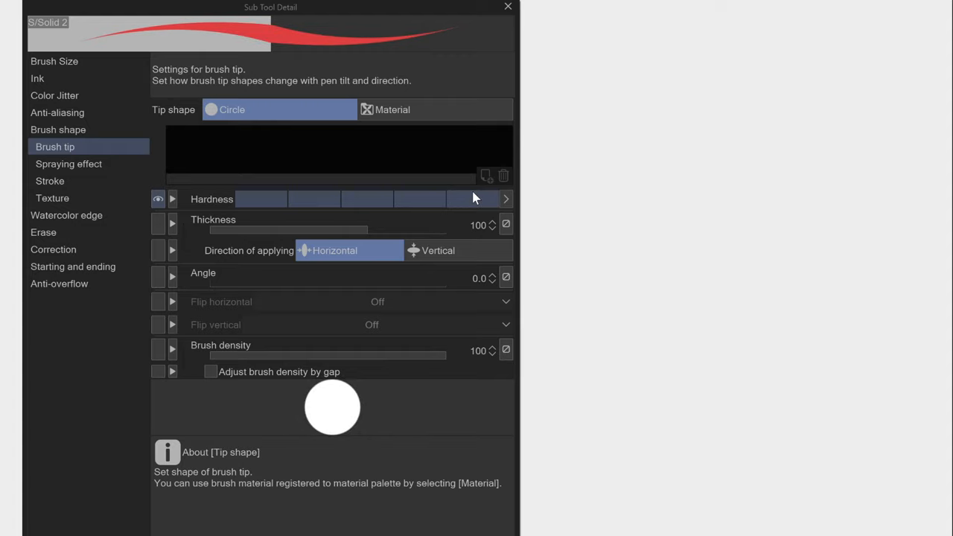
pyautogui.moveTo(366, 224)
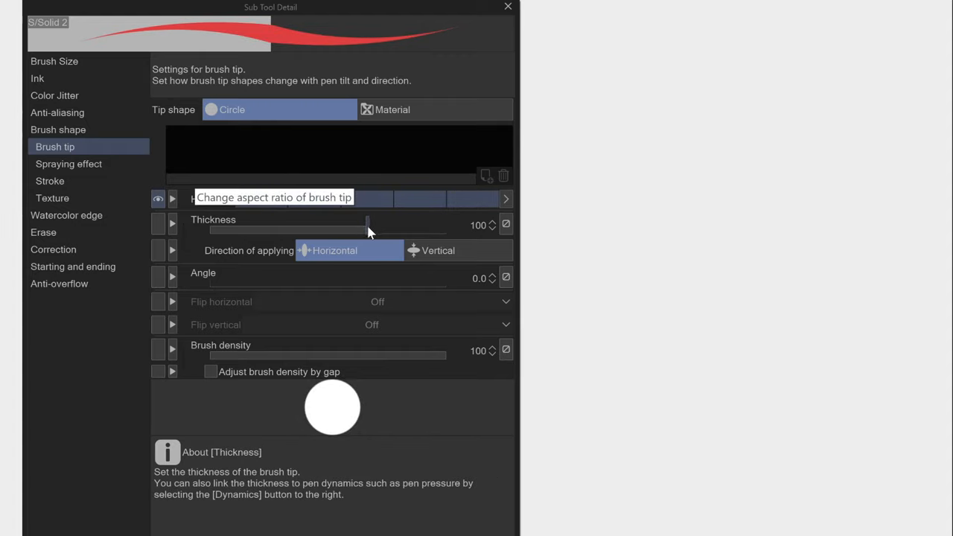
pyautogui.moveTo(365, 225); pyautogui.dragTo(395, 225)
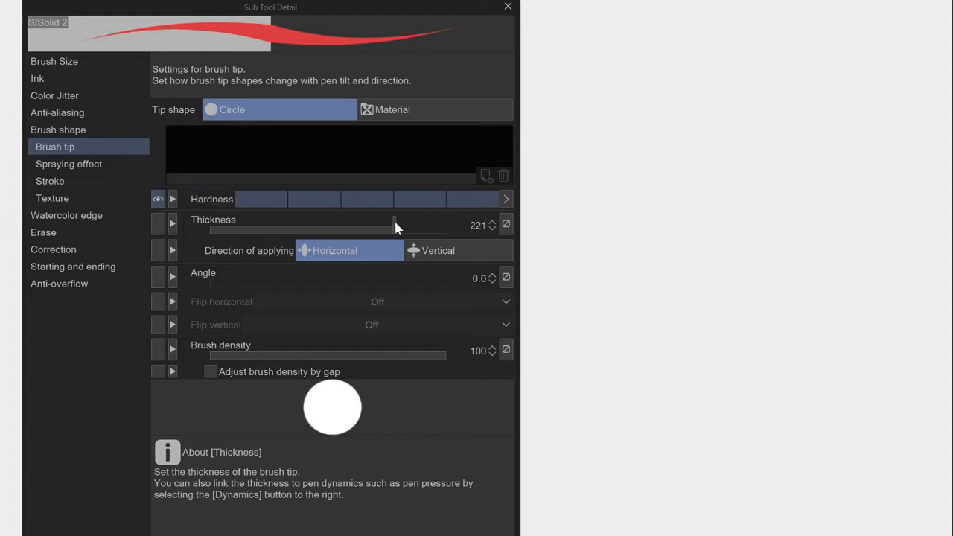
pyautogui.moveTo(394, 225); pyautogui.dragTo(320, 225)
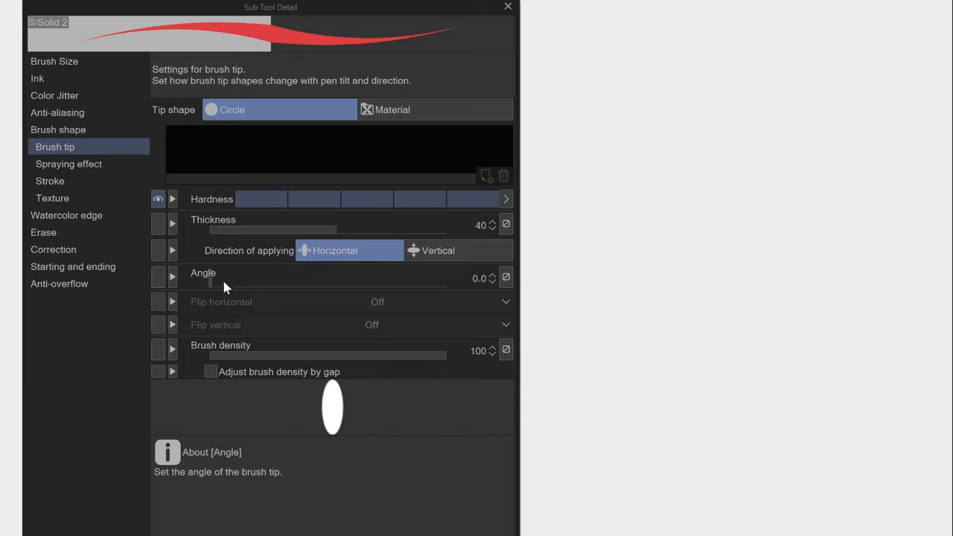
pyautogui.moveTo(207, 292)
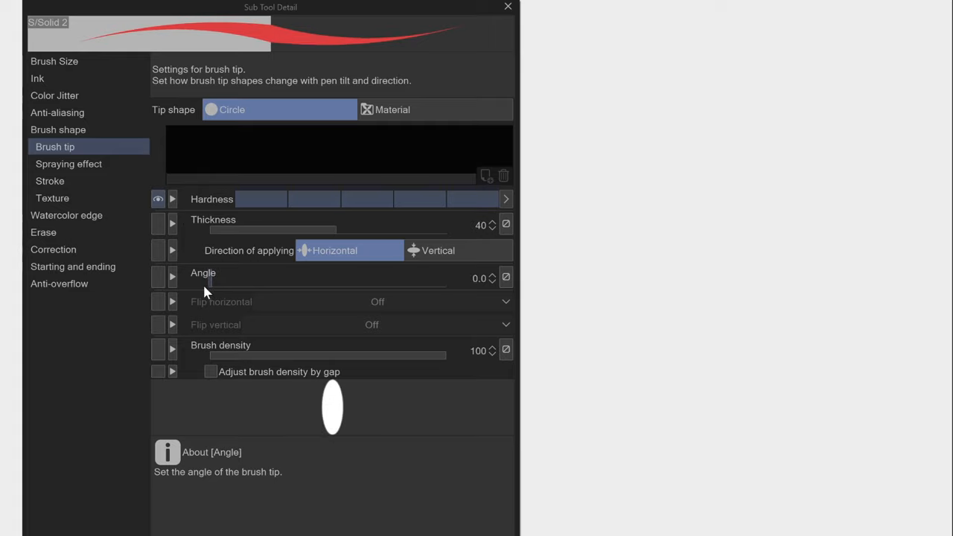
pyautogui.moveTo(212, 278); pyautogui.dragTo(233, 278)
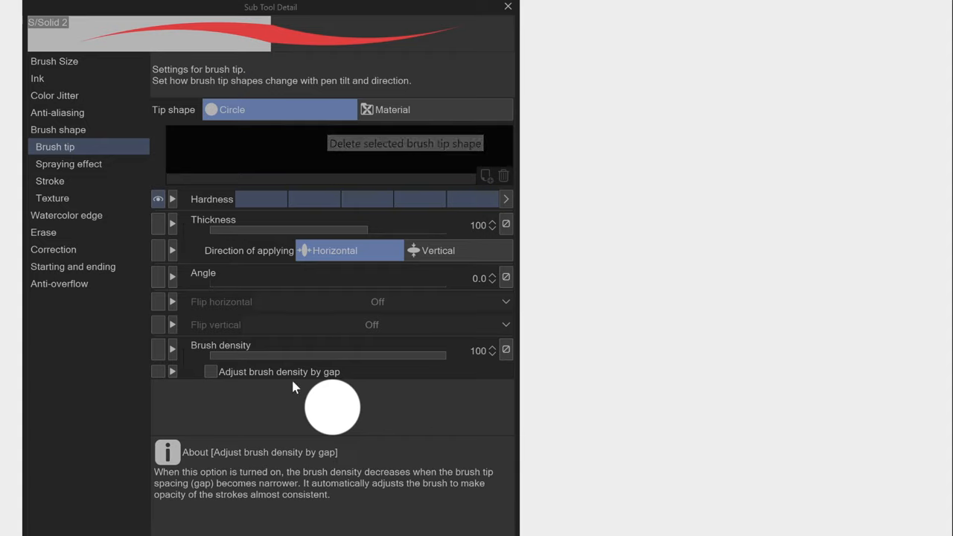
pyautogui.moveTo(407, 353)
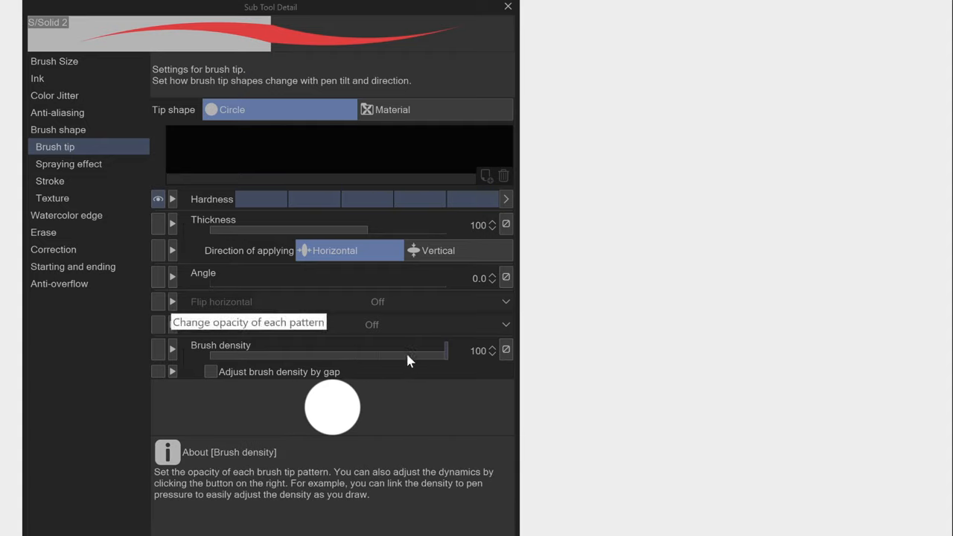
# Step: Test brush density at half and near zero, restore 100, and set tip shape to Material
pyautogui.moveTo(439, 350); pyautogui.dragTo(320, 350)
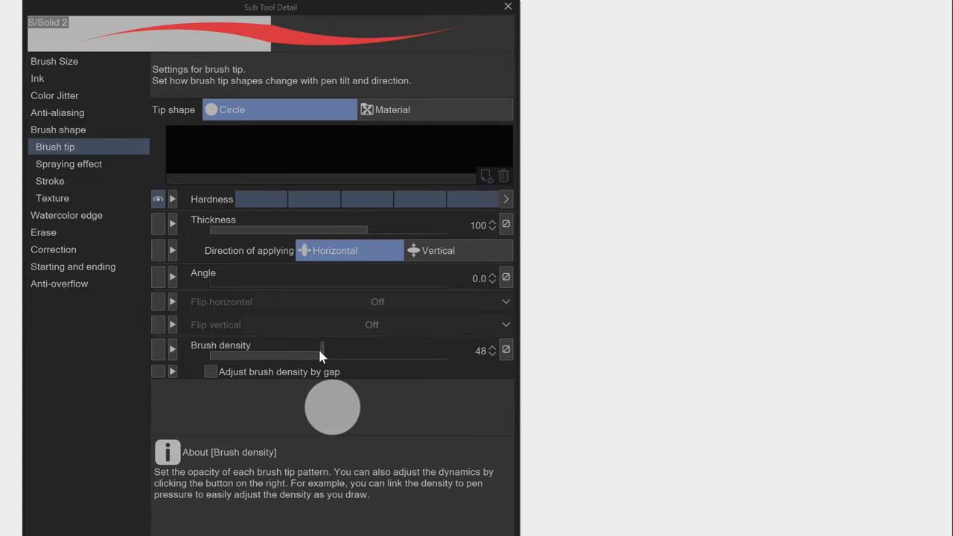
pyautogui.moveTo(321, 351); pyautogui.dragTo(215, 351)
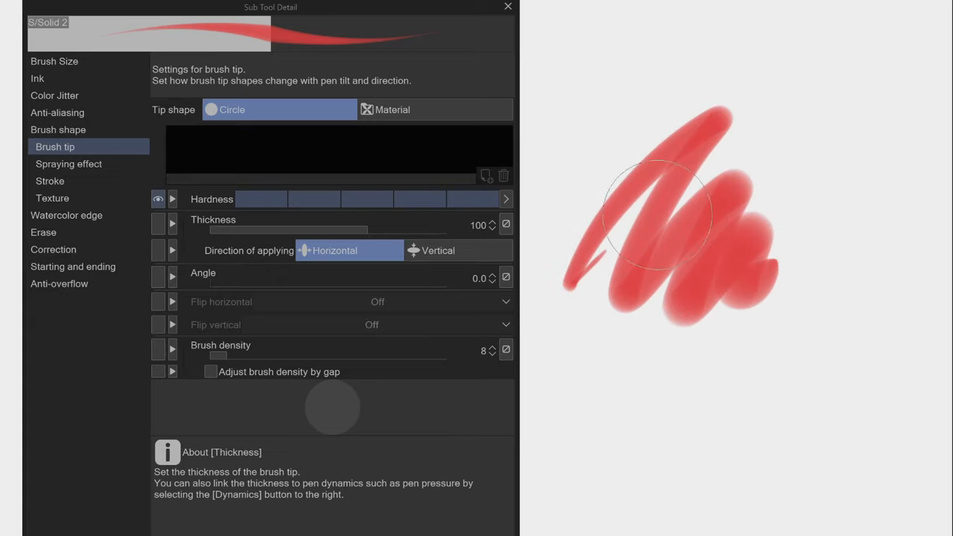
pyautogui.click(506, 350)
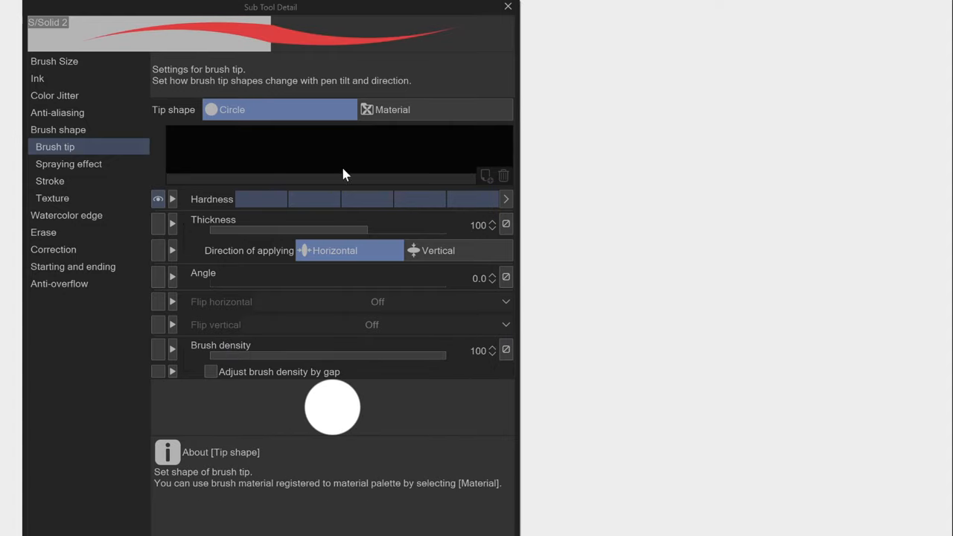
pyautogui.click(392, 109)
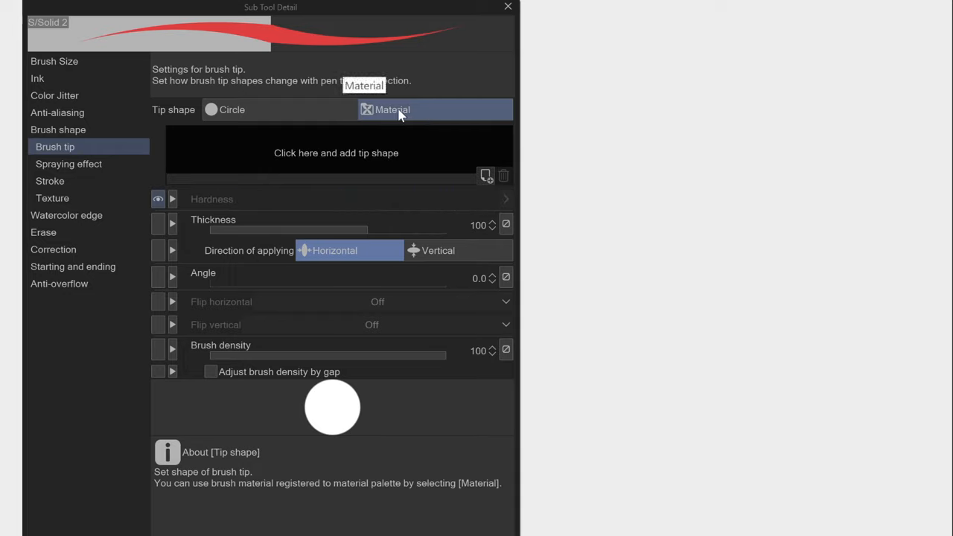
pyautogui.moveTo(450, 75)
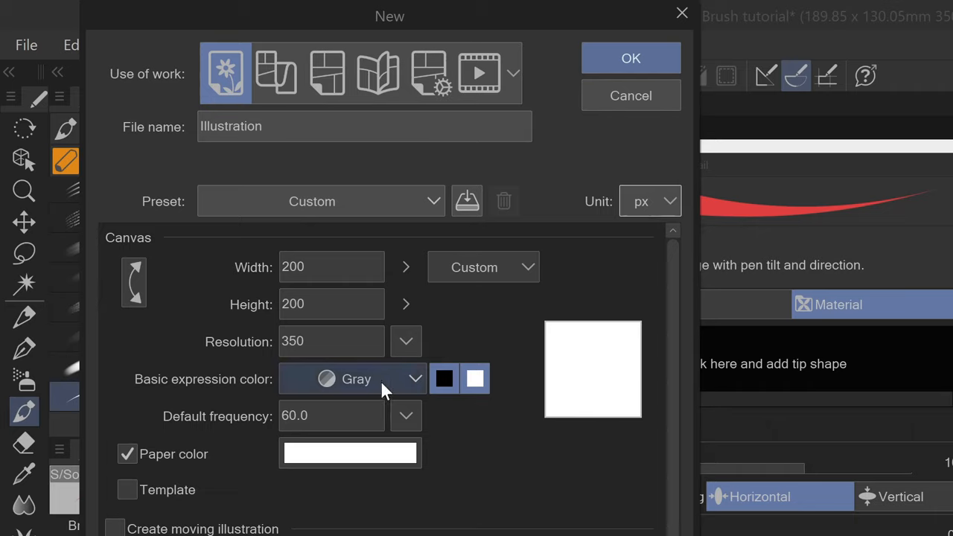
# Step: Set expression color to Gray and create the 200 × 200 px, 350 dpi canvas
pyautogui.click(414, 378)
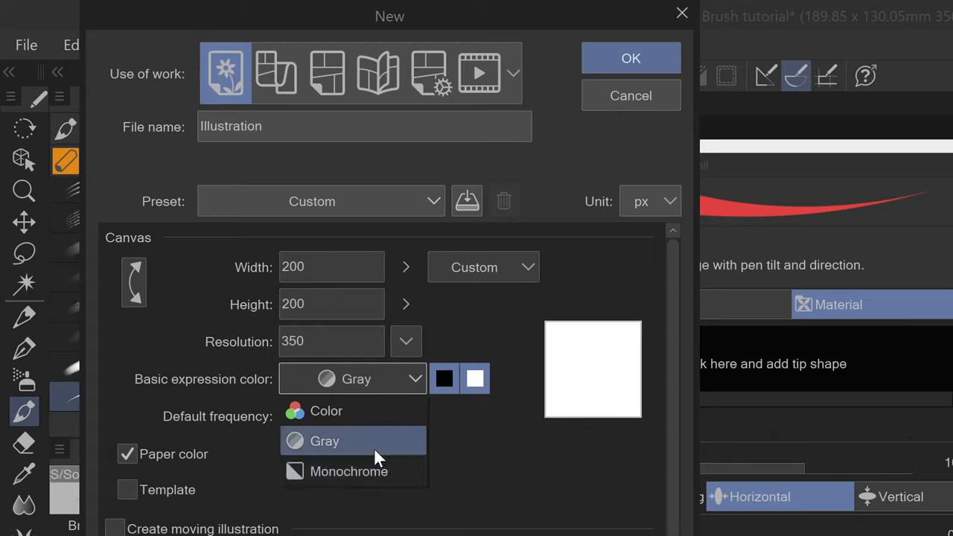
pyautogui.click(324, 440)
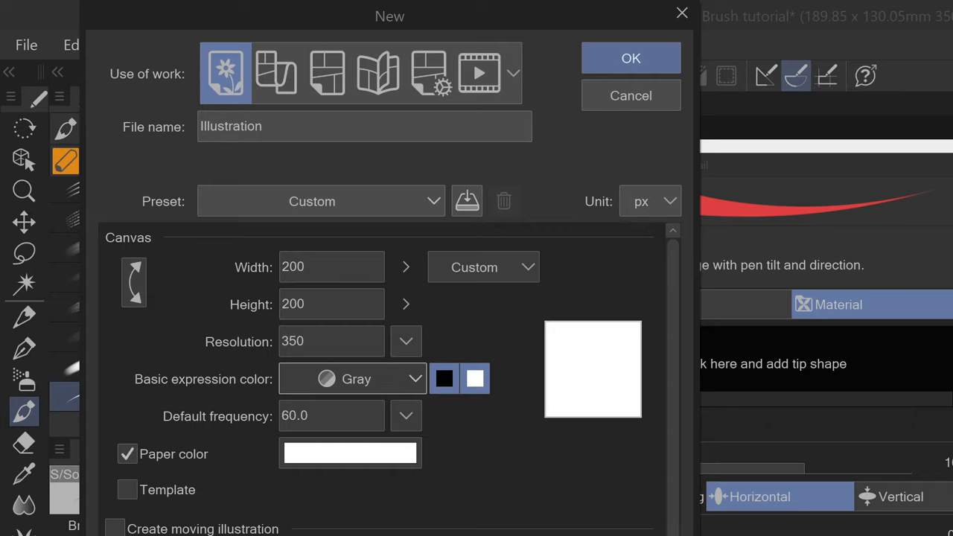
pyautogui.click(630, 58)
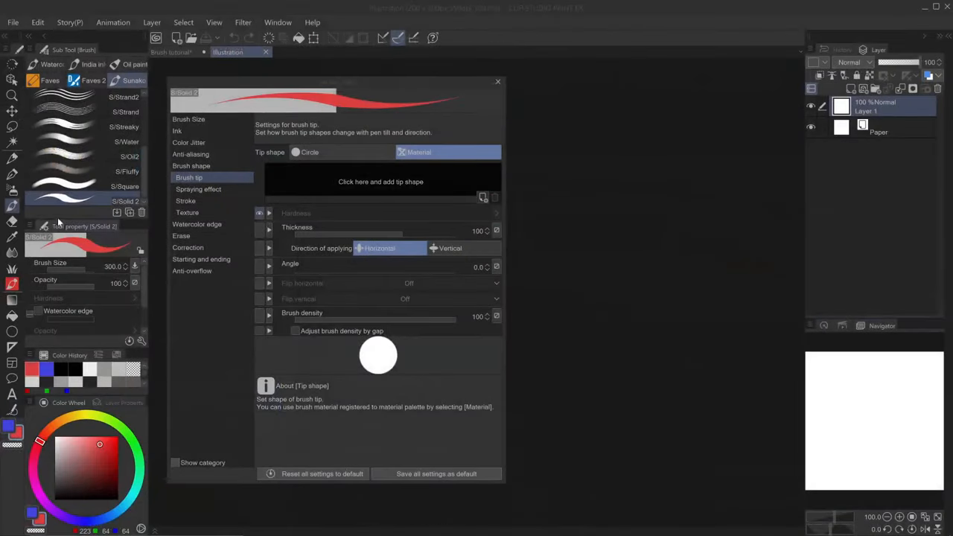
# Step: Close Sub Tool Detail, pick the Fill tool with black, and fill Layer 1 solid black
pyautogui.click(497, 82)
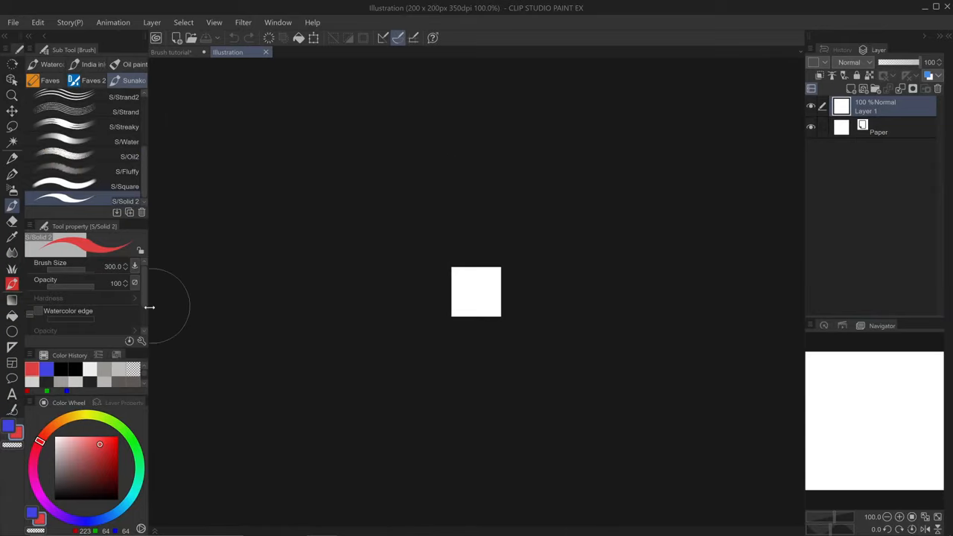
pyautogui.click(124, 403)
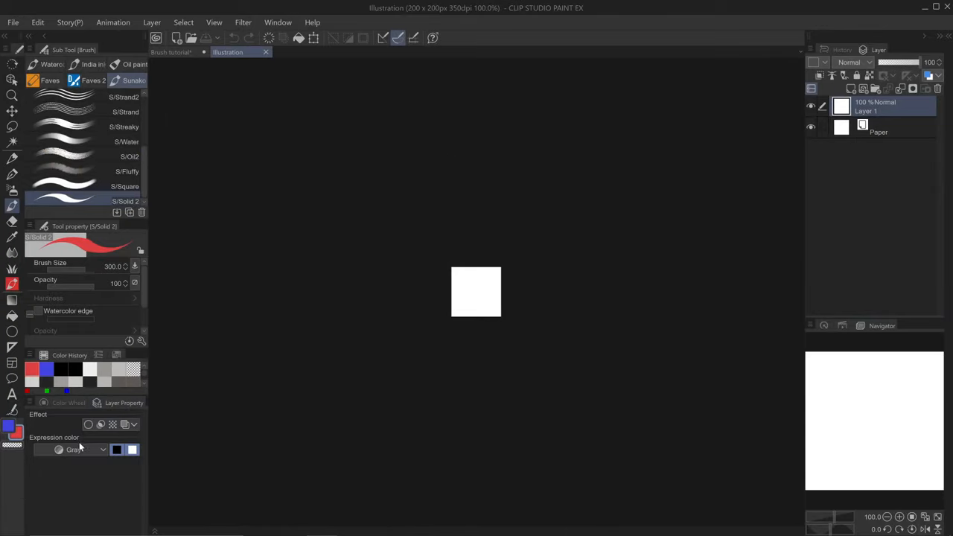
pyautogui.click(86, 448)
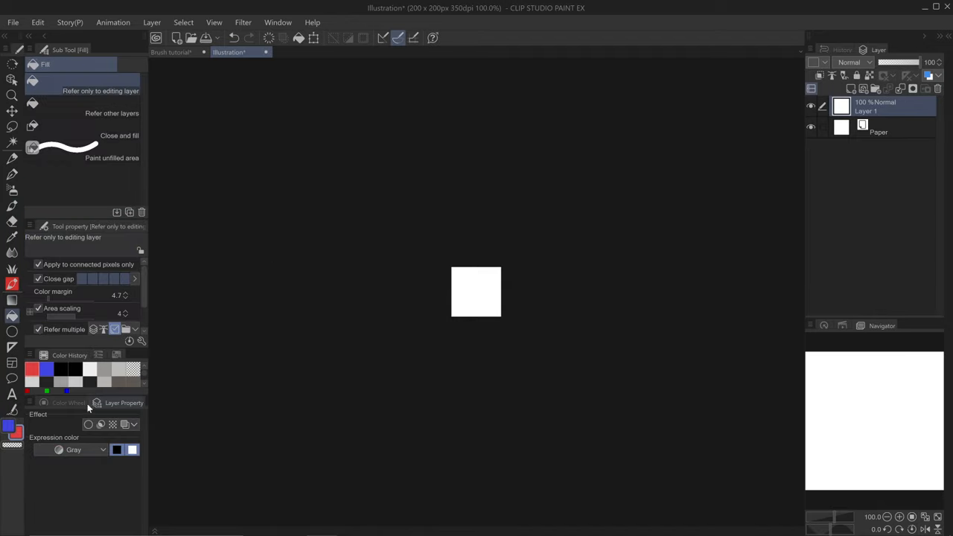
pyautogui.click(68, 403)
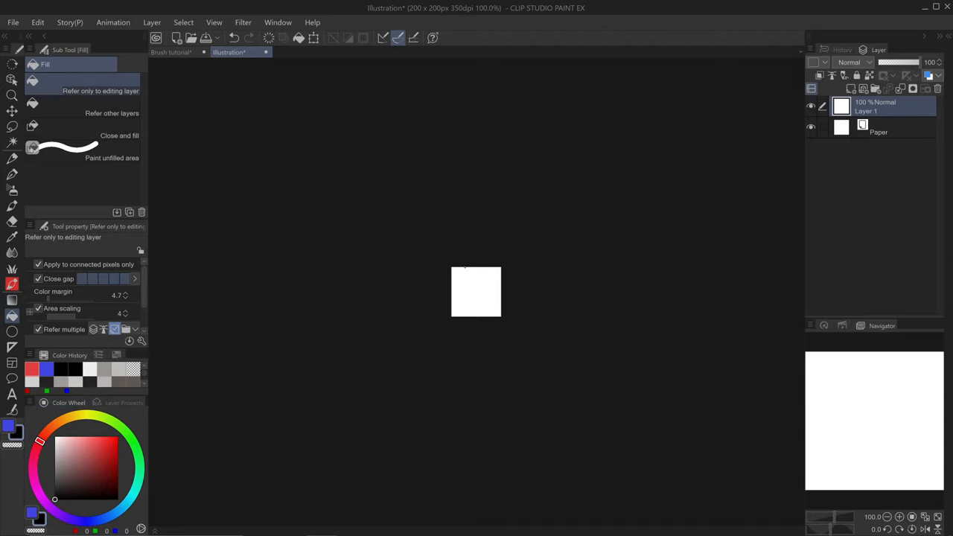
pyautogui.click(476, 291)
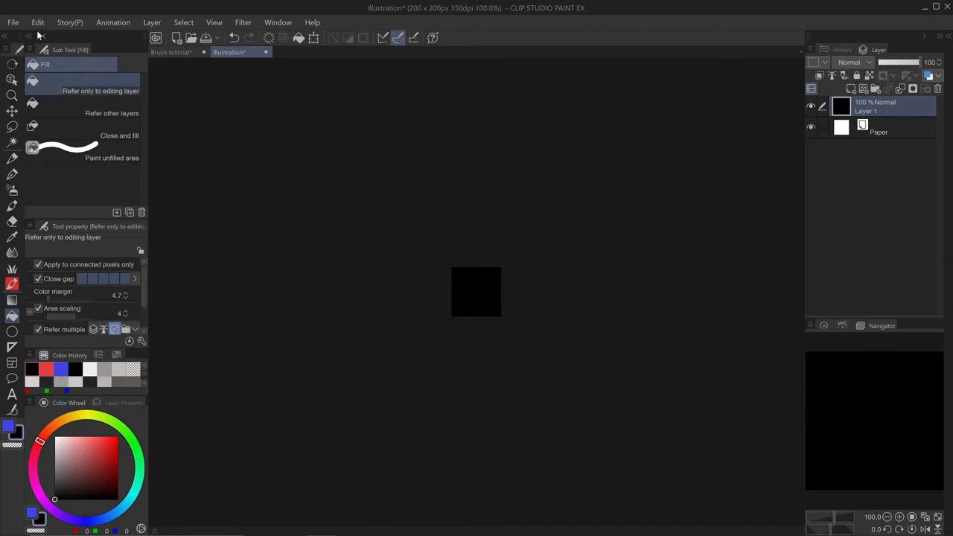
pyautogui.click(37, 21)
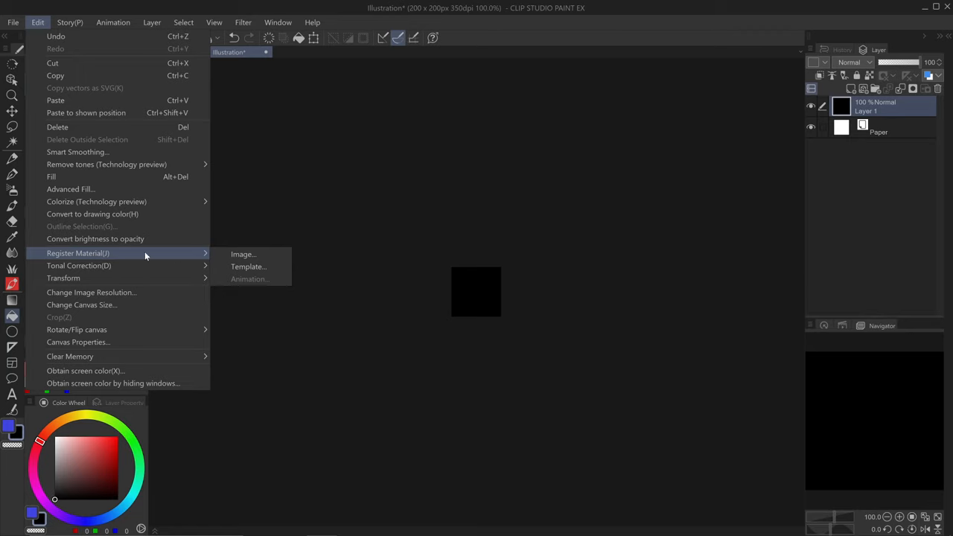
# Step: Register the image as brush-tip material 'Square test 1' under Image material › Brush, tagged test
pyautogui.click(244, 253)
pyautogui.write('Square tes')
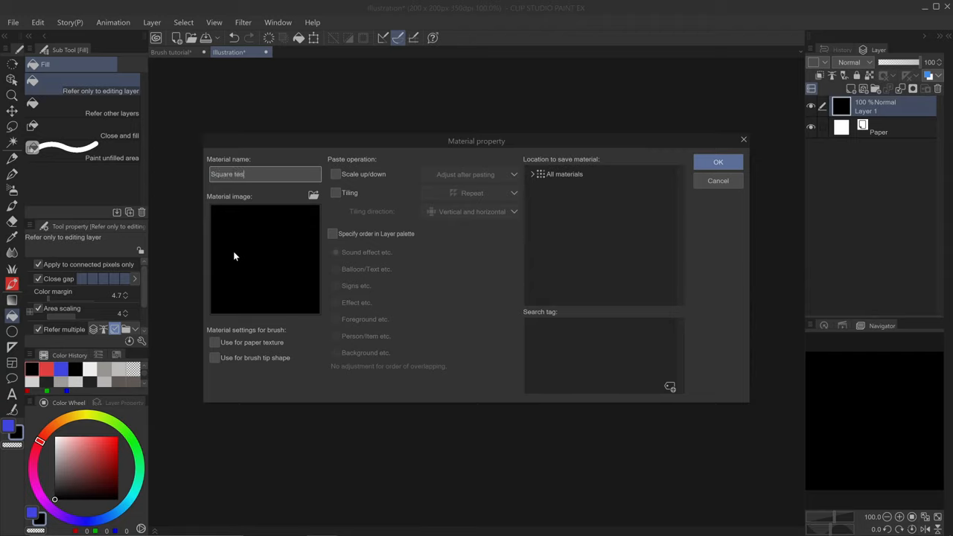
pyautogui.click(214, 357)
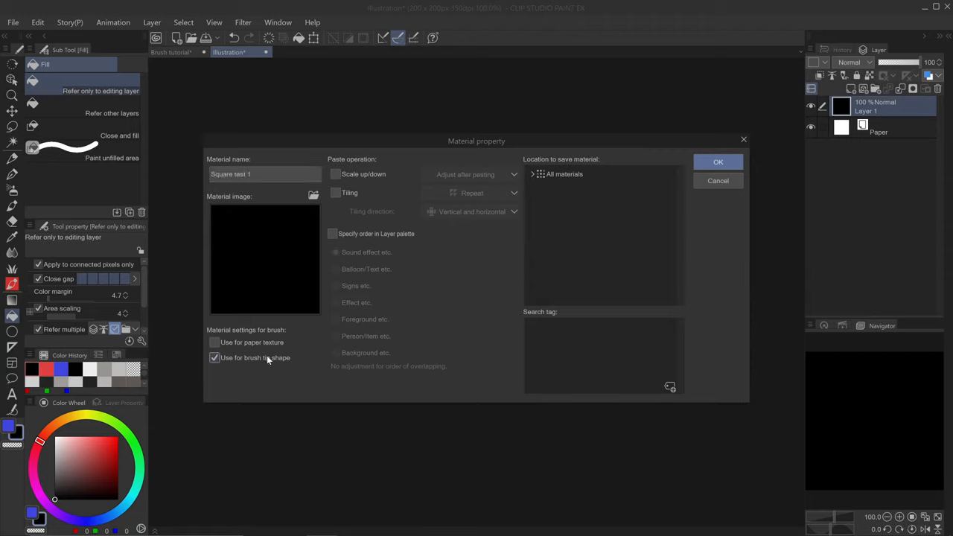
pyautogui.click(531, 173)
pyautogui.write('test')
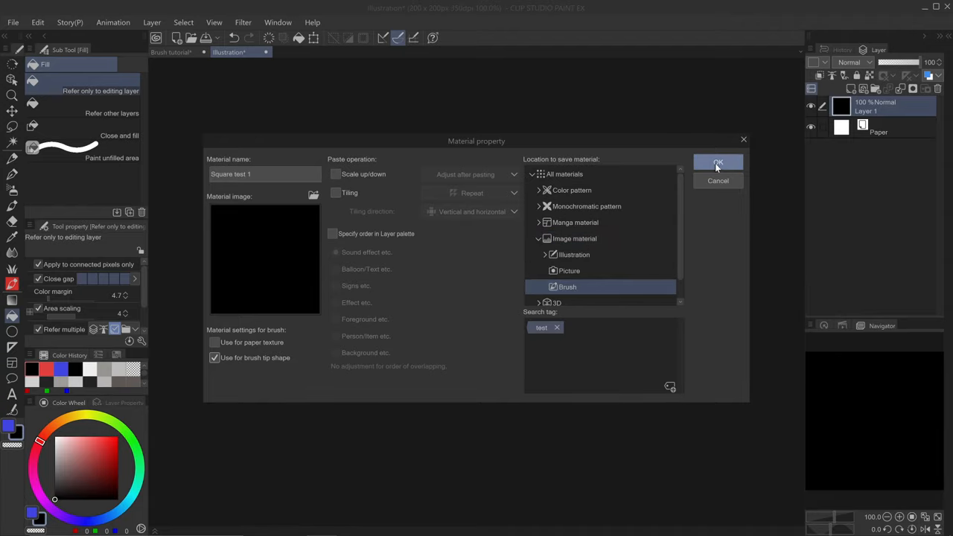
pyautogui.click(717, 163)
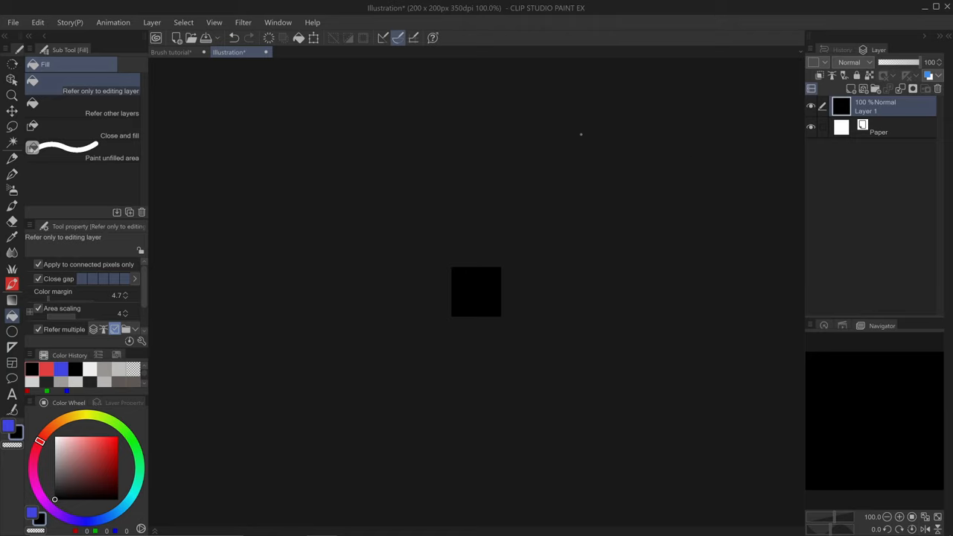
# Step: Add the test-tagged Square test 1 material as S/Solid 2's brush tip shape
pyautogui.click(141, 341)
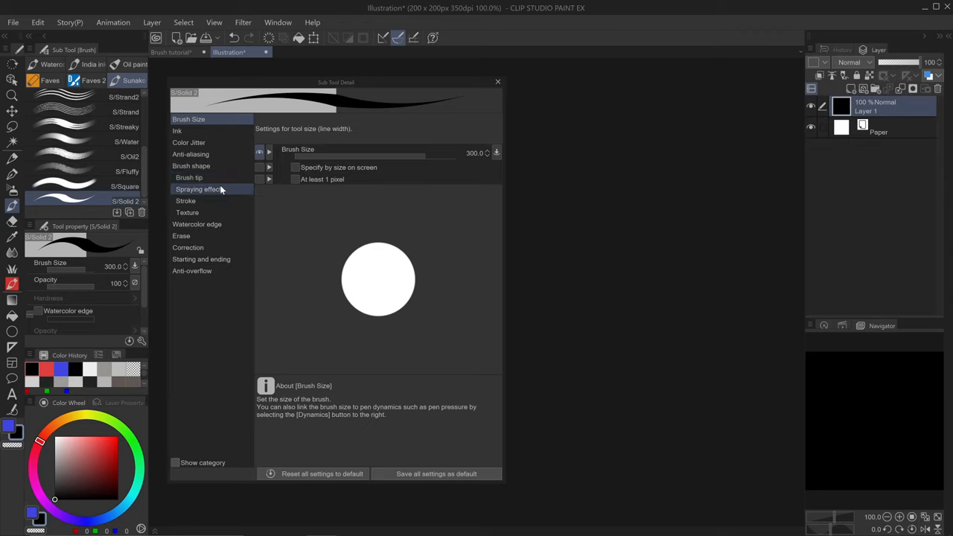
pyautogui.click(189, 177)
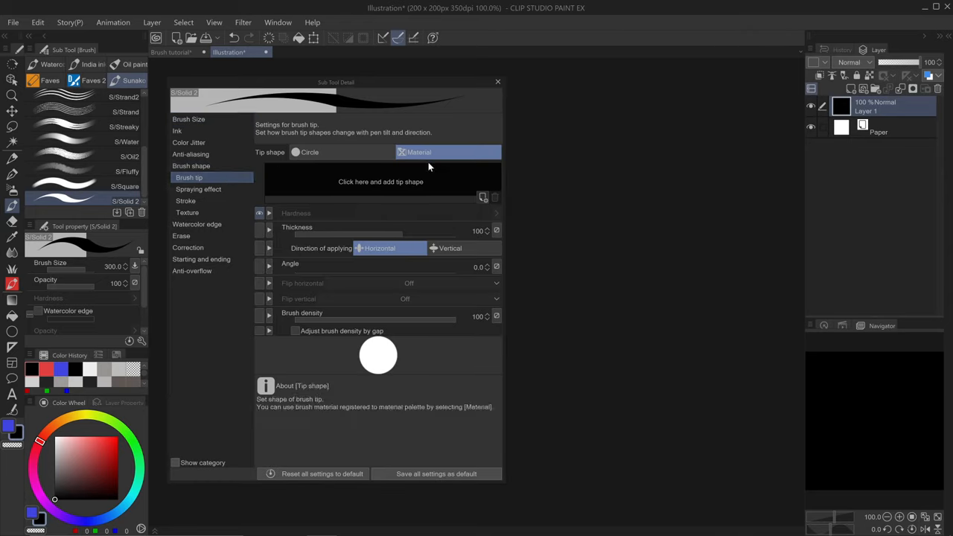
pyautogui.moveTo(413, 189)
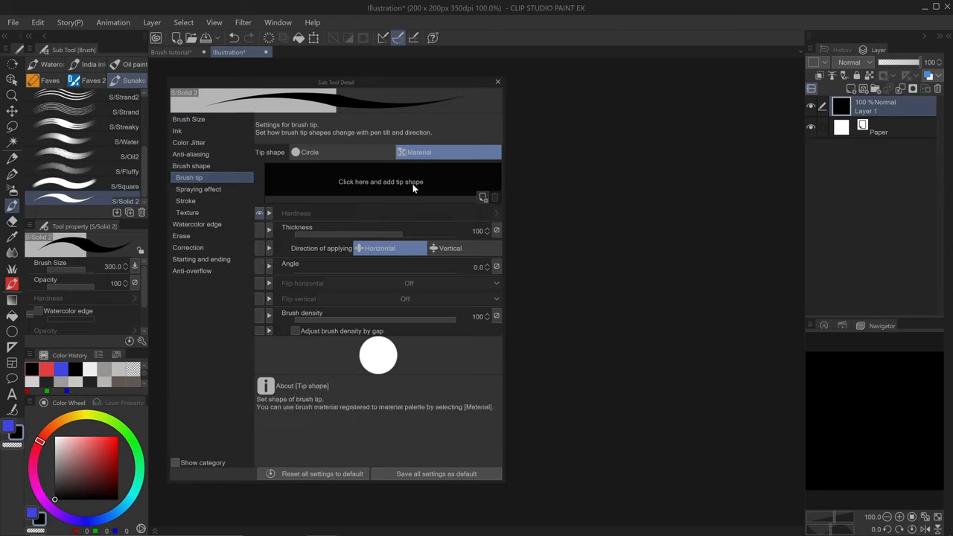
pyautogui.click(380, 182)
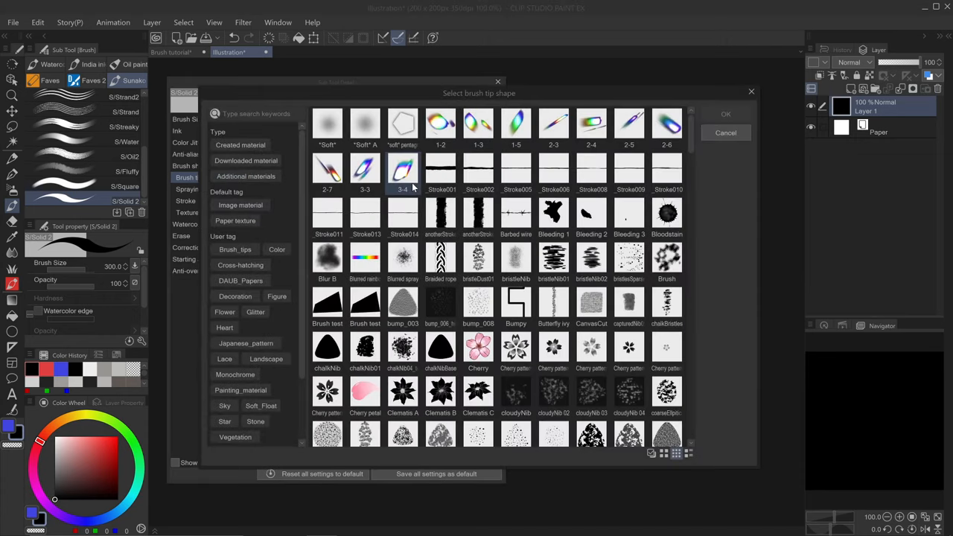
pyautogui.scroll(-3)
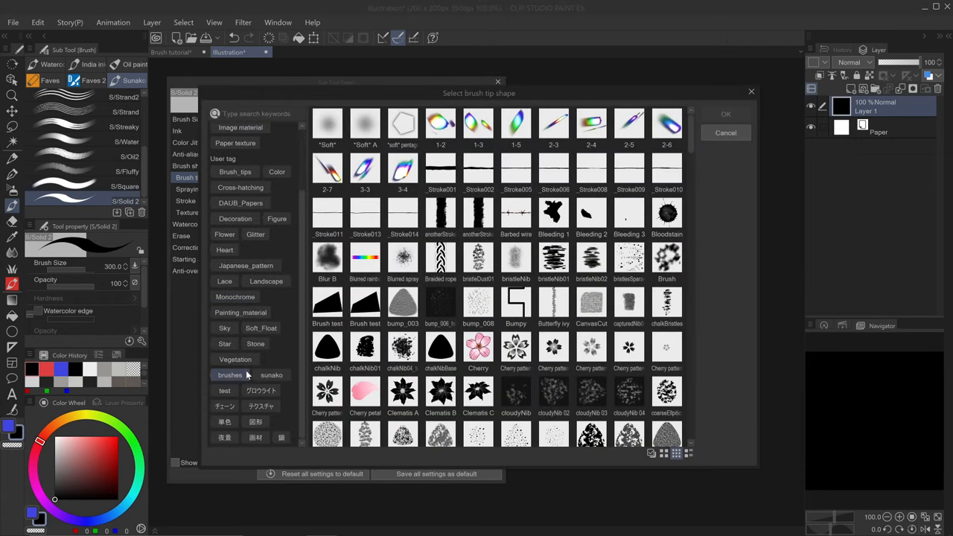
pyautogui.click(224, 390)
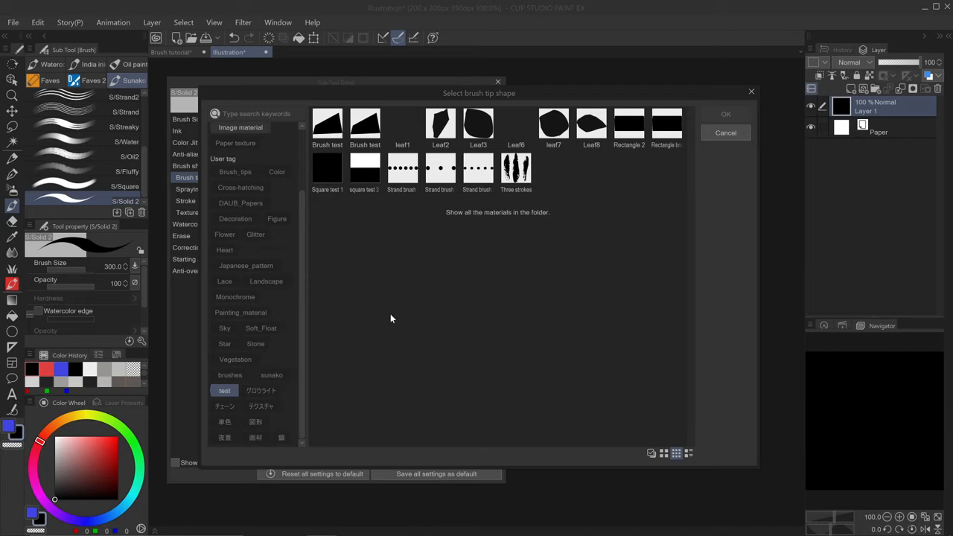
pyautogui.click(326, 167)
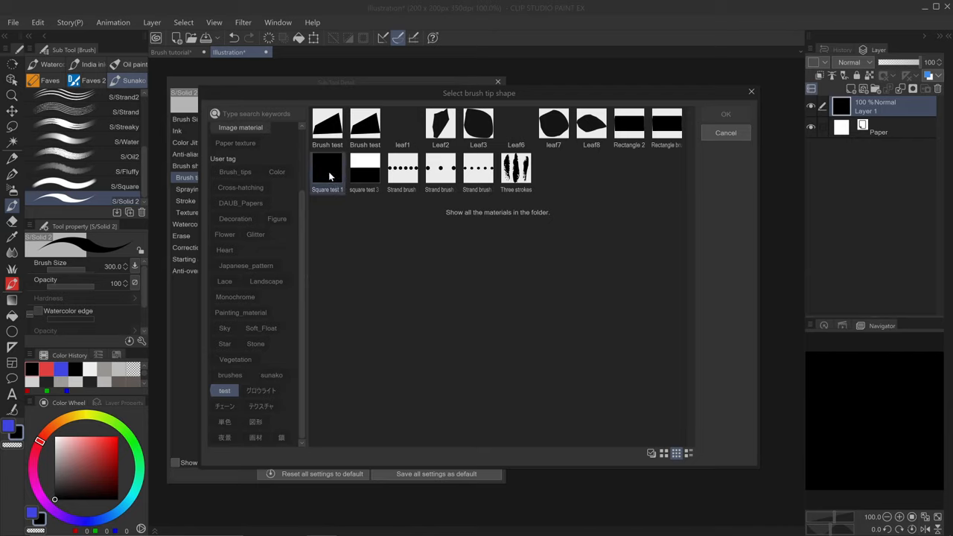
pyautogui.click(326, 168)
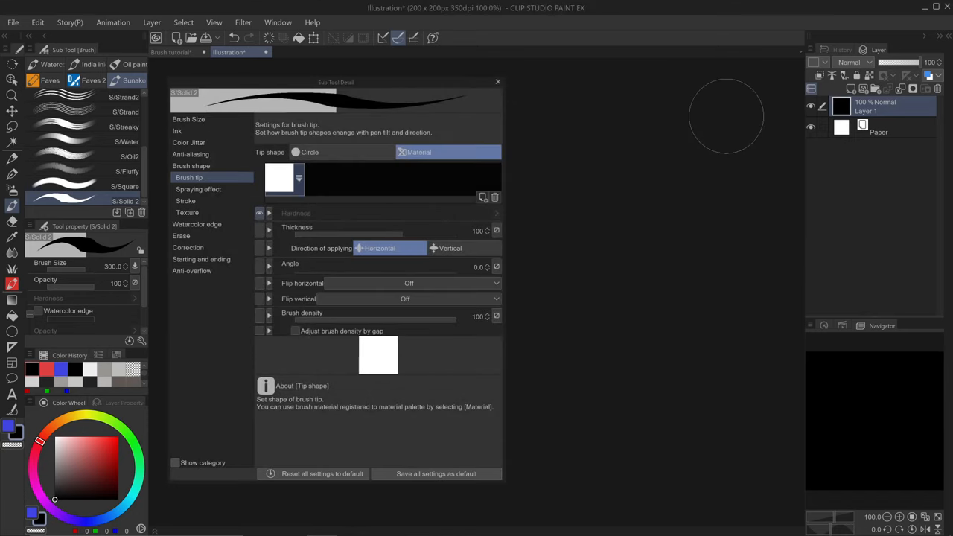
# Step: Switch to the Brush tutorial canvas's Layer 9 and set the tip angle to Direction of pen
pyautogui.click(171, 52)
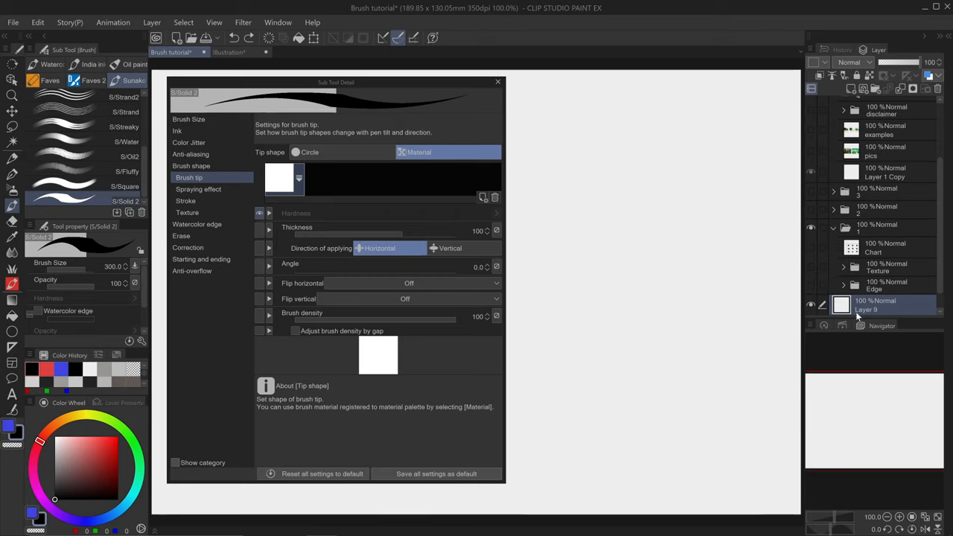
pyautogui.click(849, 325)
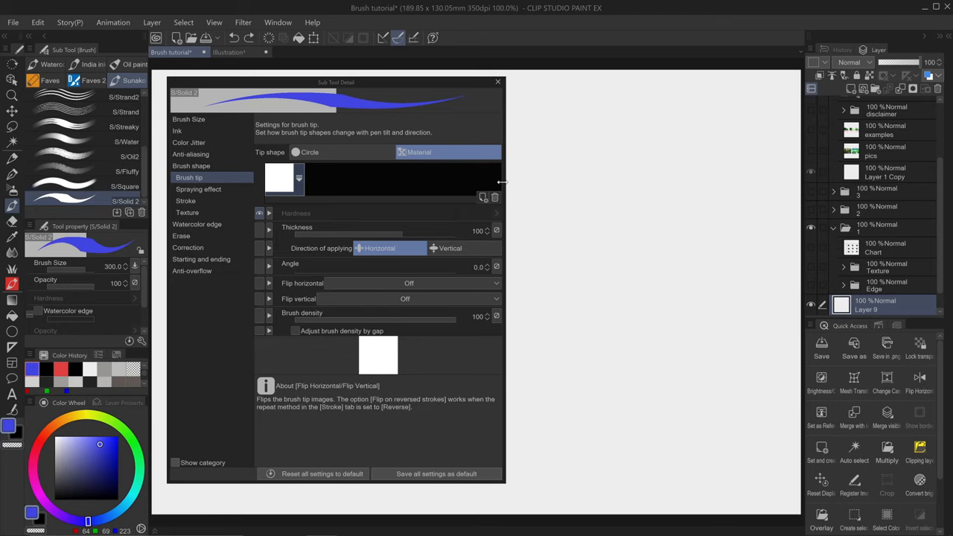
pyautogui.click(496, 267)
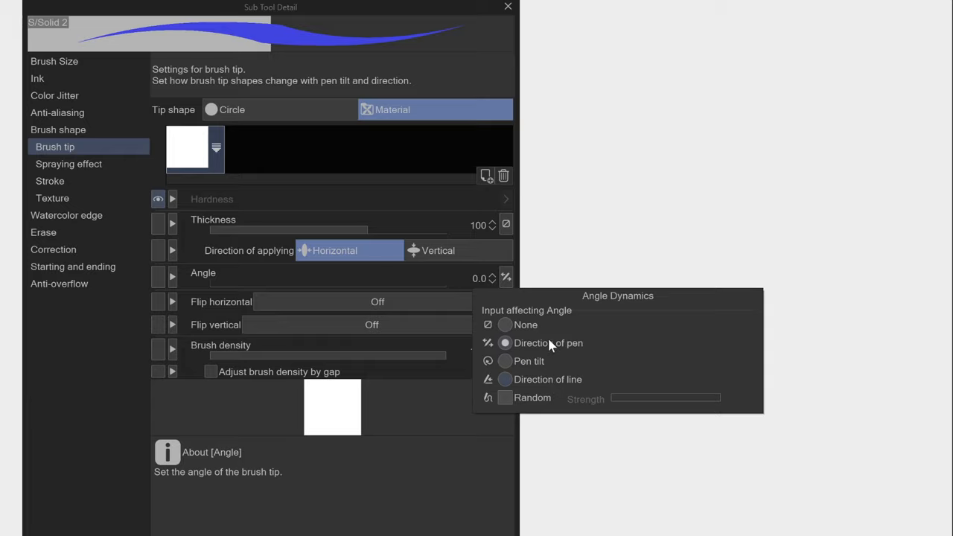
pyautogui.click(504, 378)
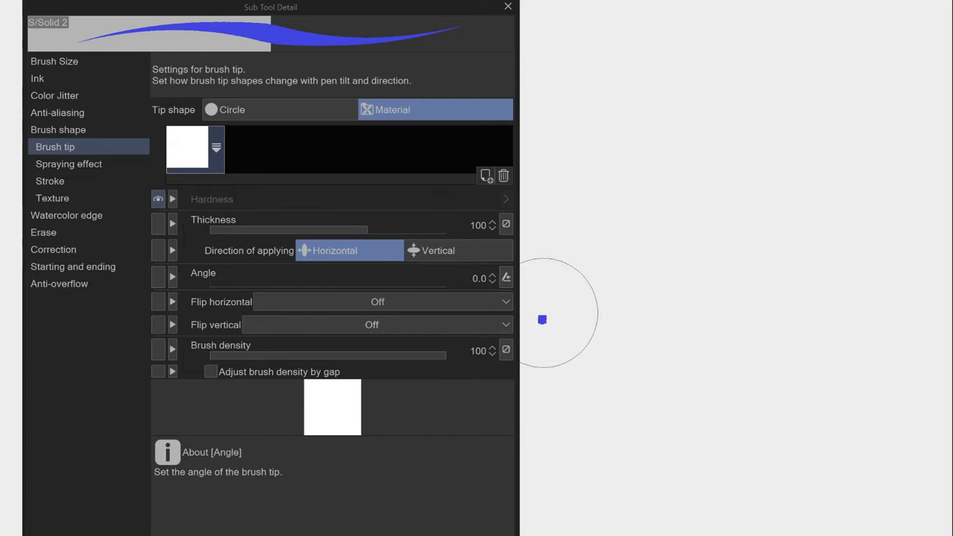
pyautogui.moveTo(517, 253)
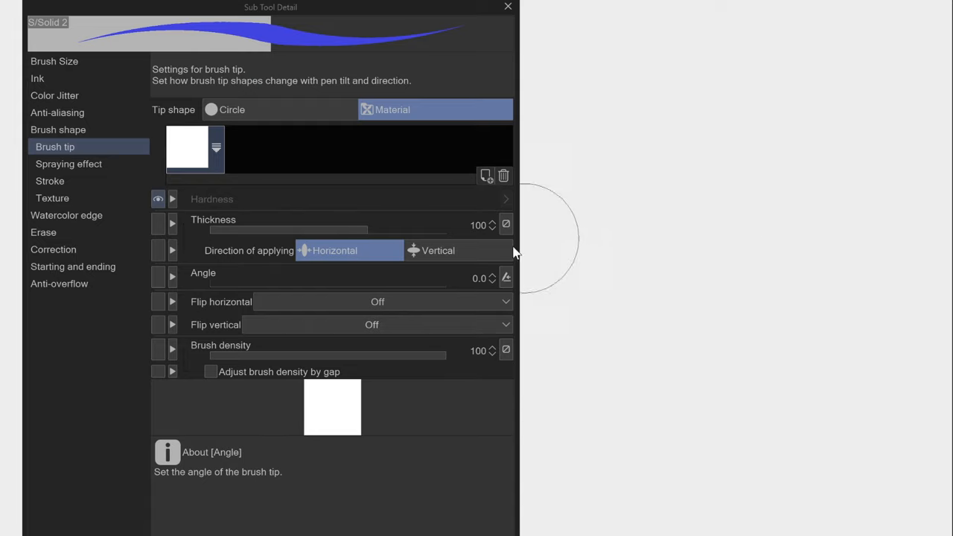
pyautogui.moveTo(455, 488)
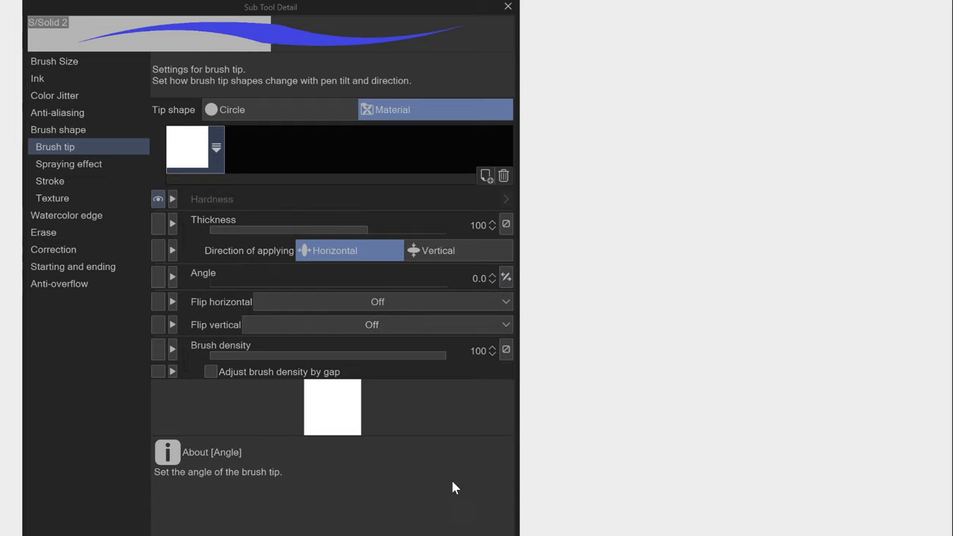
# Step: Test a much wider S/Solid 2 stroke gap, then bring it back to 0.2
pyautogui.click(50, 181)
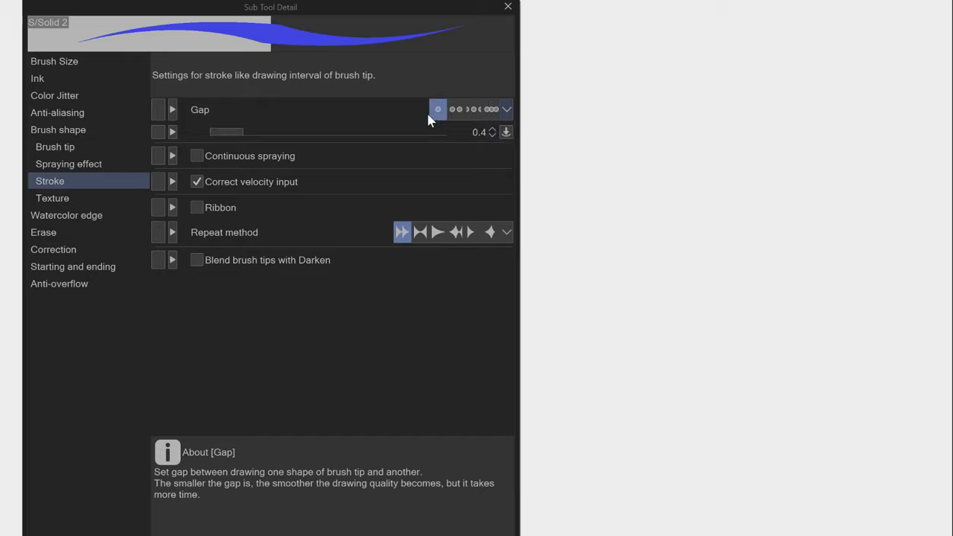
pyautogui.moveTo(227, 132); pyautogui.dragTo(323, 131)
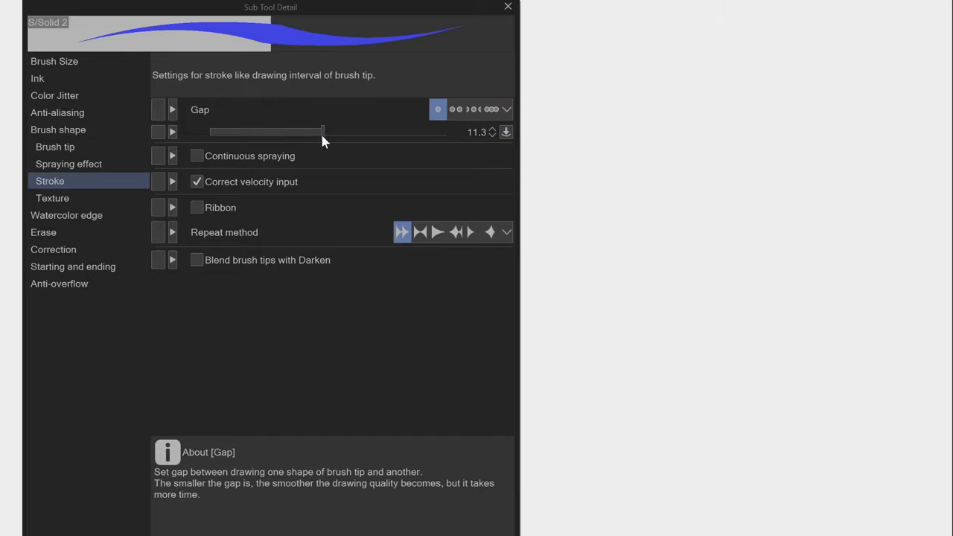
pyautogui.moveTo(321, 132); pyautogui.dragTo(361, 132)
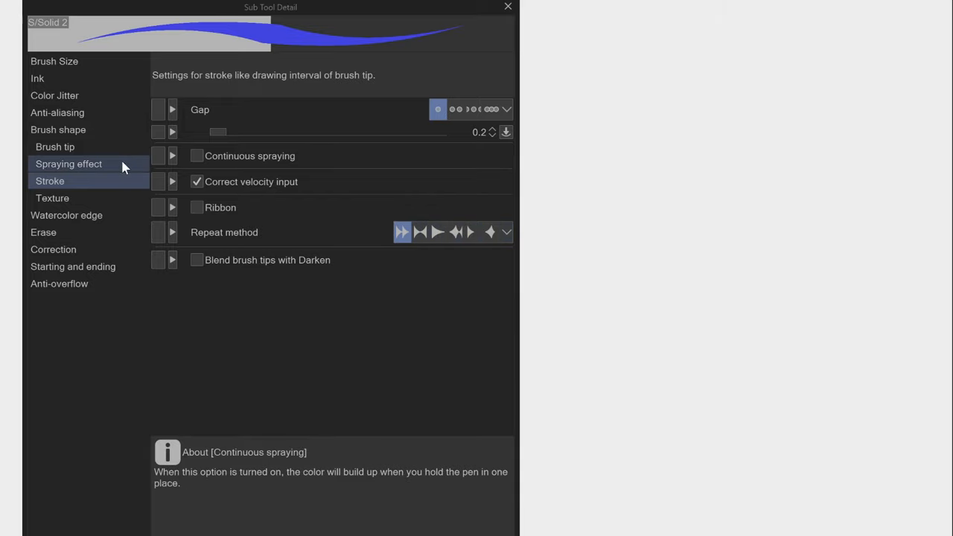
# Step: Enable spraying on S/Solid 2, with particle size 19 and particle density 5
pyautogui.click(68, 164)
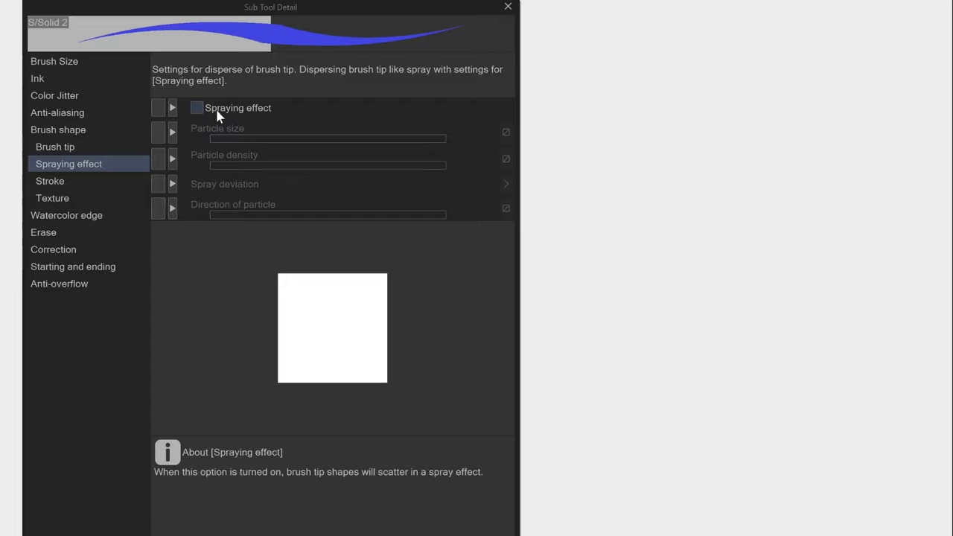
pyautogui.click(196, 108)
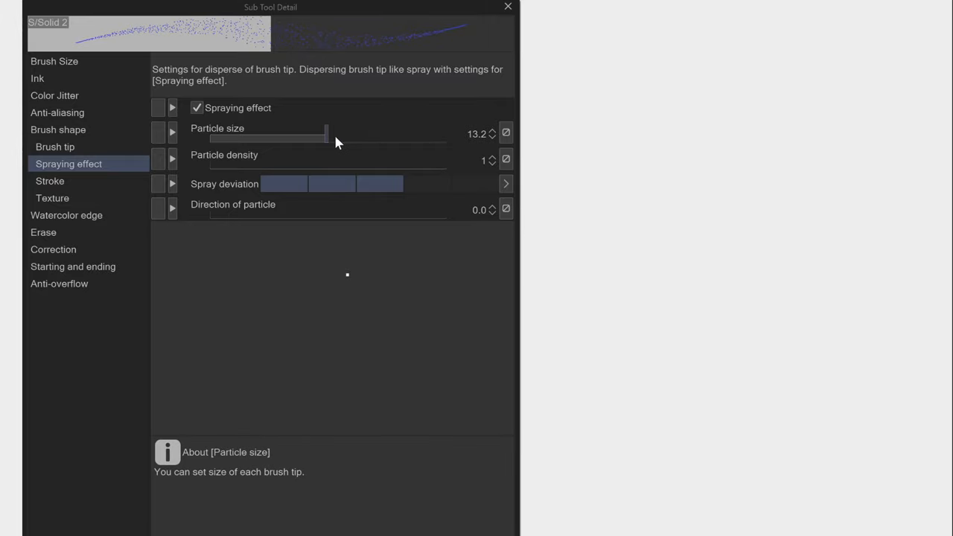
pyautogui.moveTo(326, 137); pyautogui.dragTo(372, 138)
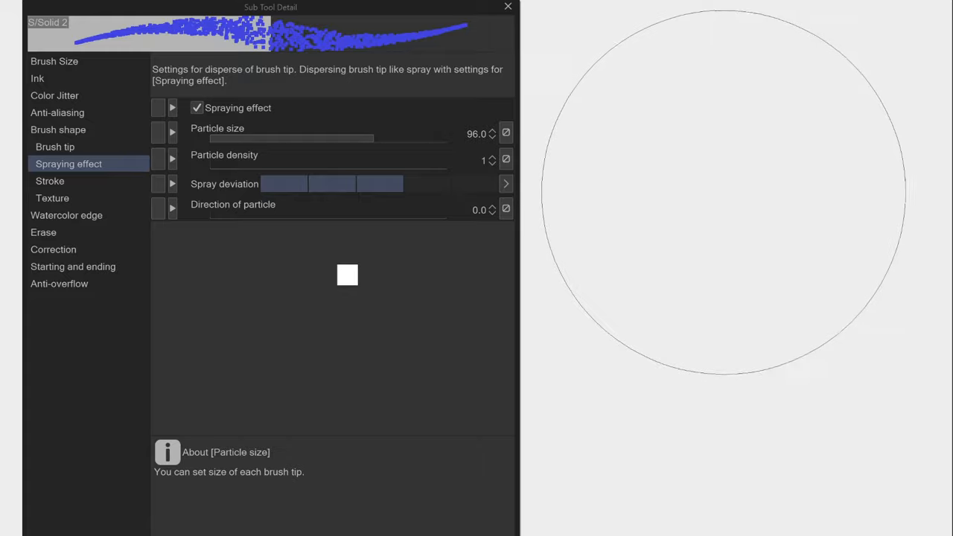
pyautogui.moveTo(365, 138); pyautogui.dragTo(331, 138)
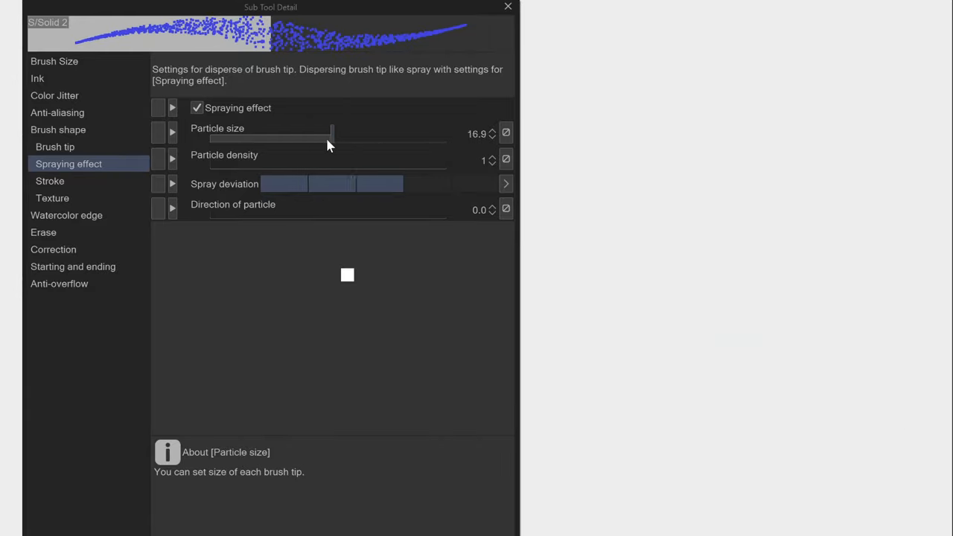
pyautogui.moveTo(331, 133); pyautogui.dragTo(293, 132)
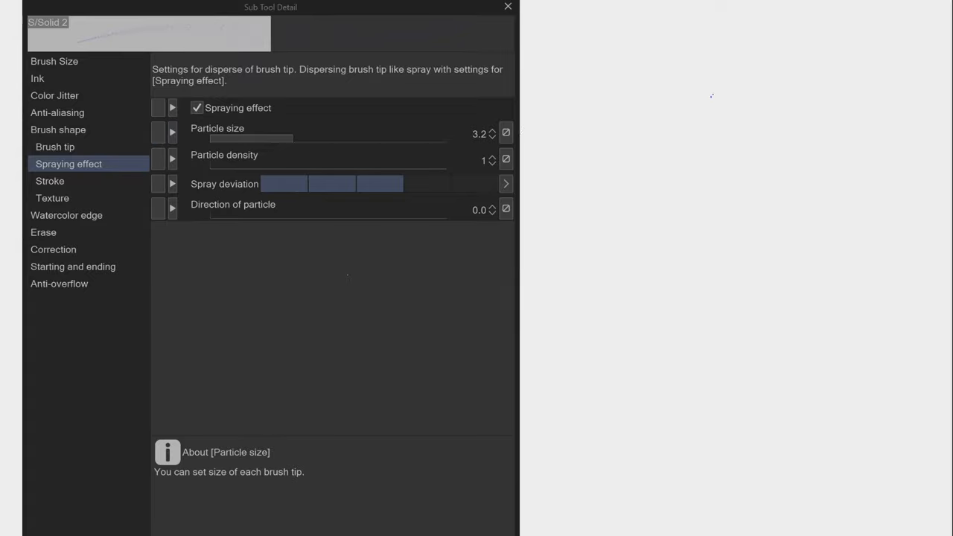
pyautogui.moveTo(811, 208)
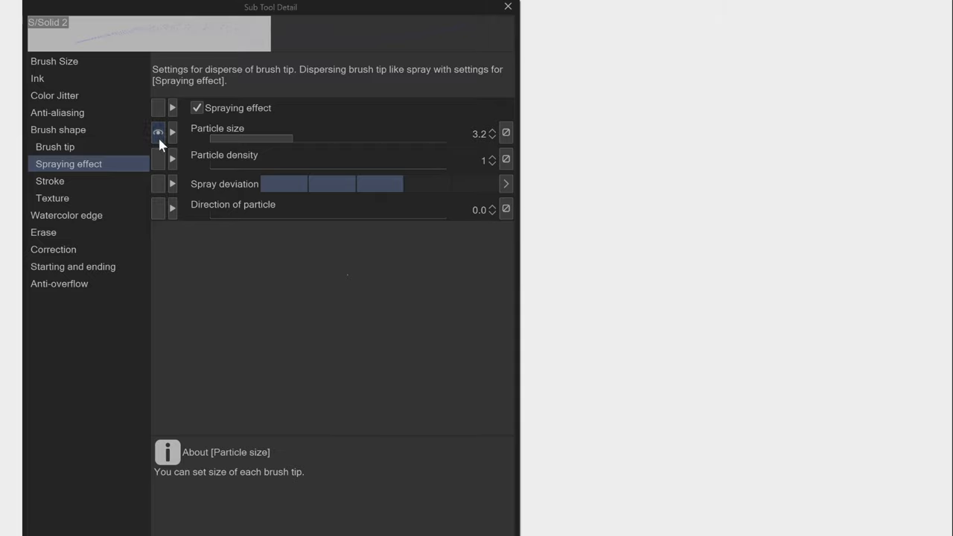
pyautogui.moveTo(223, 172)
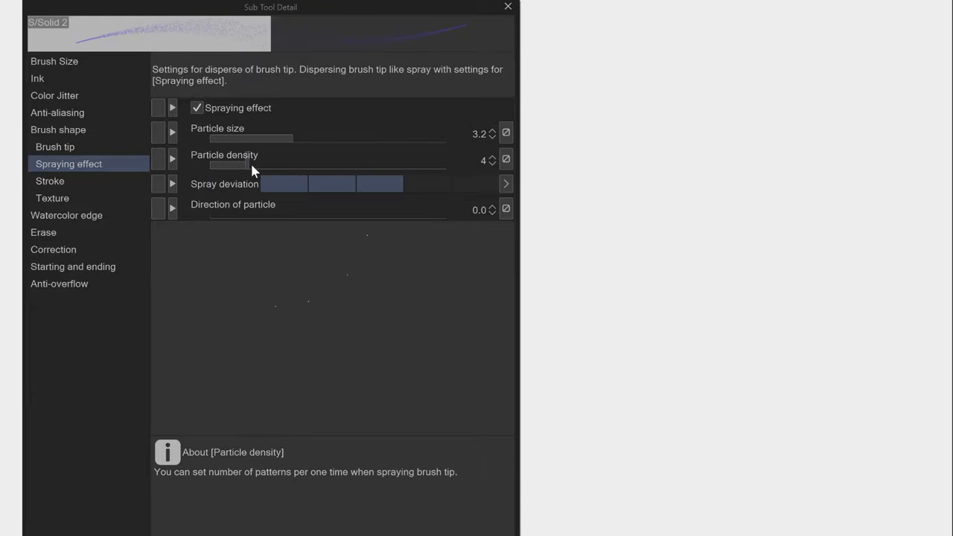
pyautogui.click(492, 156)
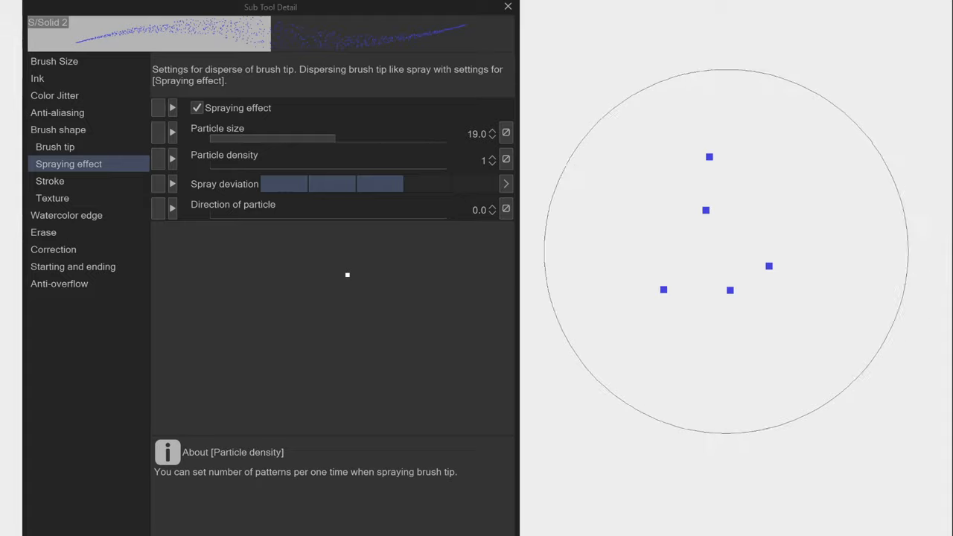
pyautogui.click(492, 155)
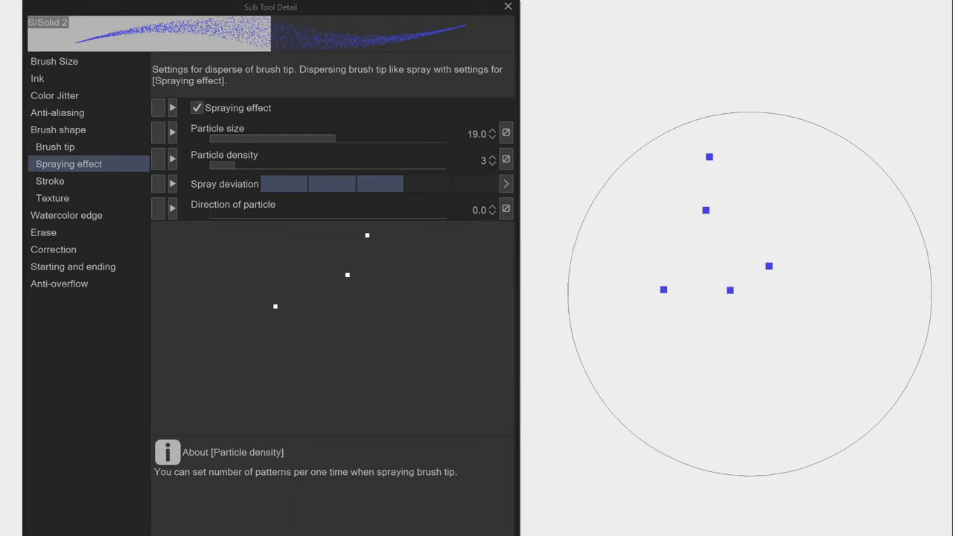
pyautogui.click(491, 156)
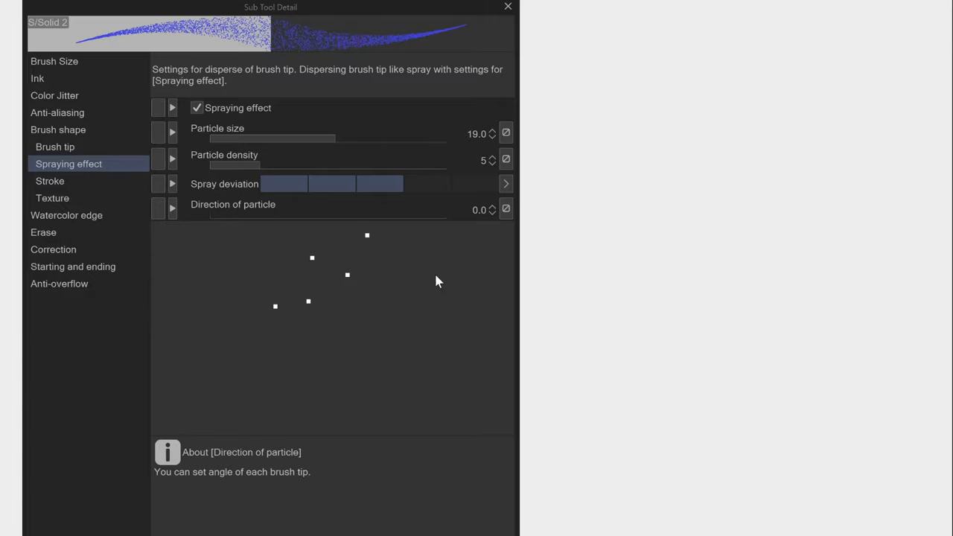
pyautogui.moveTo(288, 305)
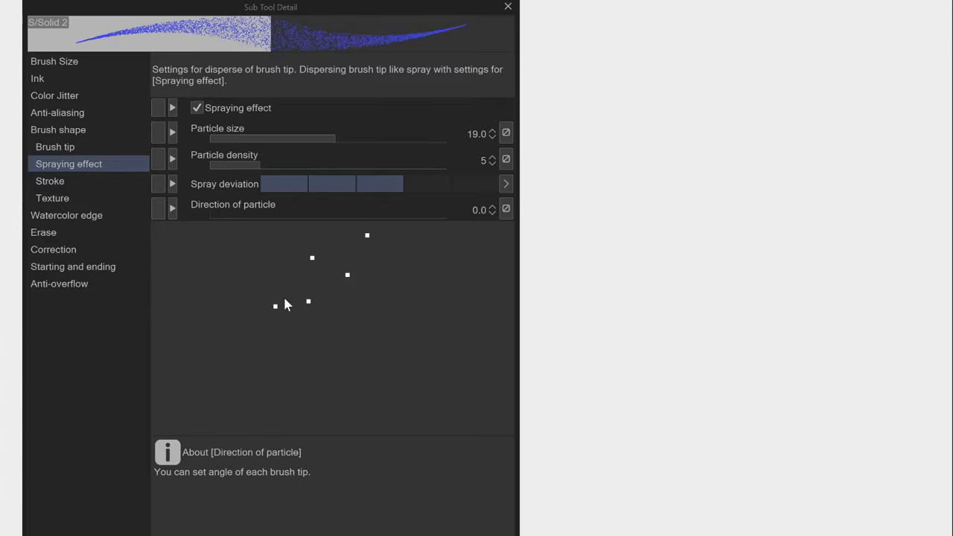
pyautogui.moveTo(255, 270)
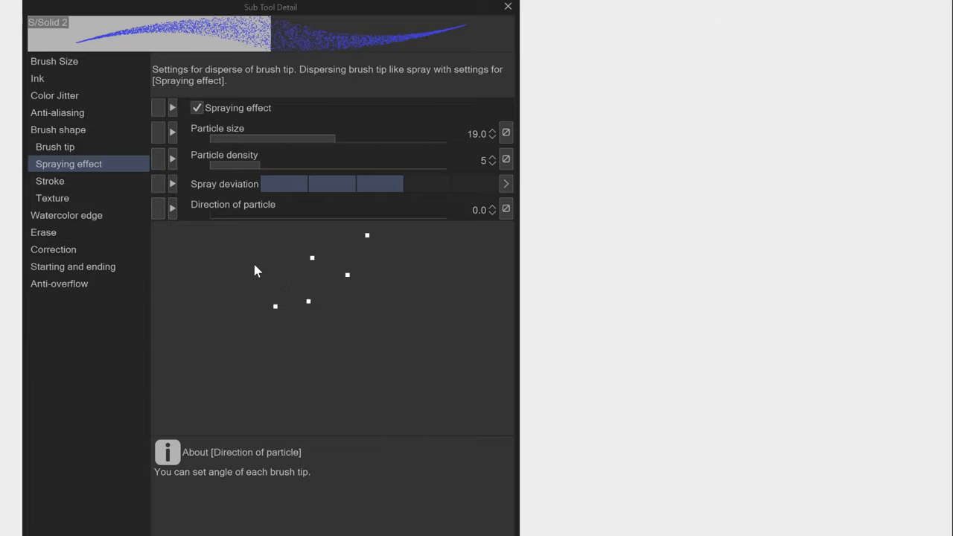
# Step: Open the paper texture picker and cancel without choosing a texture
pyautogui.click(52, 198)
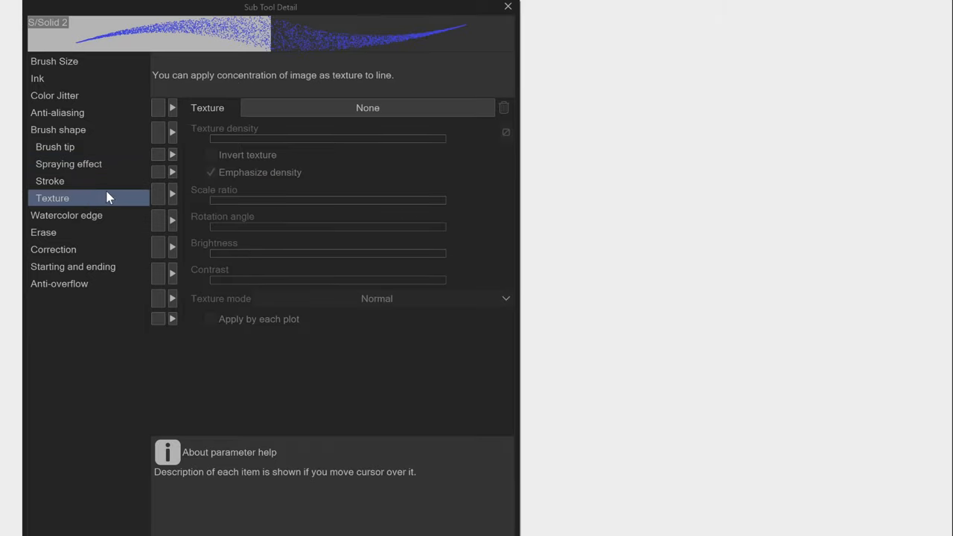
pyautogui.click(368, 107)
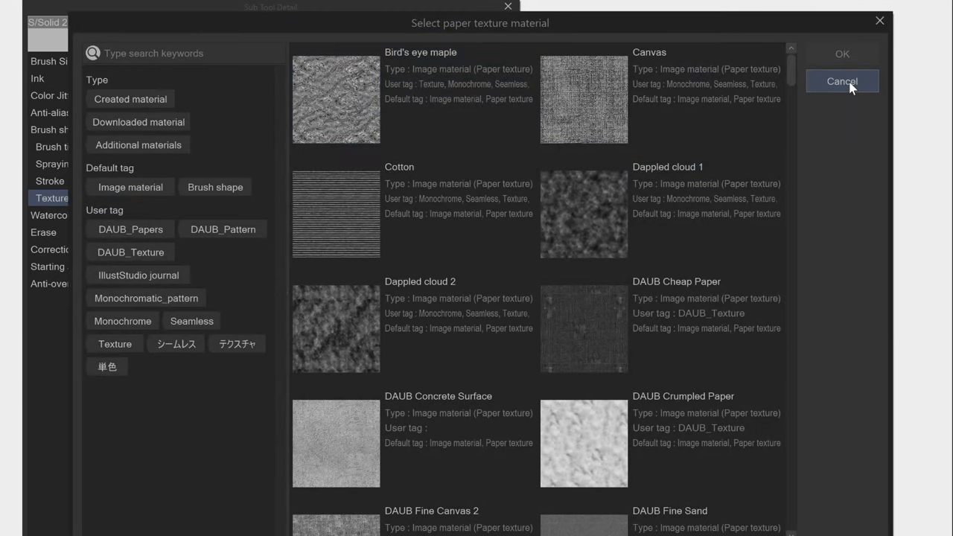
pyautogui.click(841, 80)
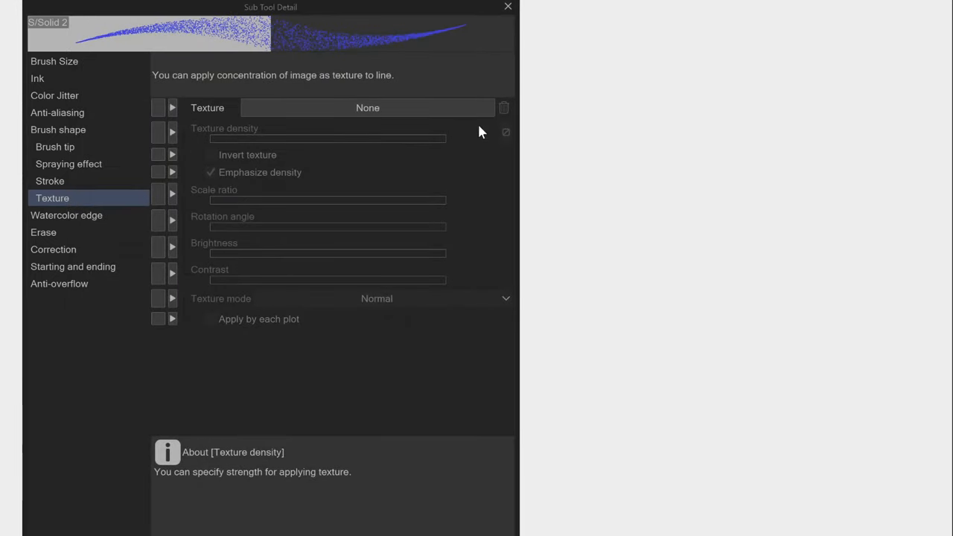
pyautogui.moveTo(84, 173)
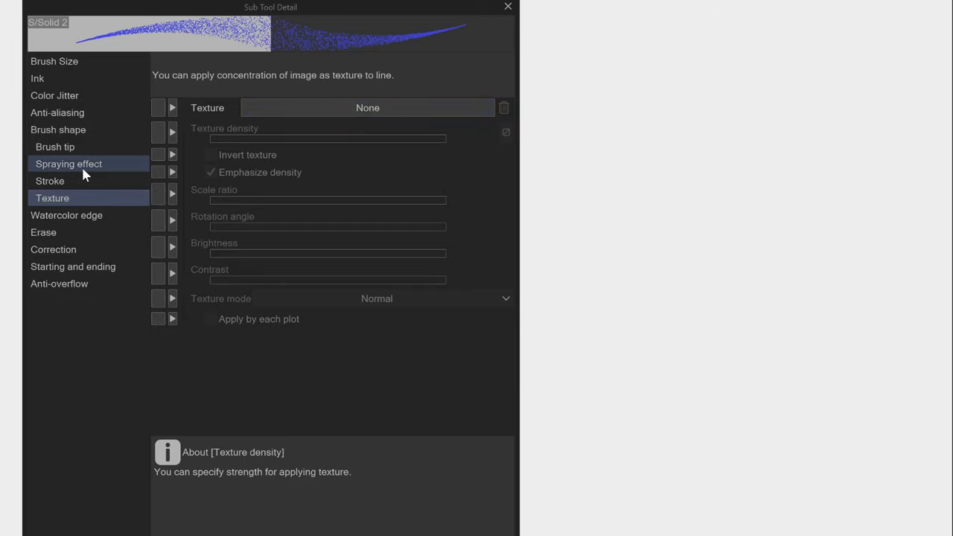
# Step: Recheck the Spraying effect and Texture settings, then close Sub Tool Detail
pyautogui.click(69, 163)
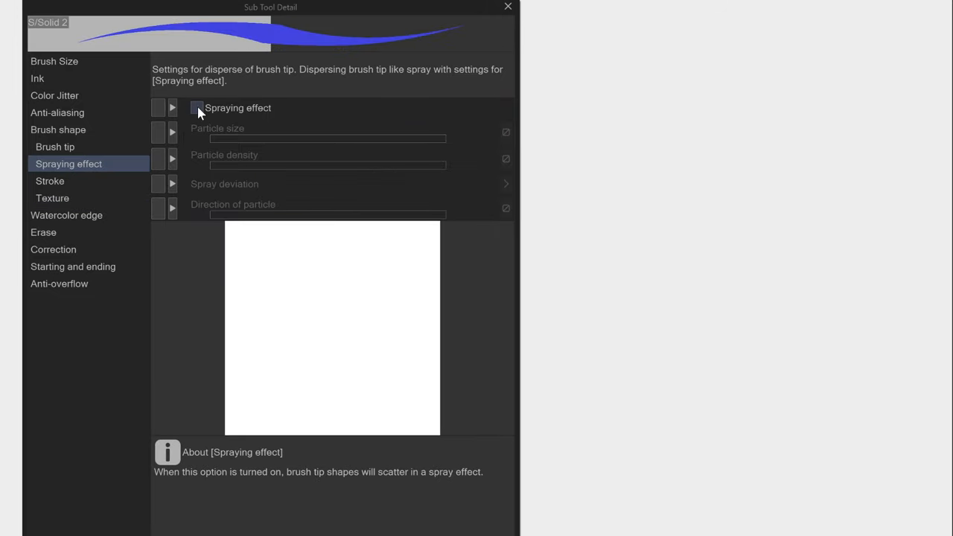
pyautogui.click(53, 198)
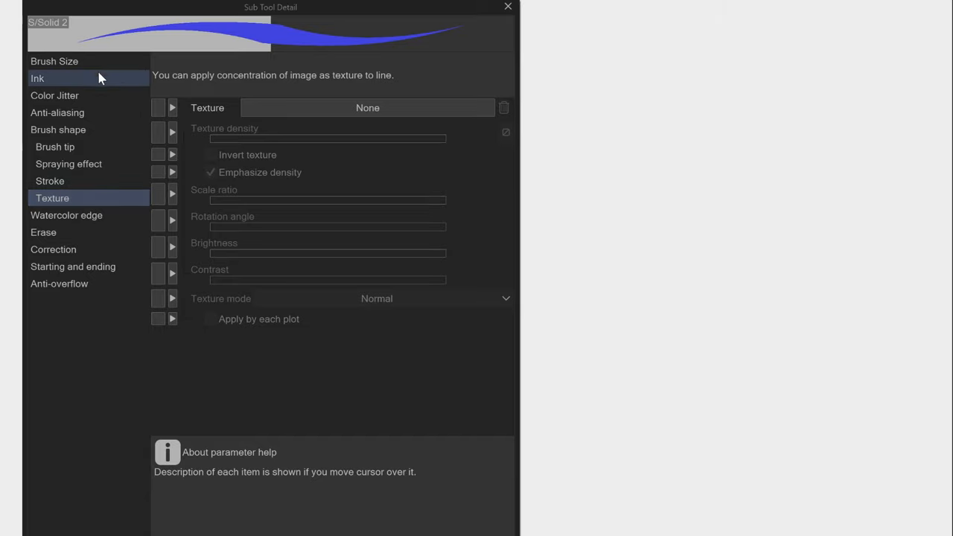
pyautogui.moveTo(347, 6)
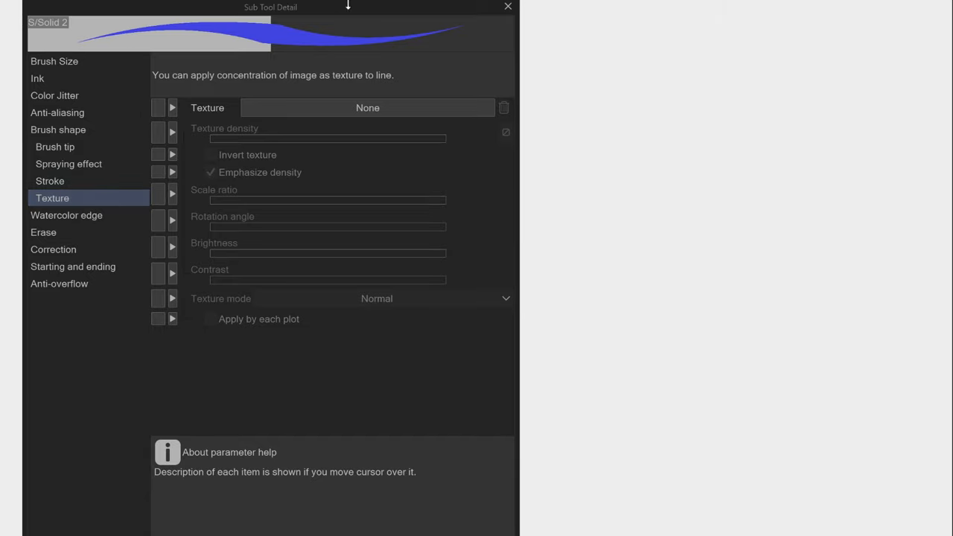
pyautogui.click(508, 6)
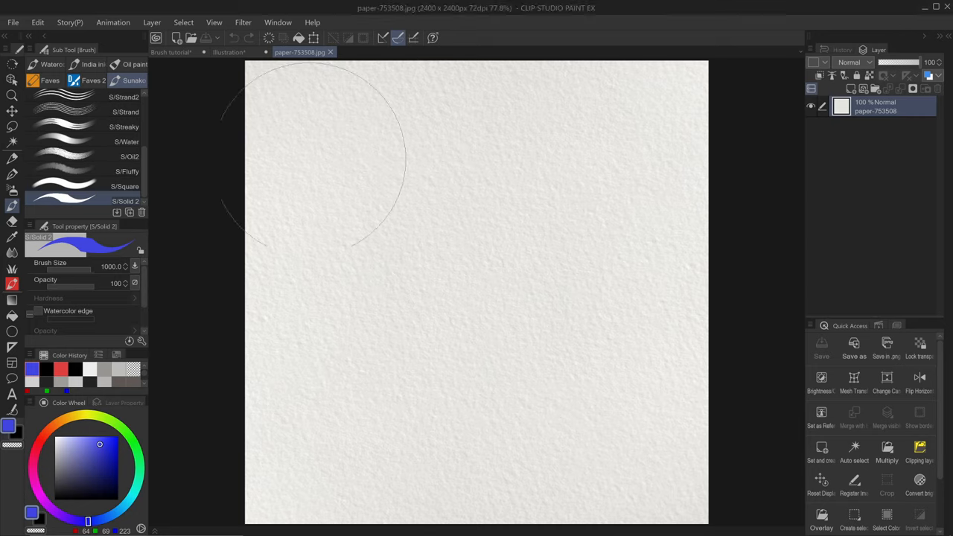
# Step: Set the paper layer to Gray expression and add a high-contrast Level Correction layer
pyautogui.click(124, 403)
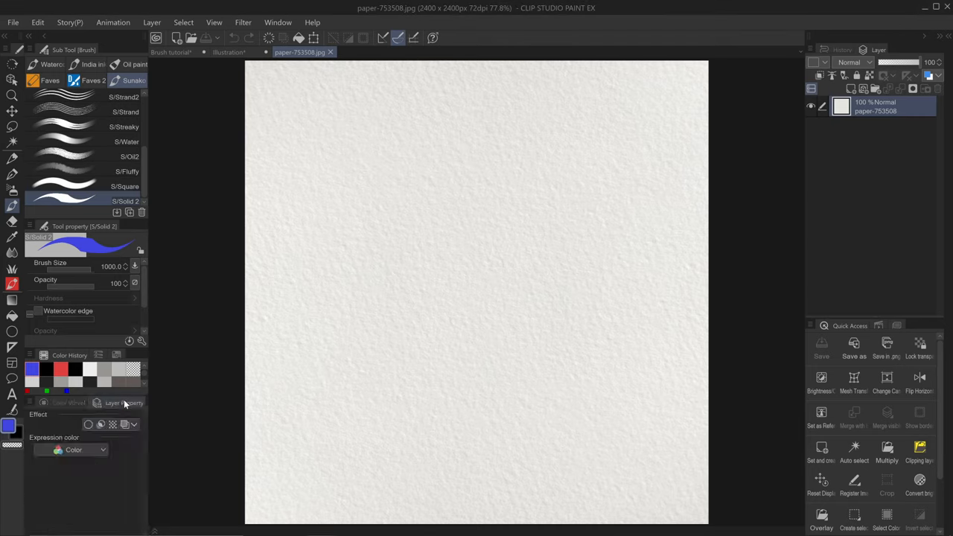
pyautogui.click(88, 449)
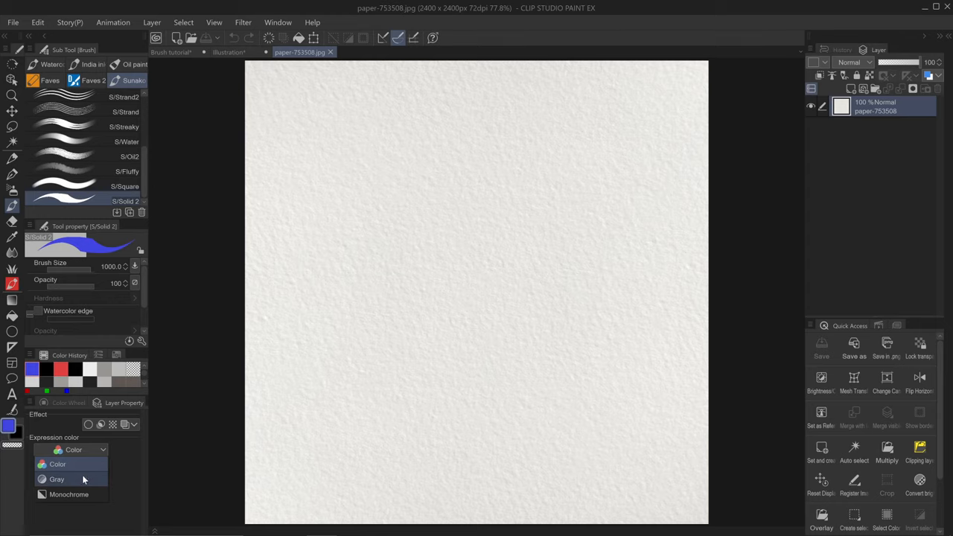
pyautogui.click(57, 478)
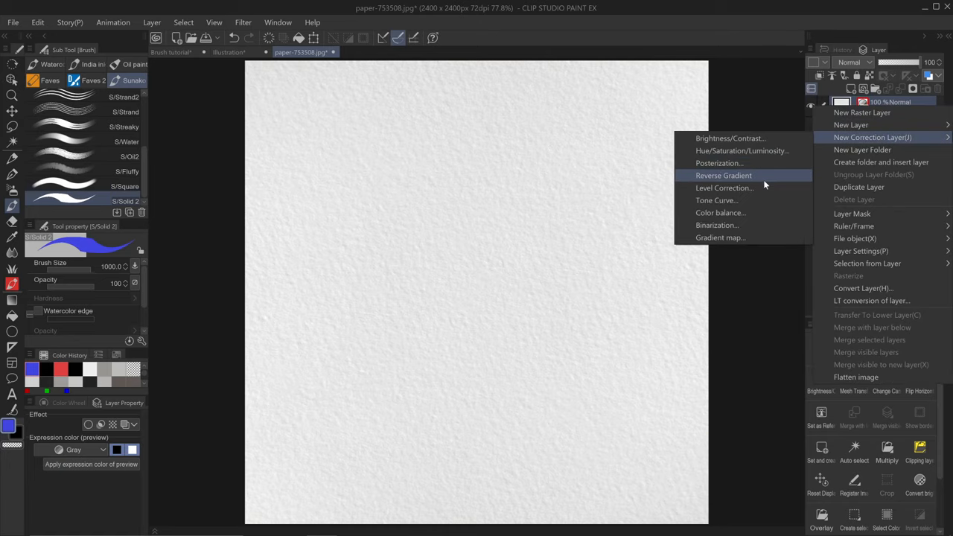
pyautogui.click(724, 187)
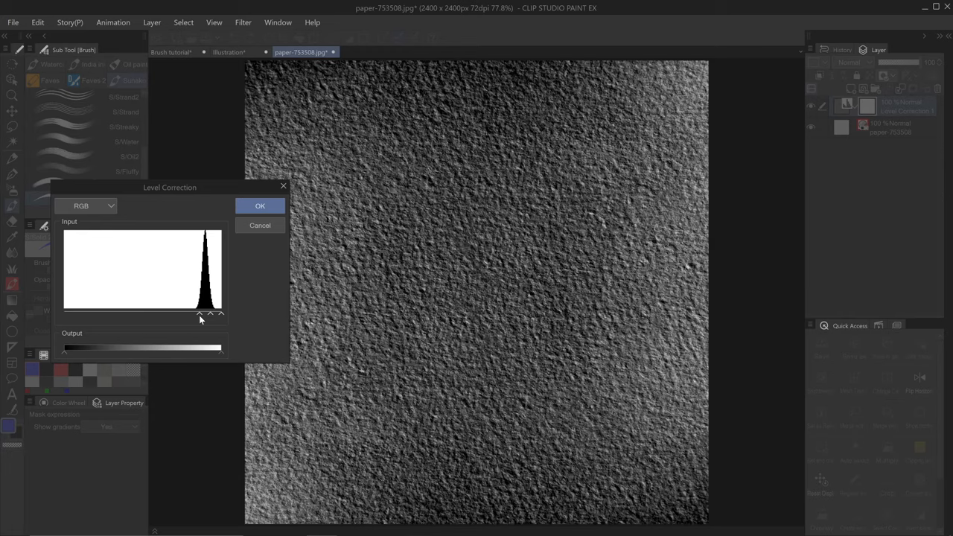
pyautogui.click(260, 205)
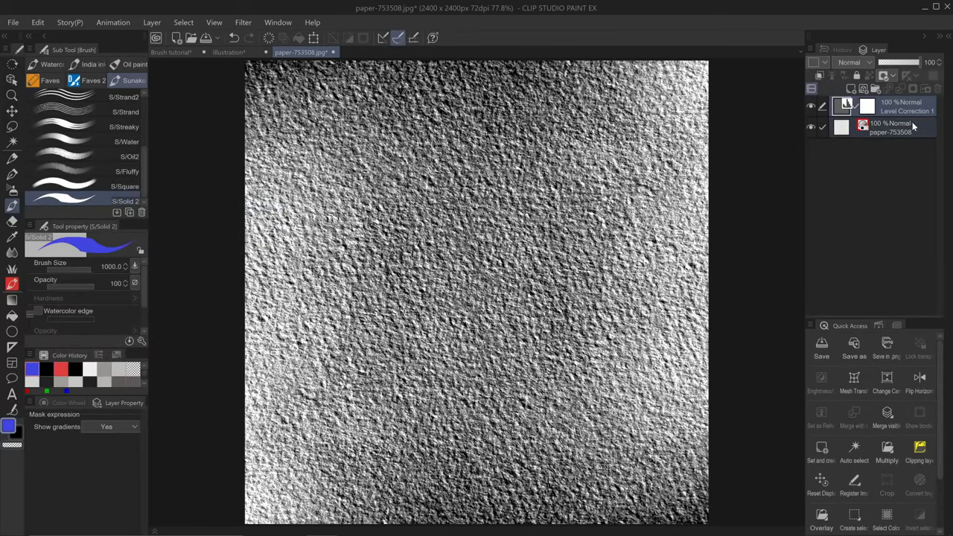
# Step: Merge the correction into the paper layer and reset its expression color to Gray
pyautogui.rightClick(890, 126)
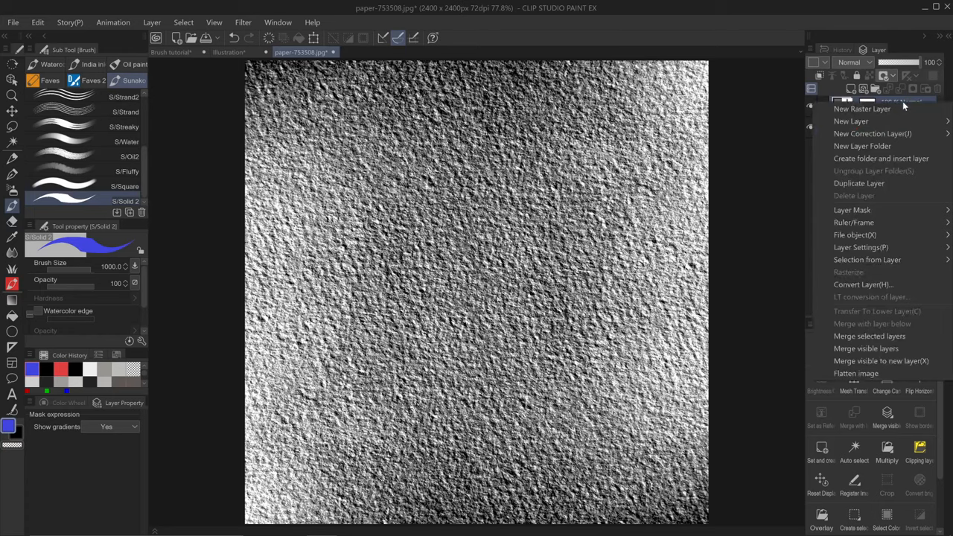
pyautogui.moveTo(869, 335)
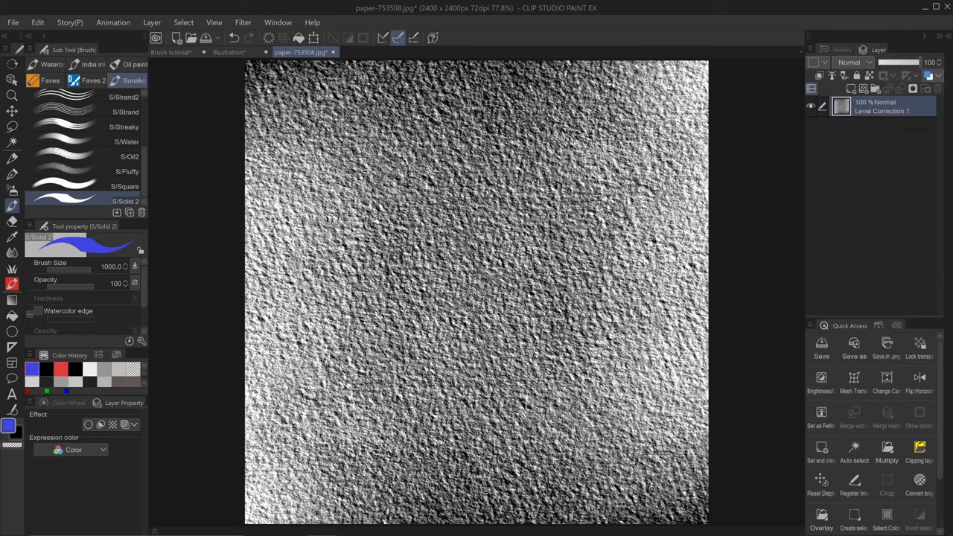
pyautogui.click(103, 449)
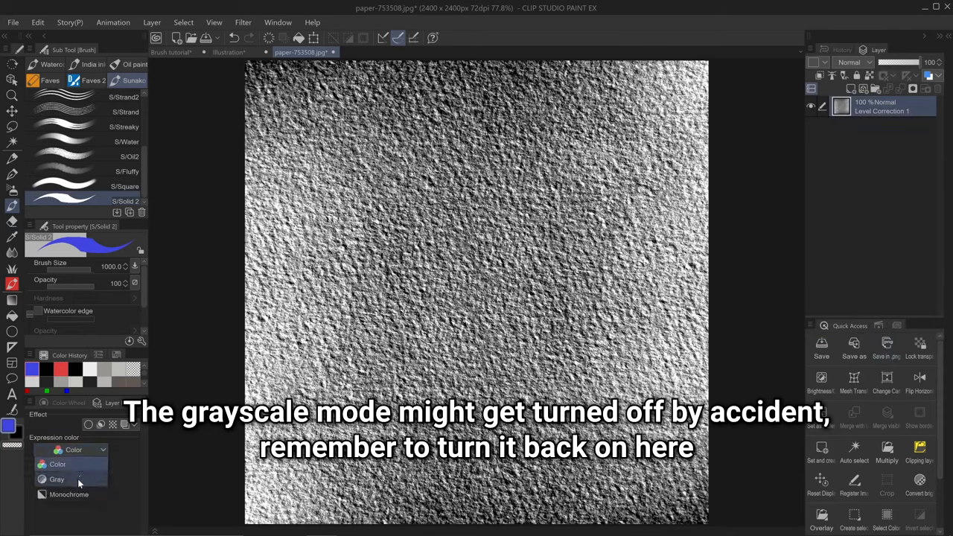
pyautogui.click(57, 479)
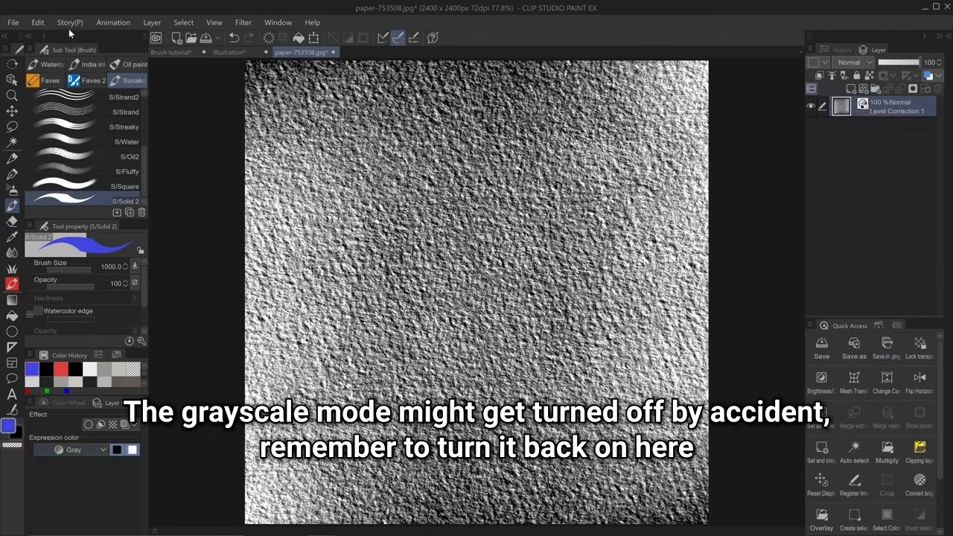
pyautogui.click(37, 22)
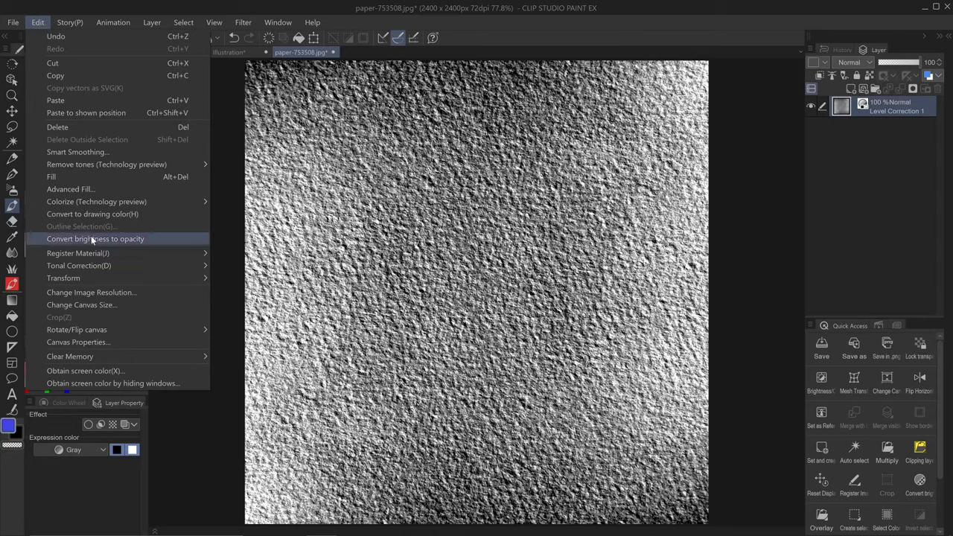
pyautogui.moveTo(160, 244)
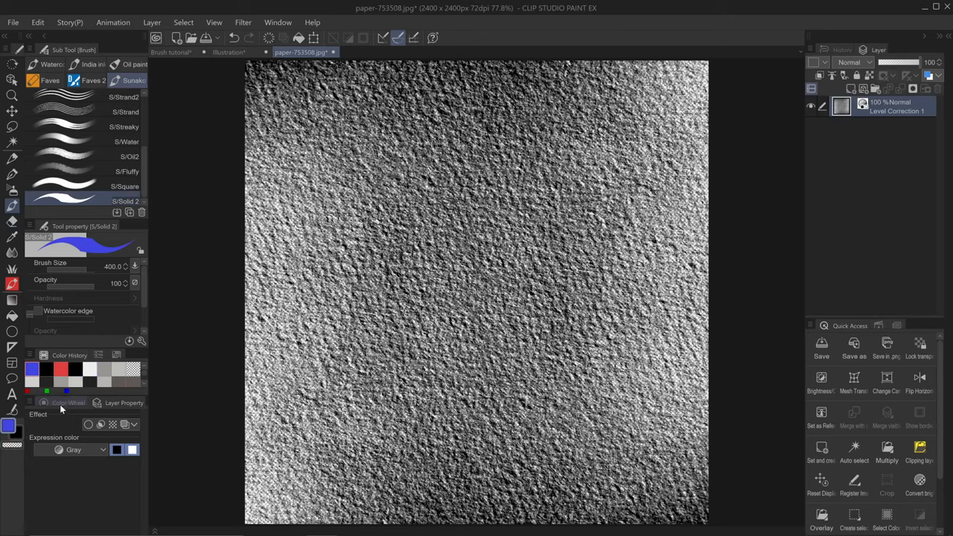
# Step: Convert the paper layer's brightness to opacity and register it as an image material
pyautogui.click(38, 22)
pyautogui.write('Paper test 1')
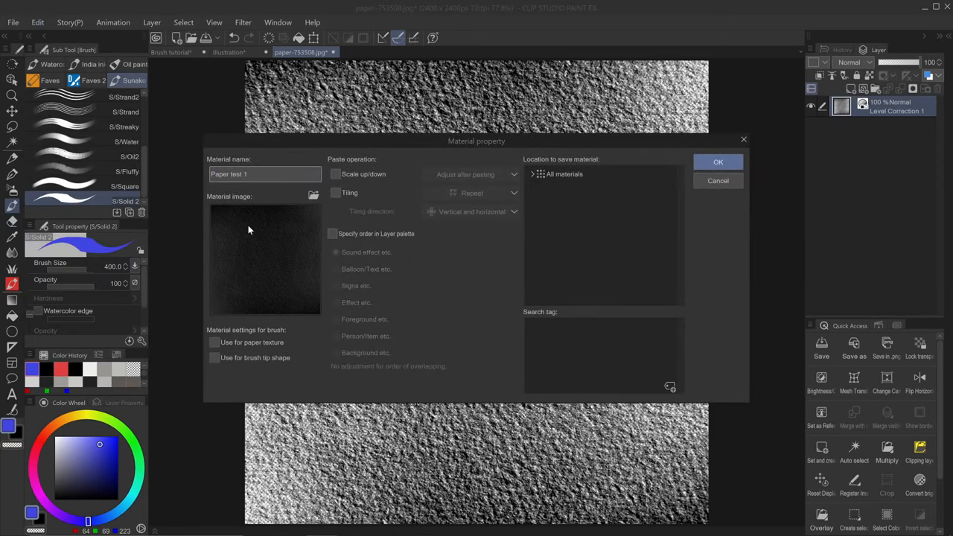
# Step: Register 'Paper test 1' as a paper texture in Image material, tagged test
pyautogui.click(215, 342)
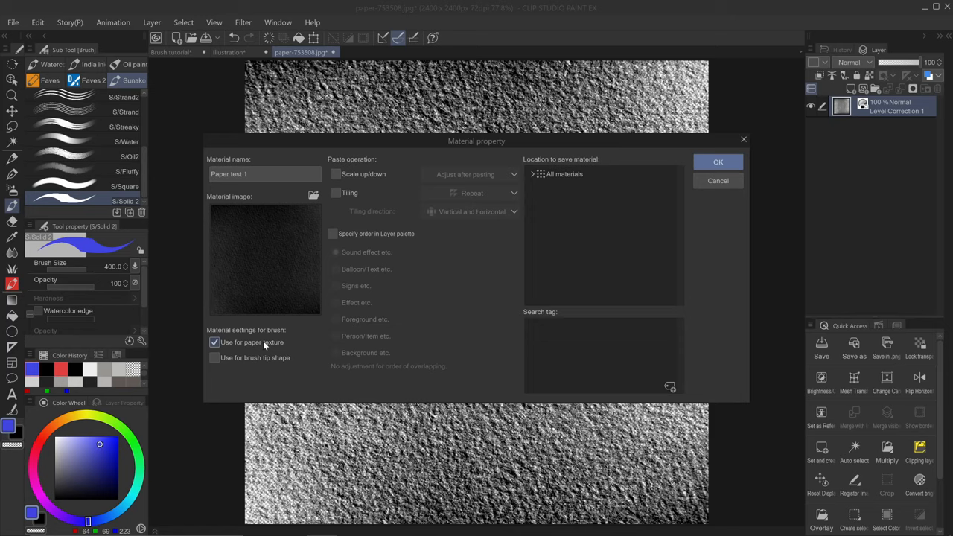
pyautogui.click(532, 174)
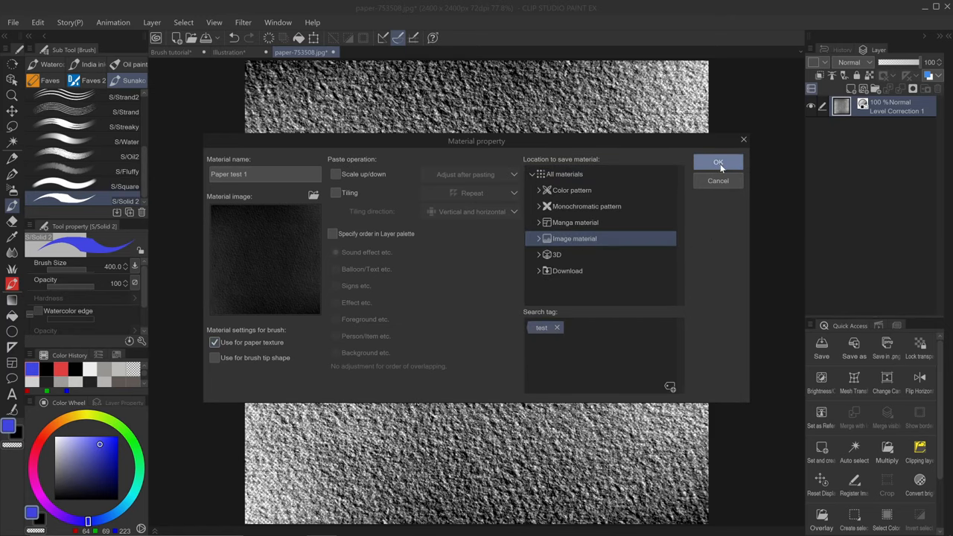
pyautogui.click(717, 163)
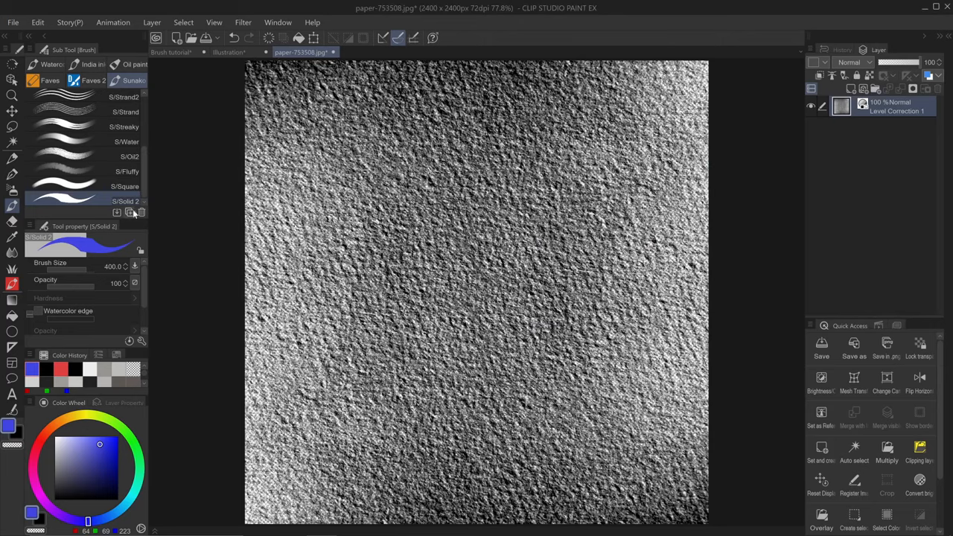
# Step: In Brush tutorial, assign Paper test 1 as S/Solid 2's texture using the test tag filter
pyautogui.click(171, 52)
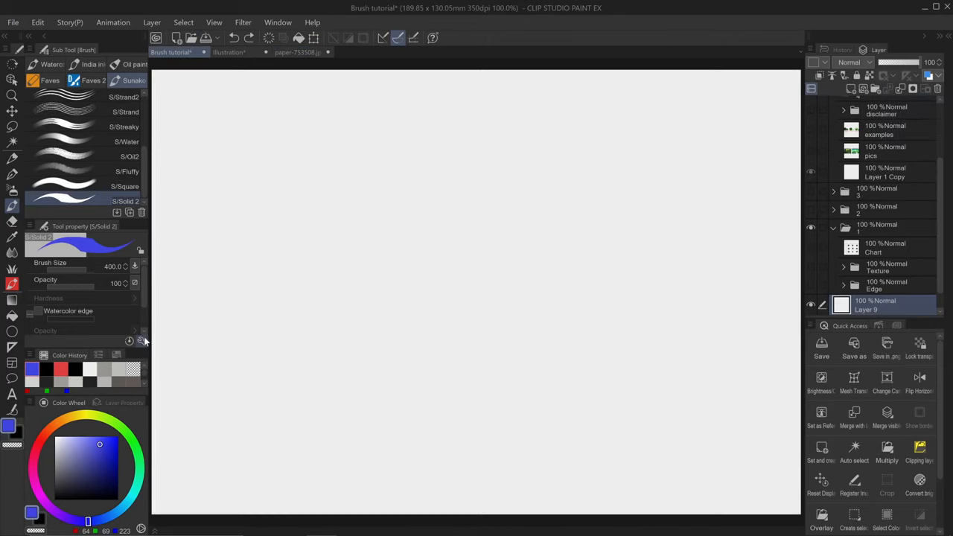
pyautogui.click(141, 341)
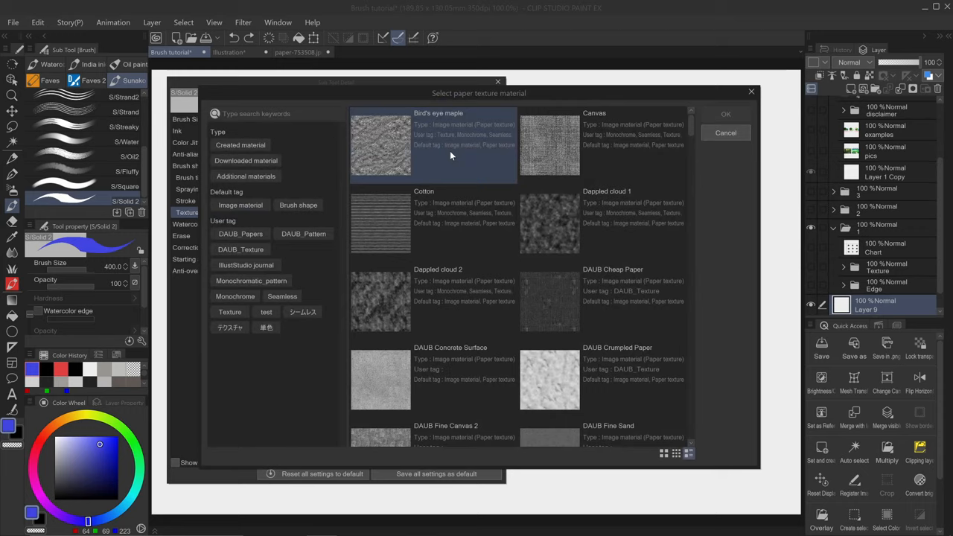
pyautogui.click(266, 311)
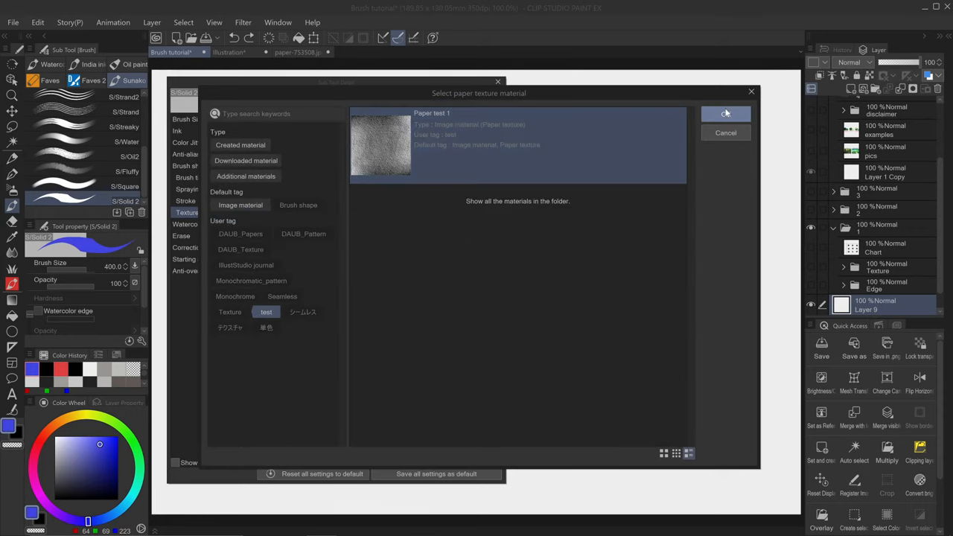
pyautogui.click(725, 113)
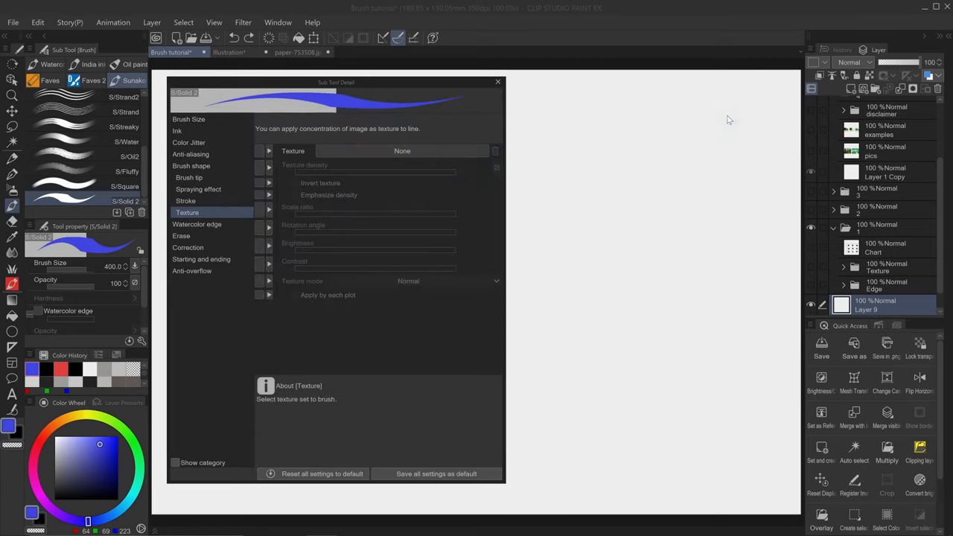
pyautogui.click(401, 151)
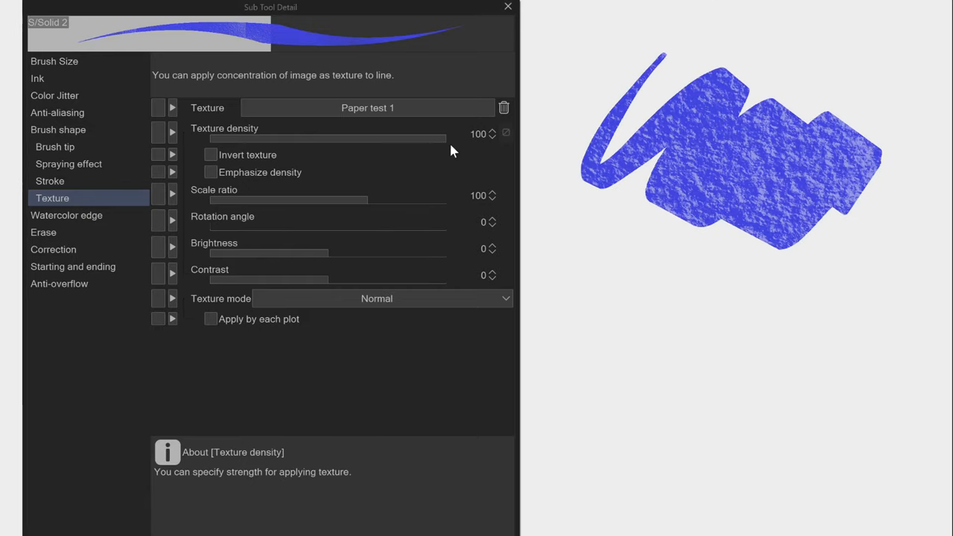
# Step: Make the texture inverted and emphasized, scale ratio 50, full density, applied per plot
pyautogui.moveTo(447, 139); pyautogui.dragTo(312, 139)
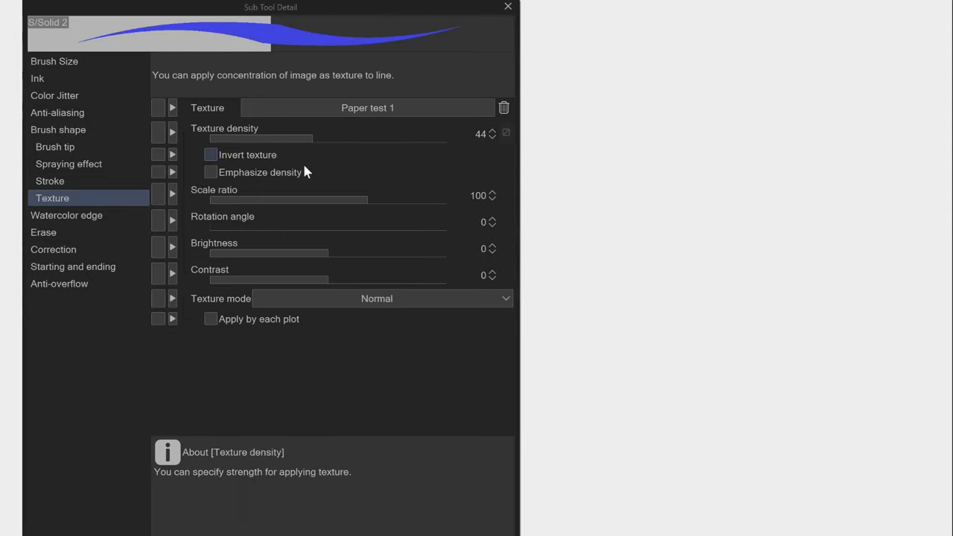
pyautogui.click(211, 172)
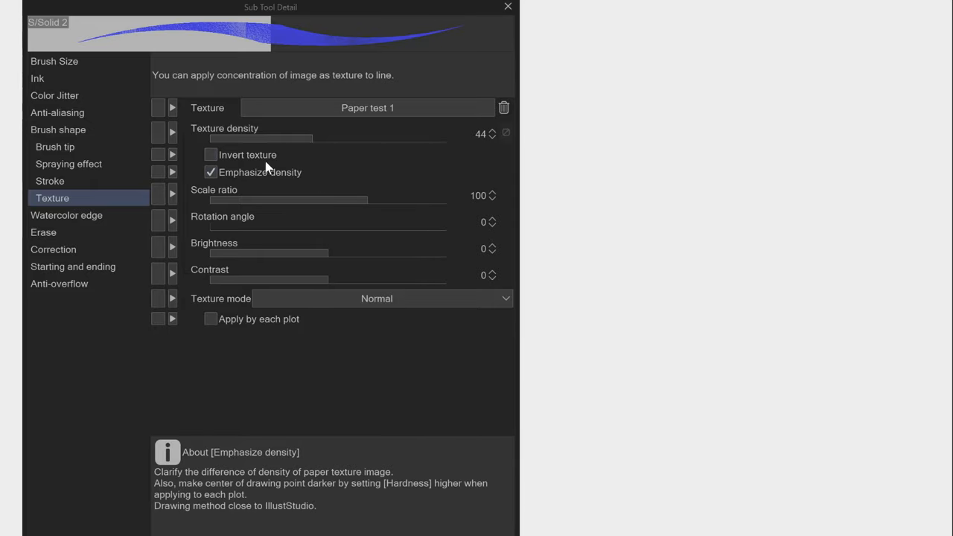
pyautogui.click(211, 155)
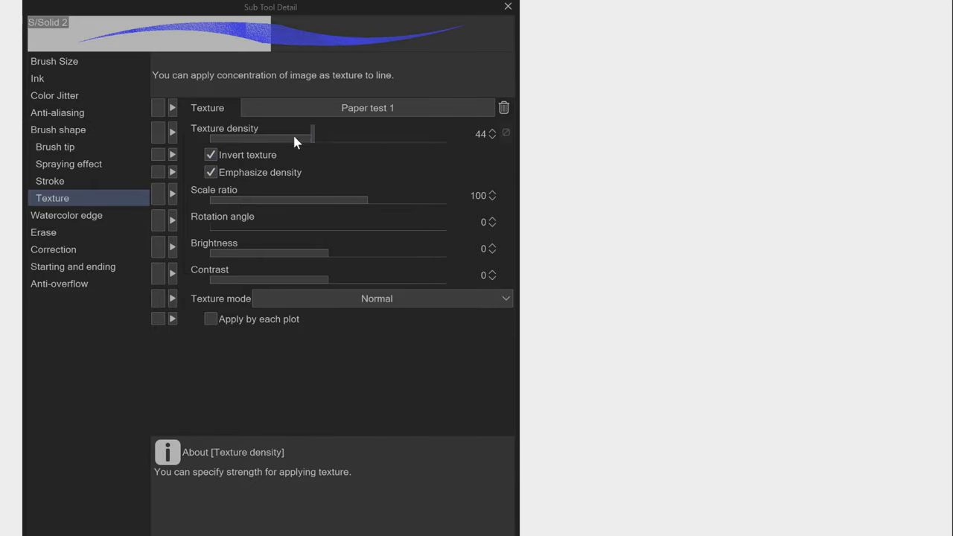
pyautogui.moveTo(344, 199); pyautogui.dragTo(405, 195)
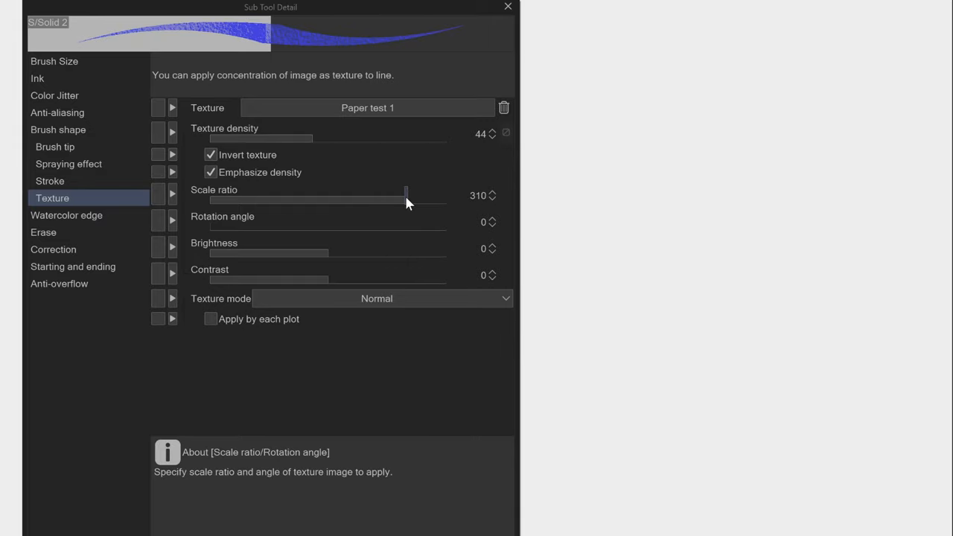
pyautogui.moveTo(406, 195); pyautogui.dragTo(405, 200)
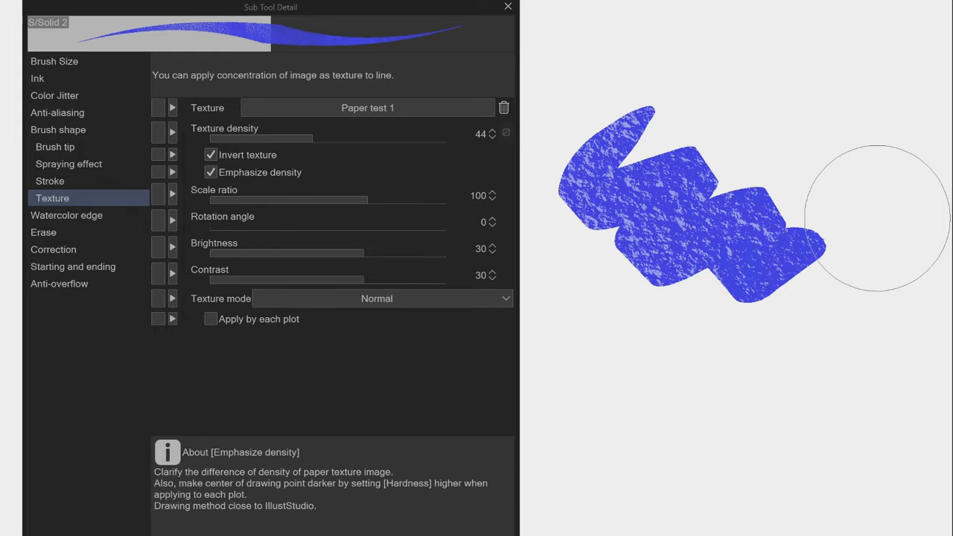
pyautogui.moveTo(361, 199); pyautogui.dragTo(294, 199)
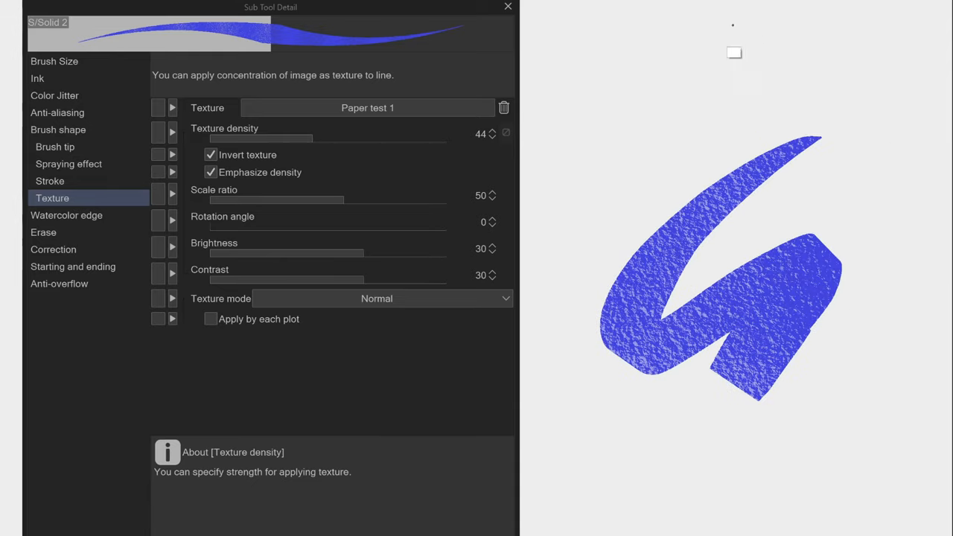
pyautogui.click(211, 318)
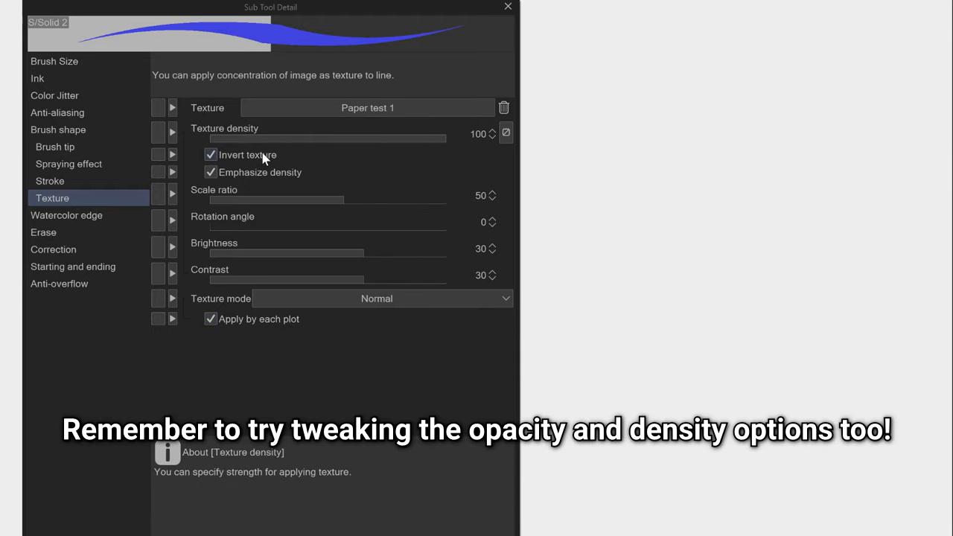
# Step: Un-invert the texture, try Subtract and Outline modes with pen-pressure density, and test-stroke
pyautogui.click(210, 155)
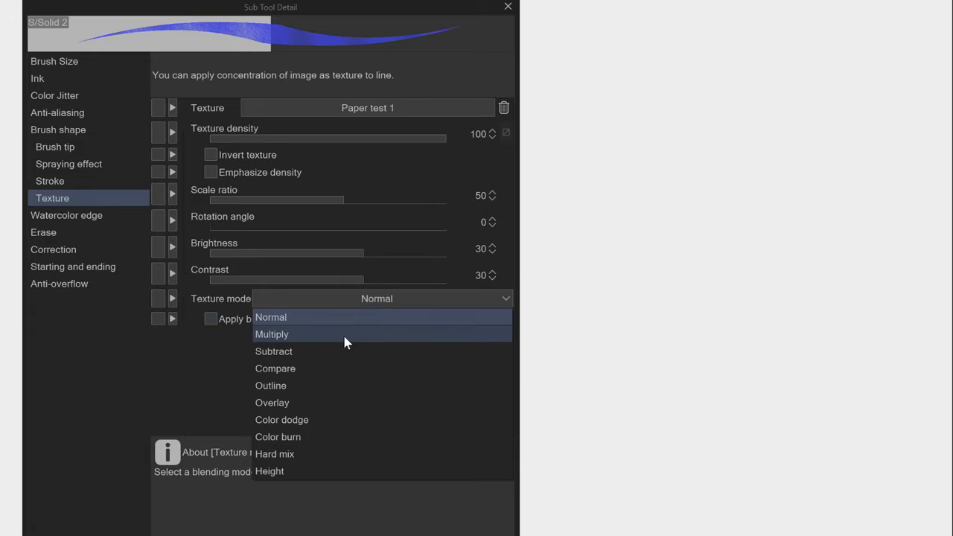
pyautogui.click(272, 333)
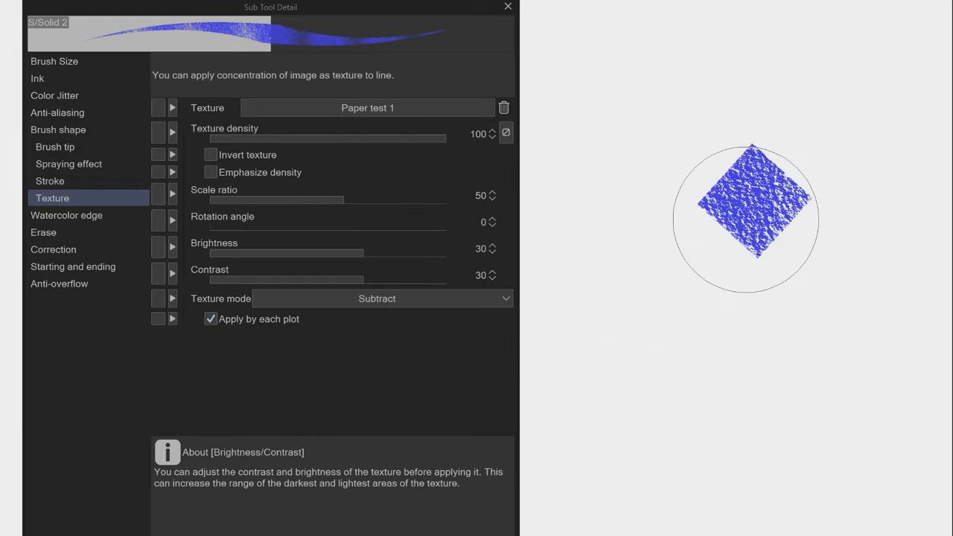
pyautogui.click(506, 133)
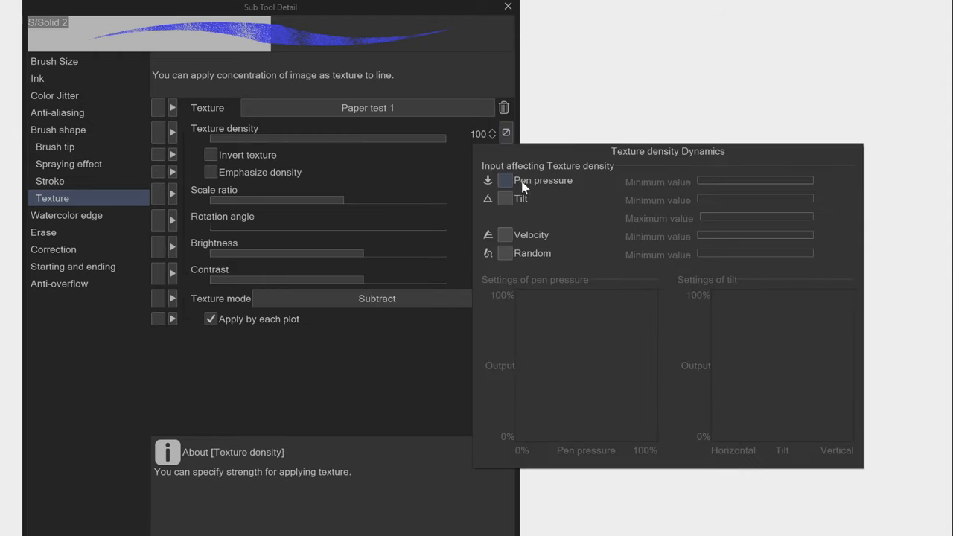
pyautogui.click(505, 180)
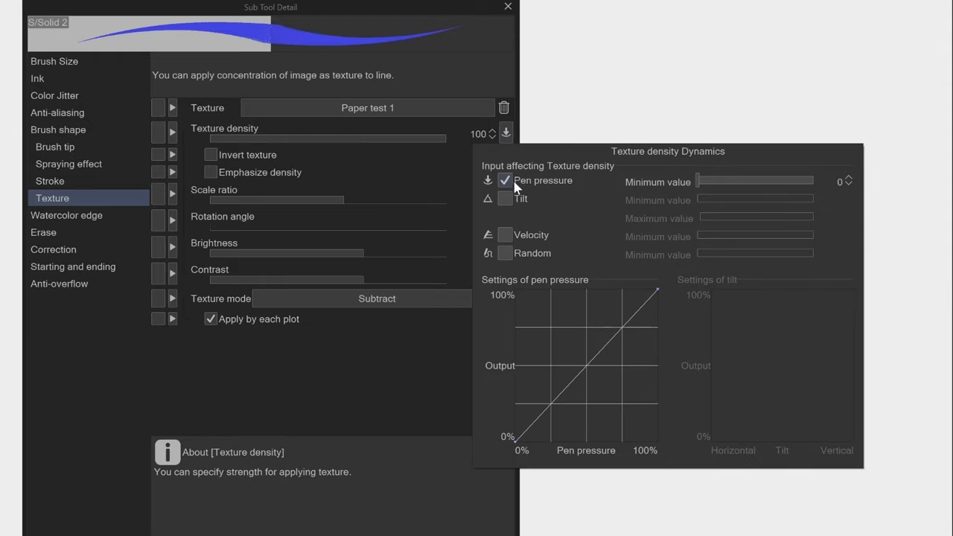
pyautogui.click(376, 299)
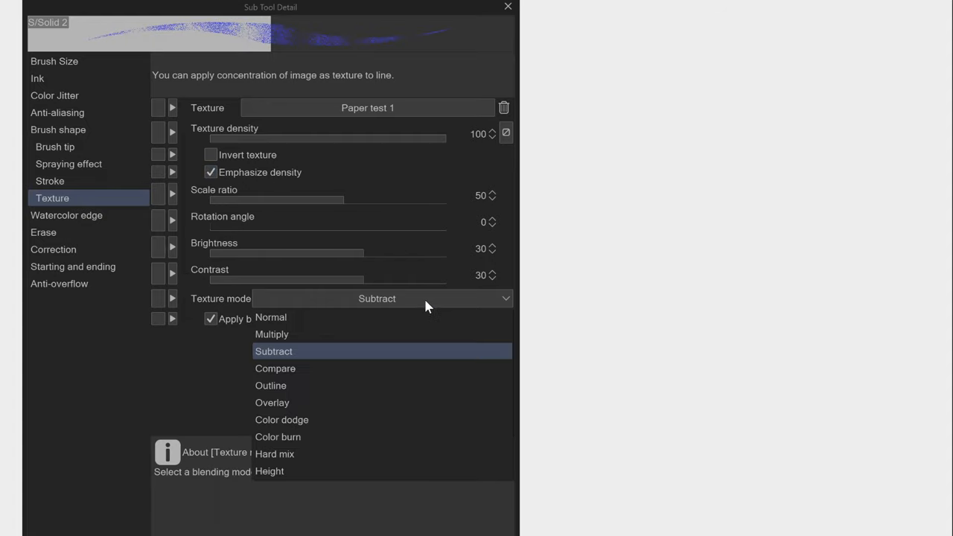
pyautogui.click(271, 385)
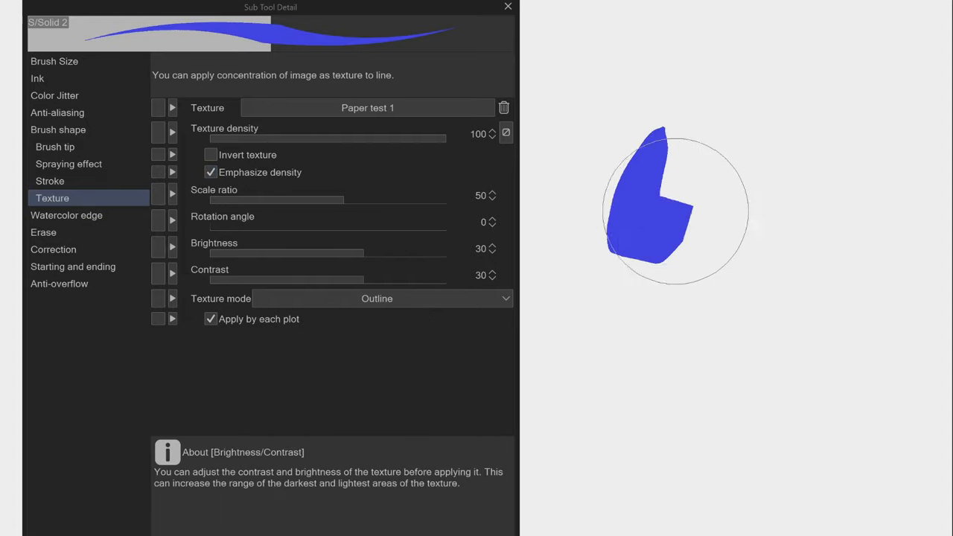
pyautogui.click(505, 132)
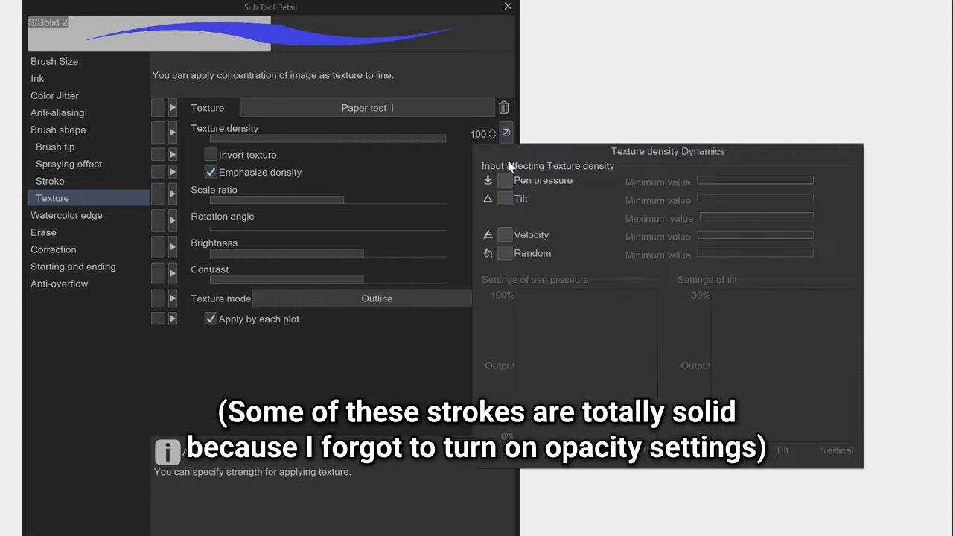
pyautogui.click(506, 132)
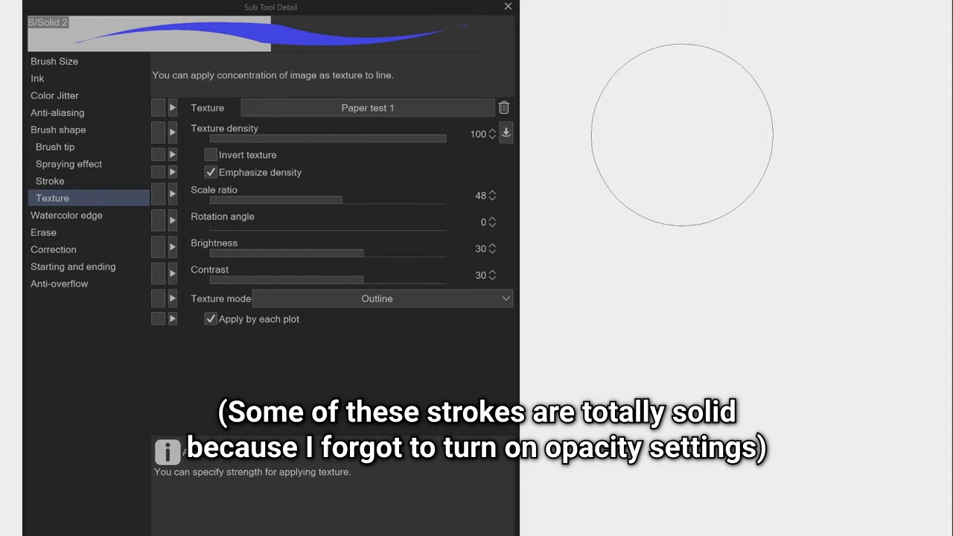
pyautogui.moveTo(633, 193); pyautogui.dragTo(631, 335)
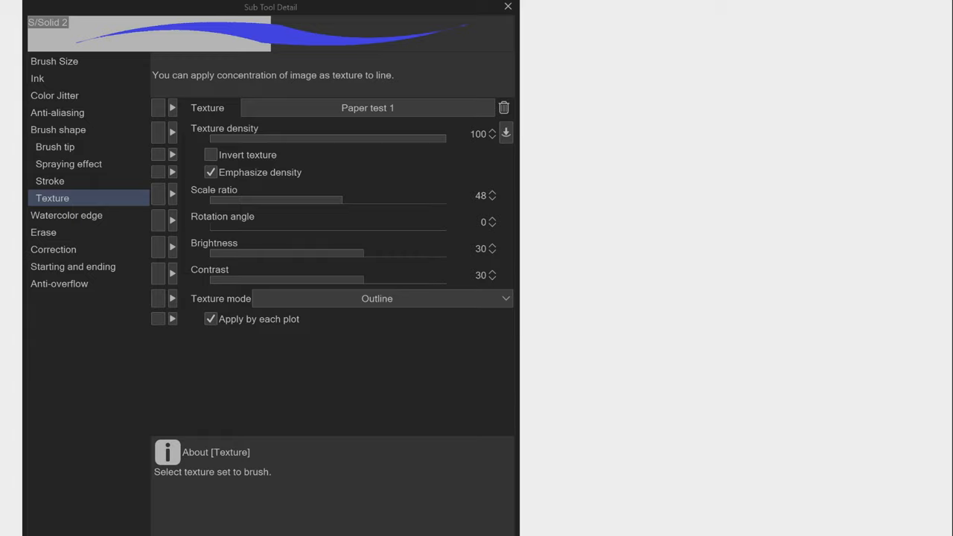
# Step: Cycle blending through Normal to Subtract, stop per-tip application, and delete the texture
pyautogui.click(380, 298)
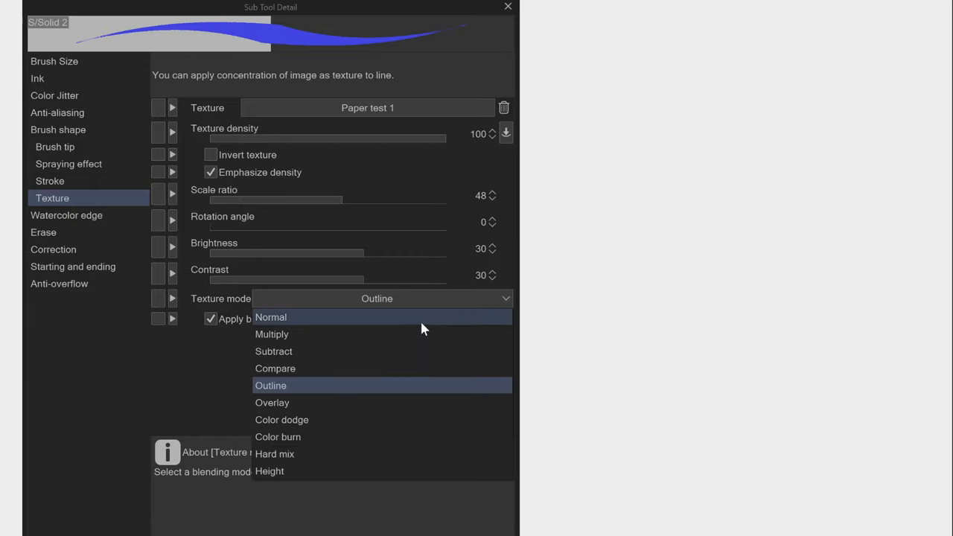
pyautogui.click(270, 317)
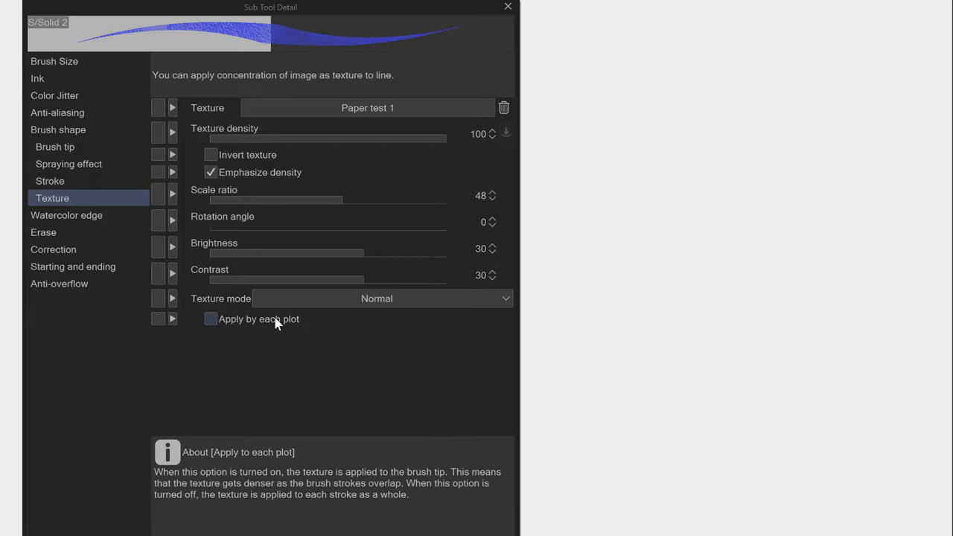
pyautogui.moveTo(372, 137)
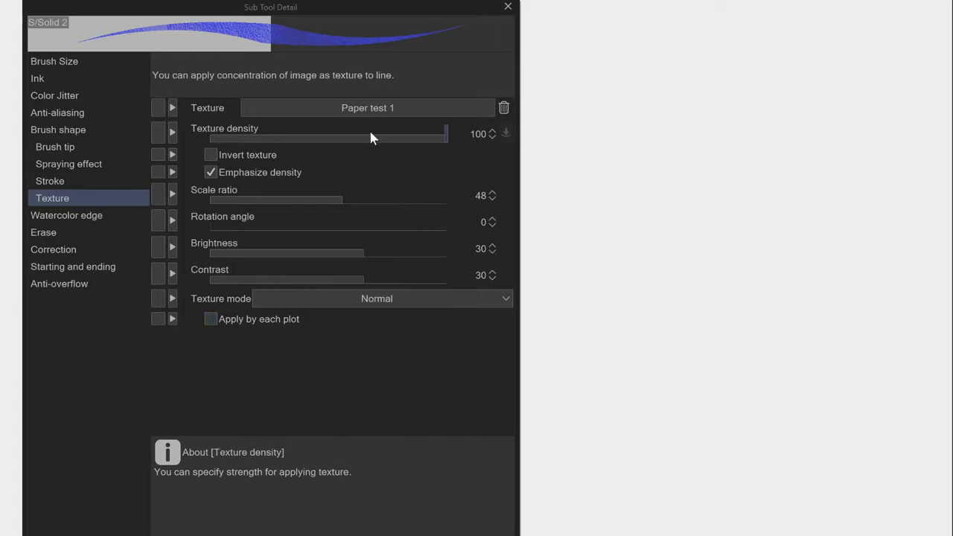
pyautogui.click(382, 297)
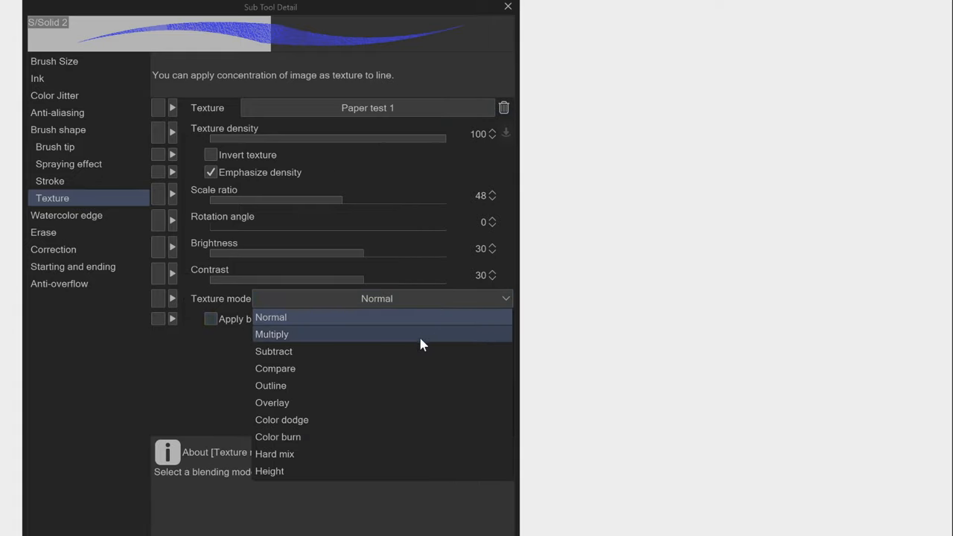
pyautogui.click(270, 385)
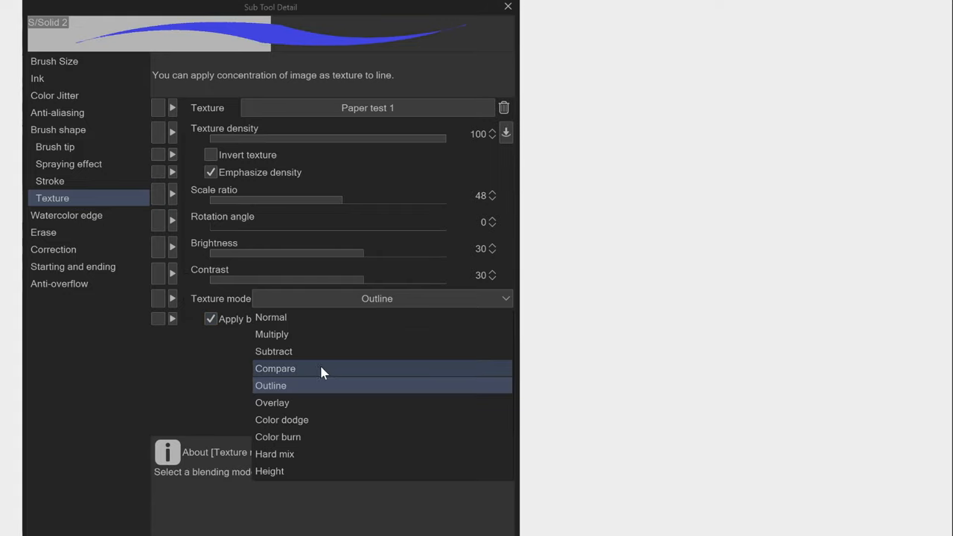
pyautogui.click(273, 350)
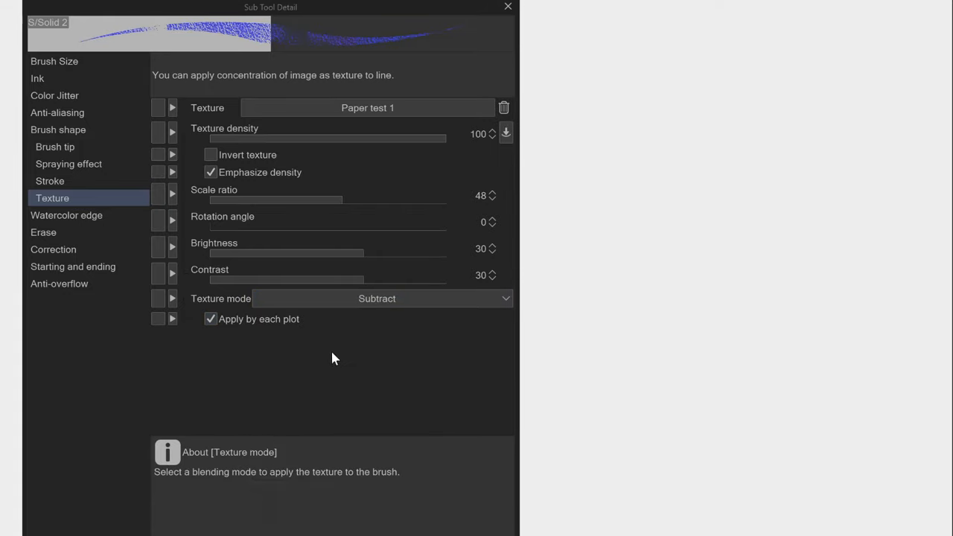
pyautogui.click(210, 318)
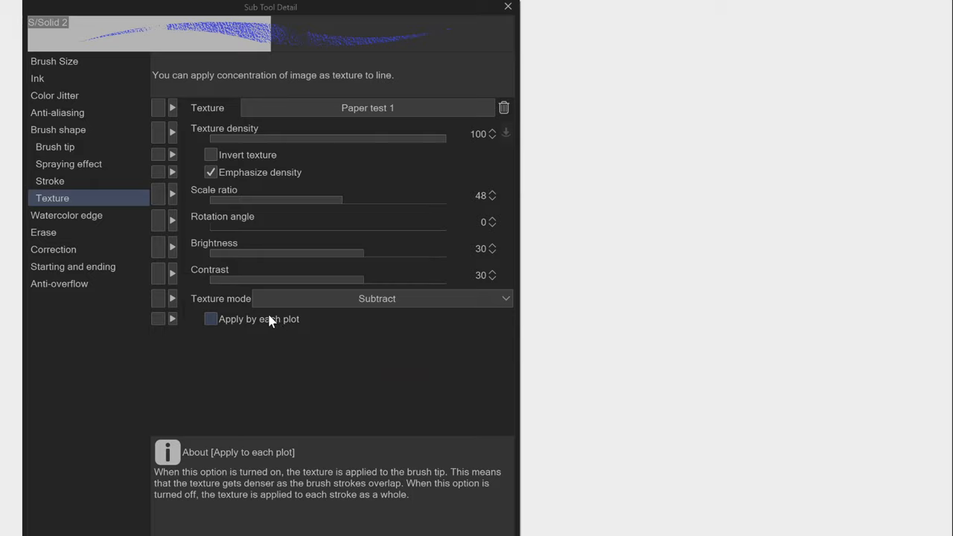
pyautogui.moveTo(503, 108)
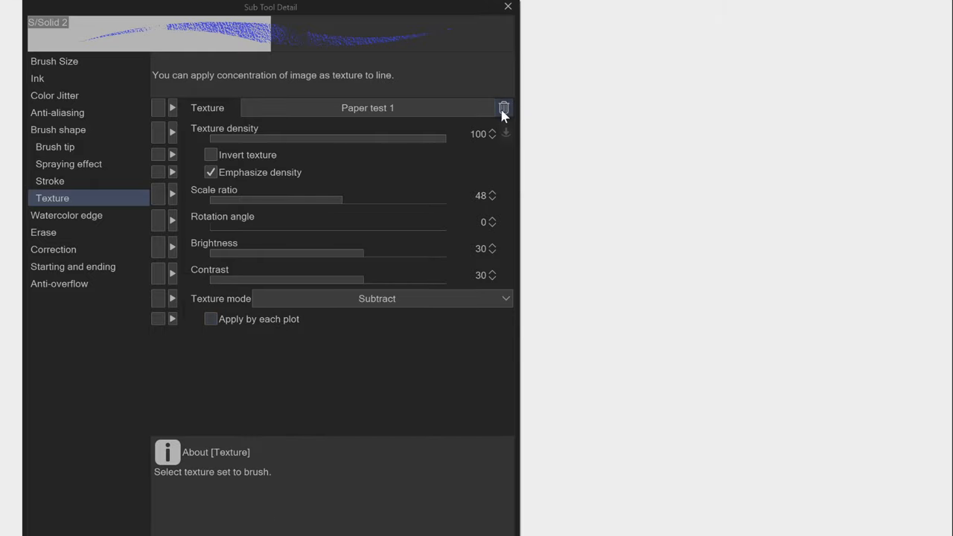
pyautogui.click(503, 108)
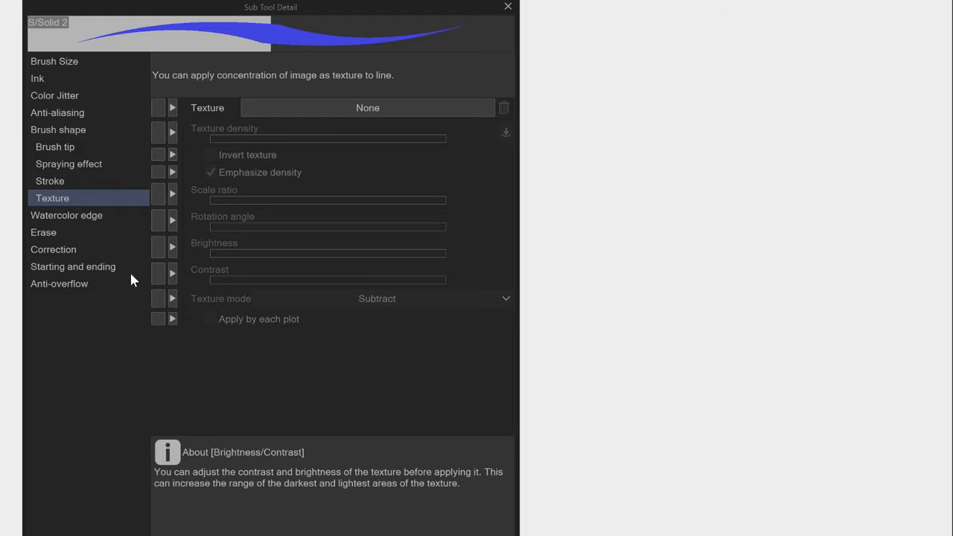
pyautogui.moveTo(118, 249)
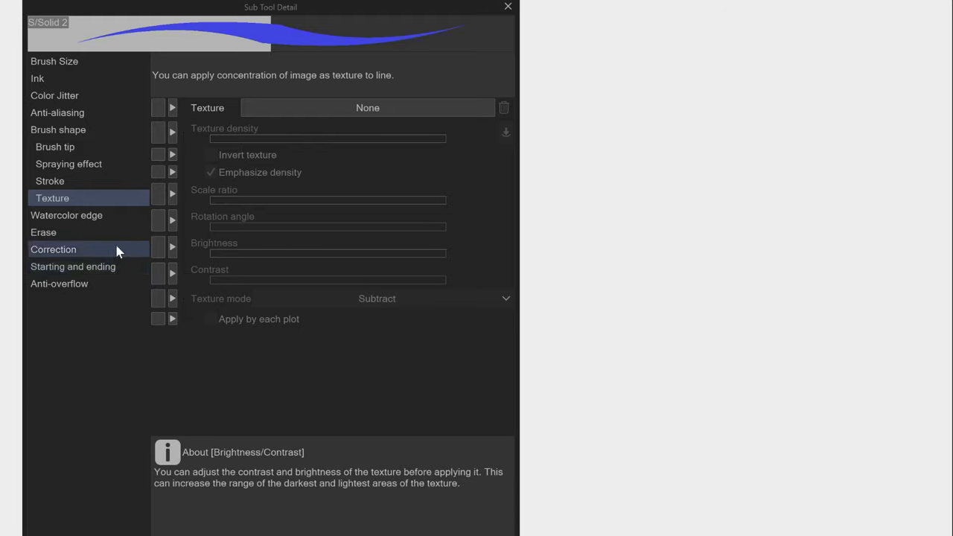
pyautogui.moveTo(108, 231)
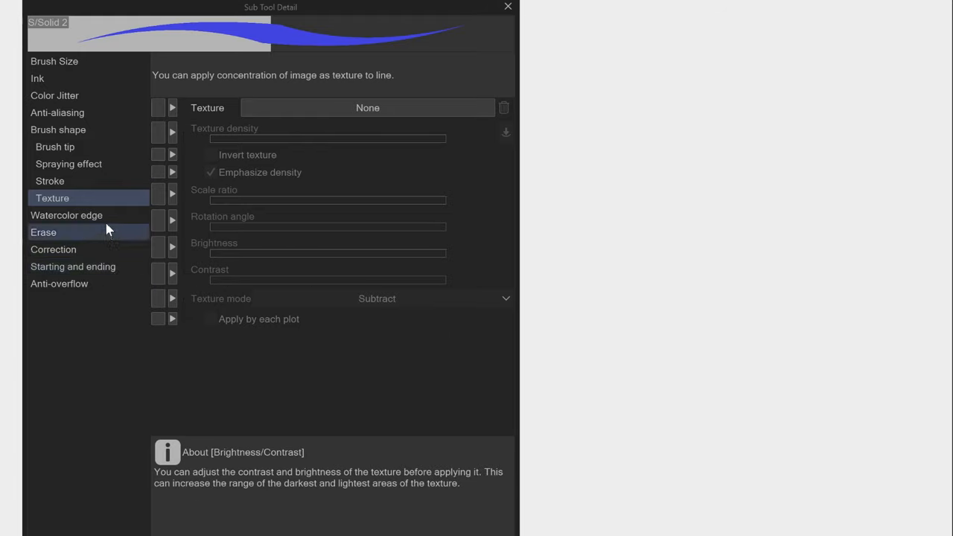
# Step: Turn off the watercolor edge and raise stroke stabilization to 7
pyautogui.click(66, 216)
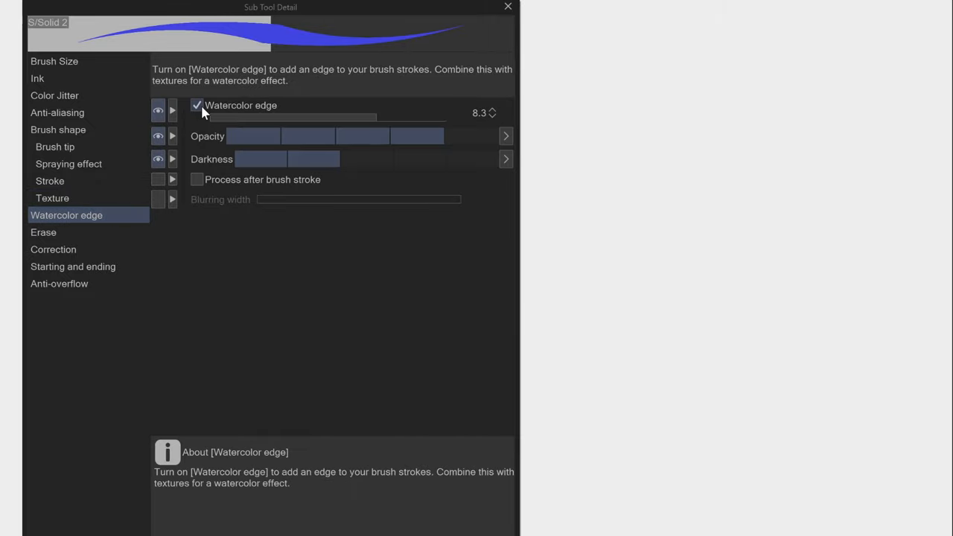
pyautogui.click(197, 105)
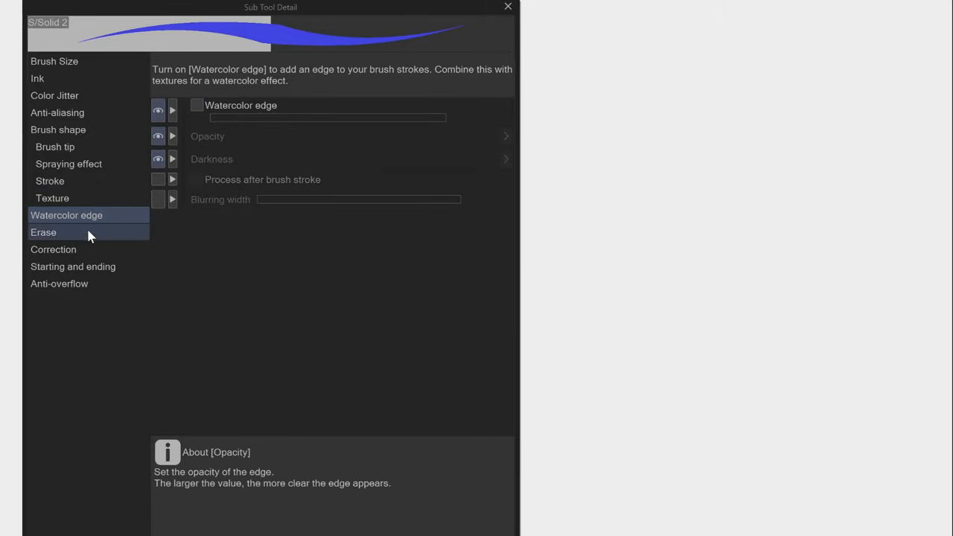
pyautogui.click(43, 232)
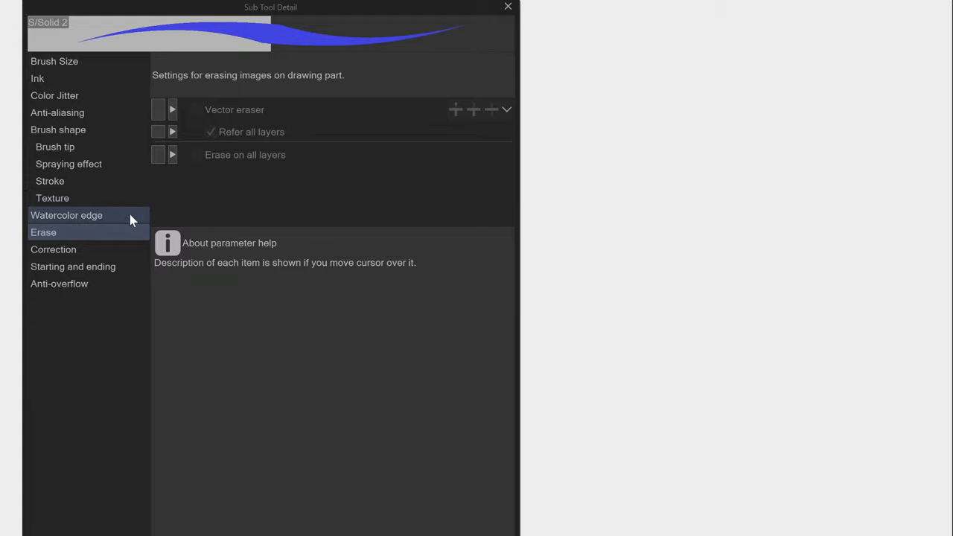
pyautogui.click(53, 249)
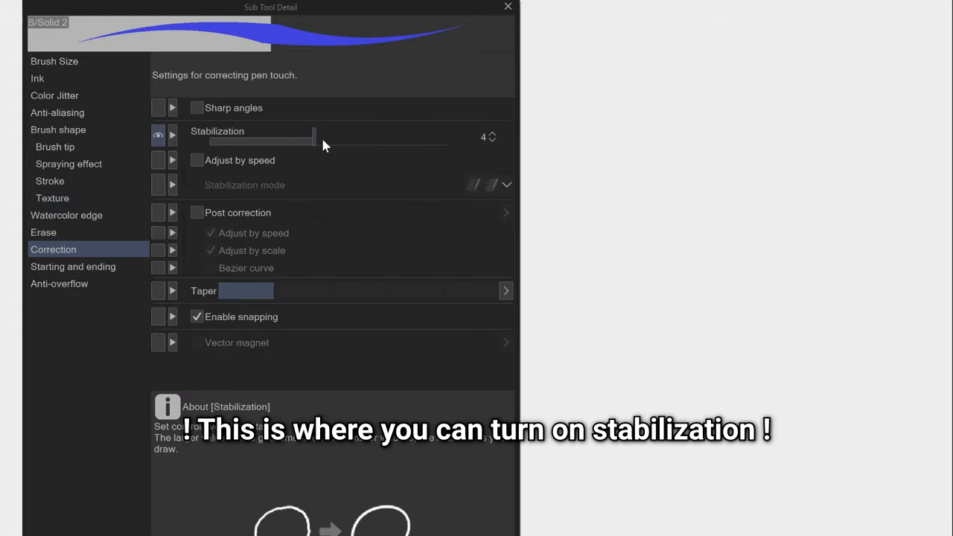
pyautogui.moveTo(313, 137); pyautogui.dragTo(331, 138)
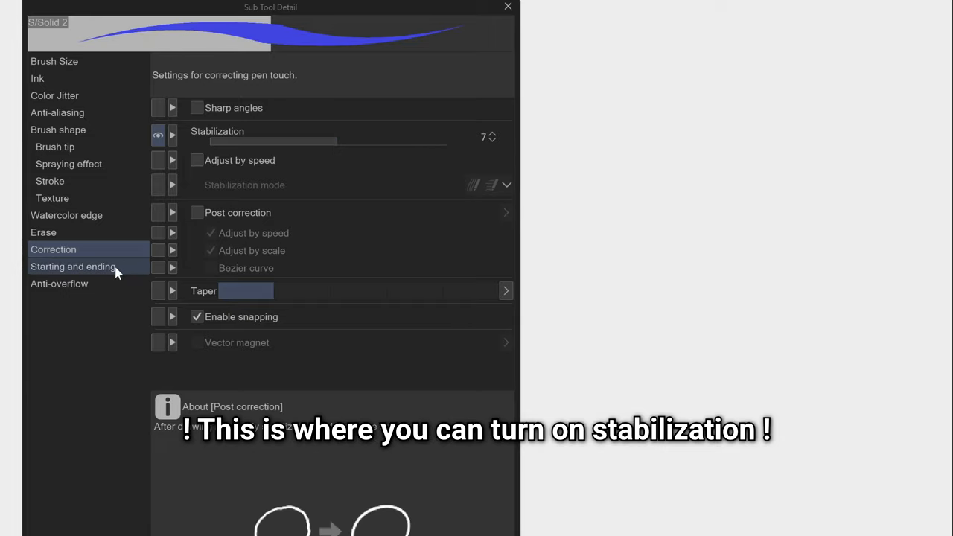
# Step: Review the starting and ending taper settings, then return to Brush Size at 150
pyautogui.click(73, 266)
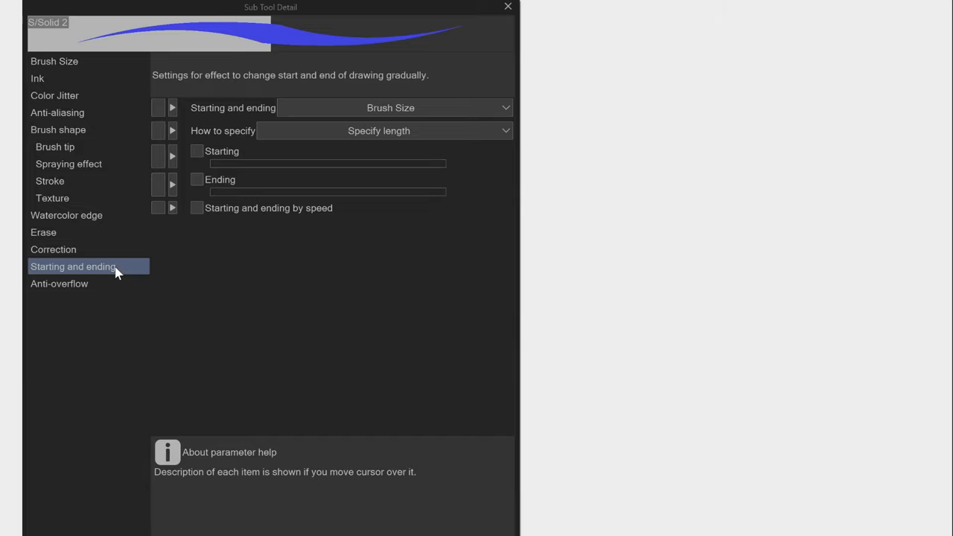
pyautogui.click(59, 283)
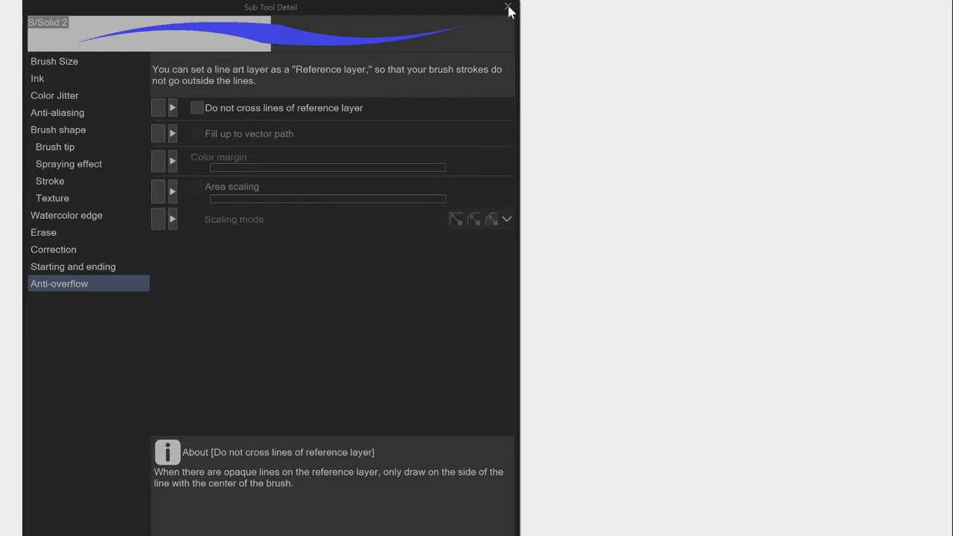
pyautogui.moveTo(508, 10)
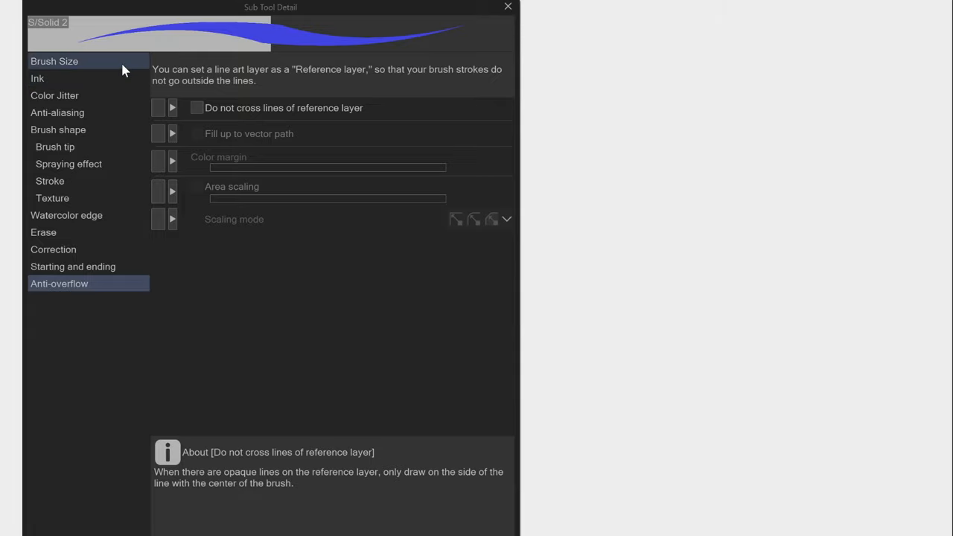
pyautogui.click(55, 61)
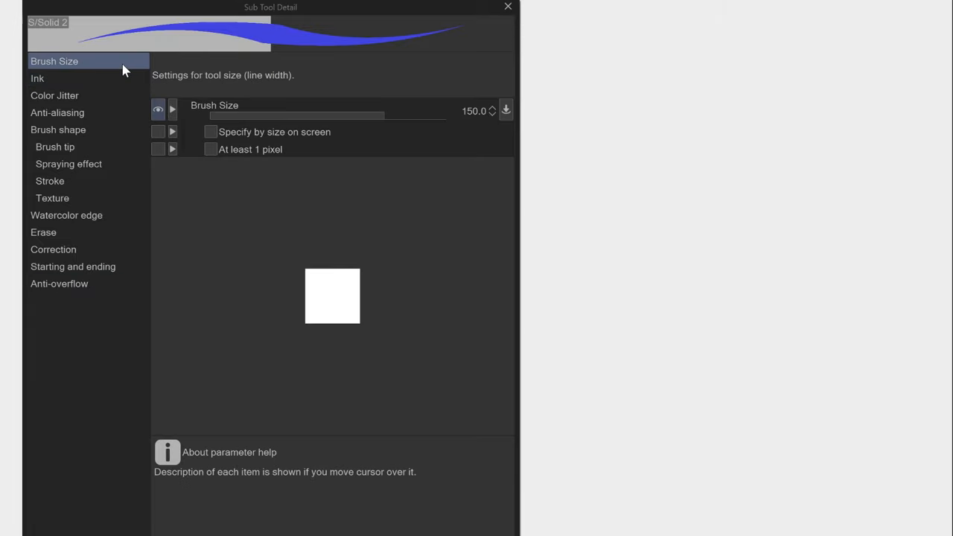
pyautogui.moveTo(510, 10)
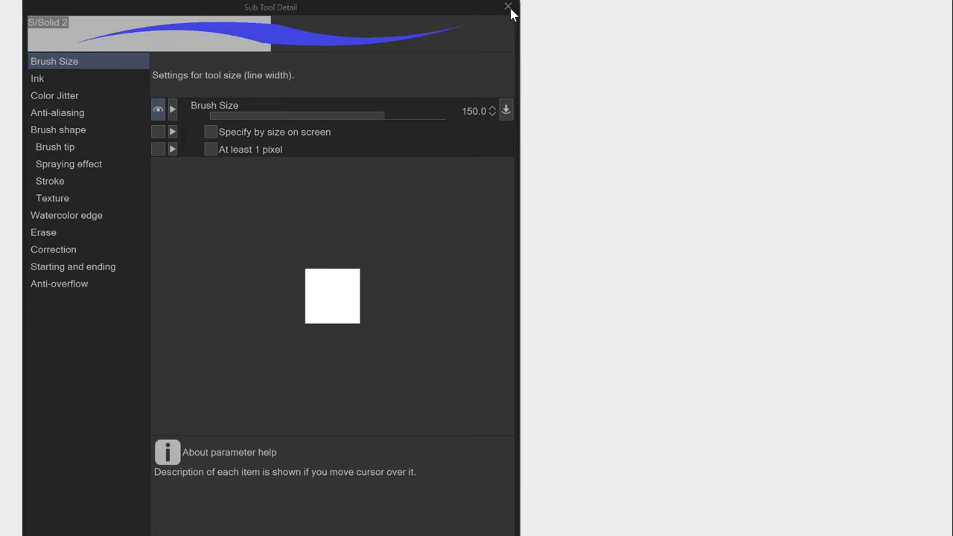
# Step: Close the brush settings and show the Texture-versus-Edge chart and Special brushes page
pyautogui.click(509, 7)
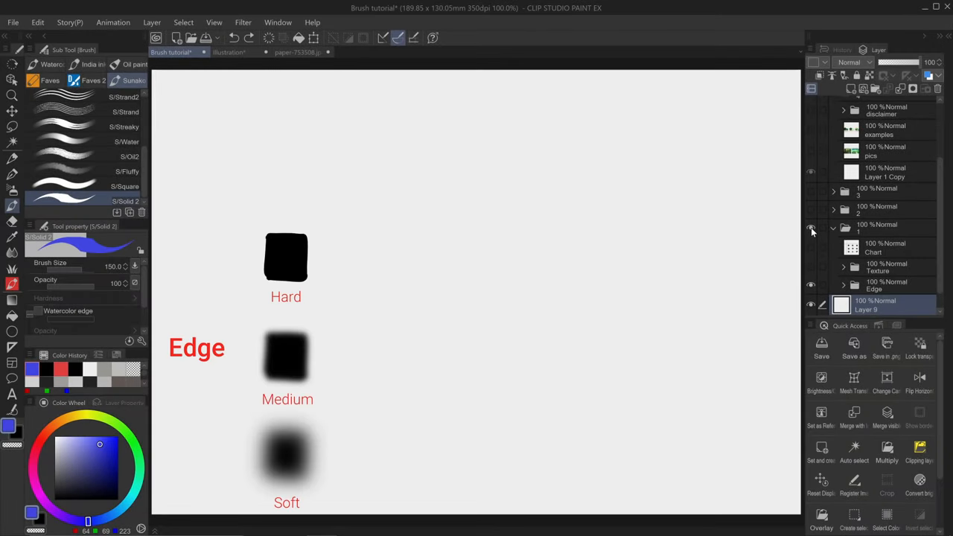
pyautogui.moveTo(816, 266)
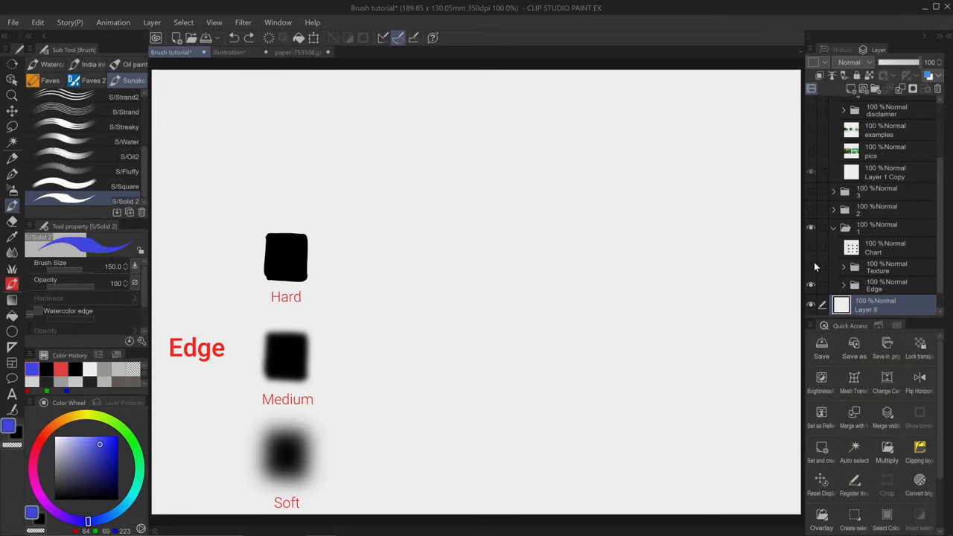
pyautogui.click(811, 267)
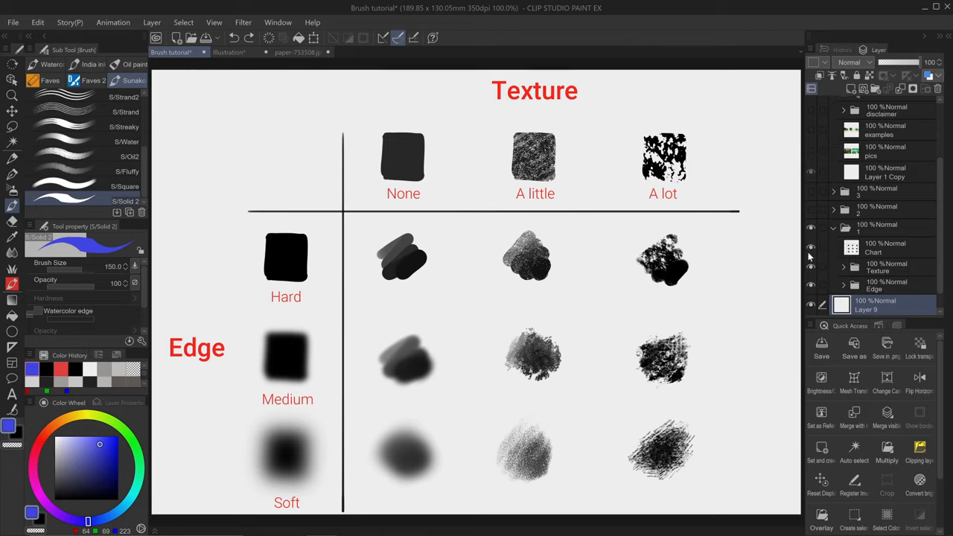
pyautogui.moveTo(812, 257)
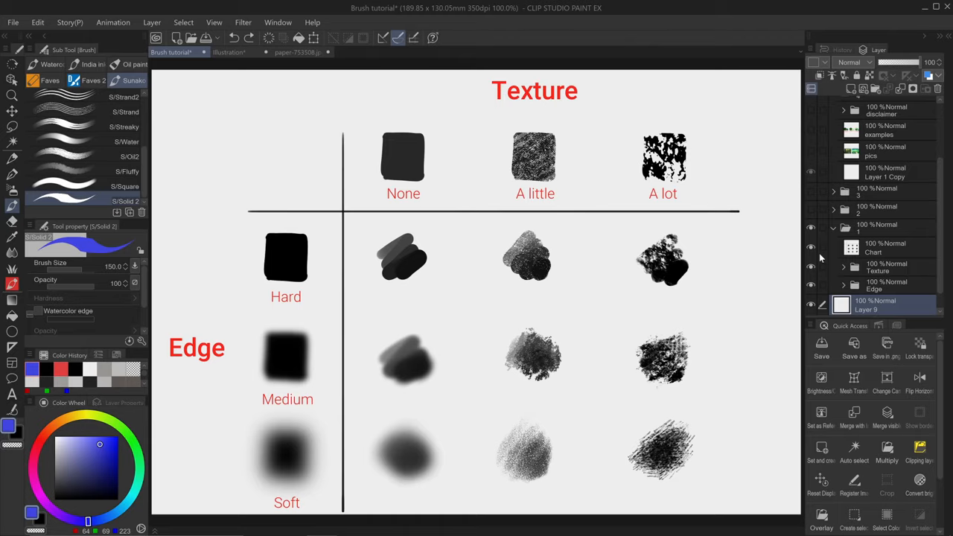
pyautogui.moveTo(638, 318)
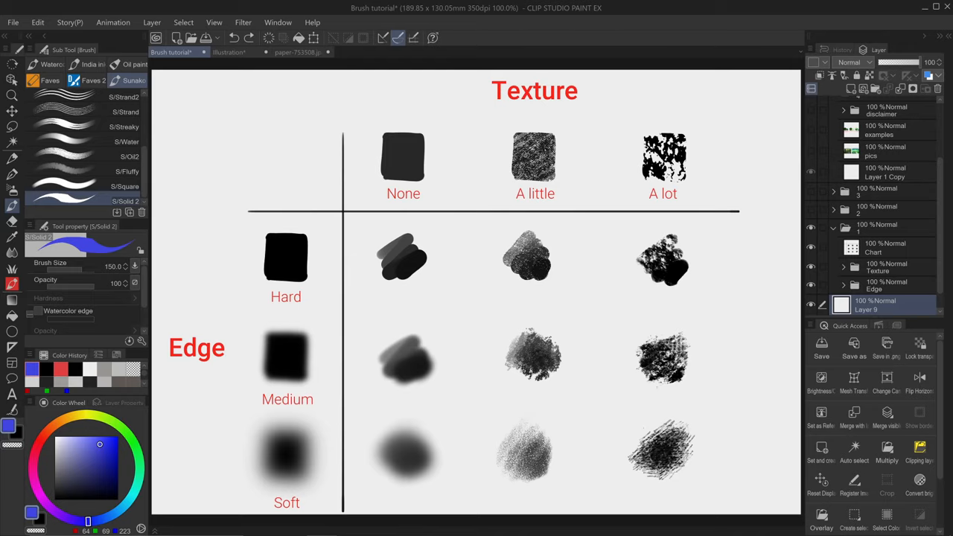
pyautogui.moveTo(743, 402)
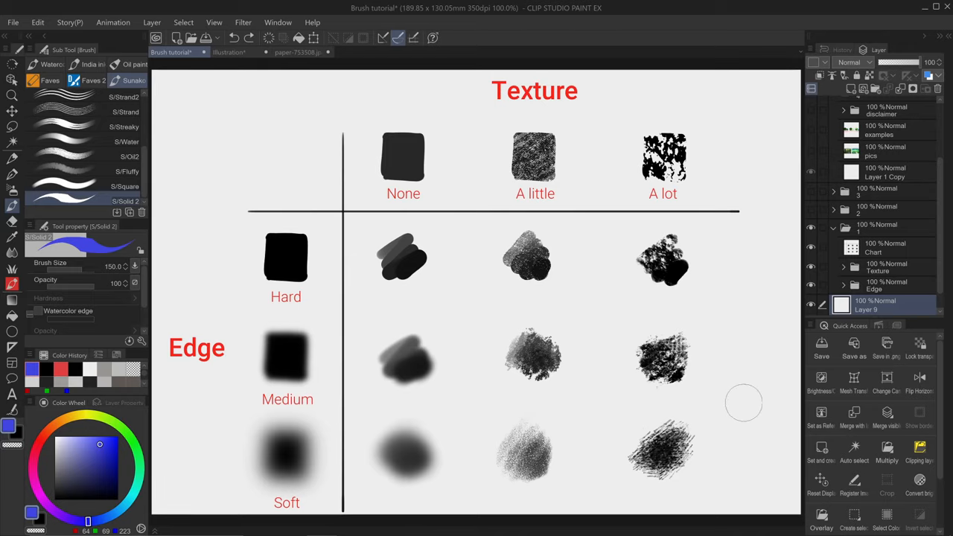
pyautogui.moveTo(936, 251)
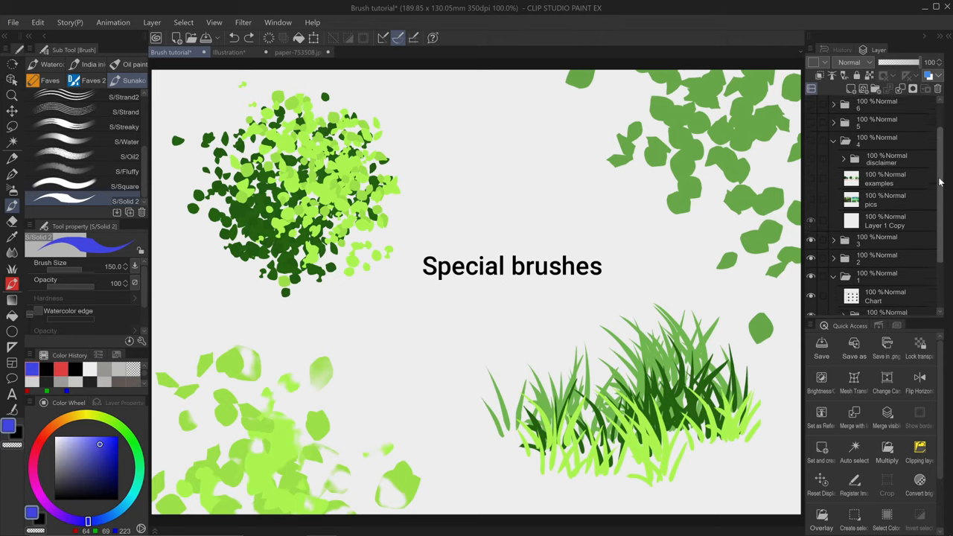
pyautogui.scroll(-3)
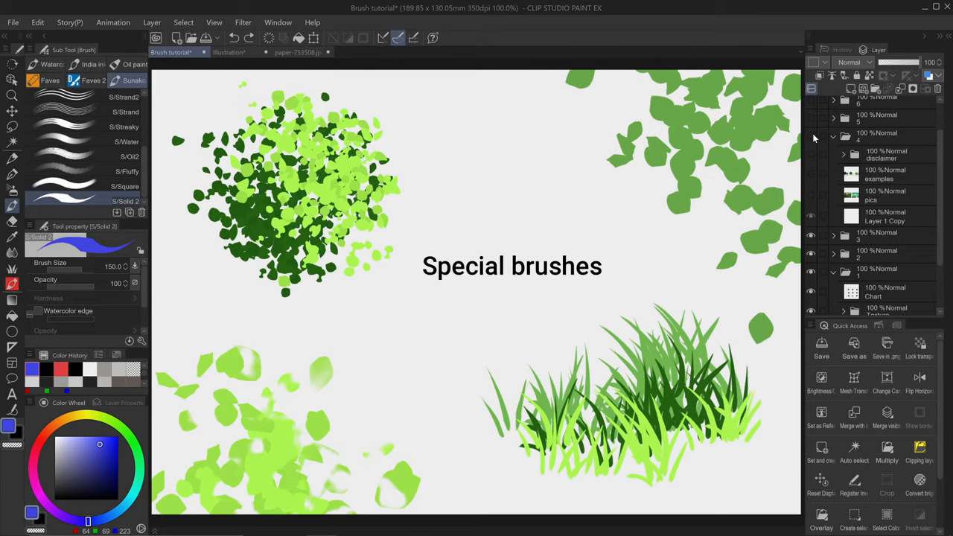
# Step: Show the page pairing the tree photo with Minikle background art
pyautogui.click(810, 136)
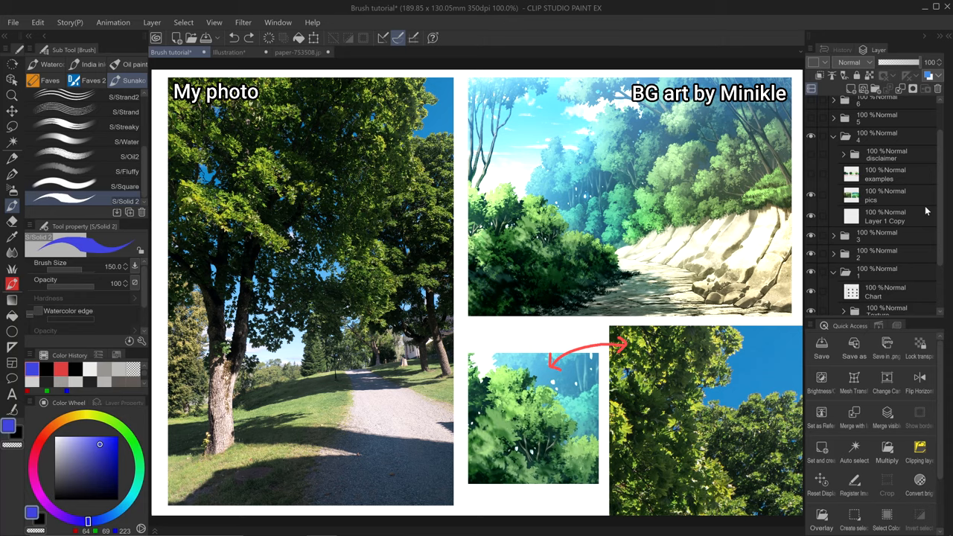
pyautogui.moveTo(813, 177)
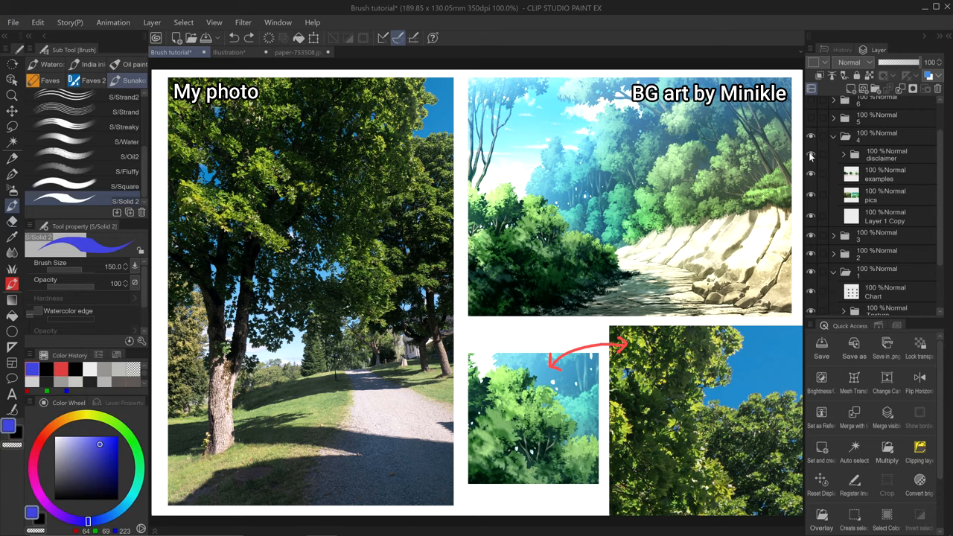
pyautogui.moveTo(814, 118)
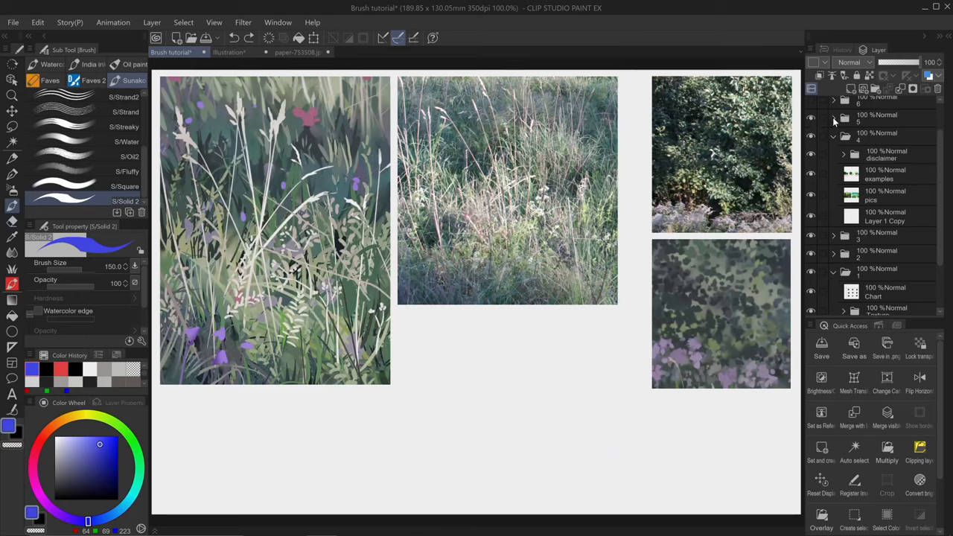
# Step: Show the Final result illustration annotated with less and more detail areas
pyautogui.click(834, 119)
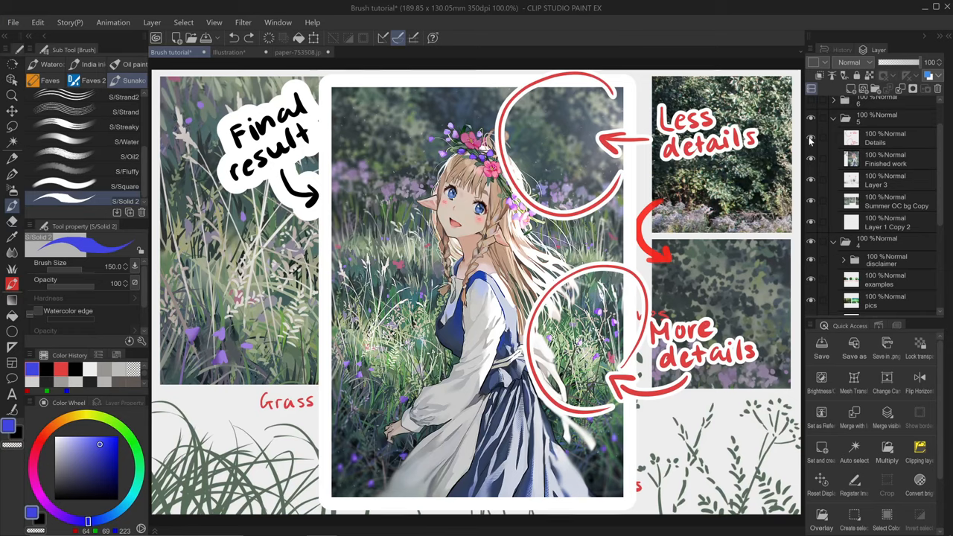
# Step: Hide the Finished work layer to reveal the labelled grass studies
pyautogui.scroll(3)
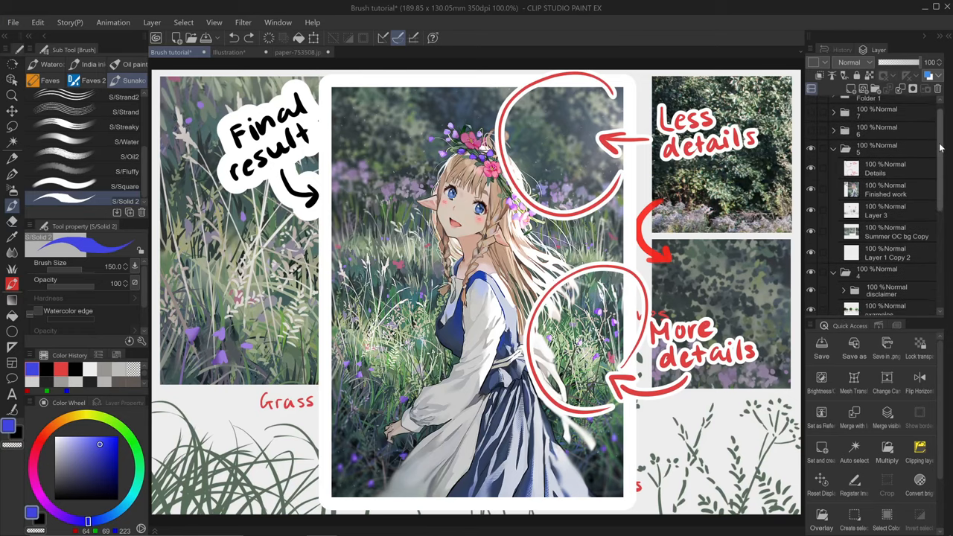
pyautogui.click(810, 132)
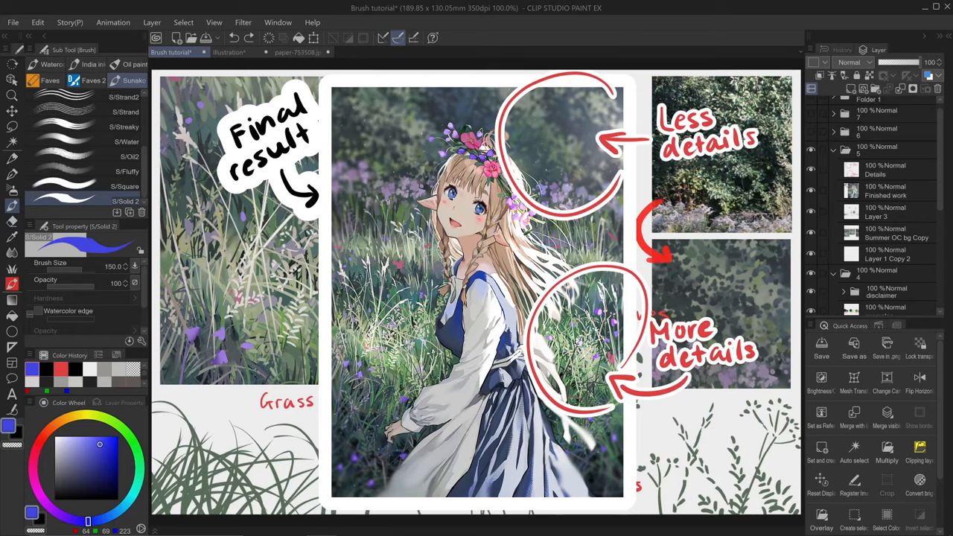
pyautogui.moveTo(838, 206)
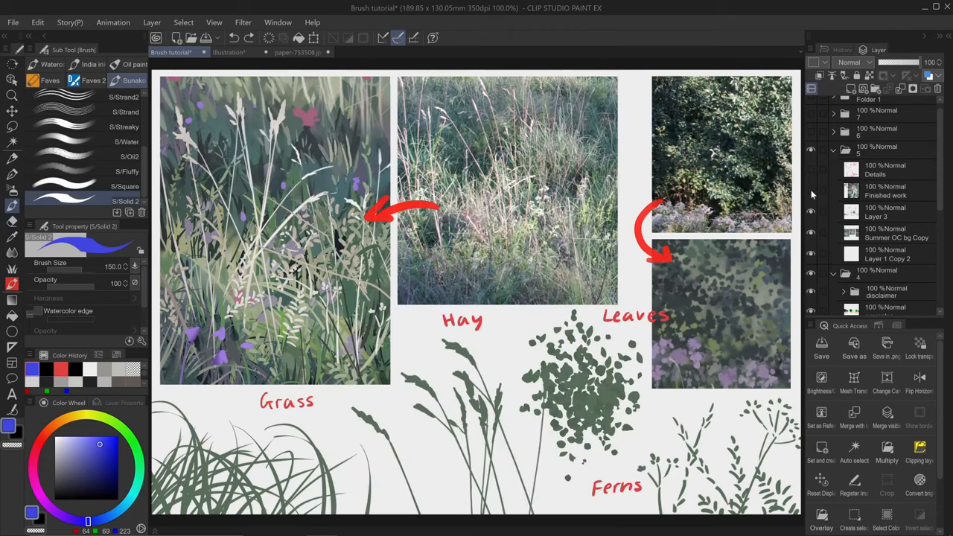
pyautogui.moveTo(647, 186)
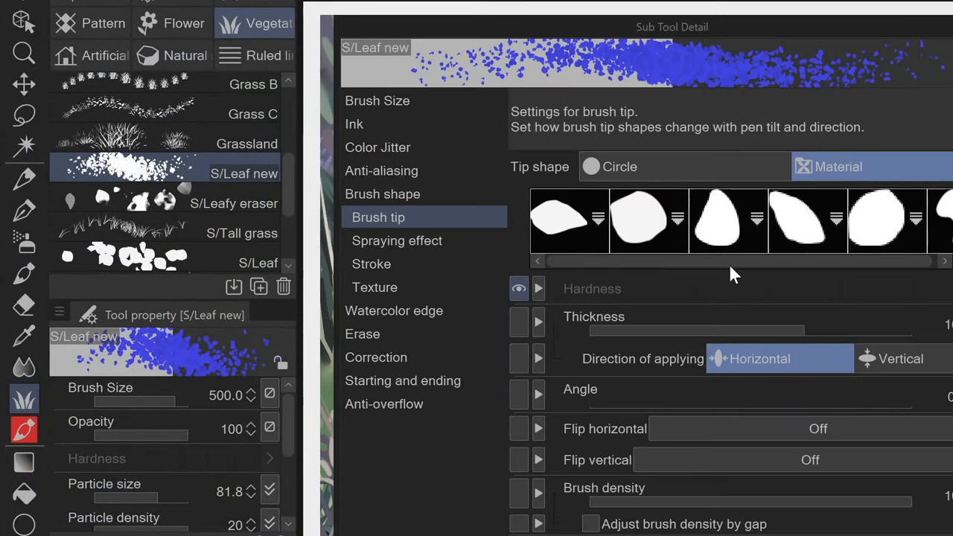
# Step: Review the Ferns brush tip shapes and close the brush settings window
pyautogui.moveTo(672, 27); pyautogui.dragTo(580, 25)
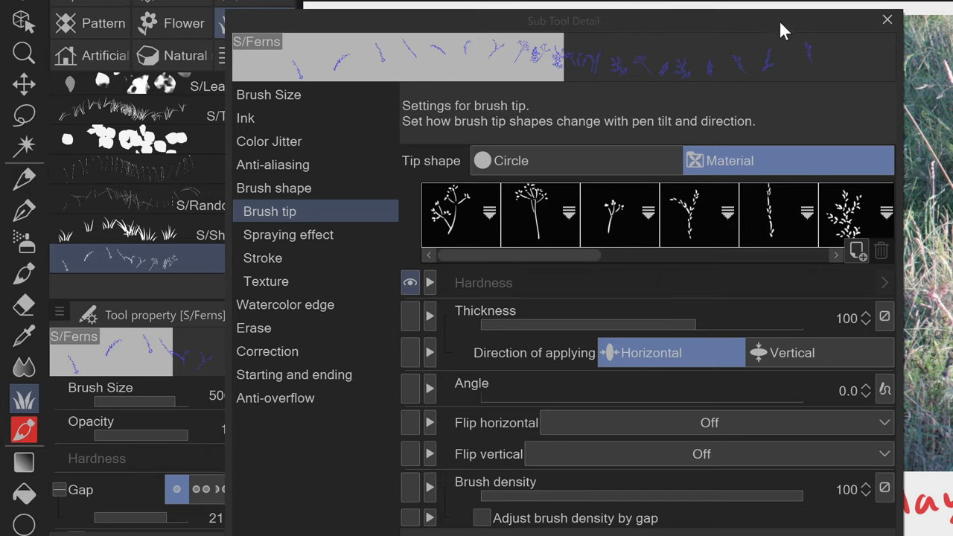
pyautogui.moveTo(892, 31)
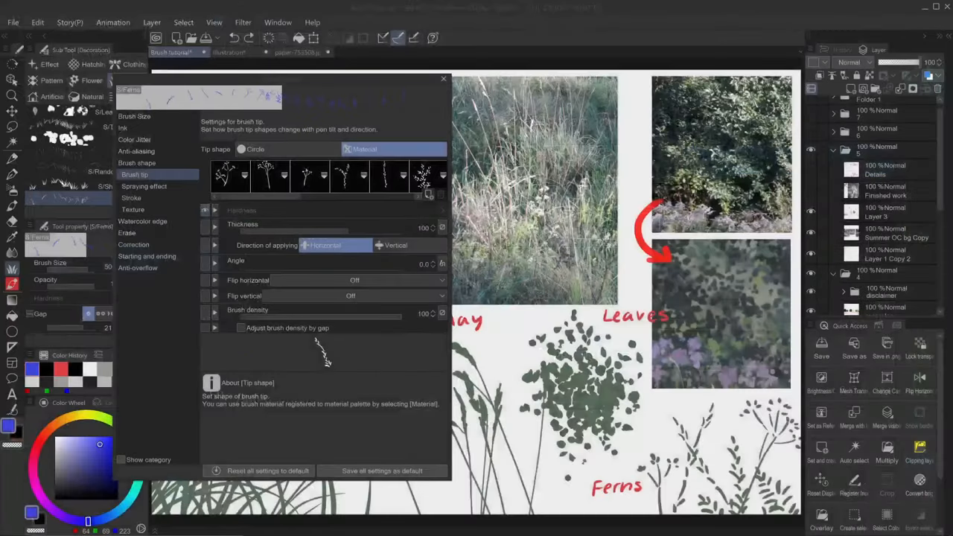
pyautogui.click(442, 79)
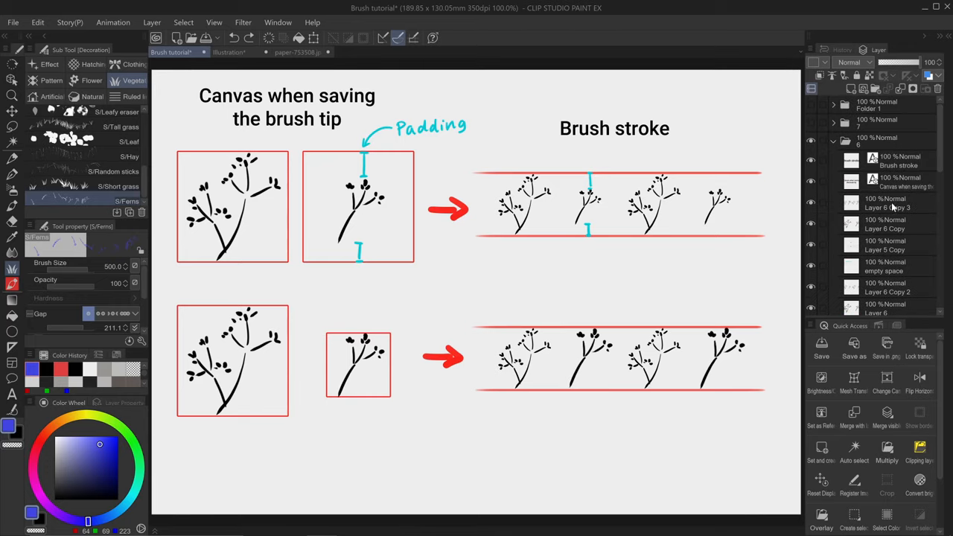
pyautogui.click(885, 203)
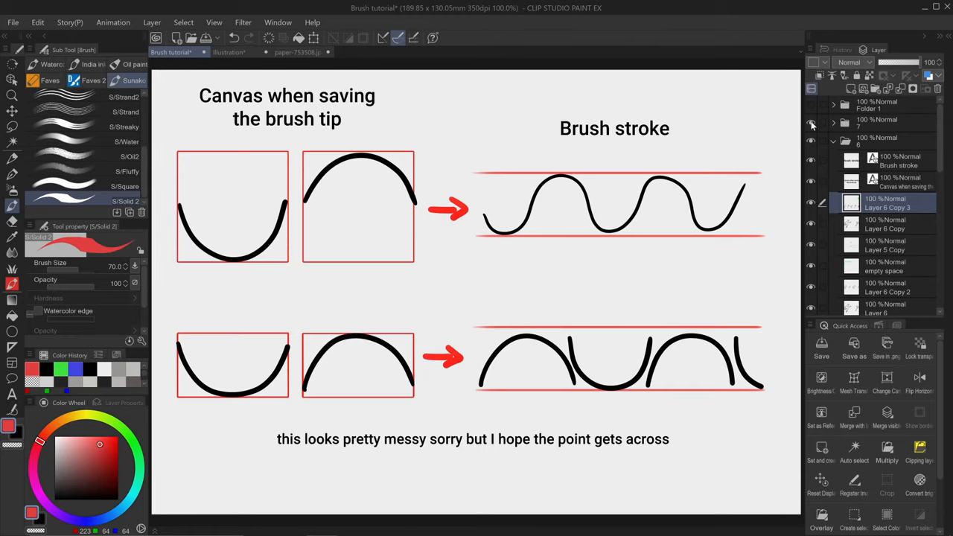
pyautogui.moveTo(812, 109)
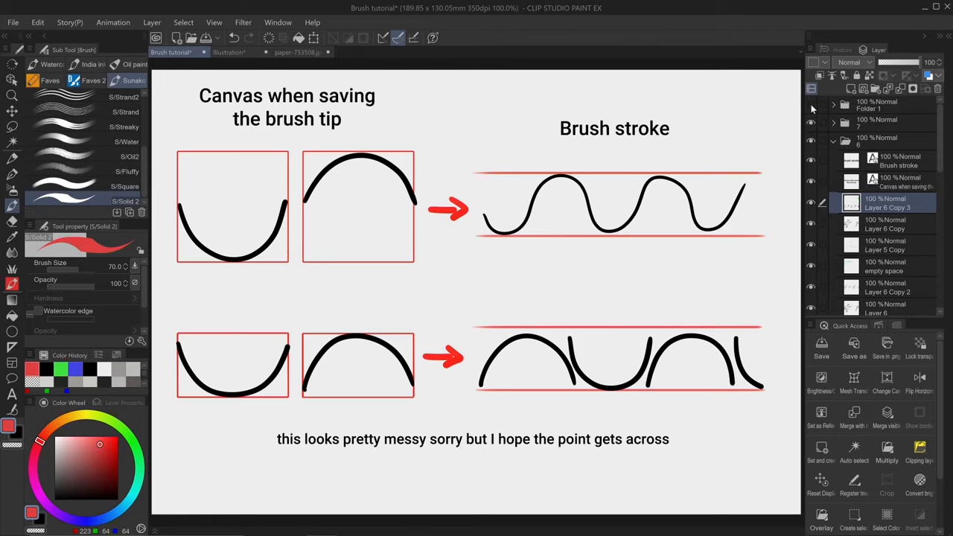